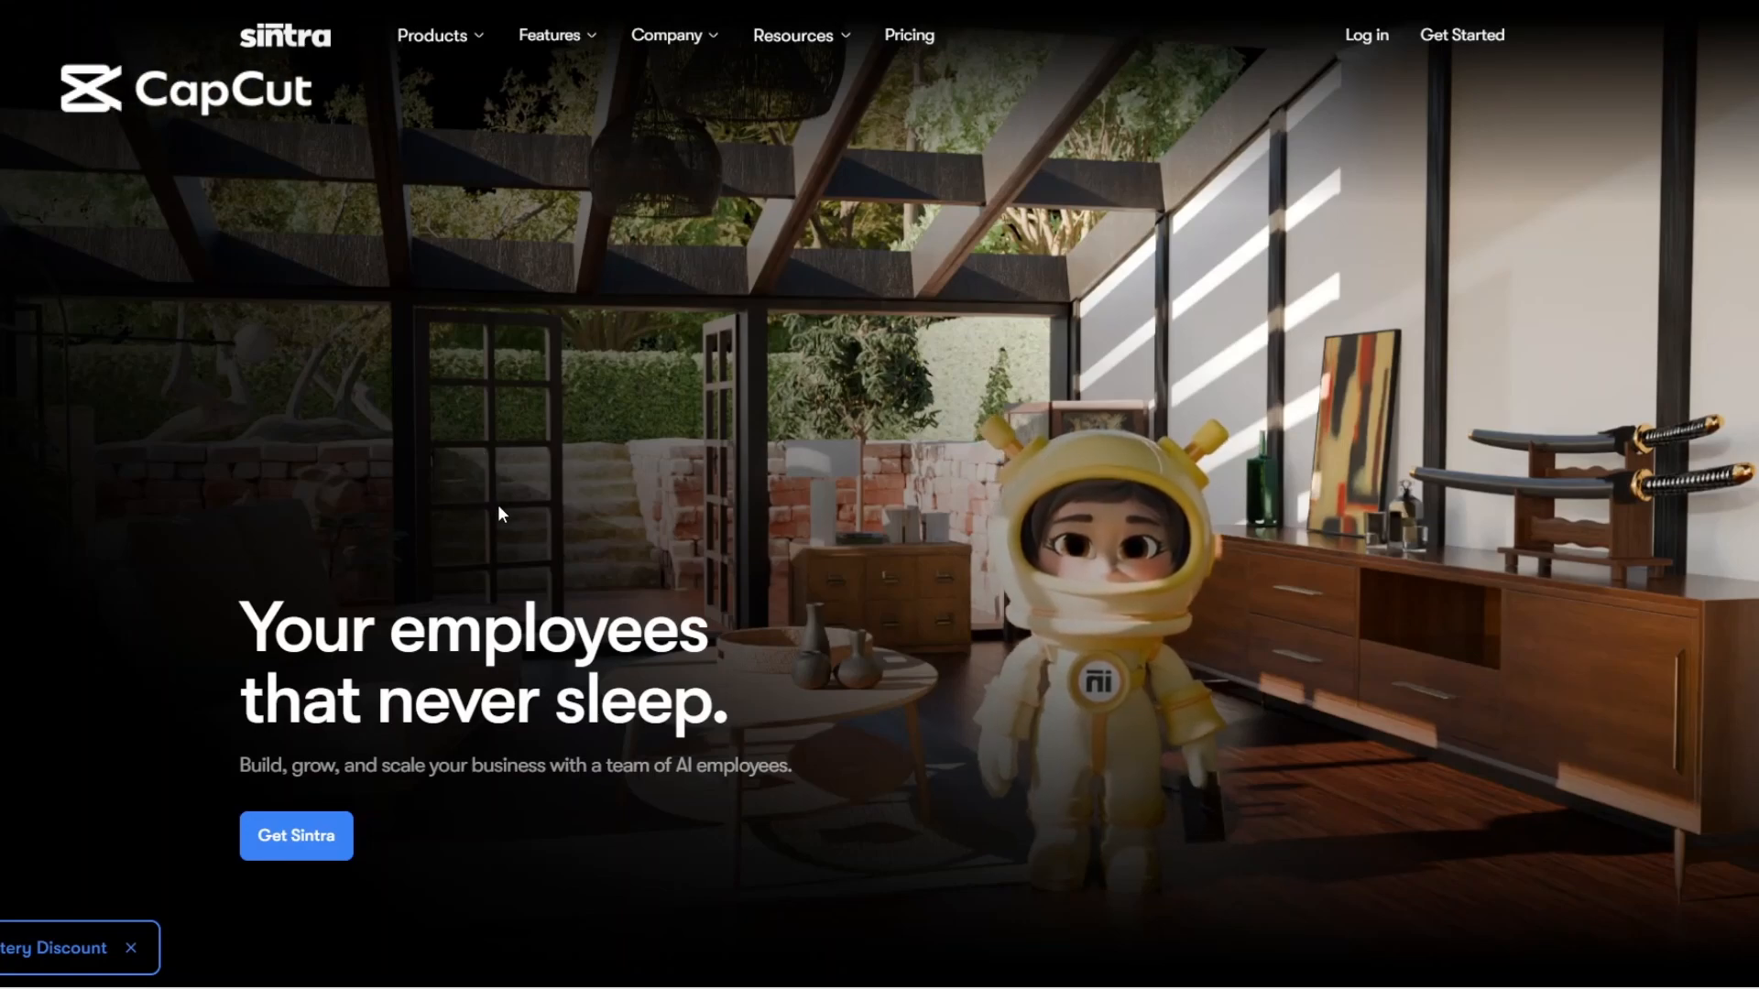
- Scroll the home page through the hero into the AI employee carousel
{"action": "scroll", "scroll_direction": "down", "scroll_amount": 3}
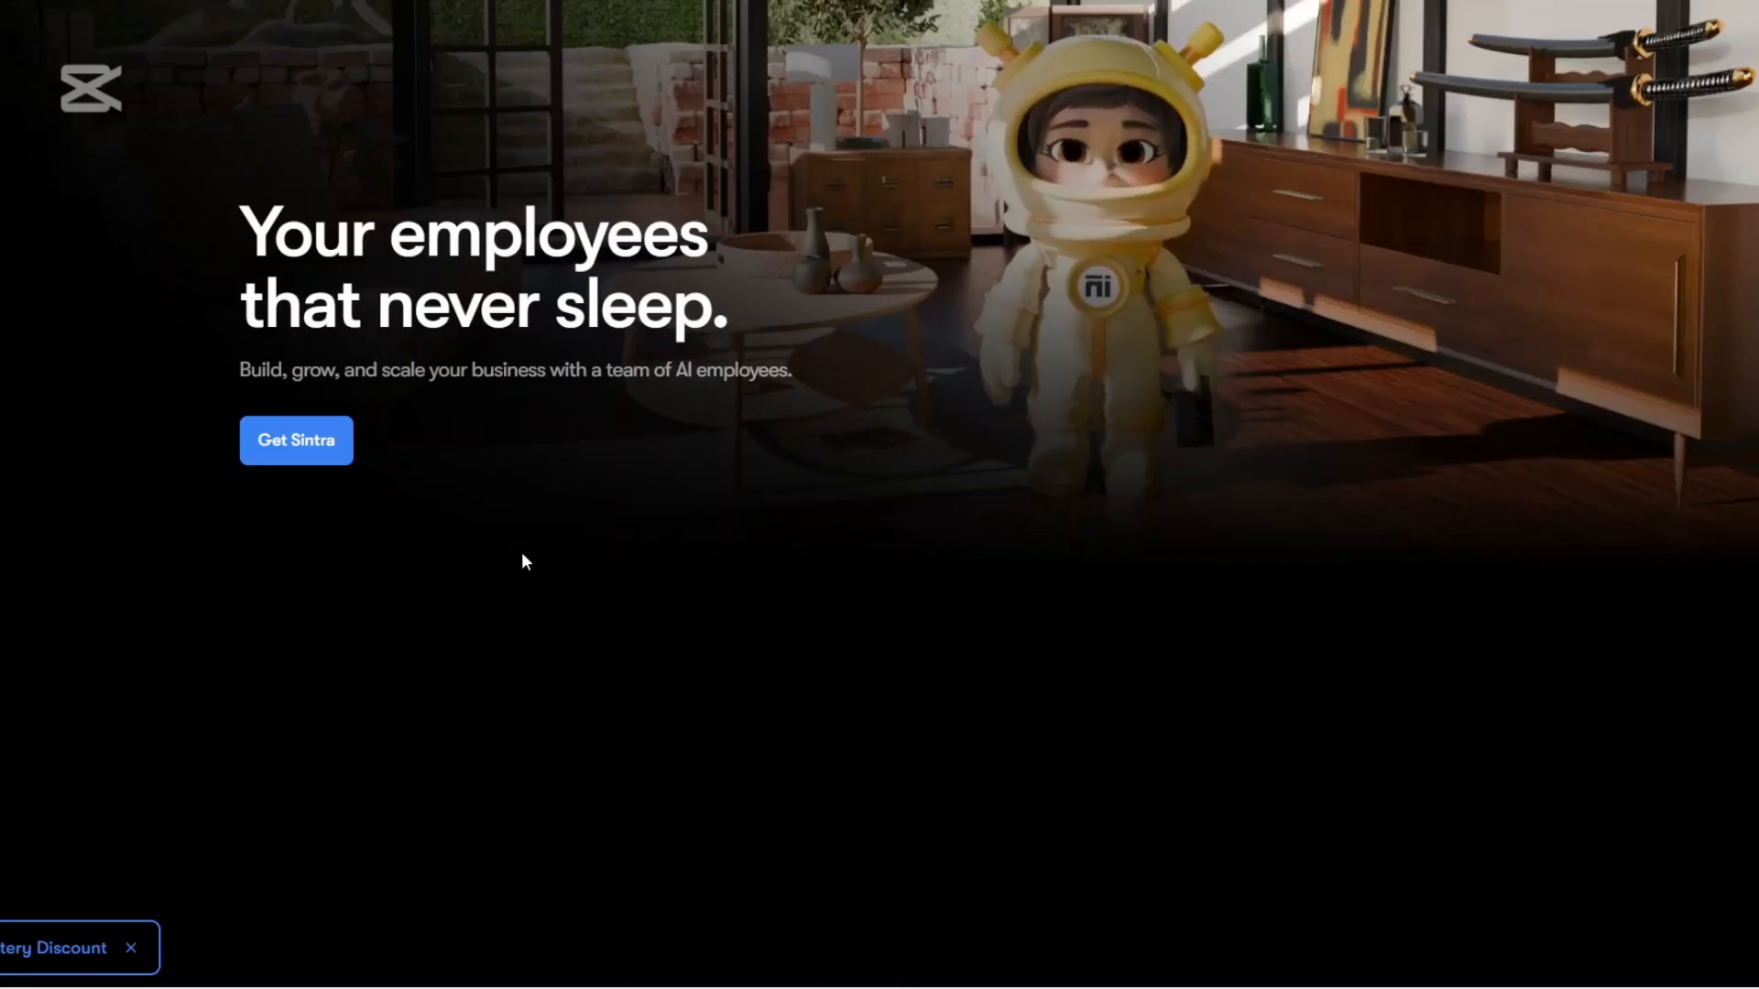
{"action": "scroll", "scroll_direction": "down", "scroll_amount": 3}
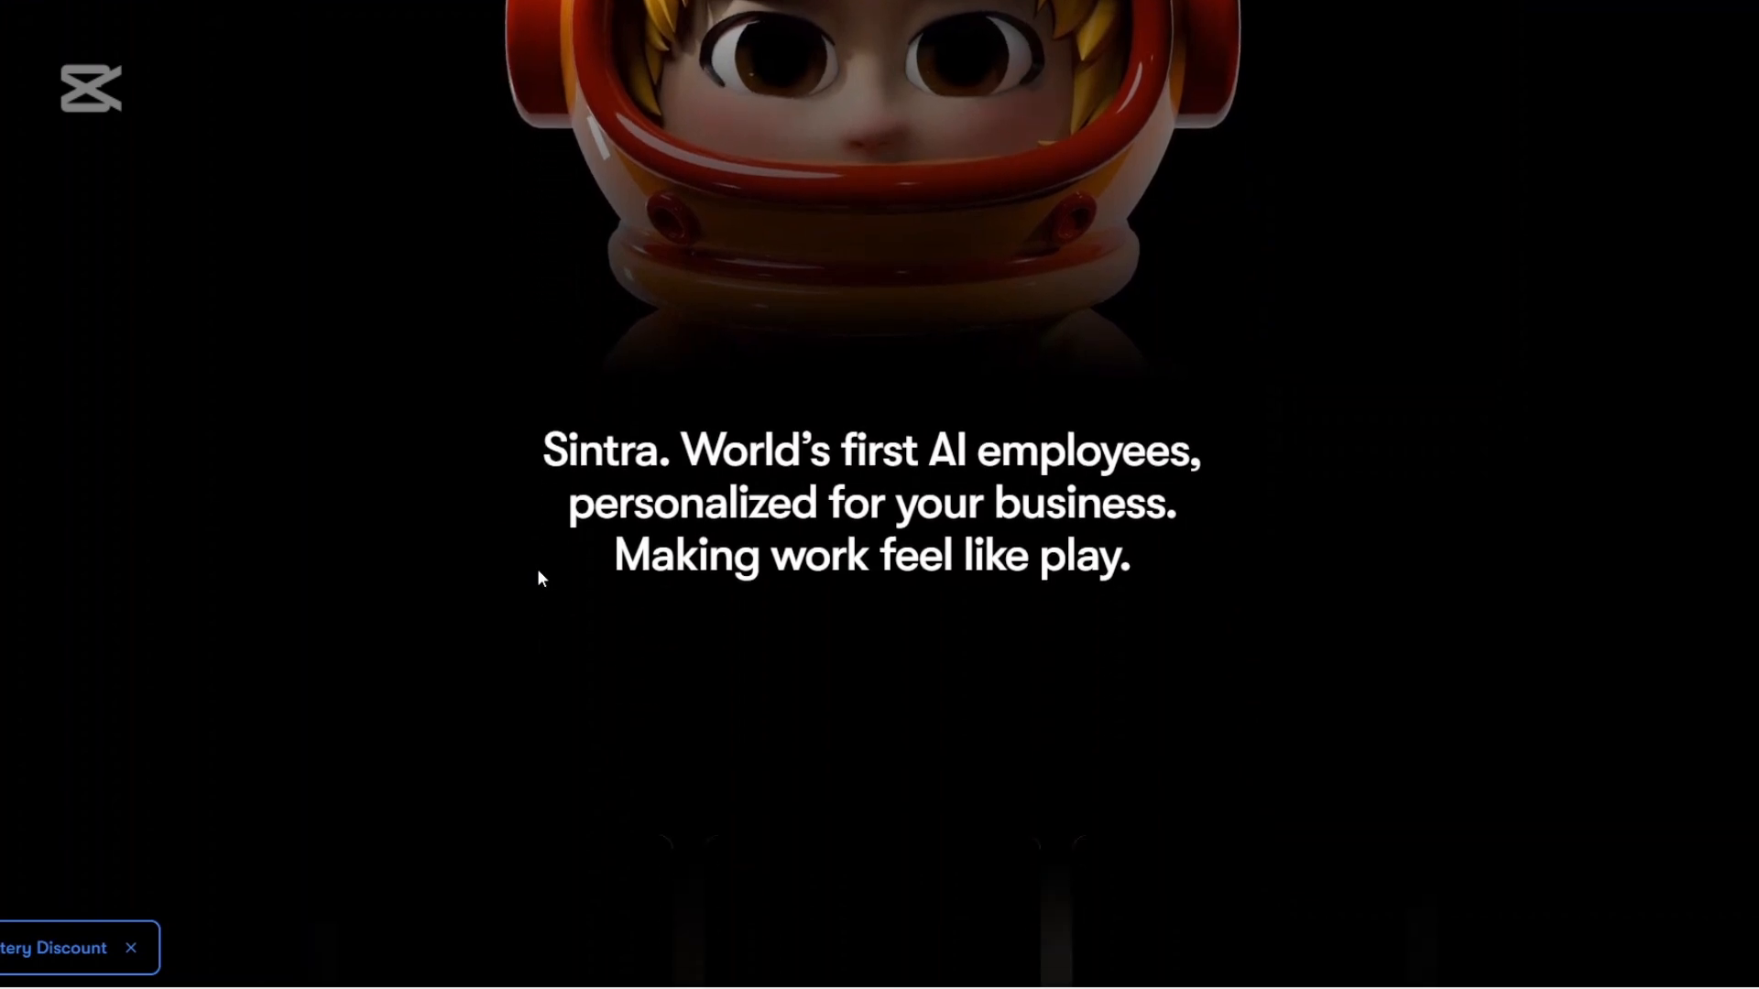
{"action": "scroll", "scroll_direction": "down", "scroll_amount": 3}
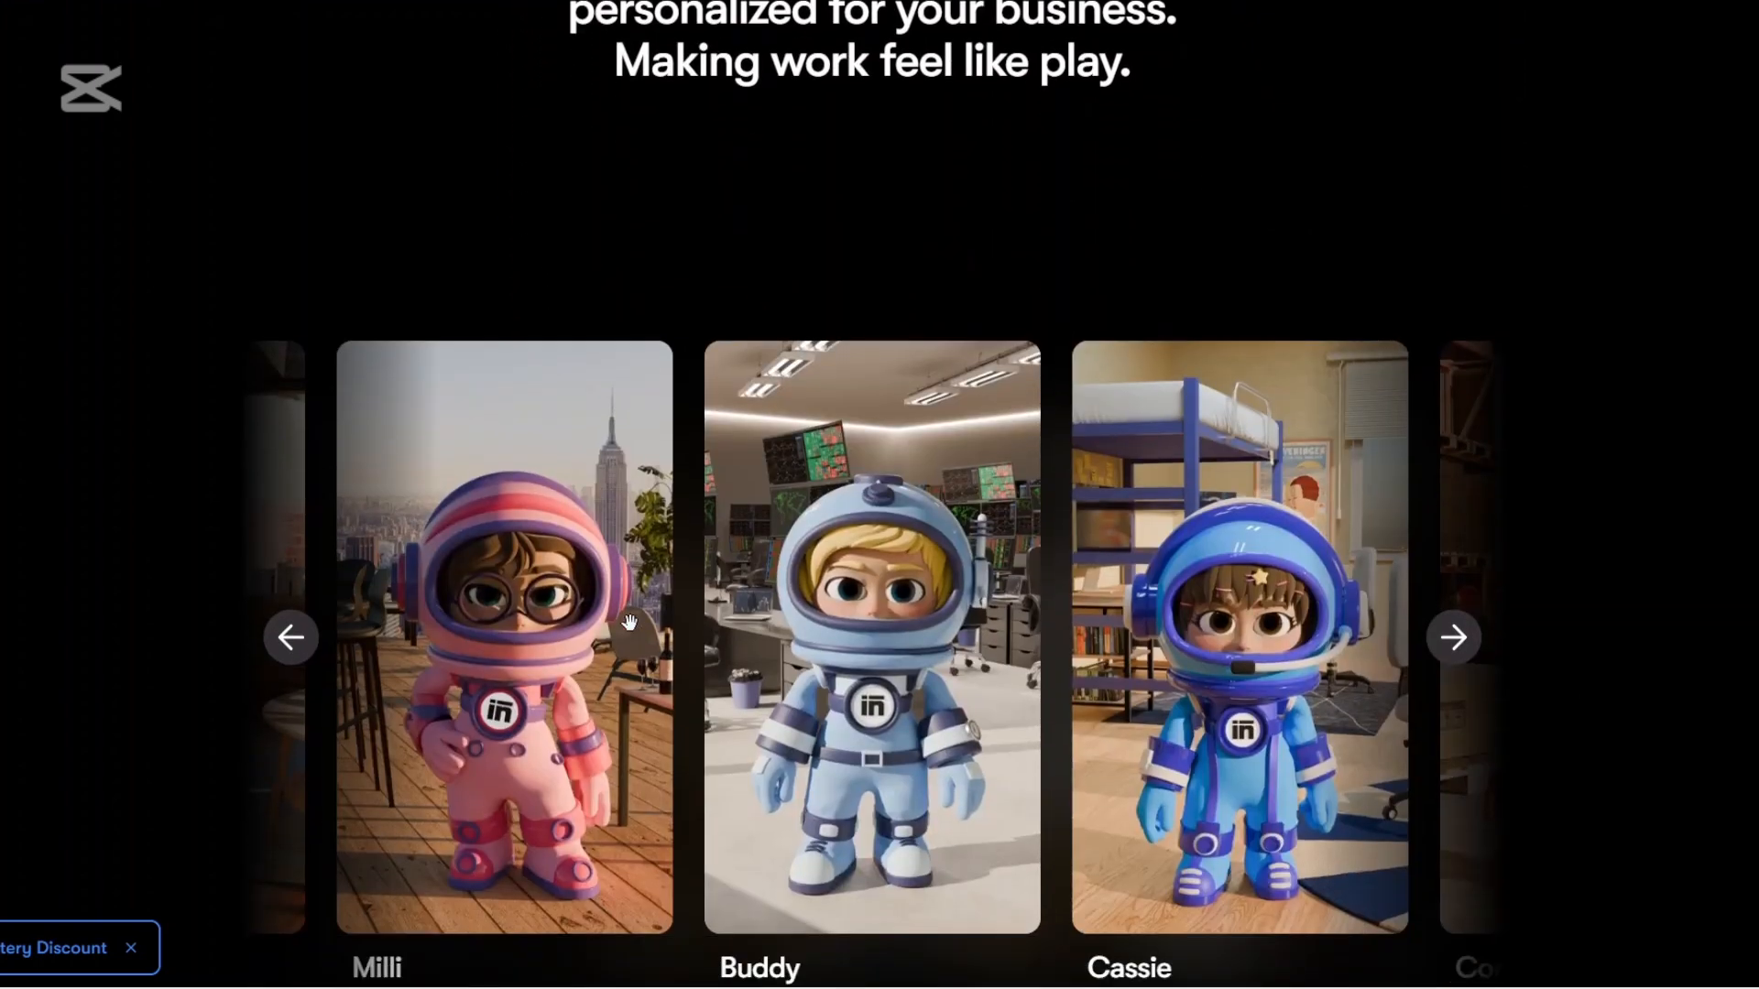
{"action": "scroll", "scroll_direction": "down", "scroll_amount": 3}
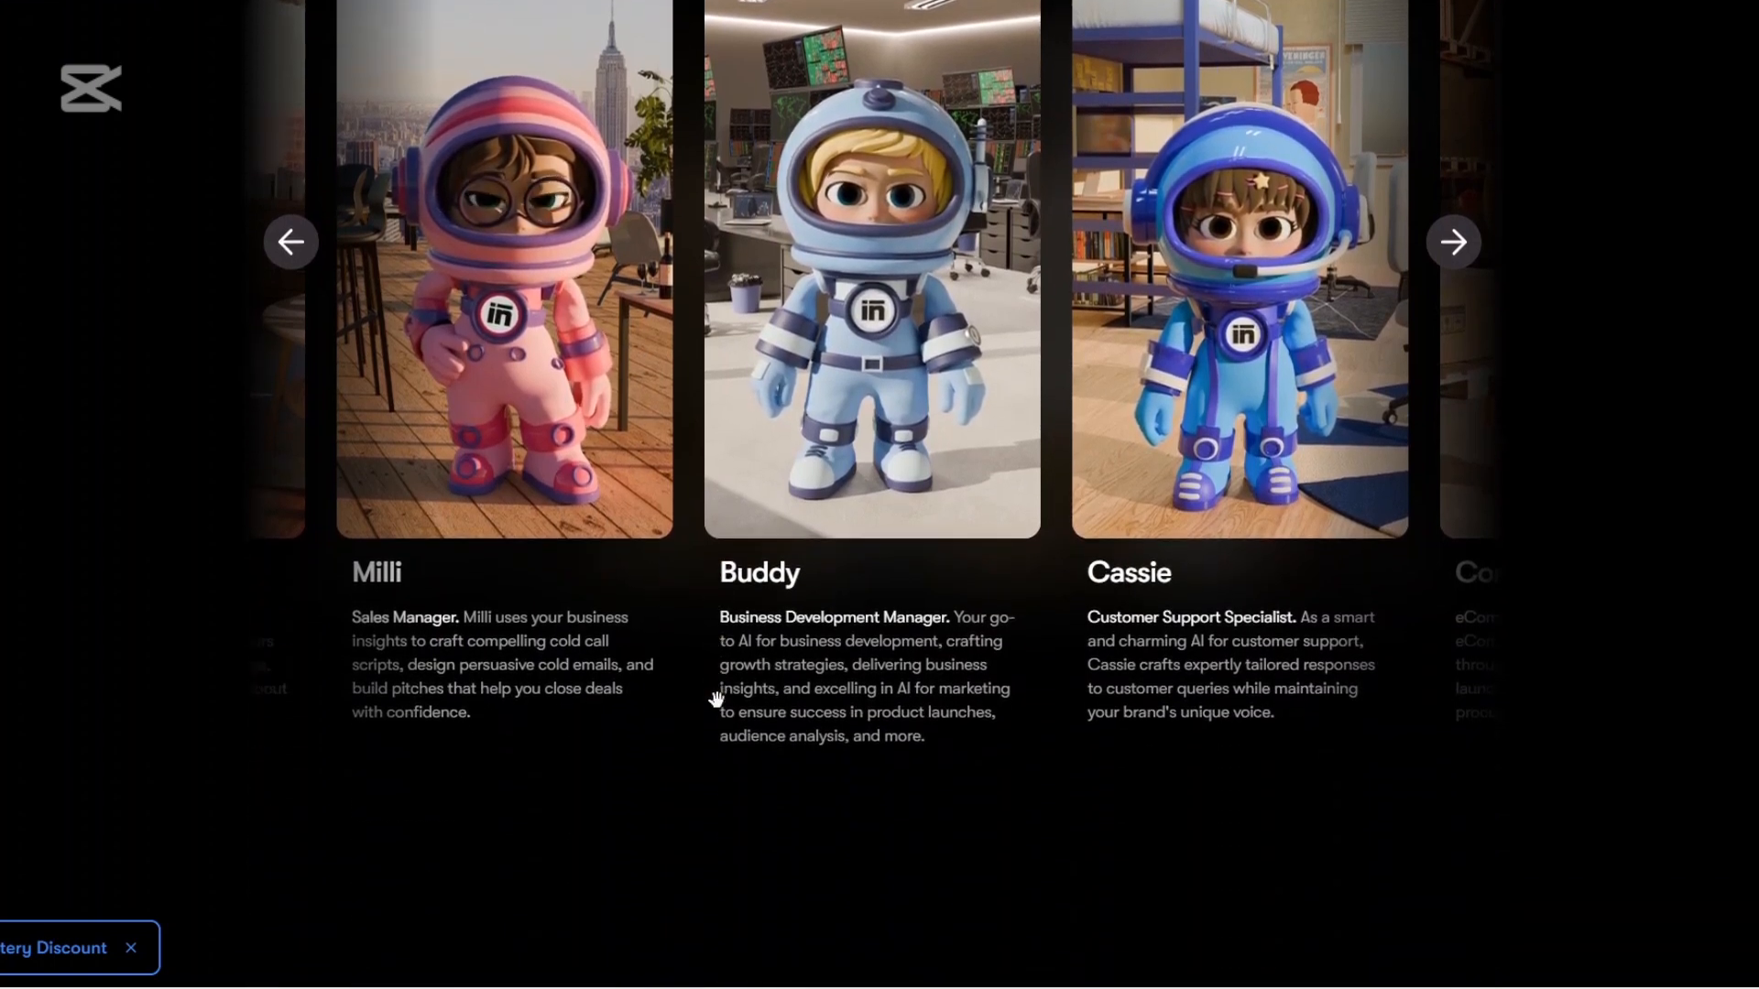
{"action": "scroll", "scroll_direction": "down", "scroll_amount": 3}
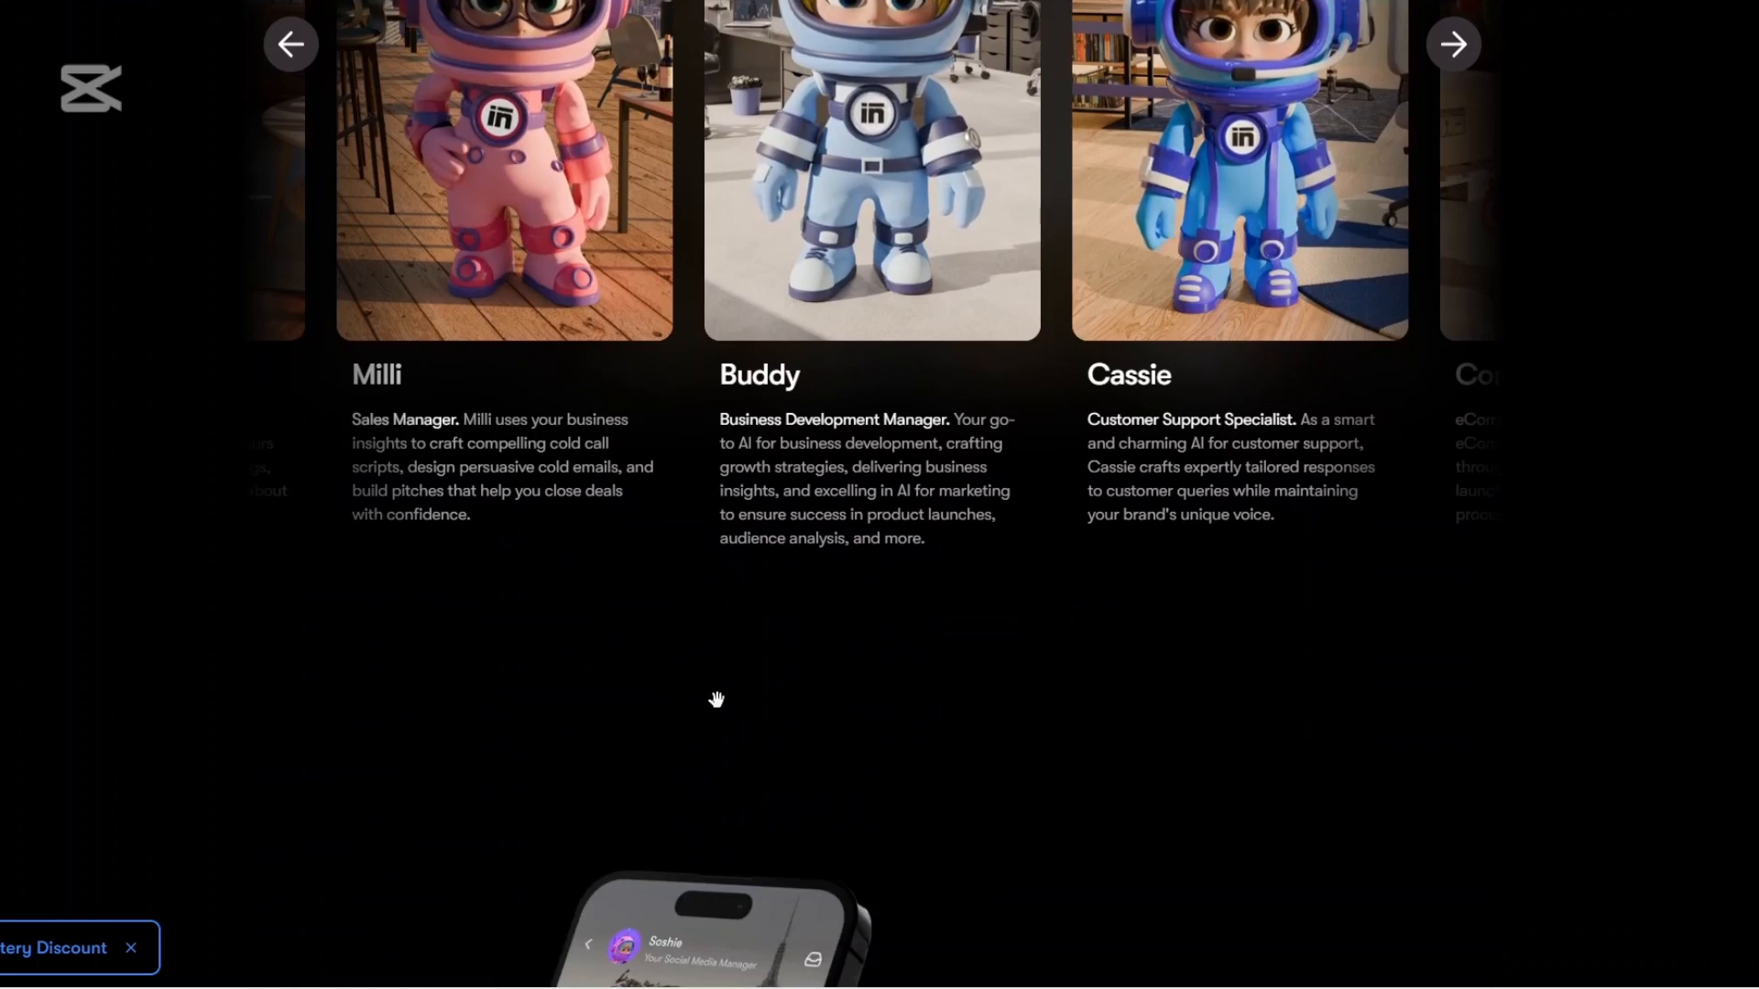
{"action": "scroll", "scroll_direction": "down", "scroll_amount": 3}
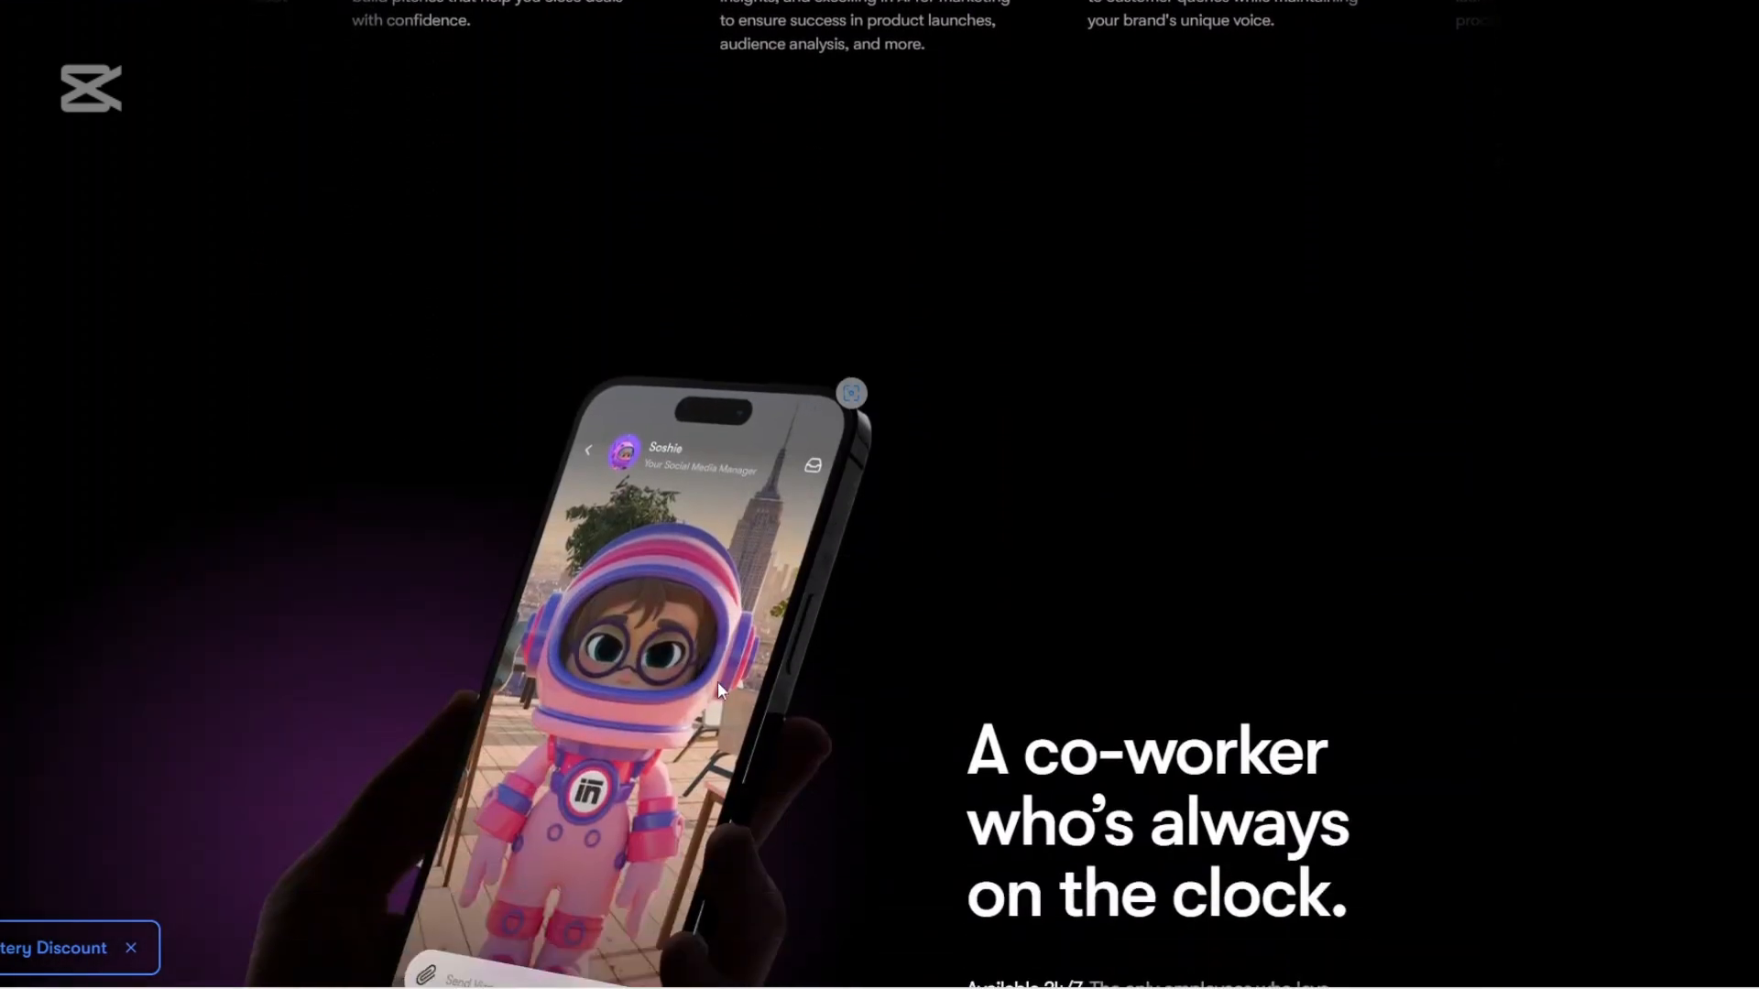
- Continue down past the 'They learn your business' section to the tool integrations
{"action": "scroll", "scroll_direction": "down", "scroll_amount": 3}
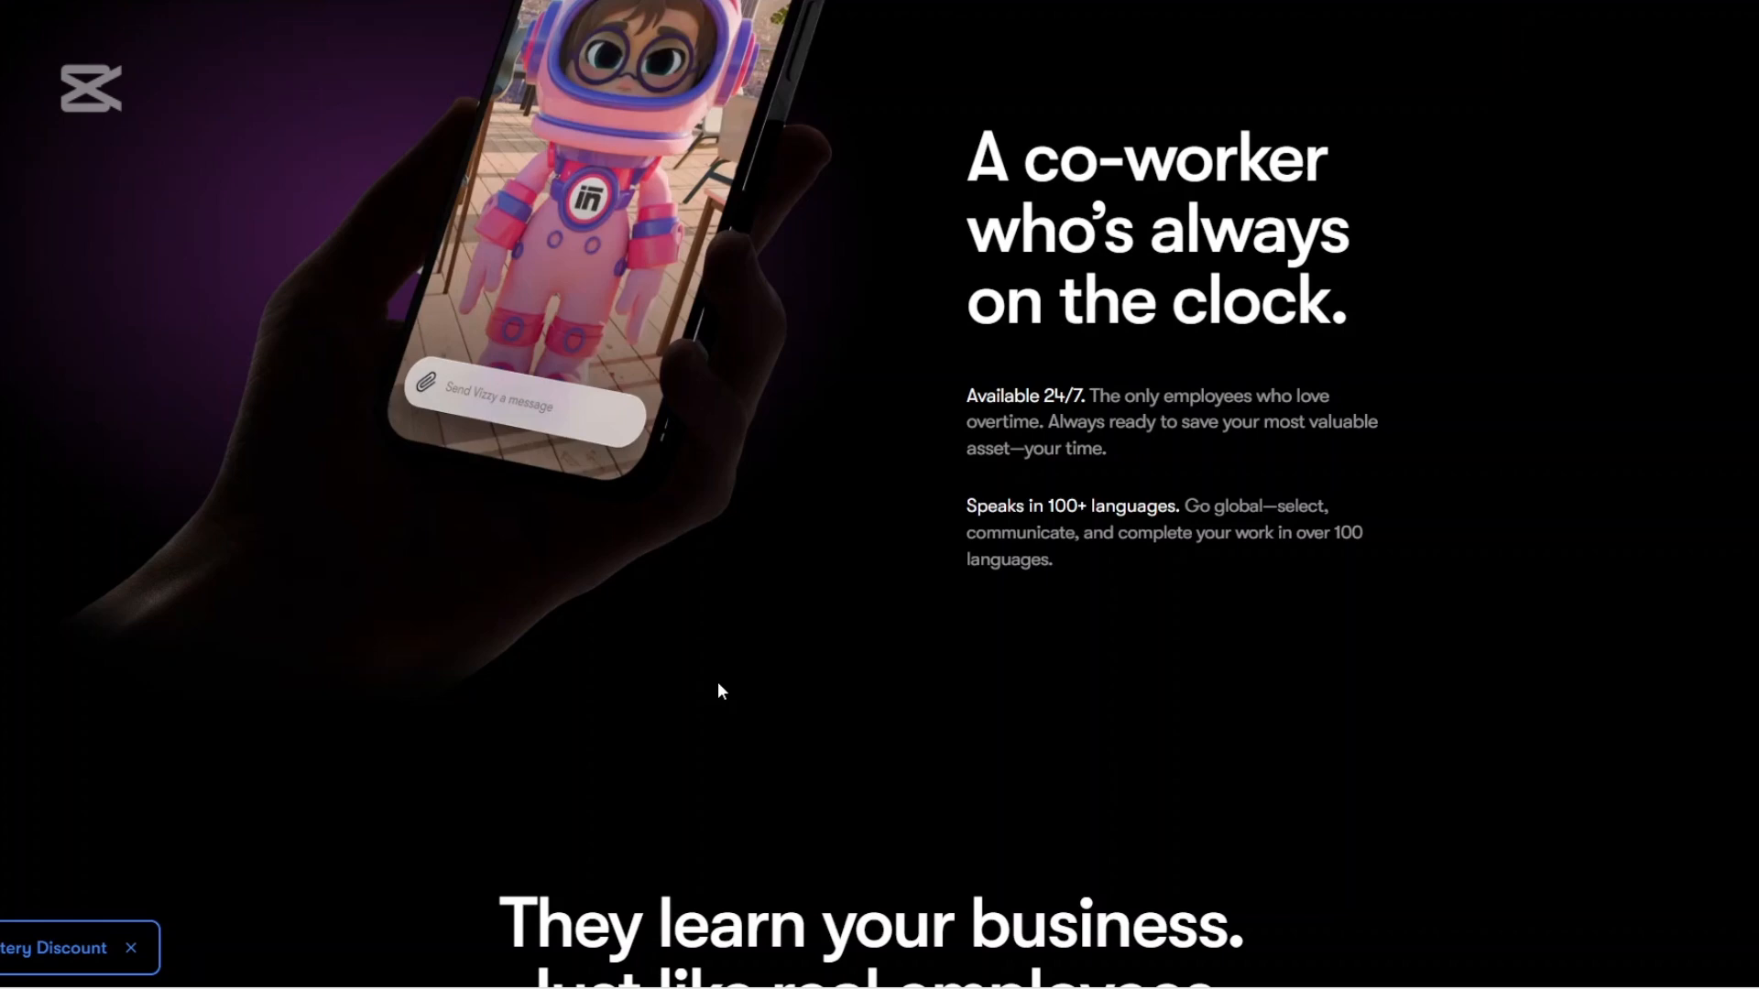
{"action": "scroll", "scroll_direction": "down", "scroll_amount": 3}
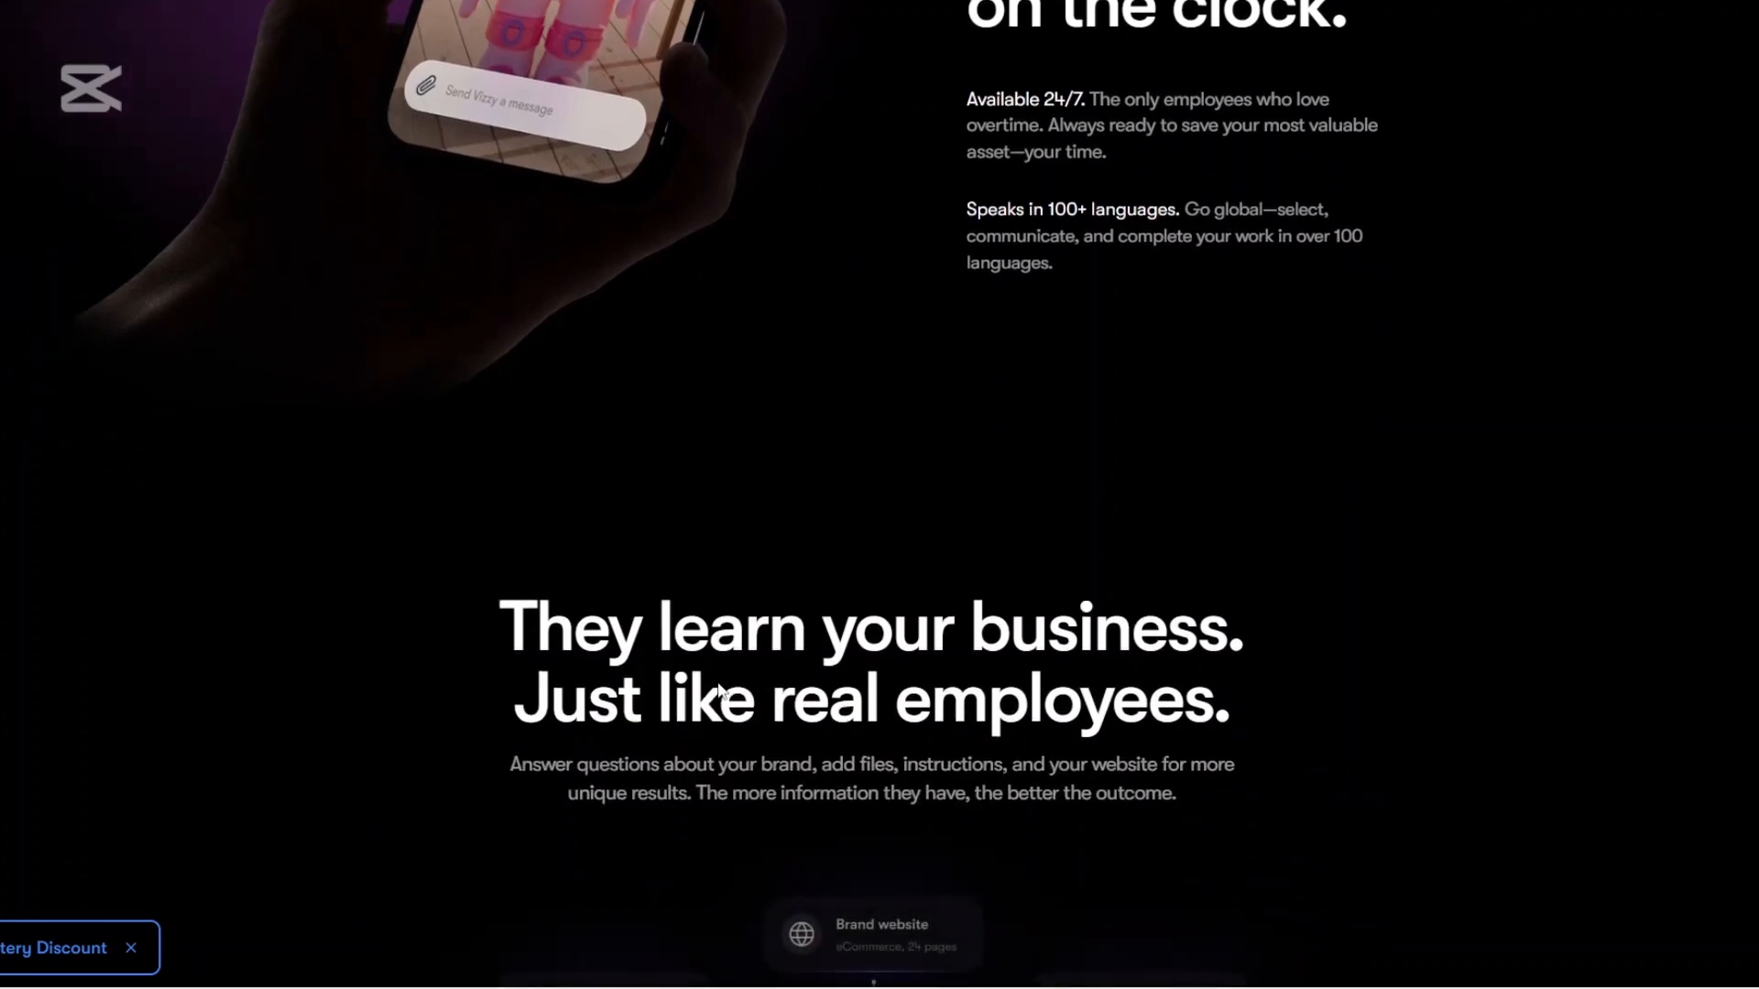
{"action": "scroll", "scroll_direction": "down", "scroll_amount": 3}
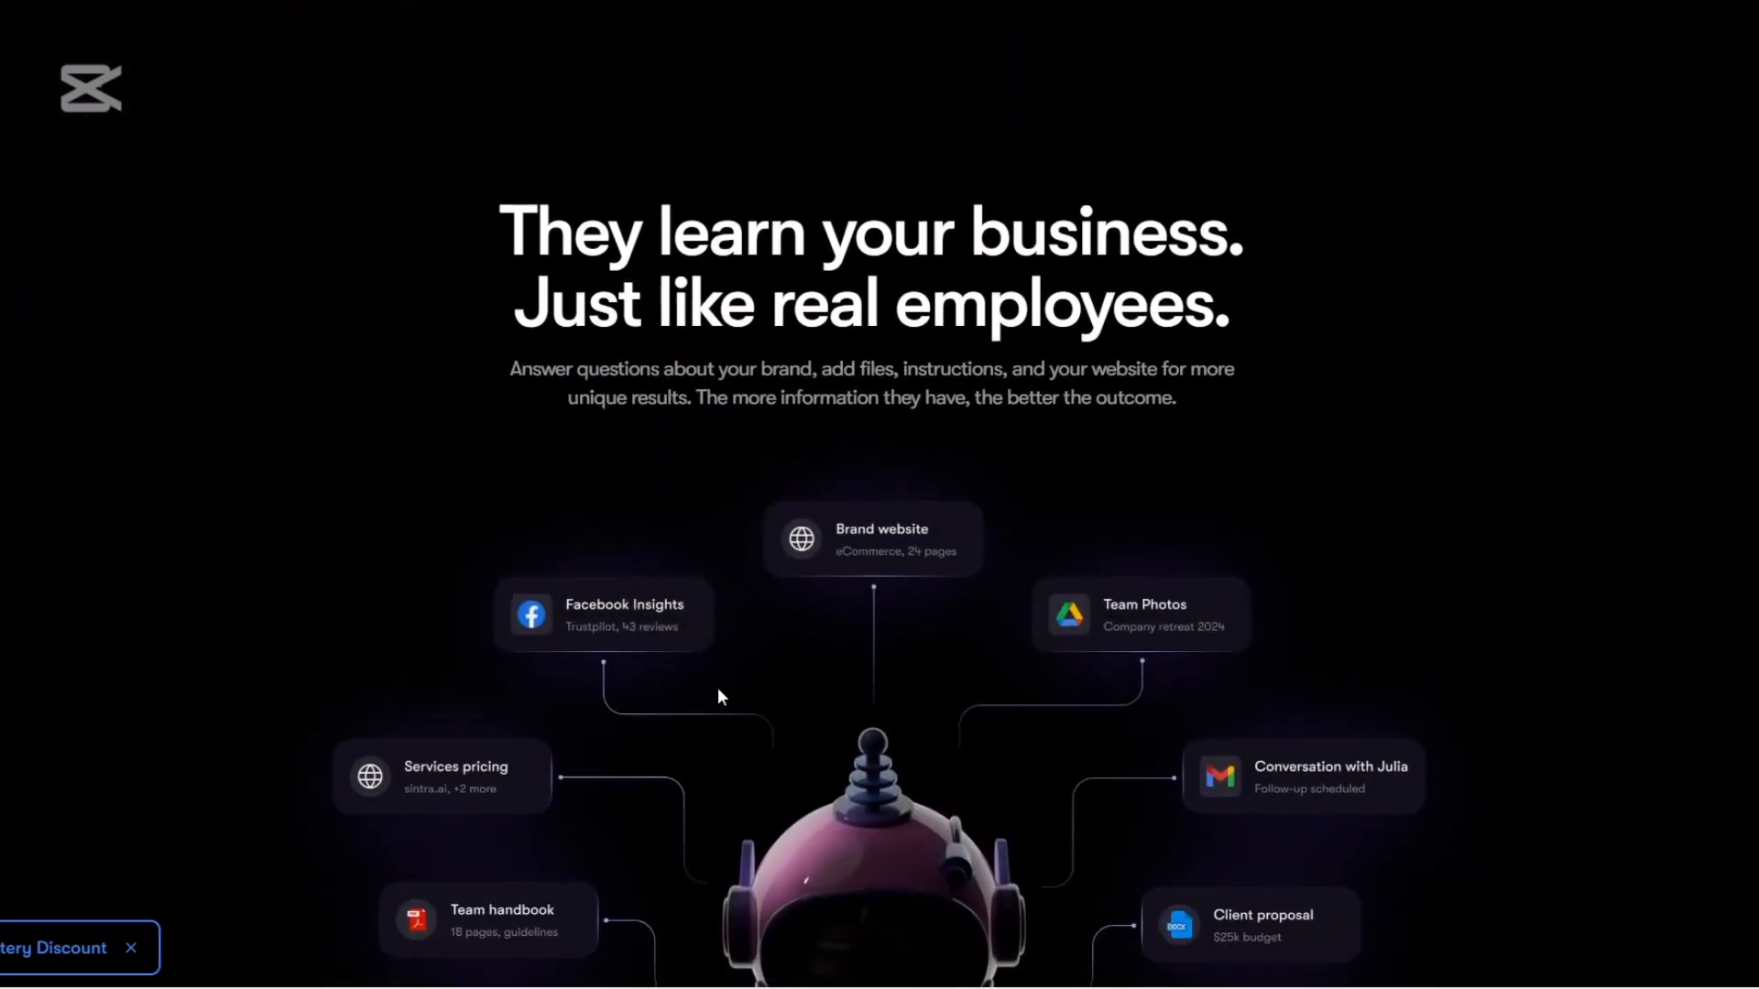
{"action": "scroll", "scroll_direction": "down", "scroll_amount": 3}
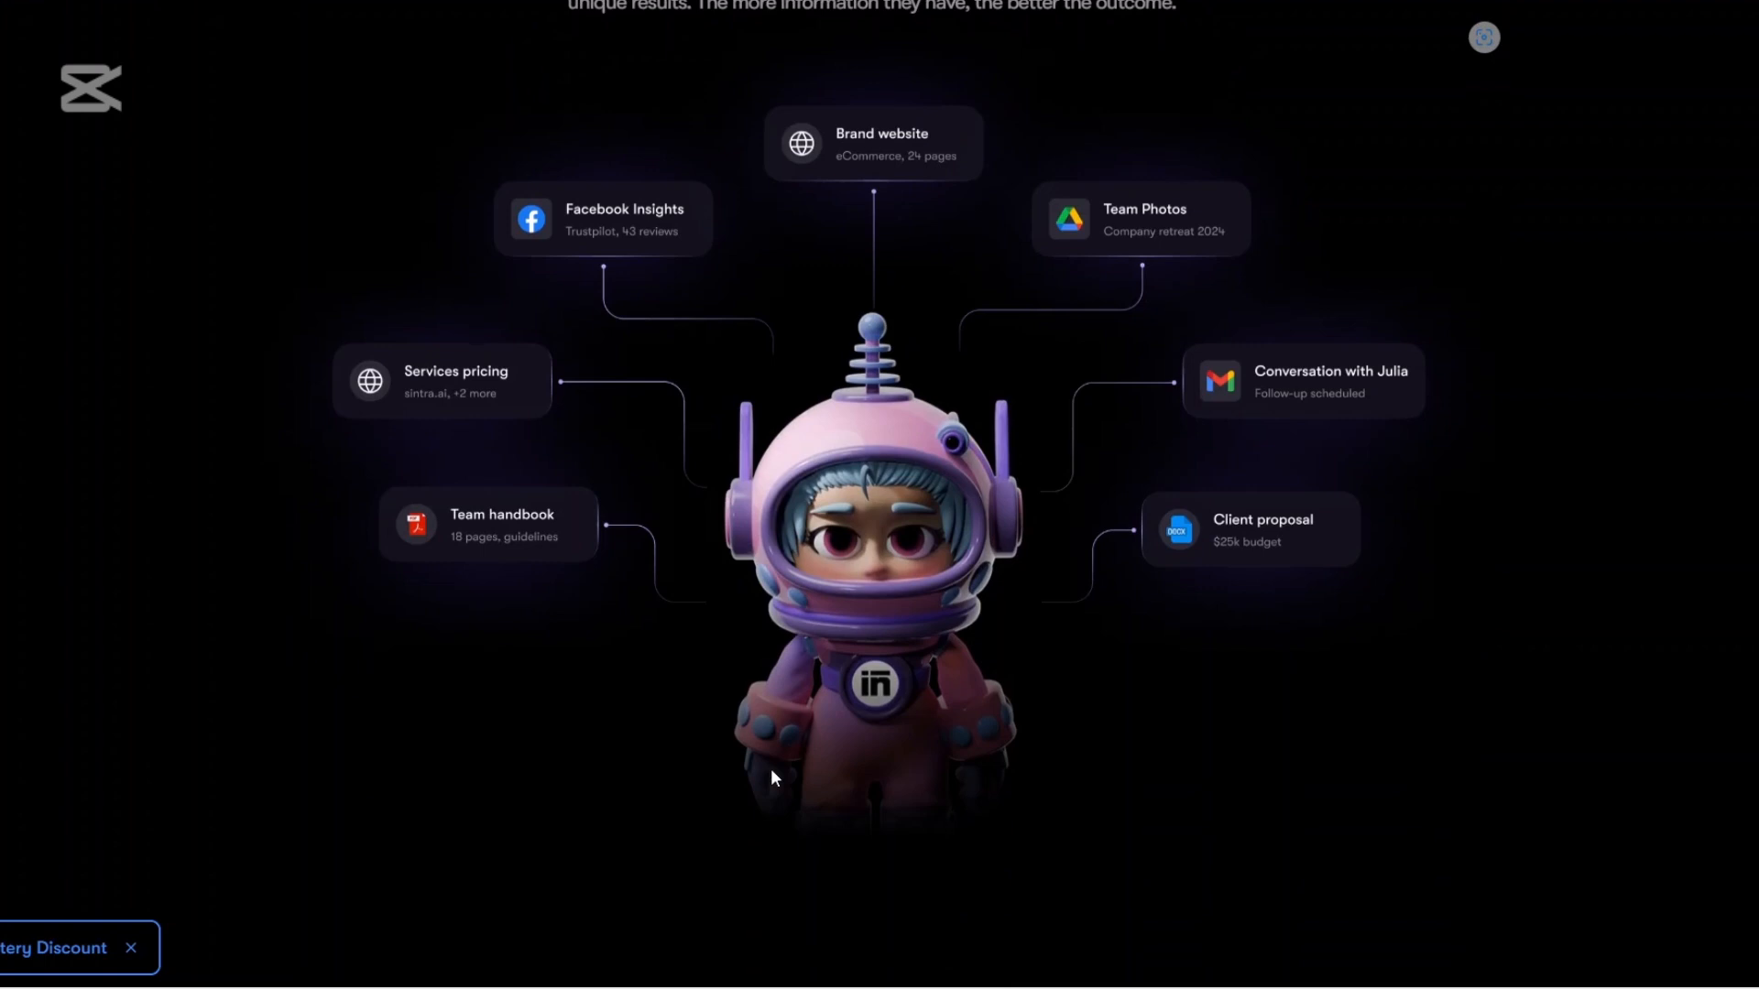
{"action": "scroll", "scroll_direction": "down", "scroll_amount": 3}
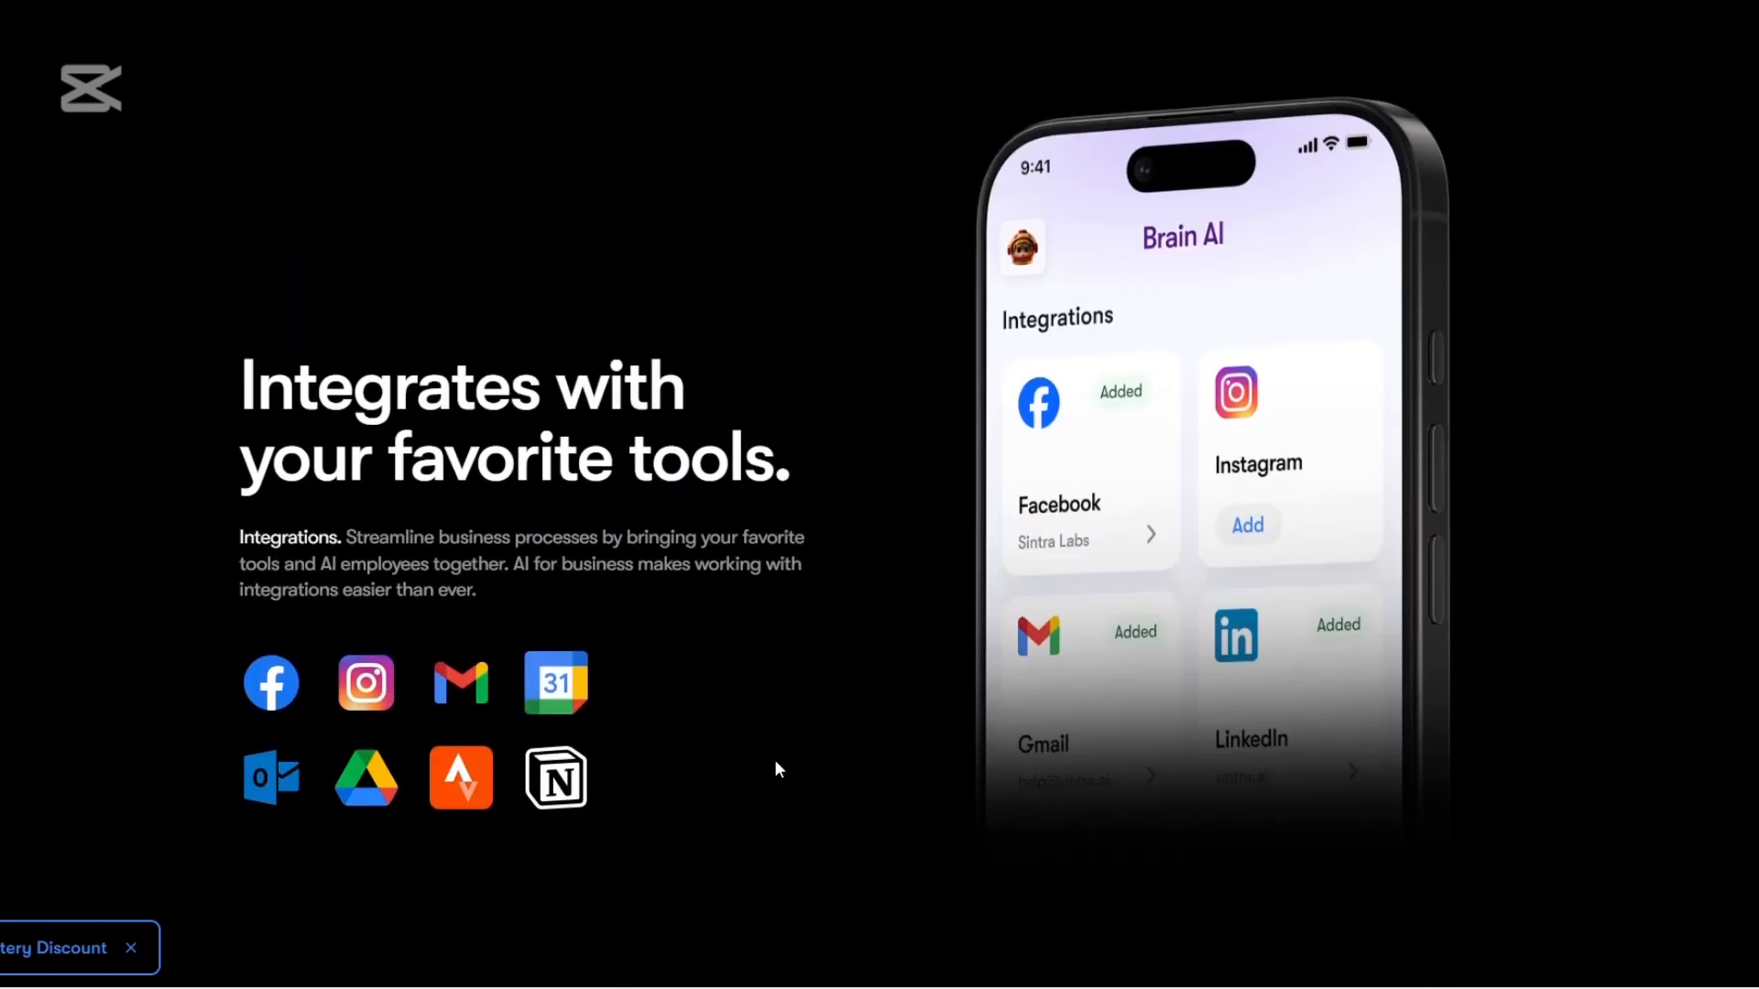
- Scroll past Integrations and the 'Automates work' examples into the task card grid
{"action": "scroll", "scroll_direction": "down", "scroll_amount": 3}
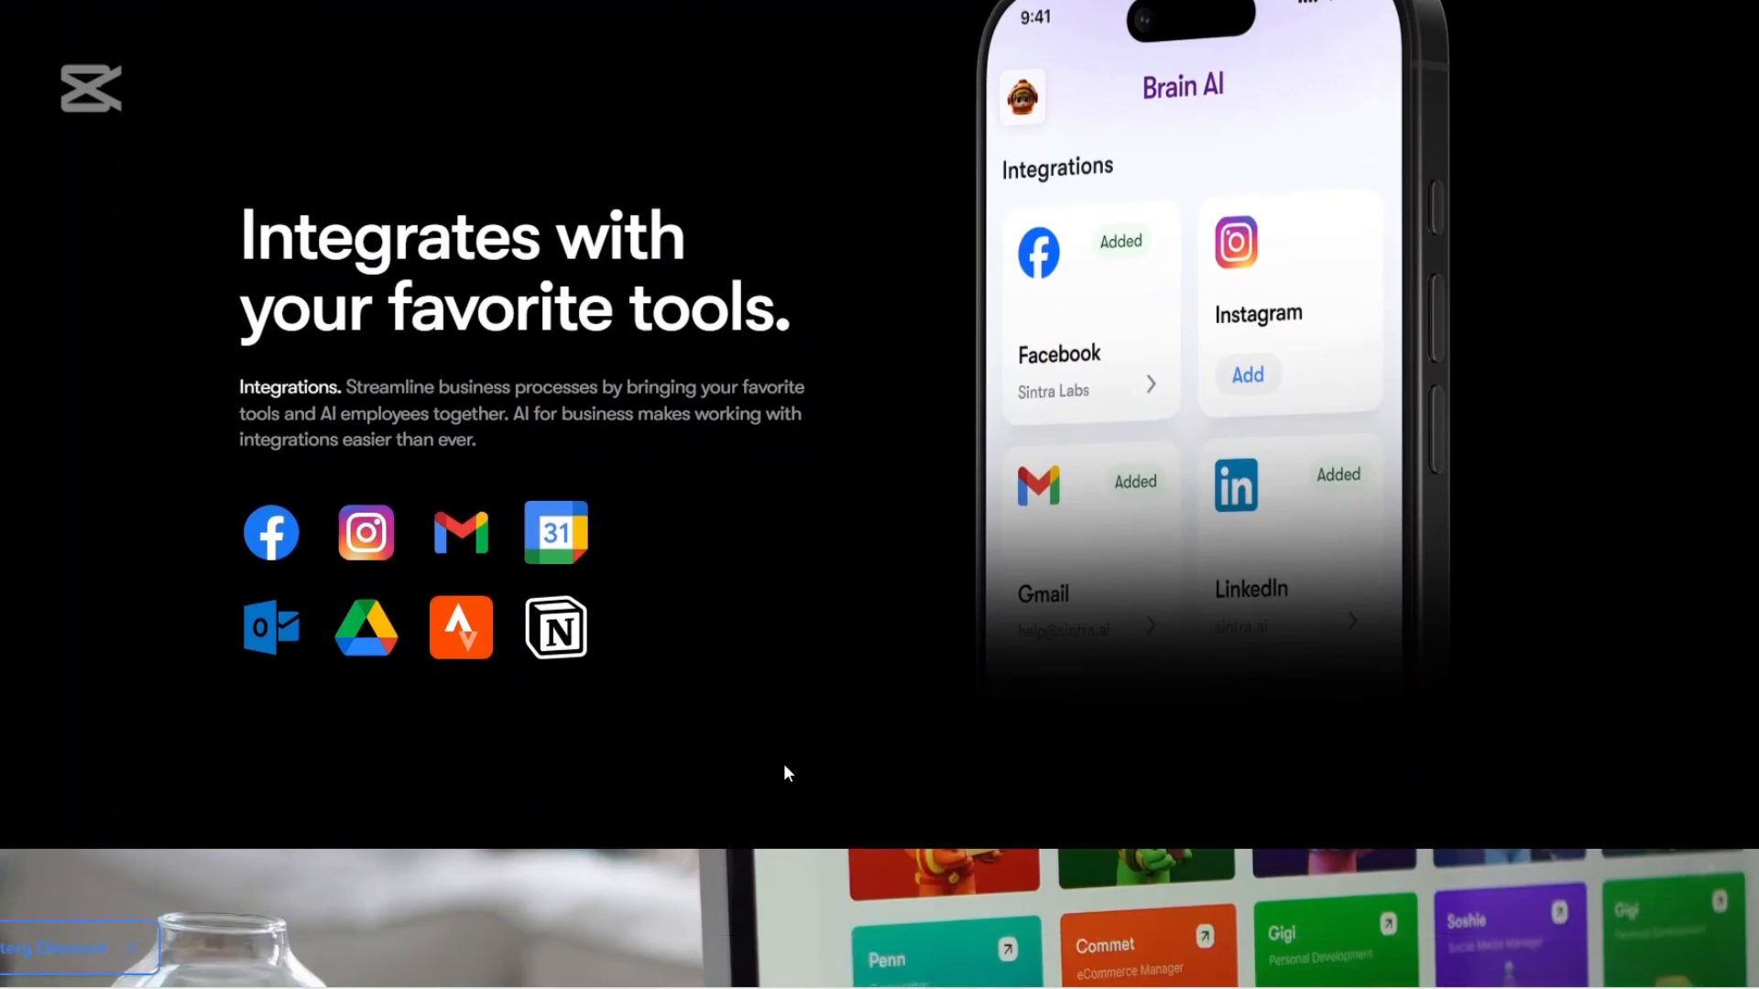
{"action": "scroll", "scroll_direction": "down", "scroll_amount": 3}
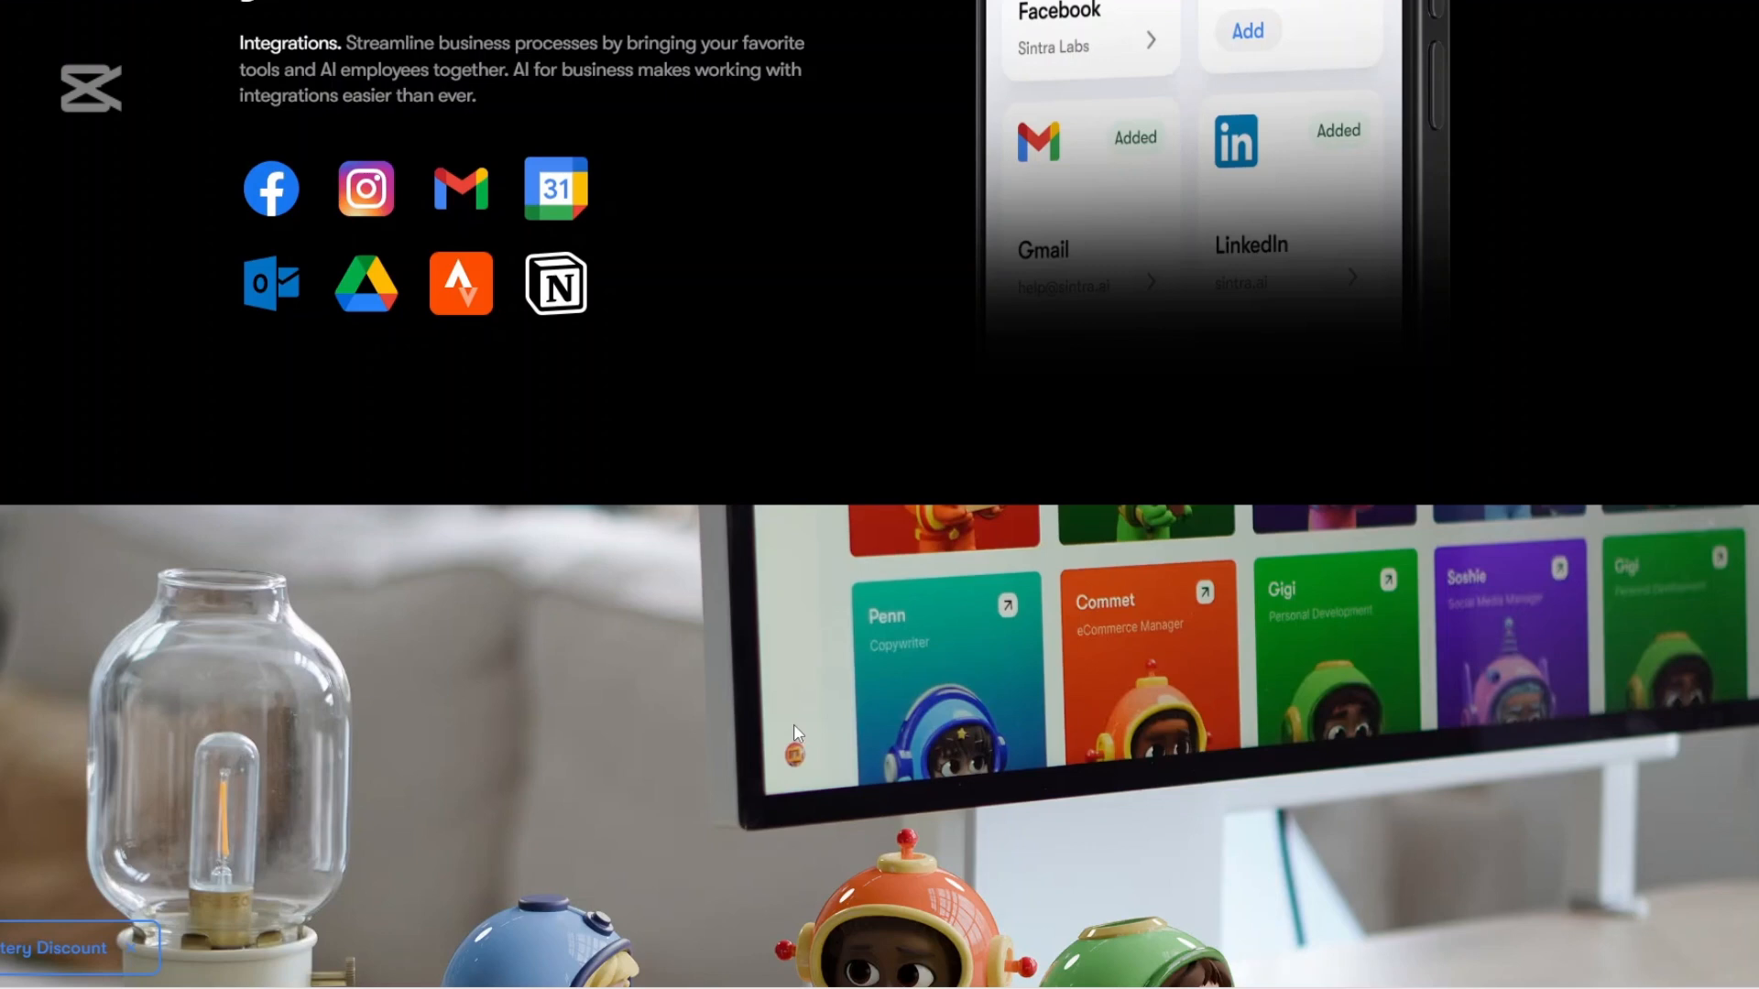
{"action": "scroll", "scroll_direction": "down", "scroll_amount": 3}
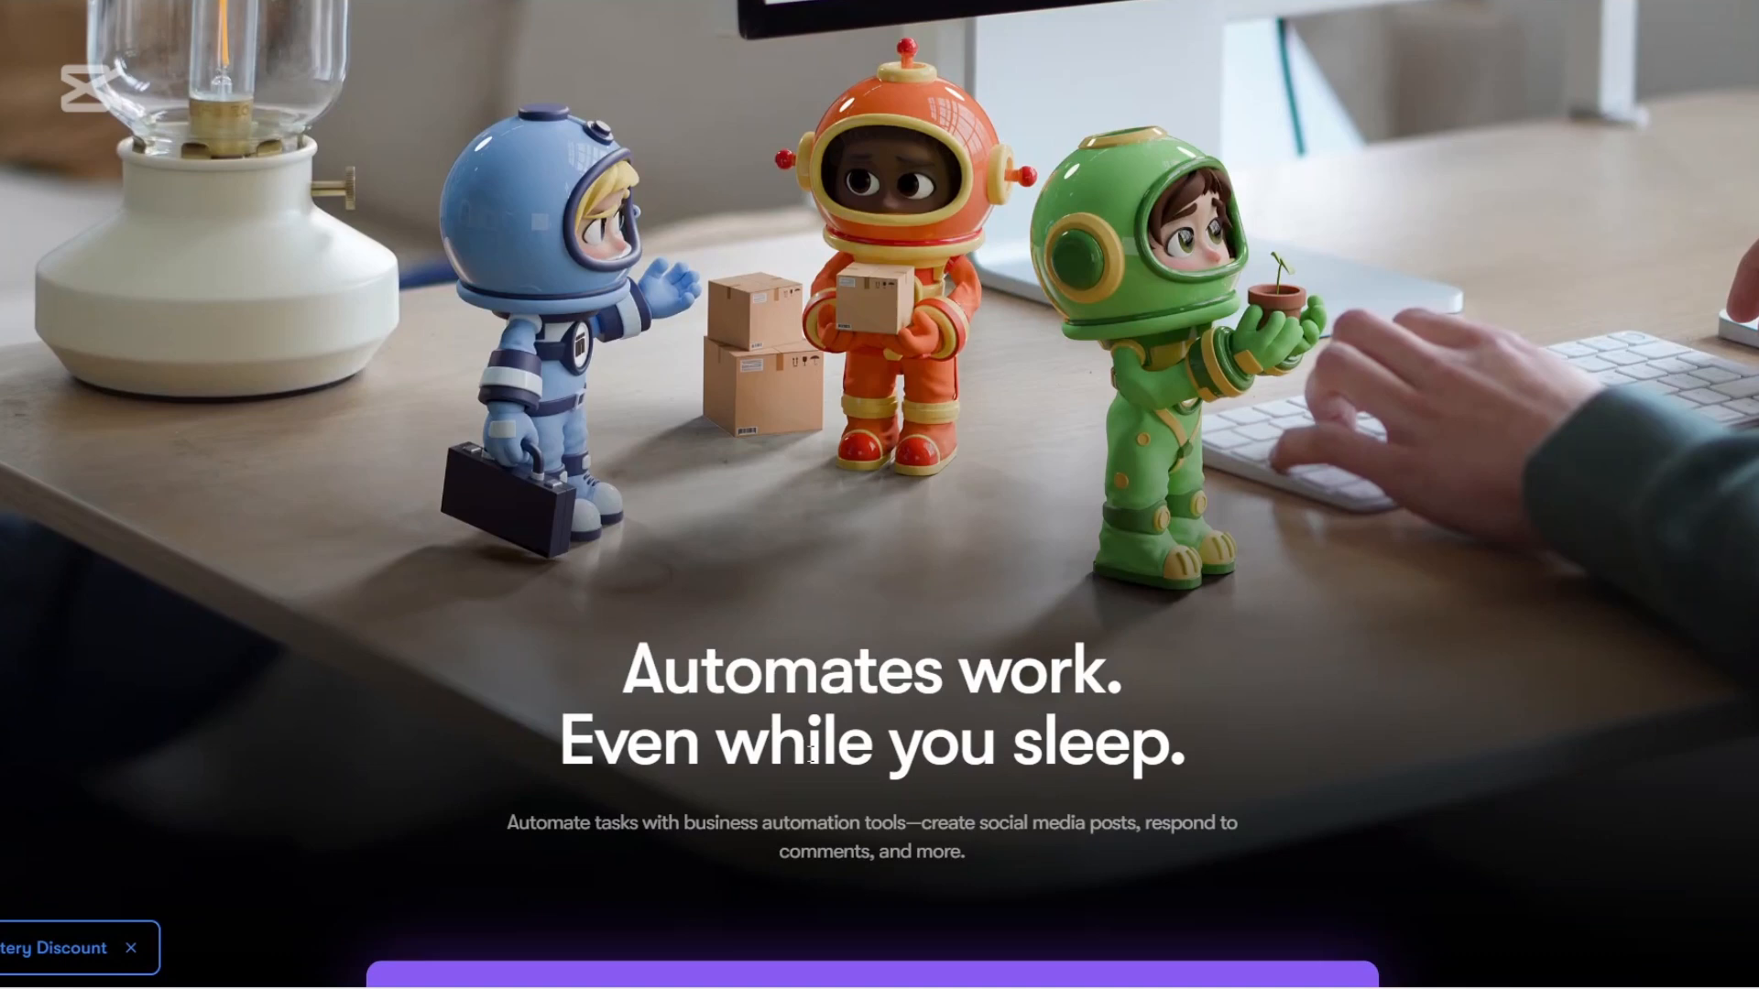
{"action": "scroll", "scroll_direction": "down", "scroll_amount": 3}
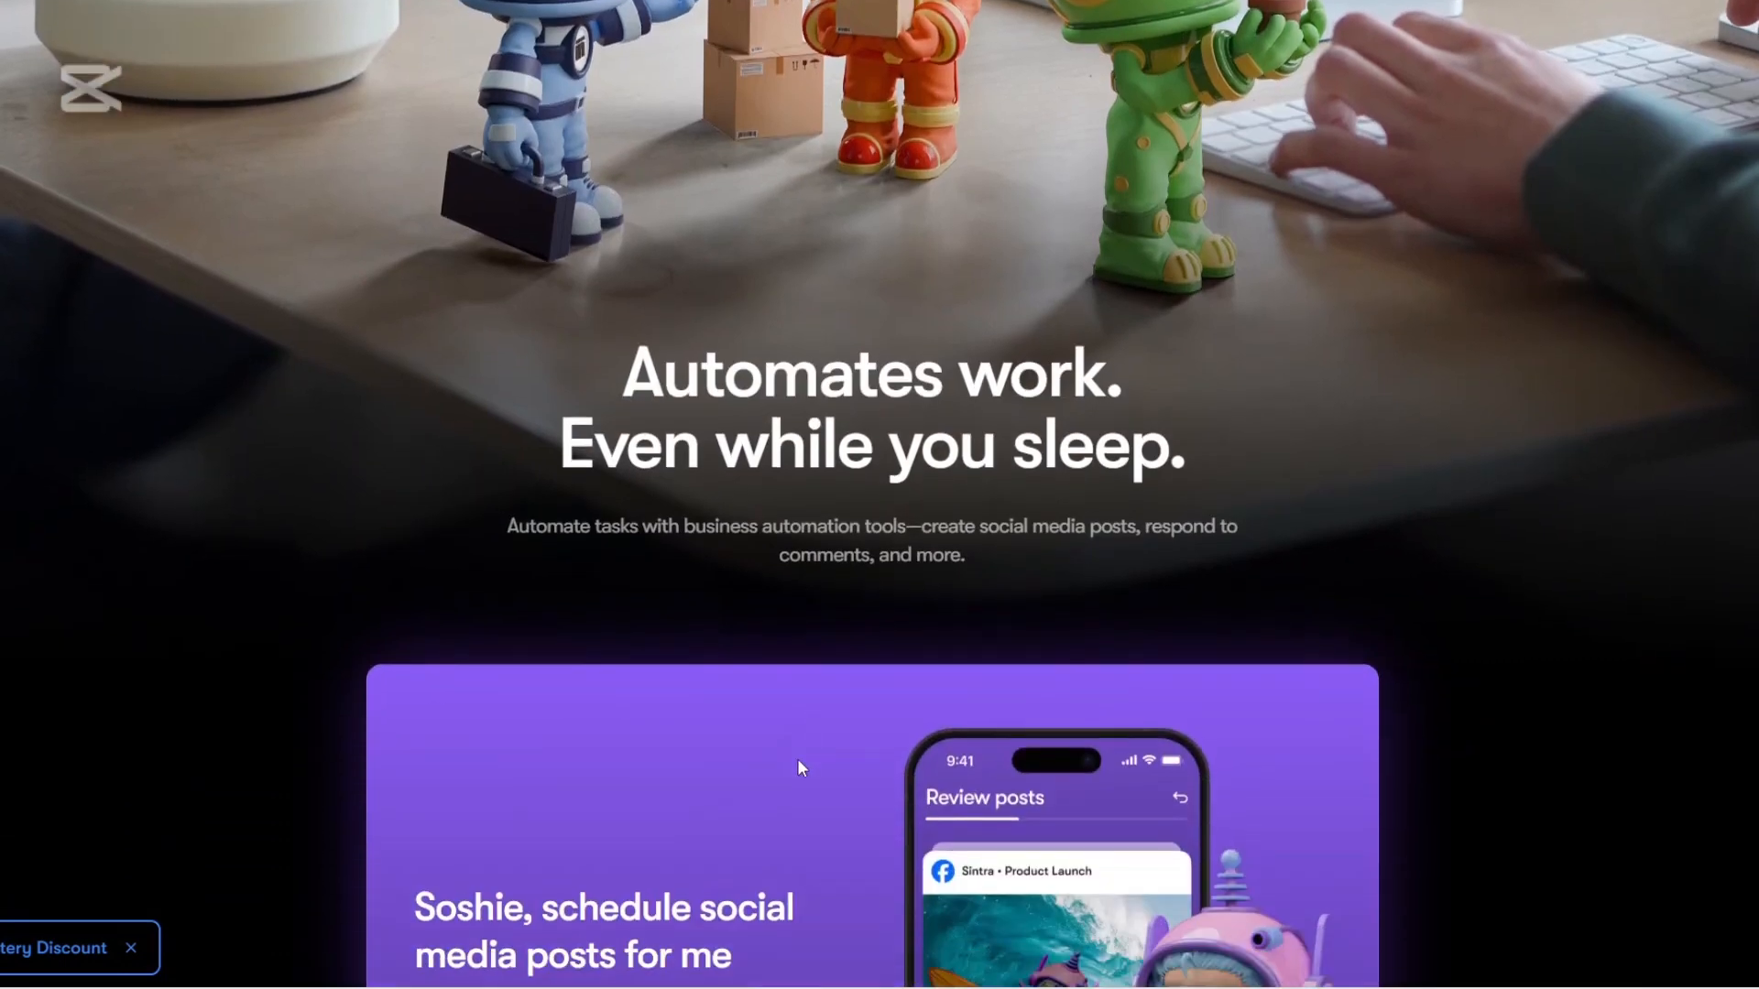
{"action": "mouse_move", "coordinate": [874, 712]}
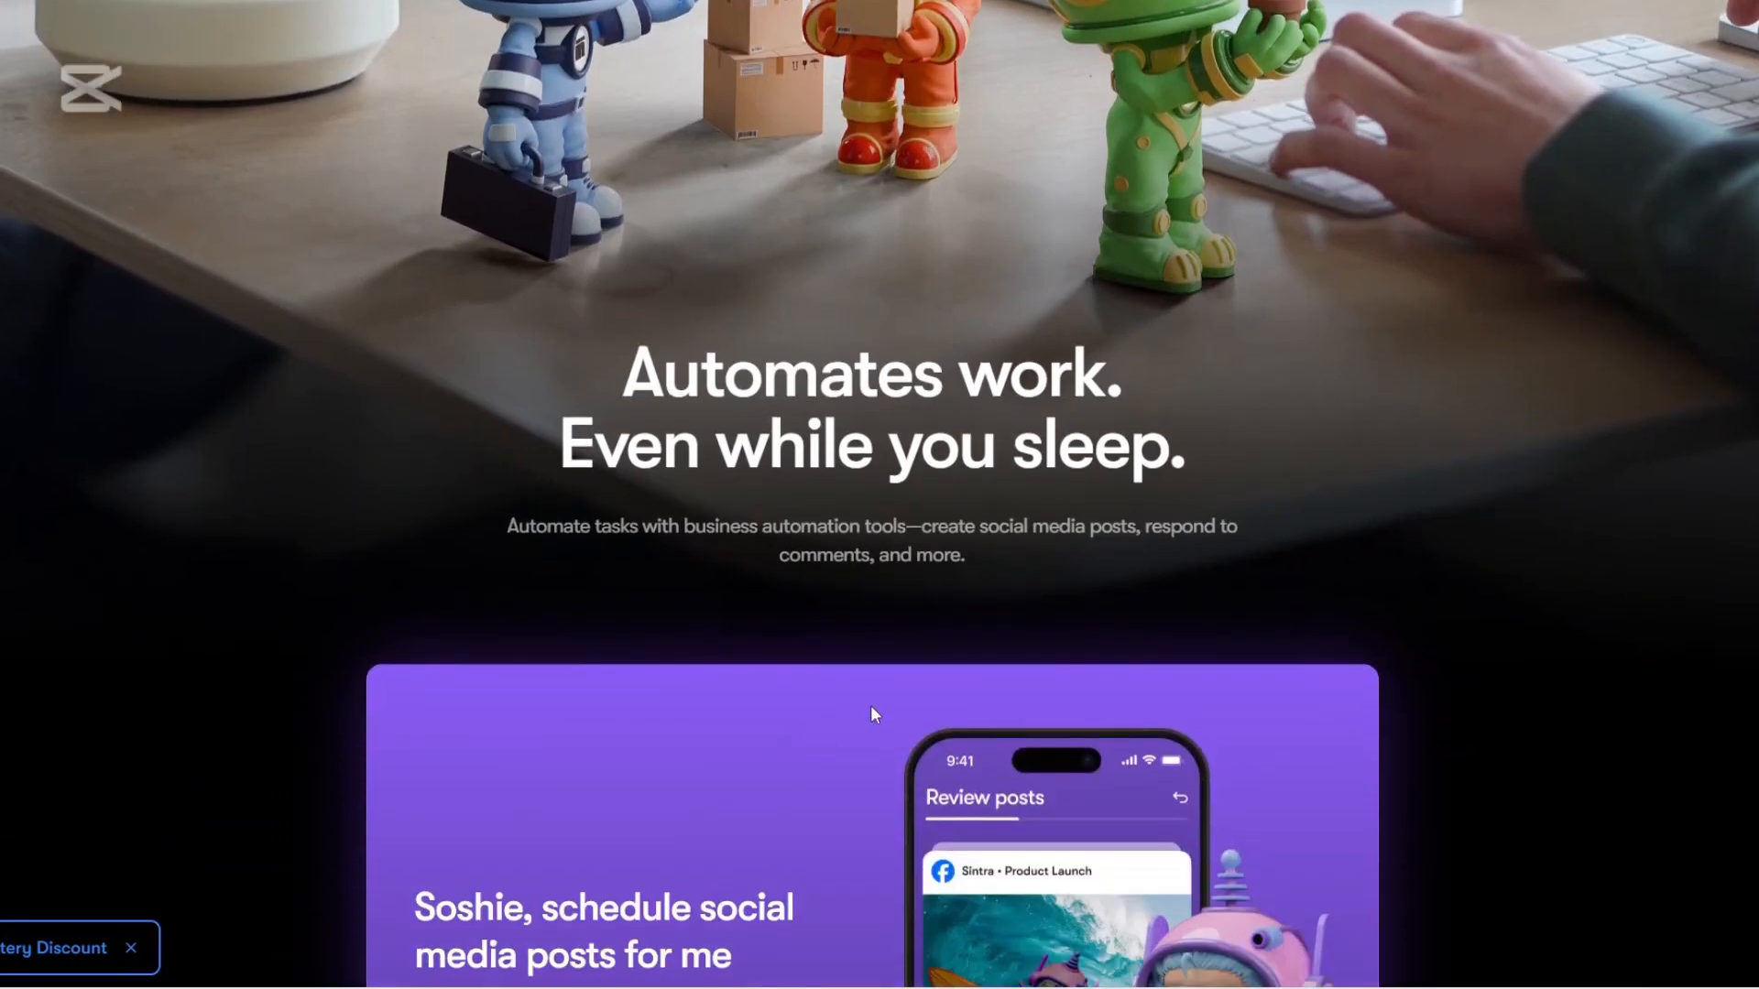
{"action": "scroll", "scroll_direction": "down", "scroll_amount": 3}
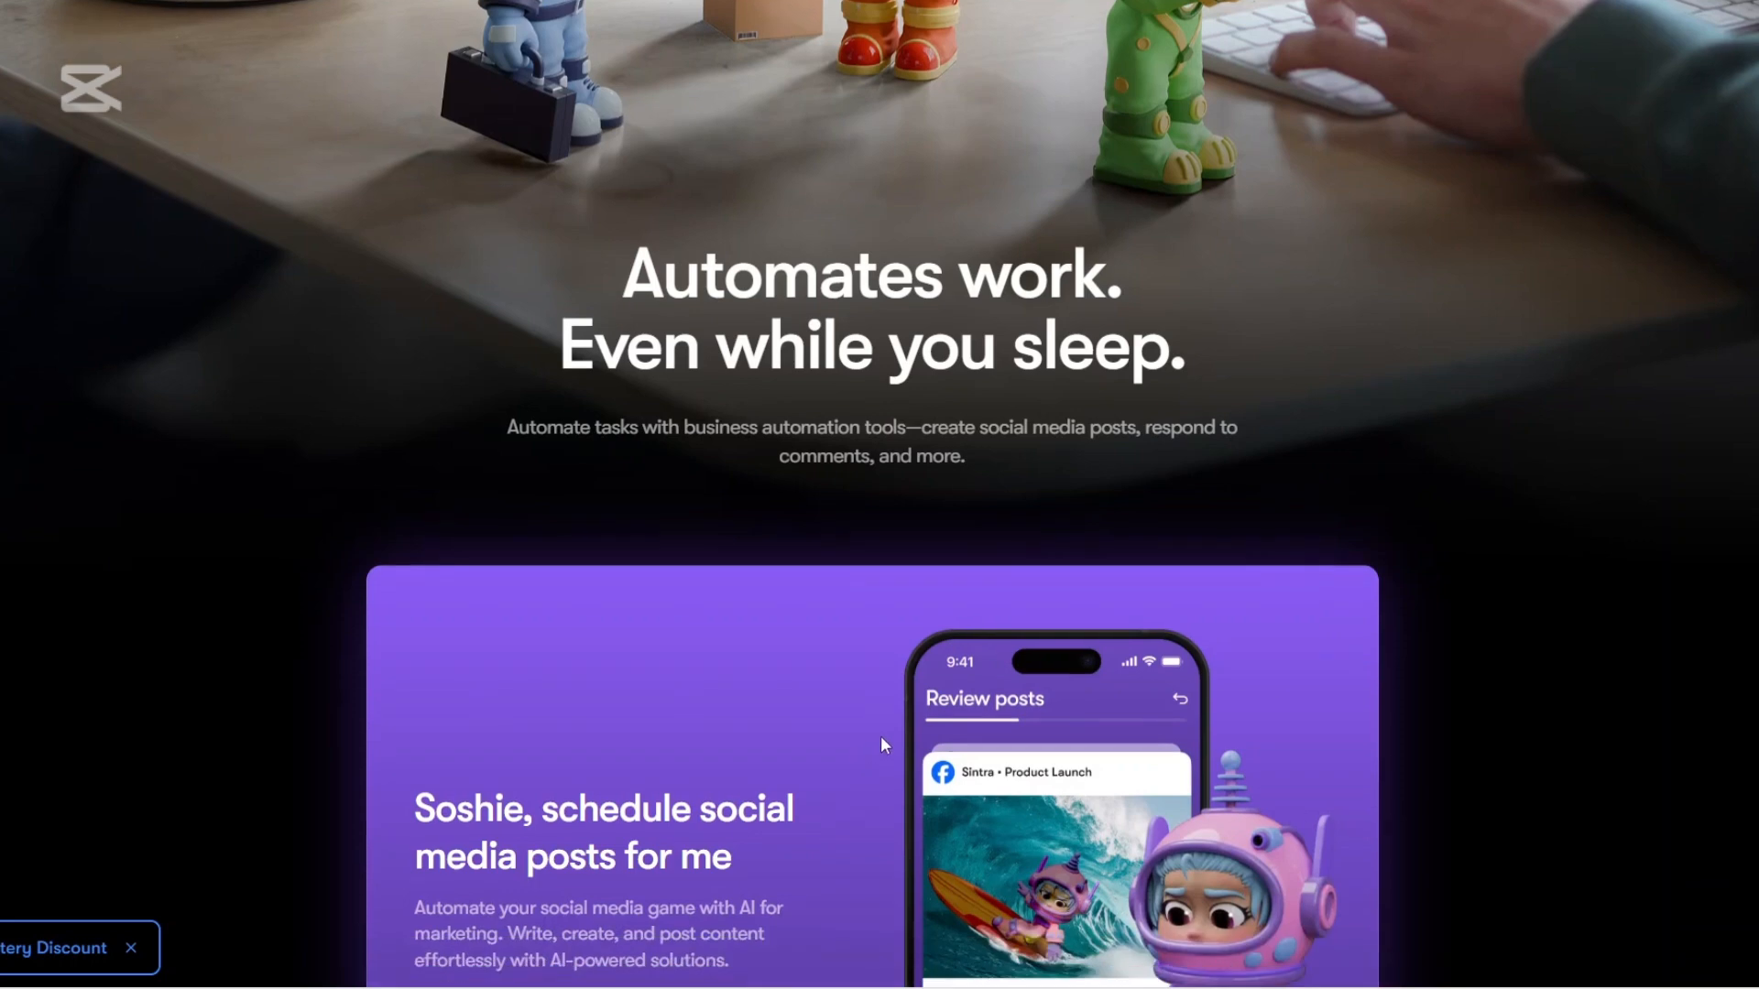
{"action": "scroll", "scroll_direction": "down", "scroll_amount": 3}
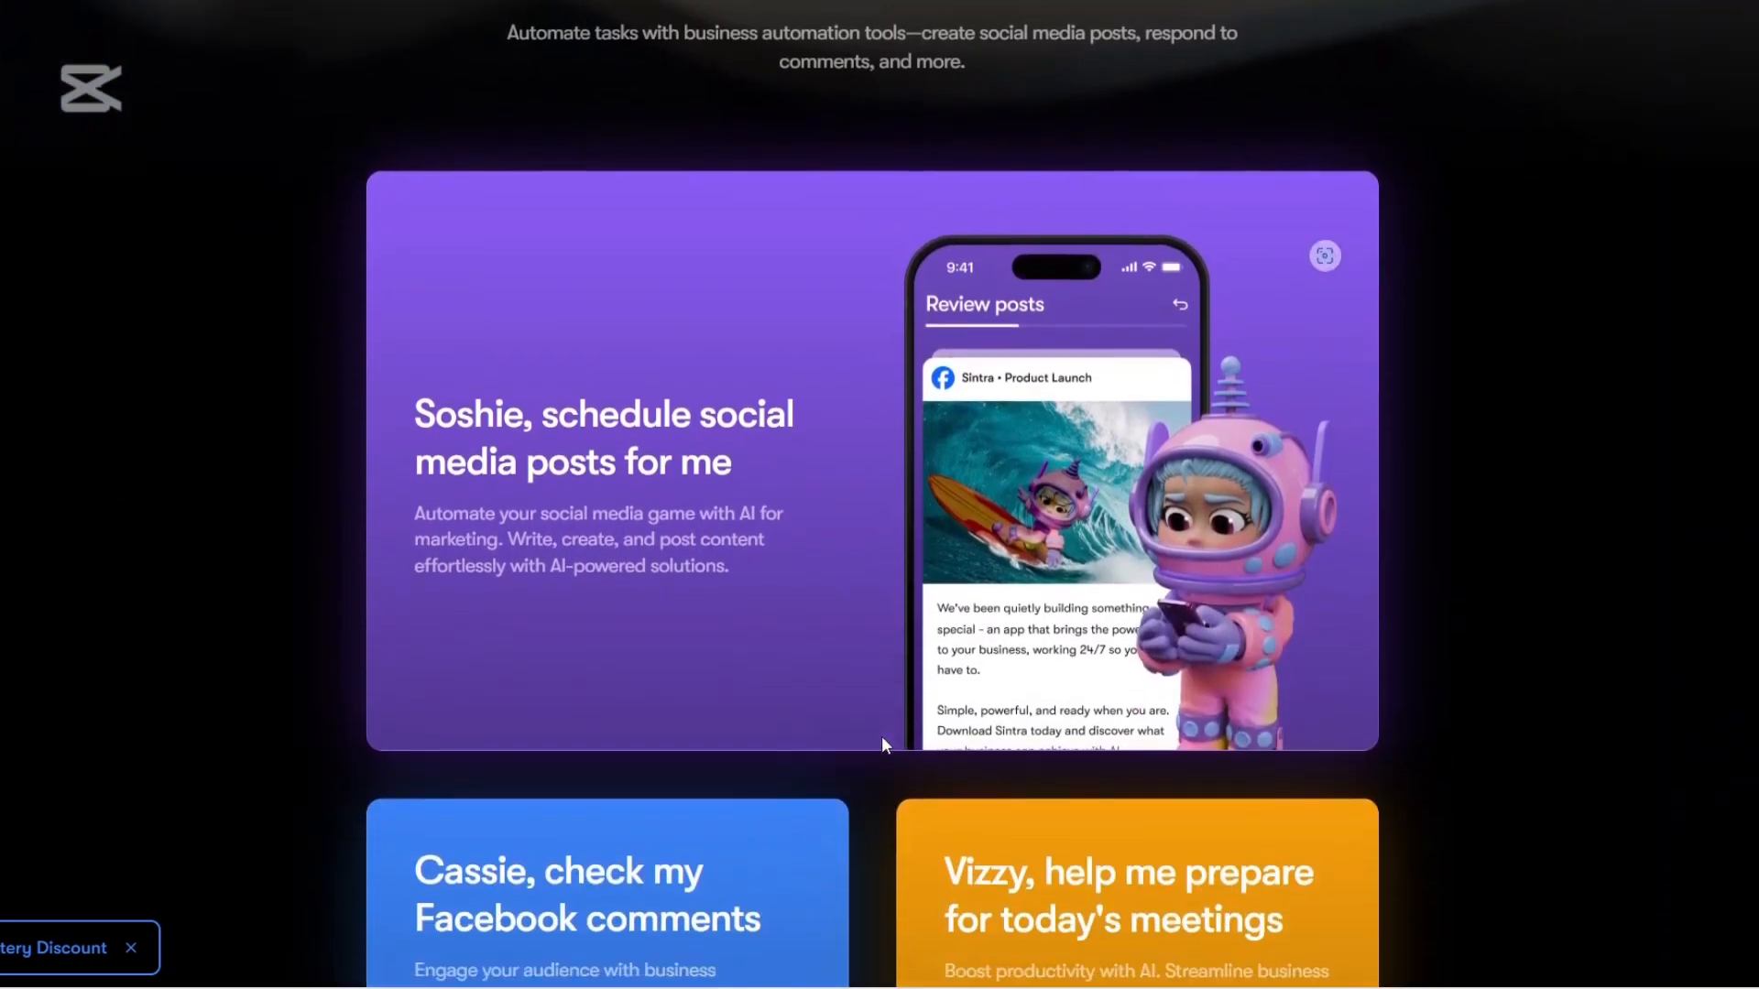
{"action": "scroll", "scroll_direction": "down", "scroll_amount": 3}
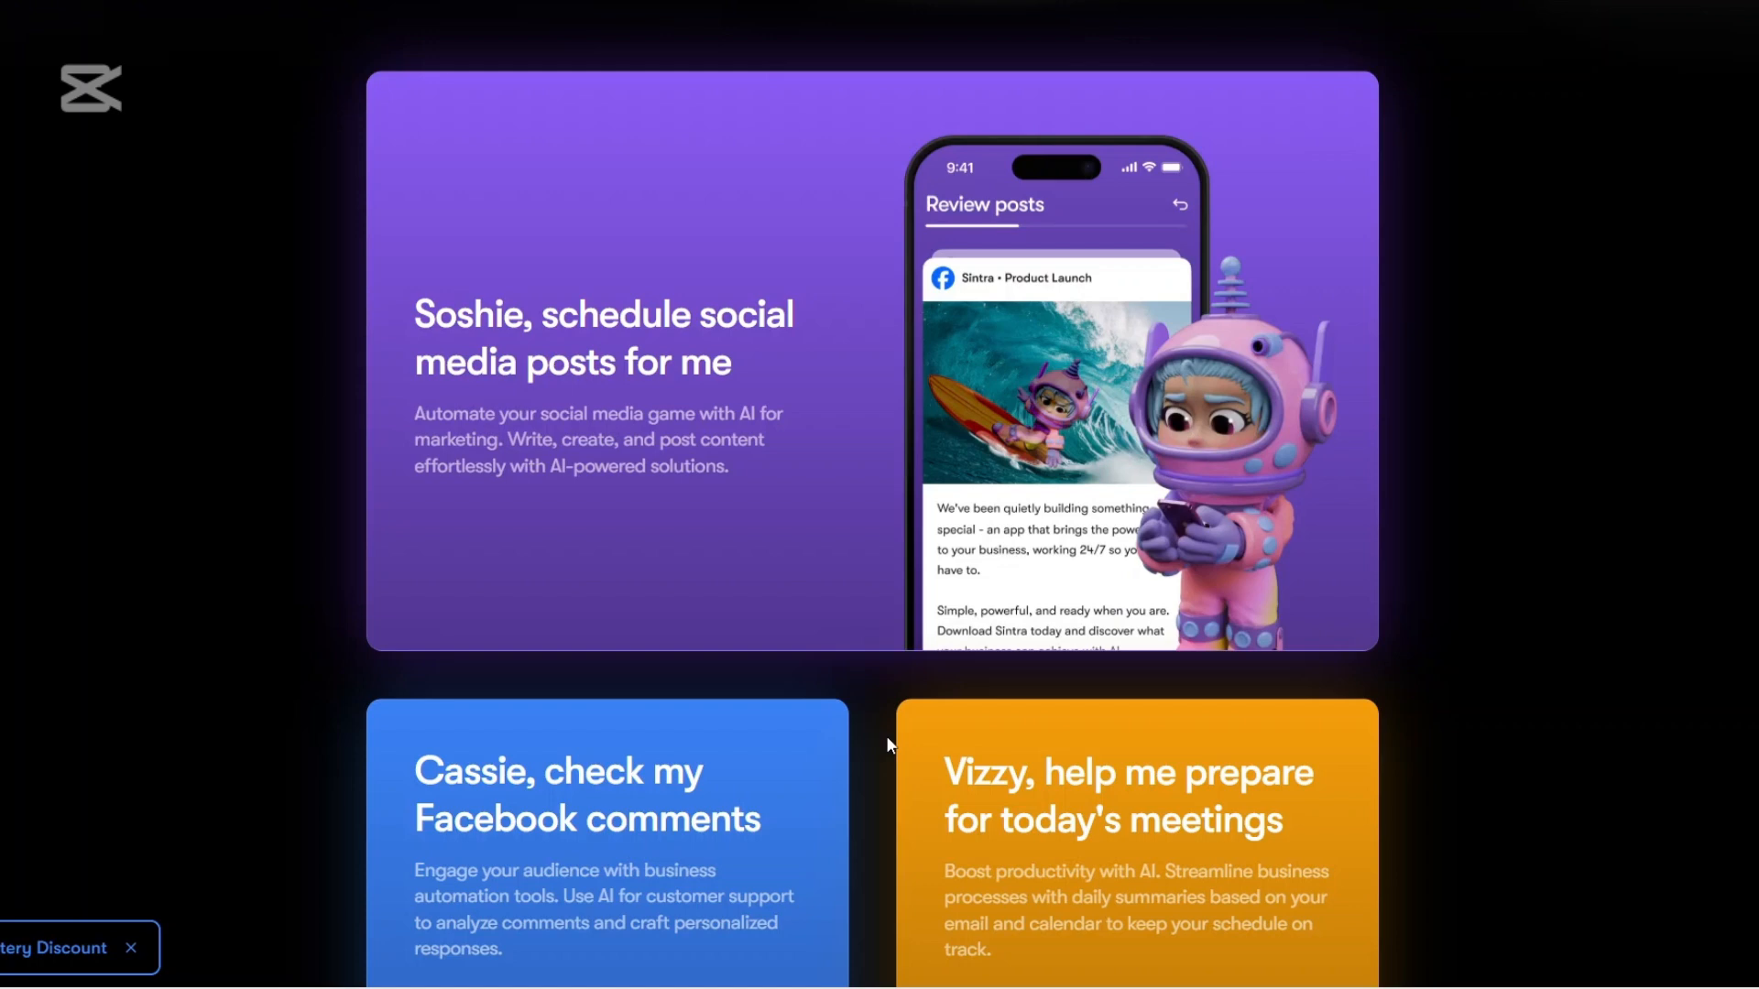
{"action": "scroll", "scroll_direction": "down", "scroll_amount": 3}
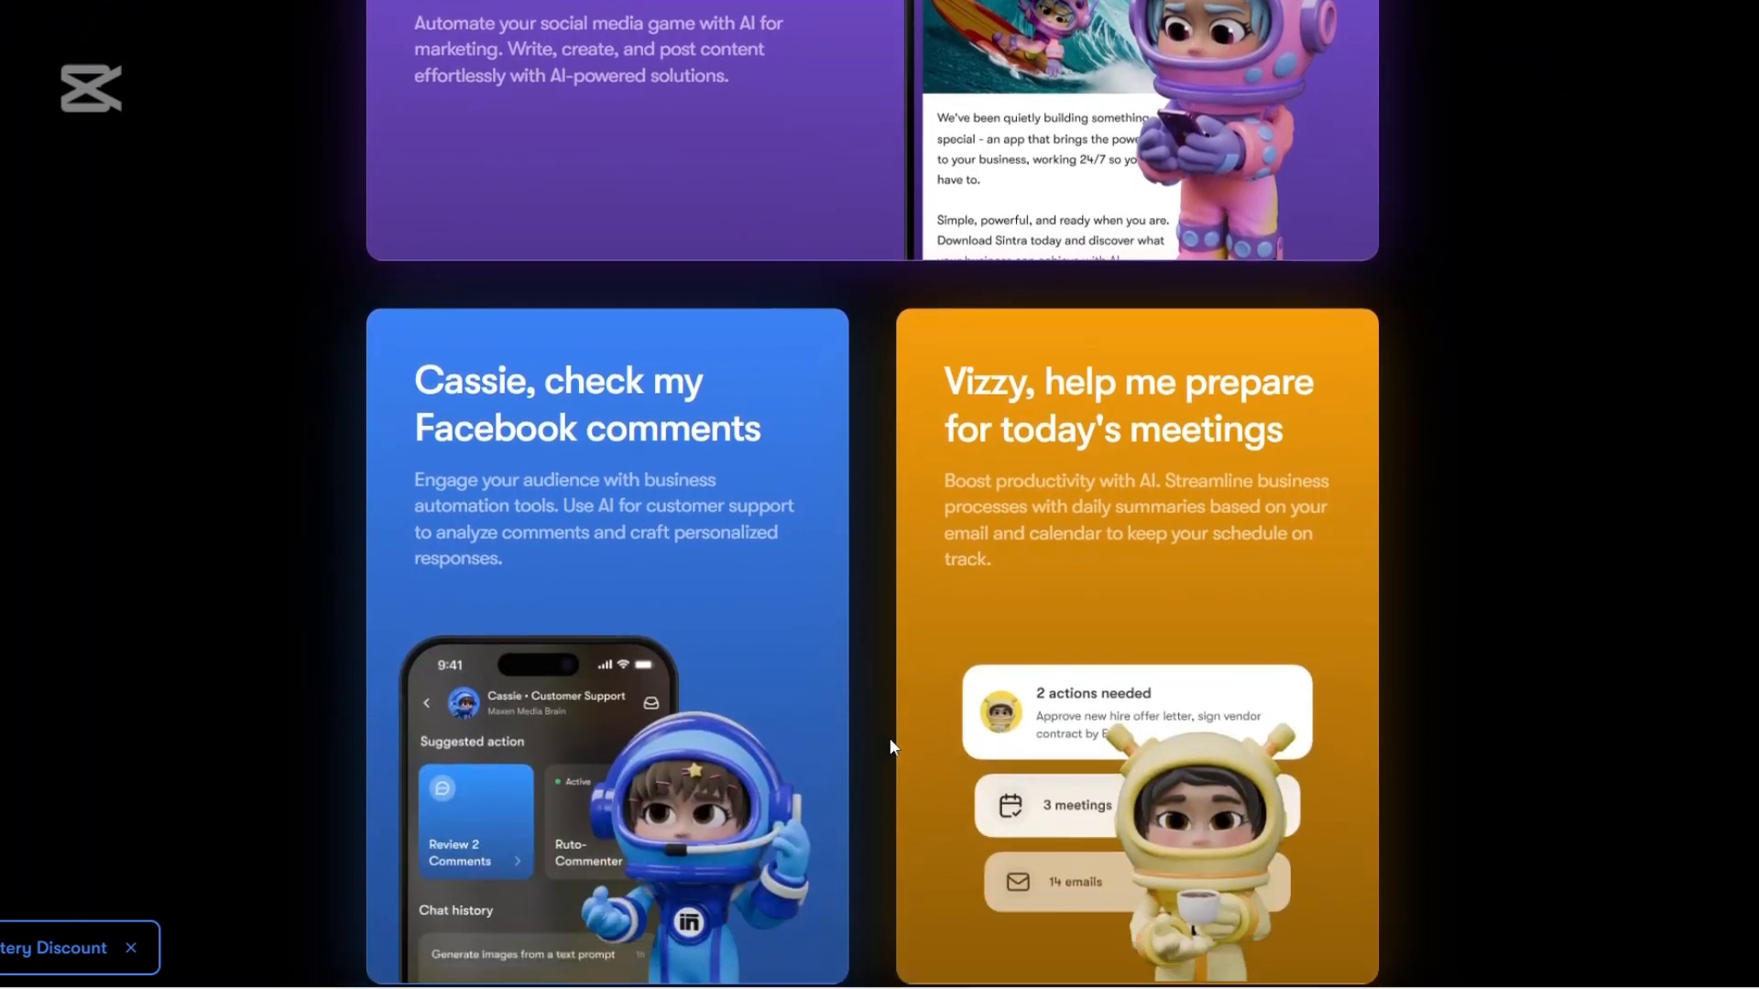
- Continue past the task cards and 'Multiple workspaces. One AI Team.' to the AI employees explainer
{"action": "scroll", "scroll_direction": "down", "scroll_amount": 3}
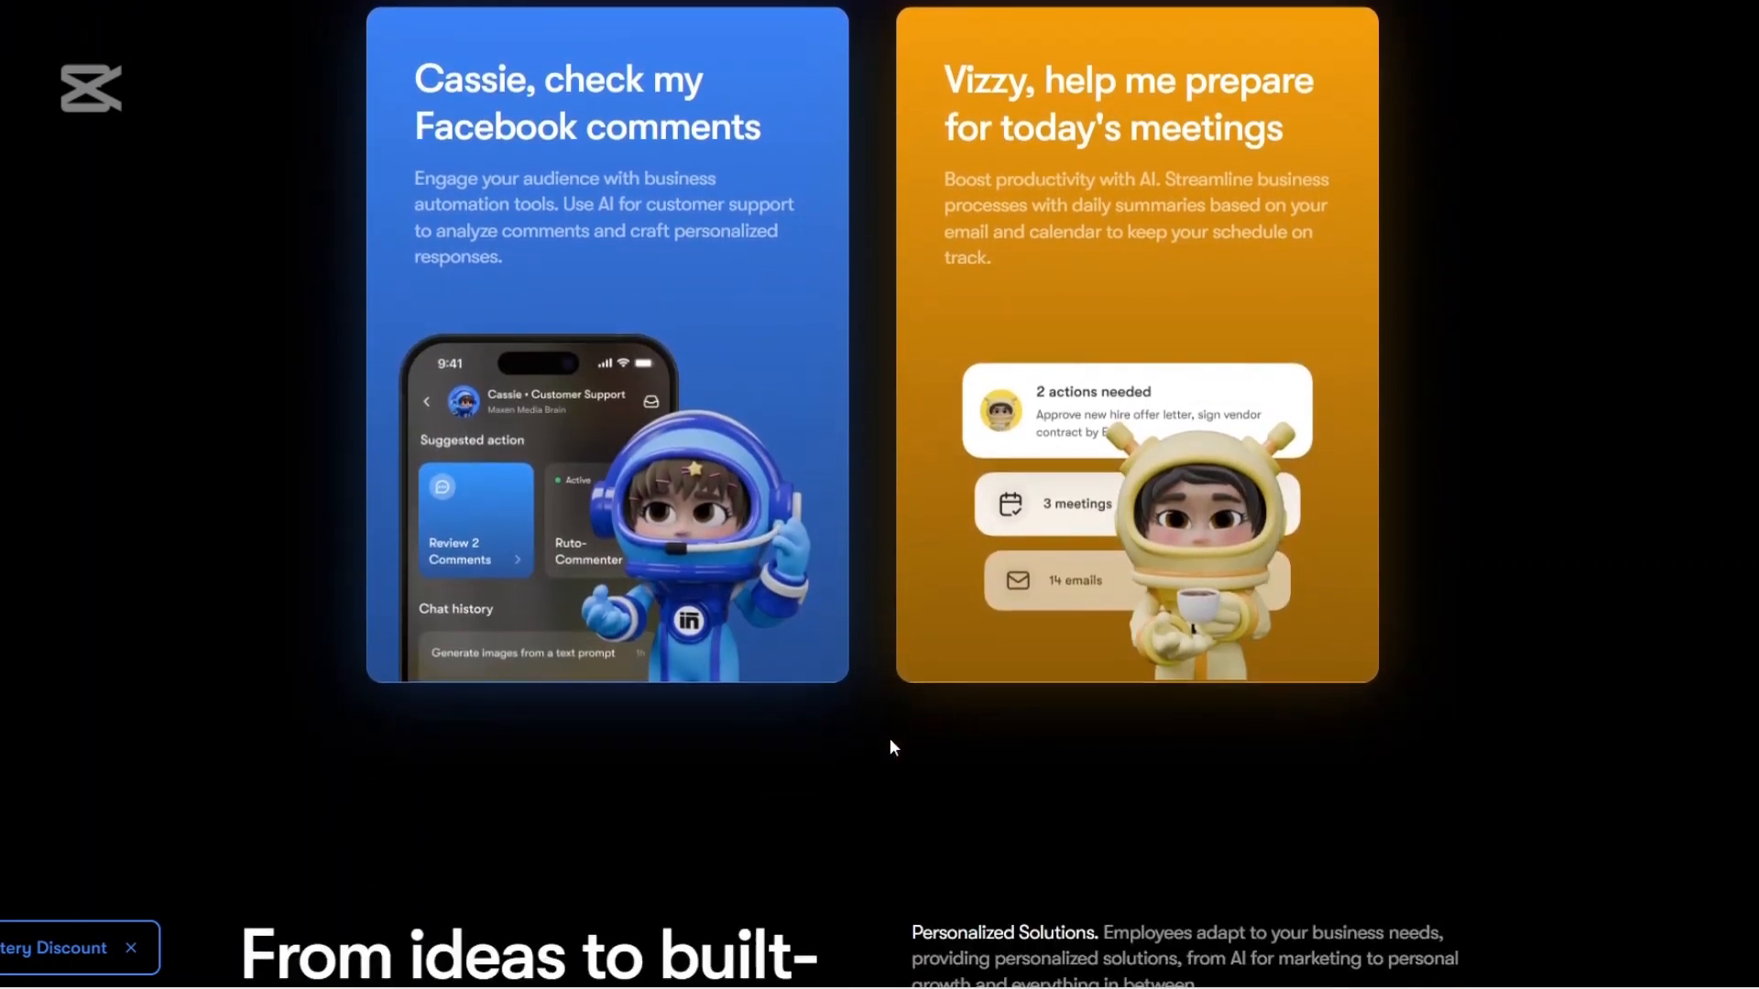
{"action": "scroll", "scroll_direction": "down", "scroll_amount": 3}
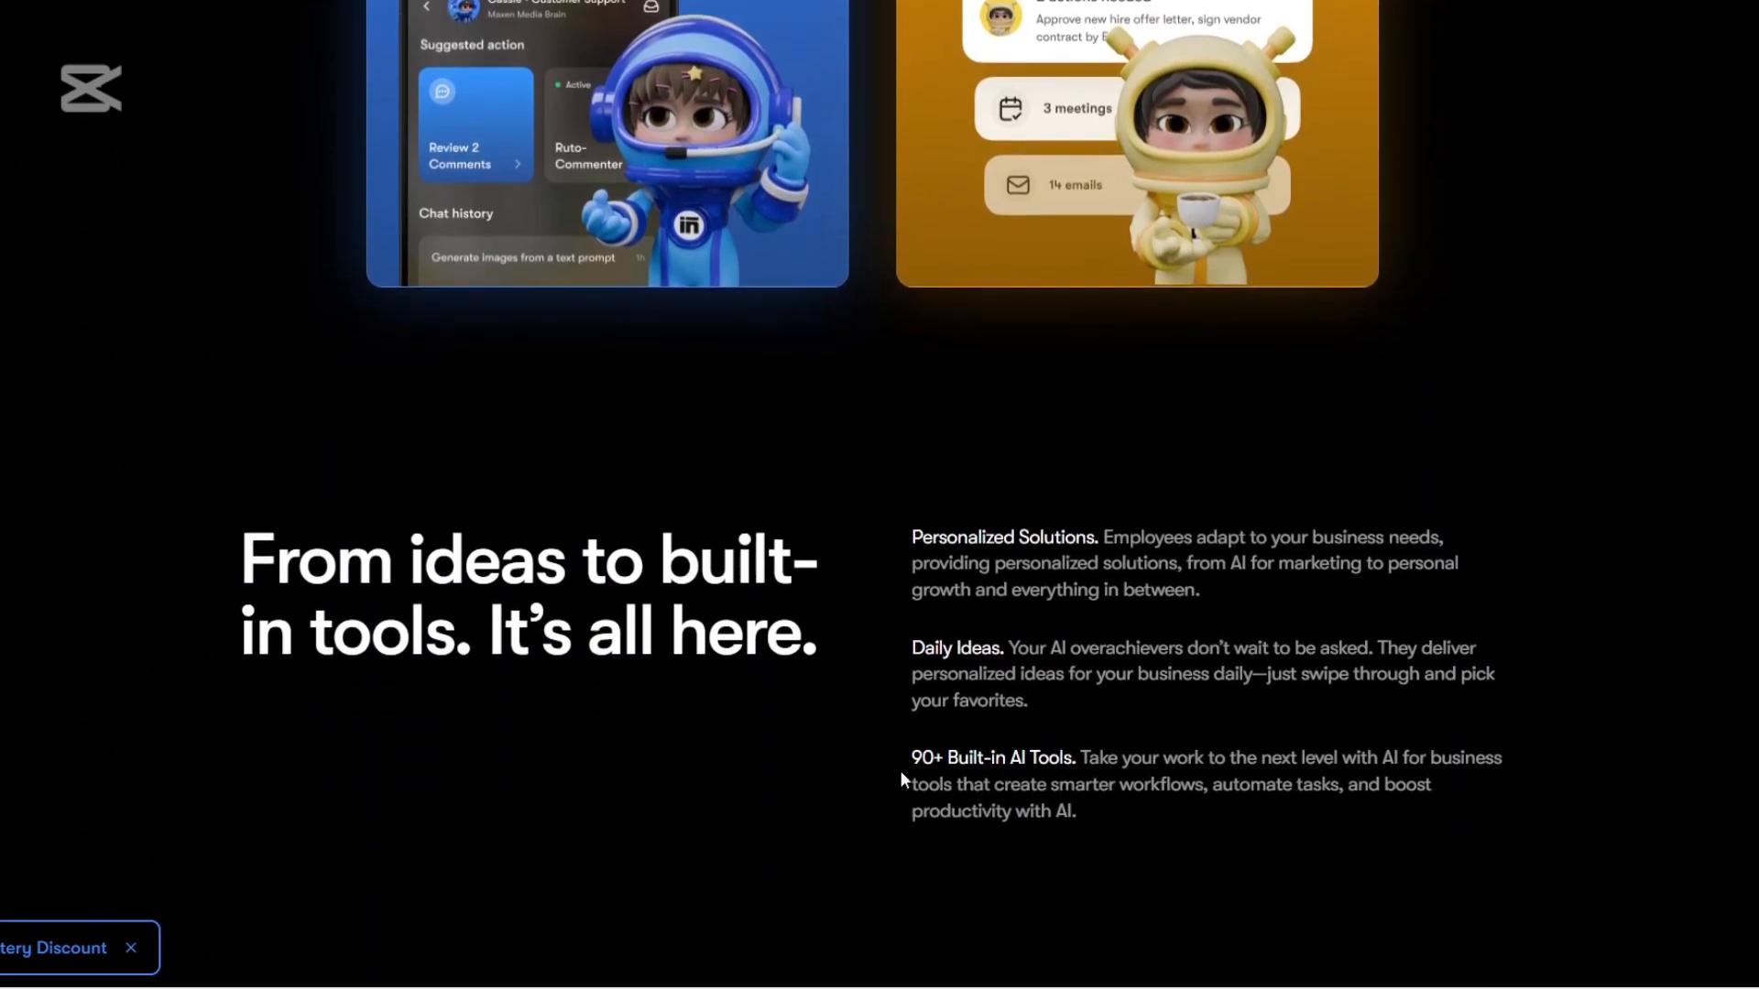
{"action": "scroll", "scroll_direction": "down", "scroll_amount": 3}
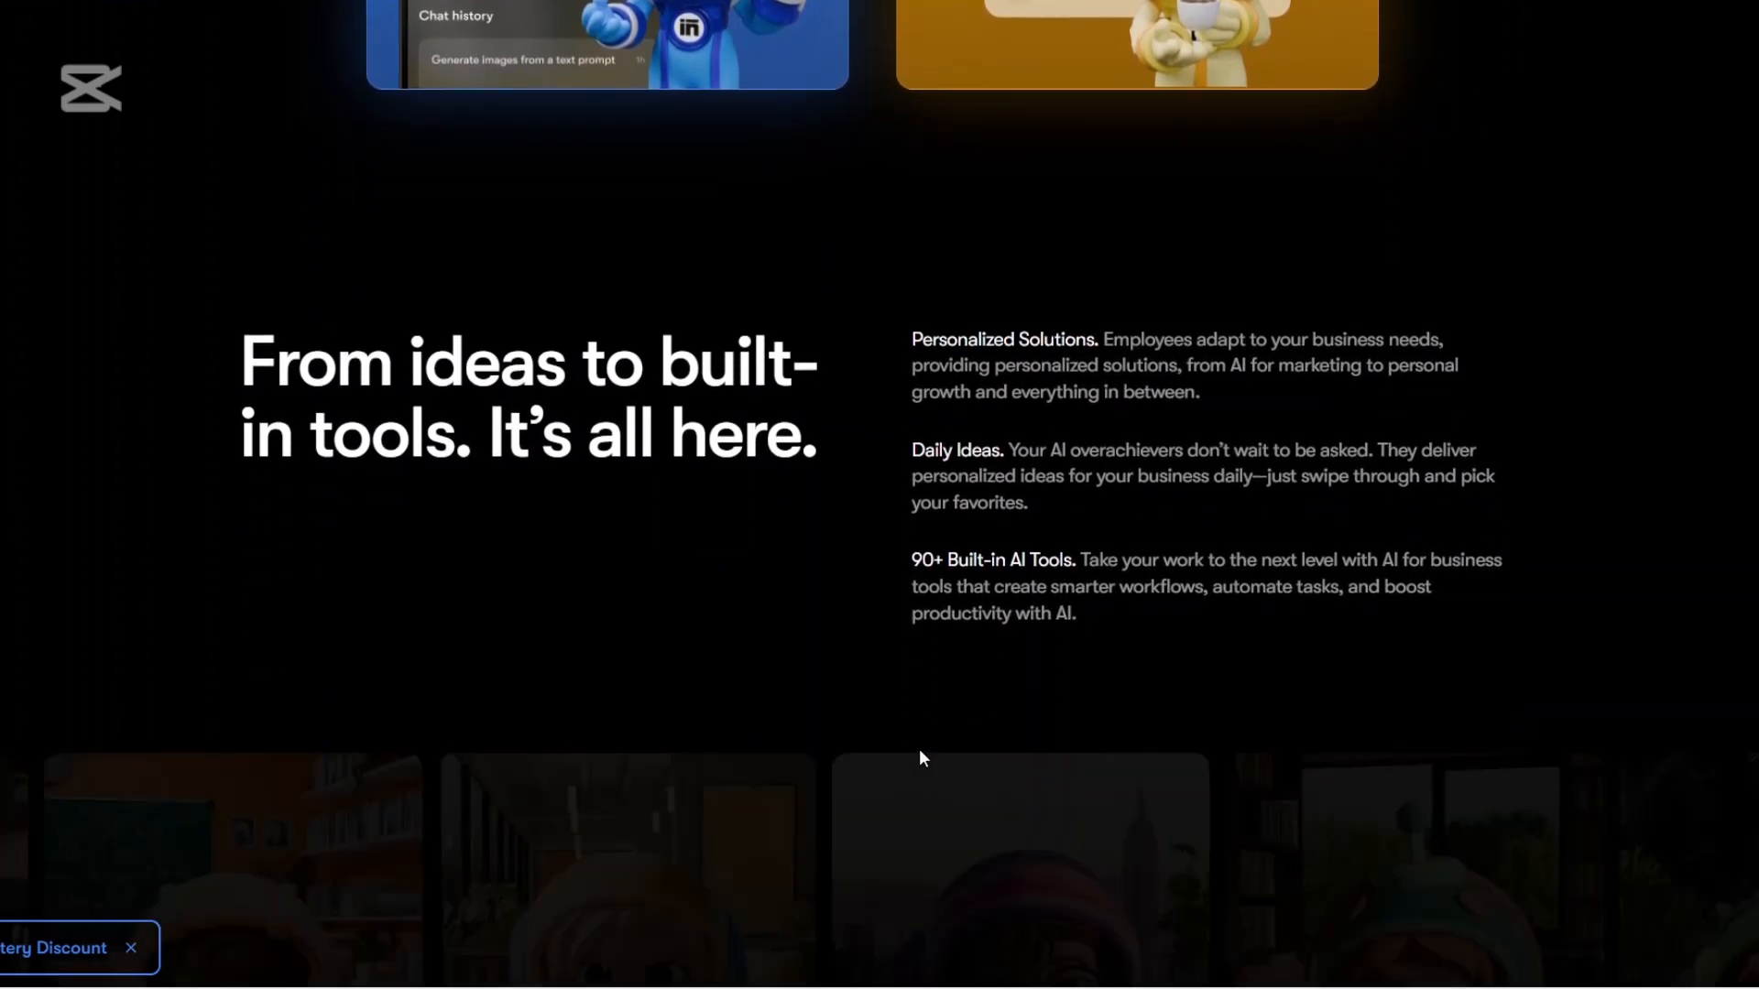
{"action": "scroll", "scroll_direction": "down", "scroll_amount": 3}
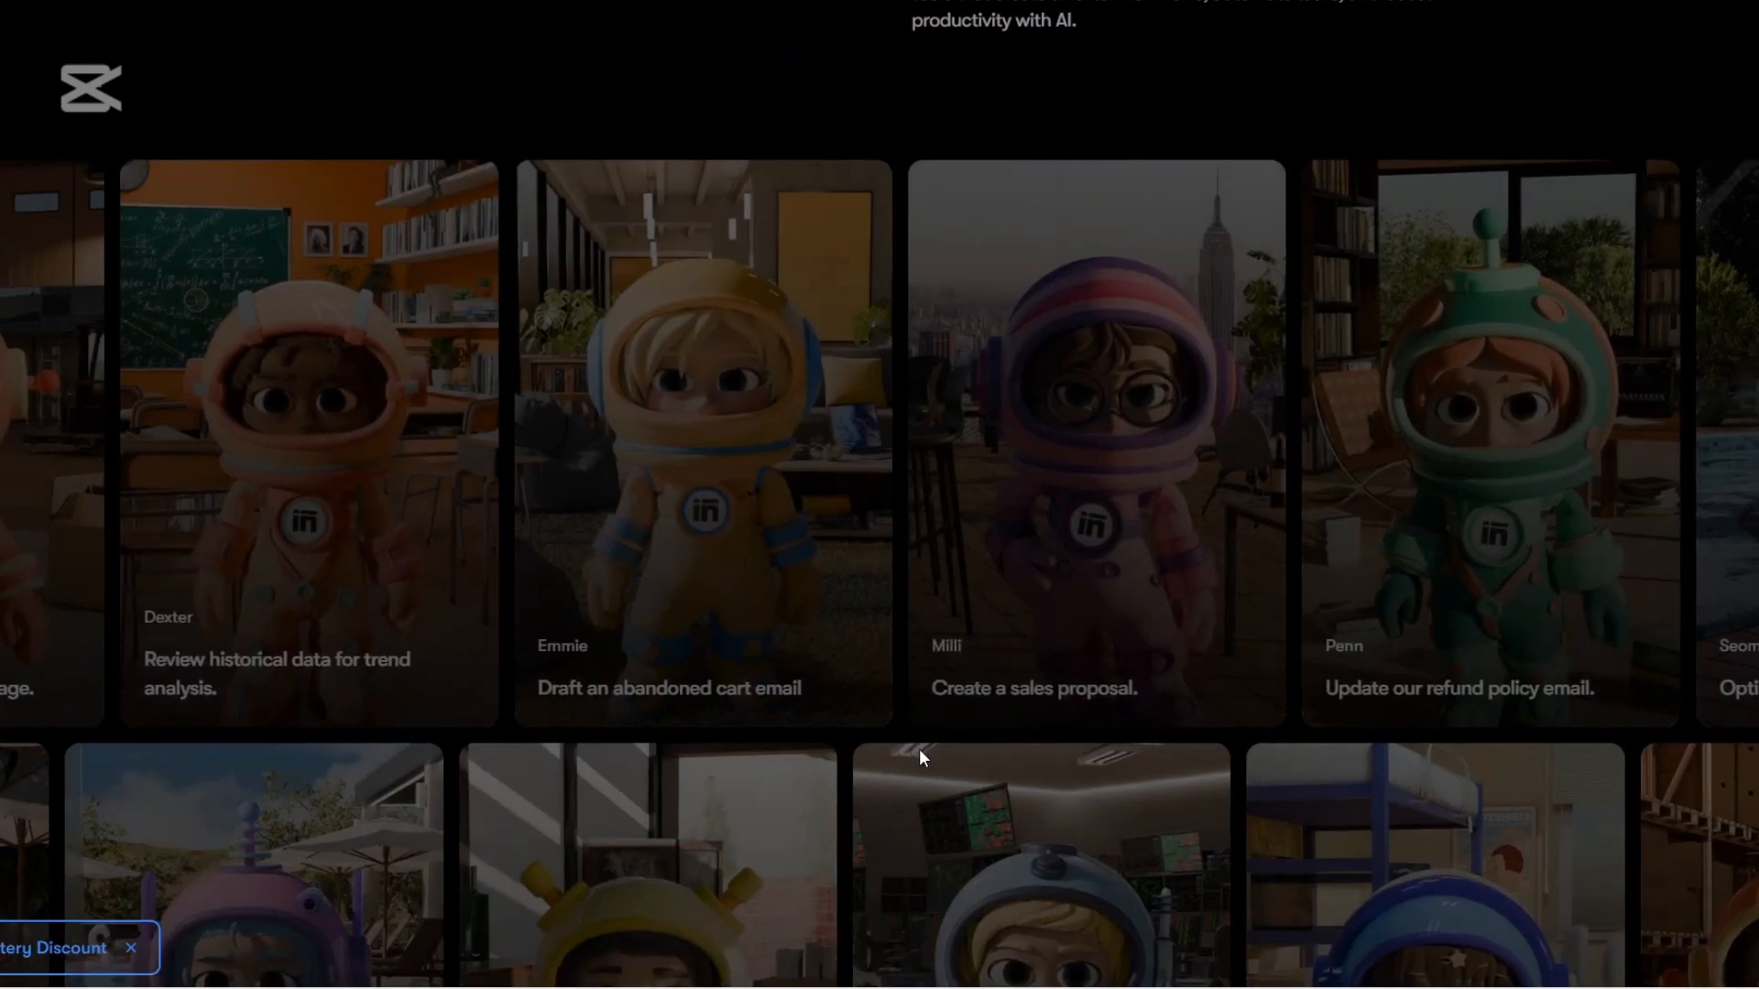
{"action": "scroll", "scroll_direction": "down", "scroll_amount": 3}
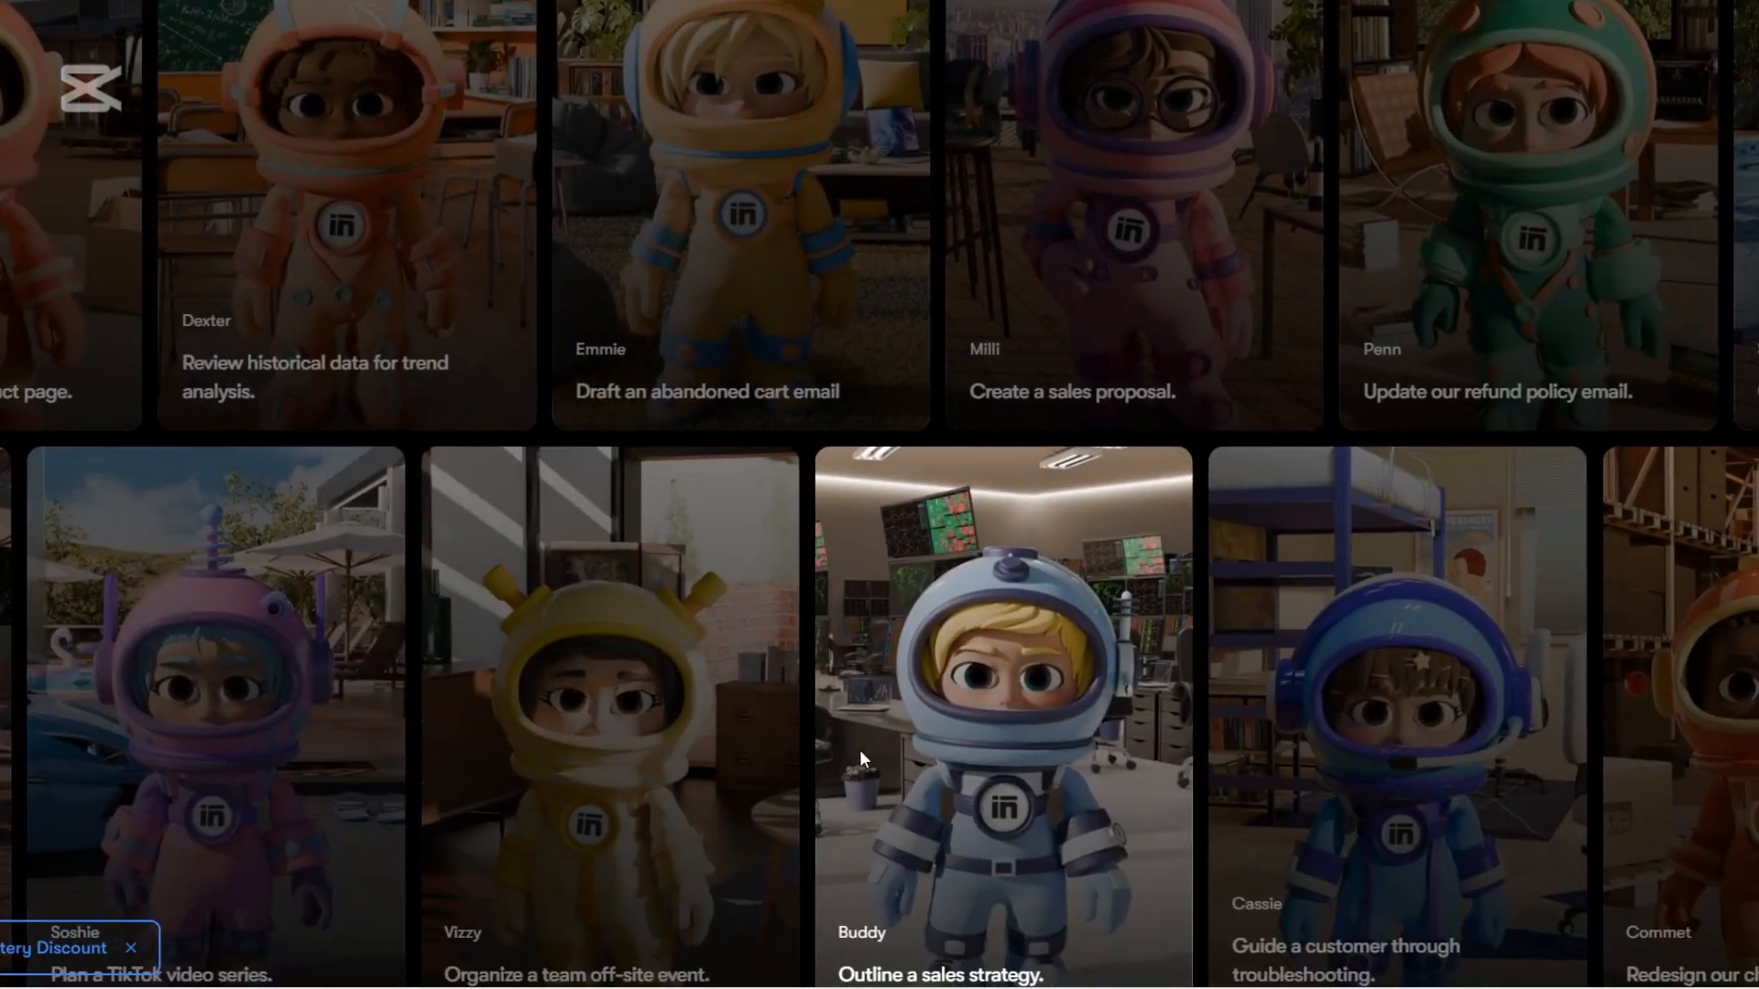
{"action": "scroll", "scroll_direction": "down", "scroll_amount": 3}
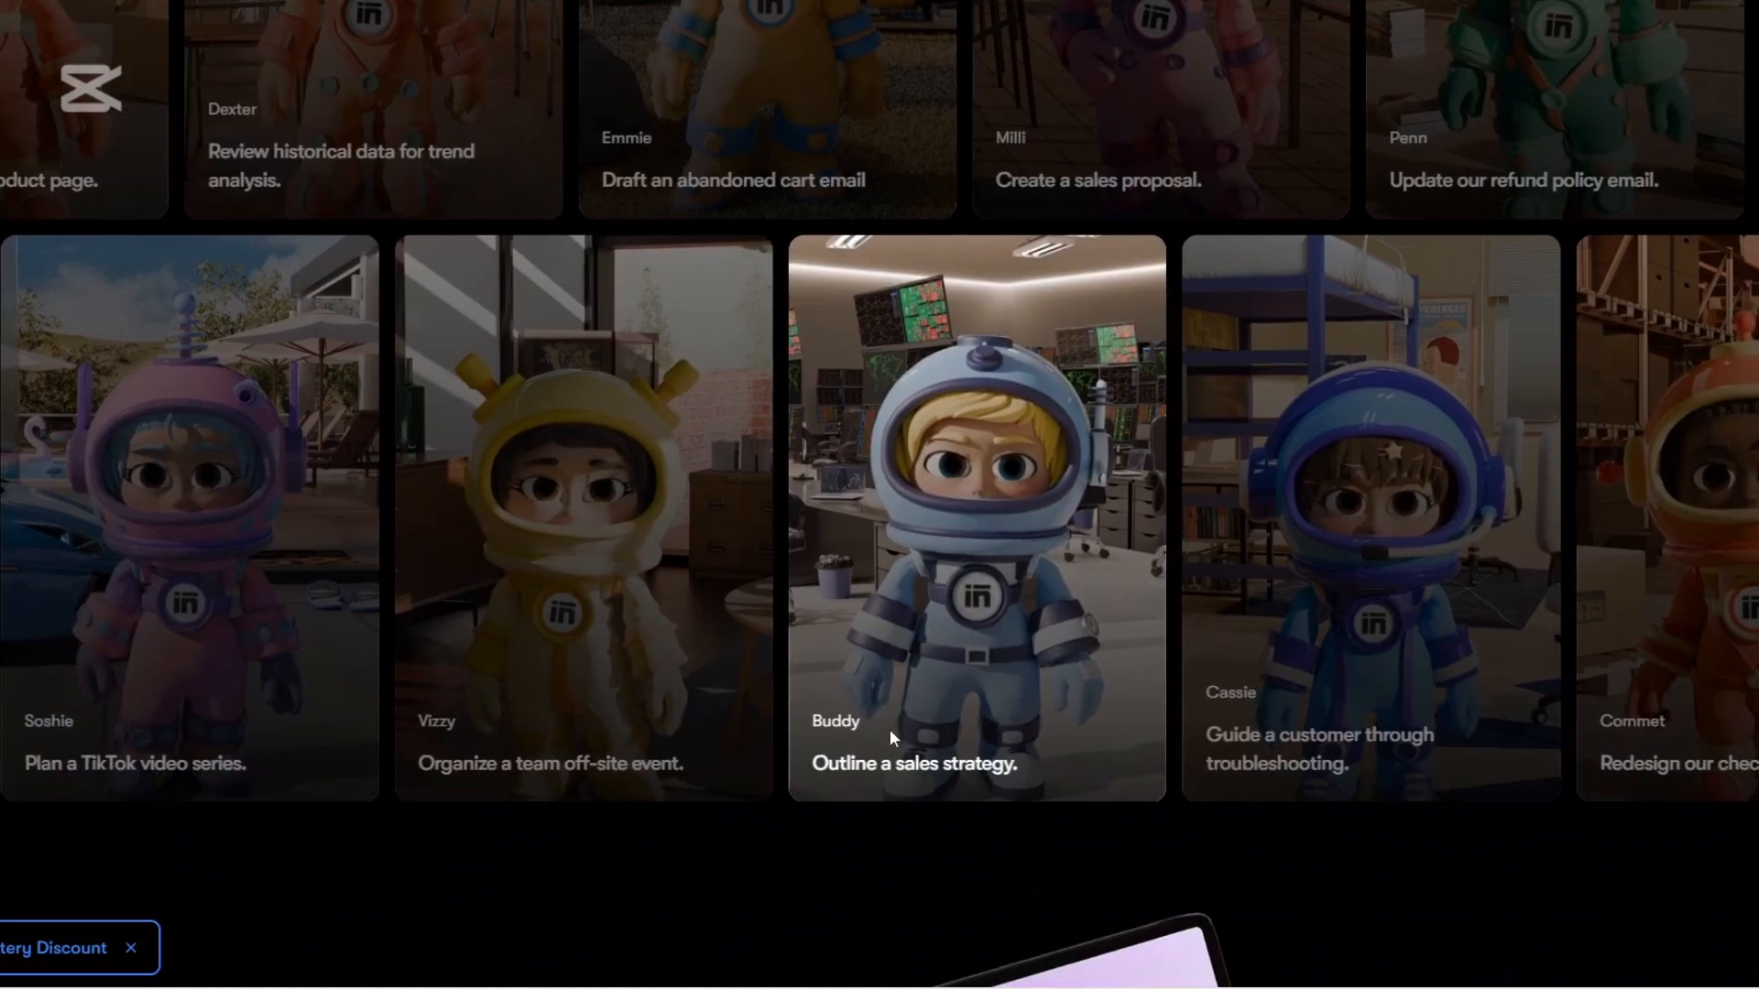
{"action": "scroll", "scroll_direction": "down", "scroll_amount": 3}
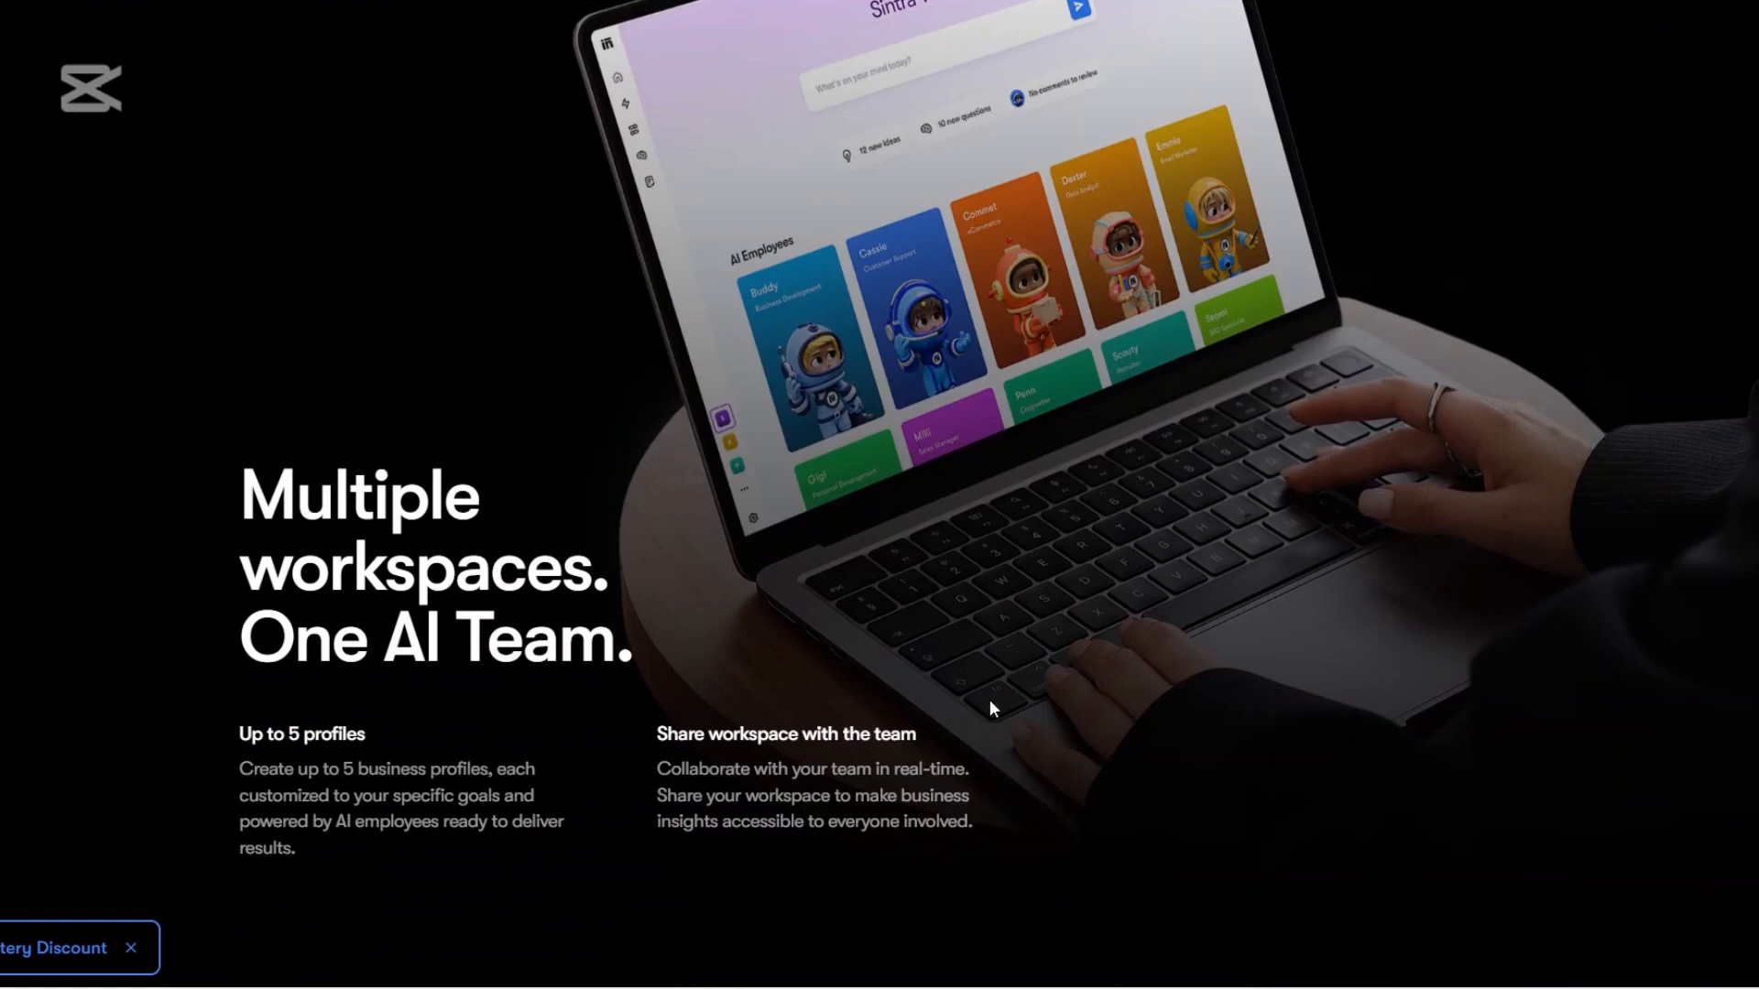
{"action": "scroll", "scroll_direction": "down", "scroll_amount": 3}
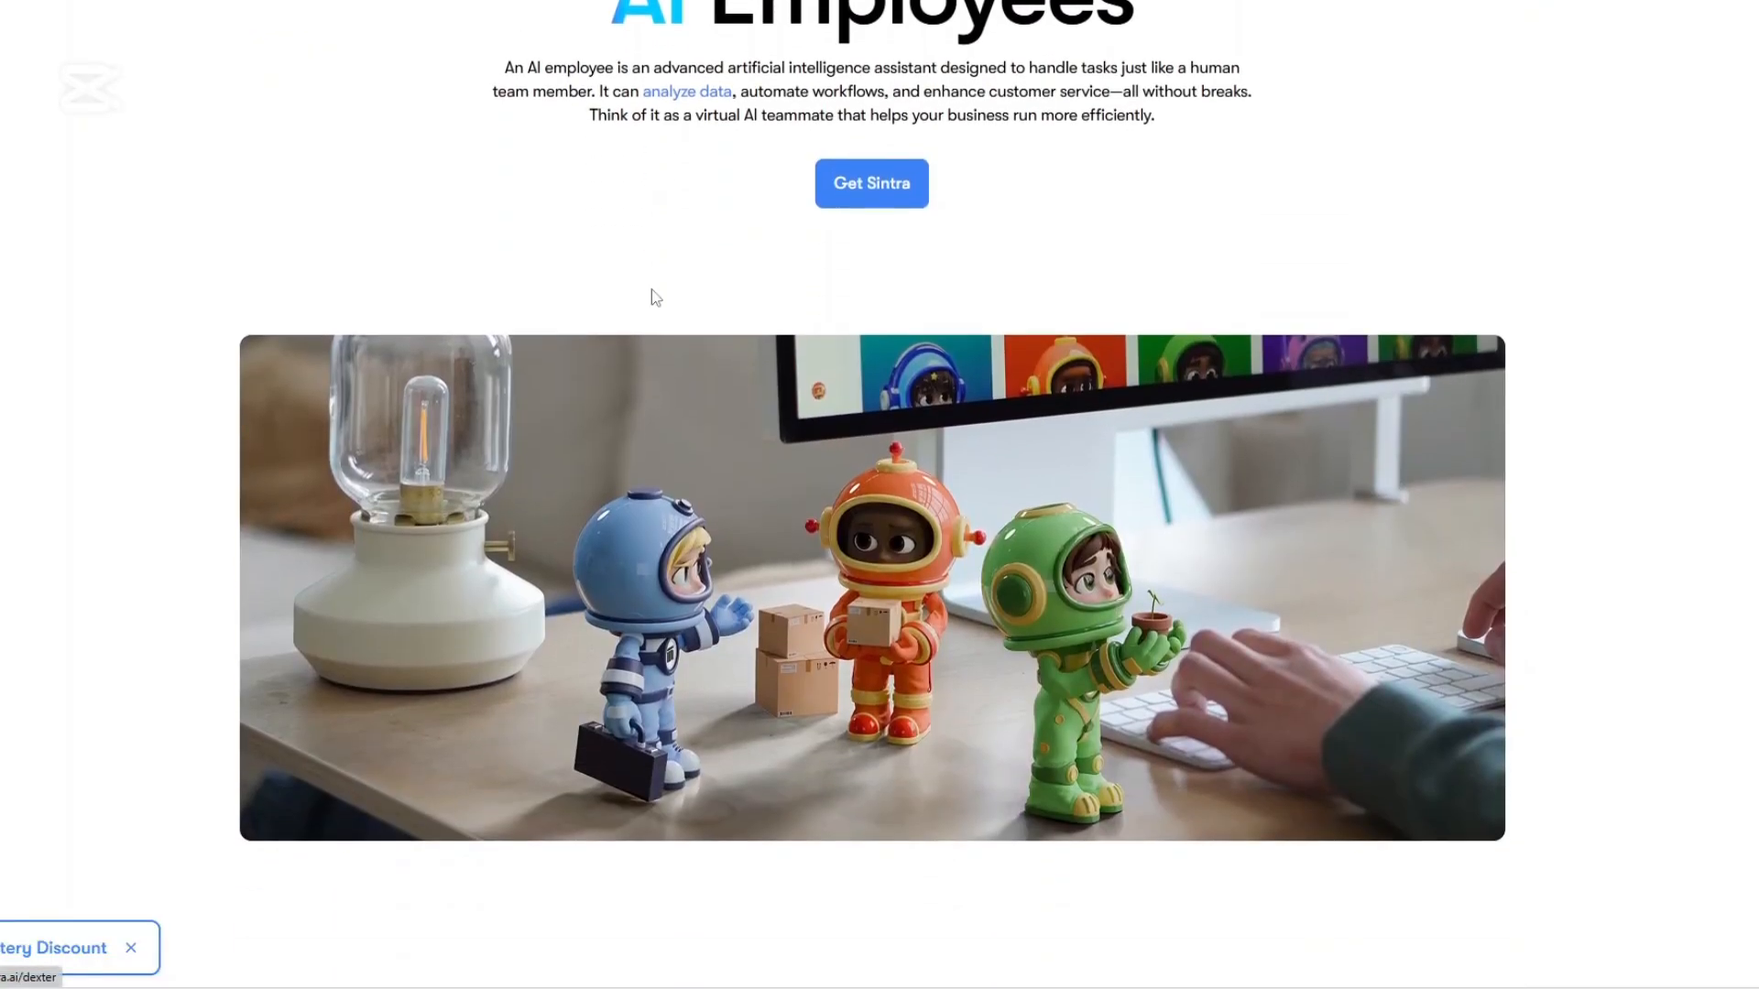
- Scroll down the AI Employees page and show the Learning and Improving carousel step
{"action": "scroll", "scroll_direction": "down", "scroll_amount": 3}
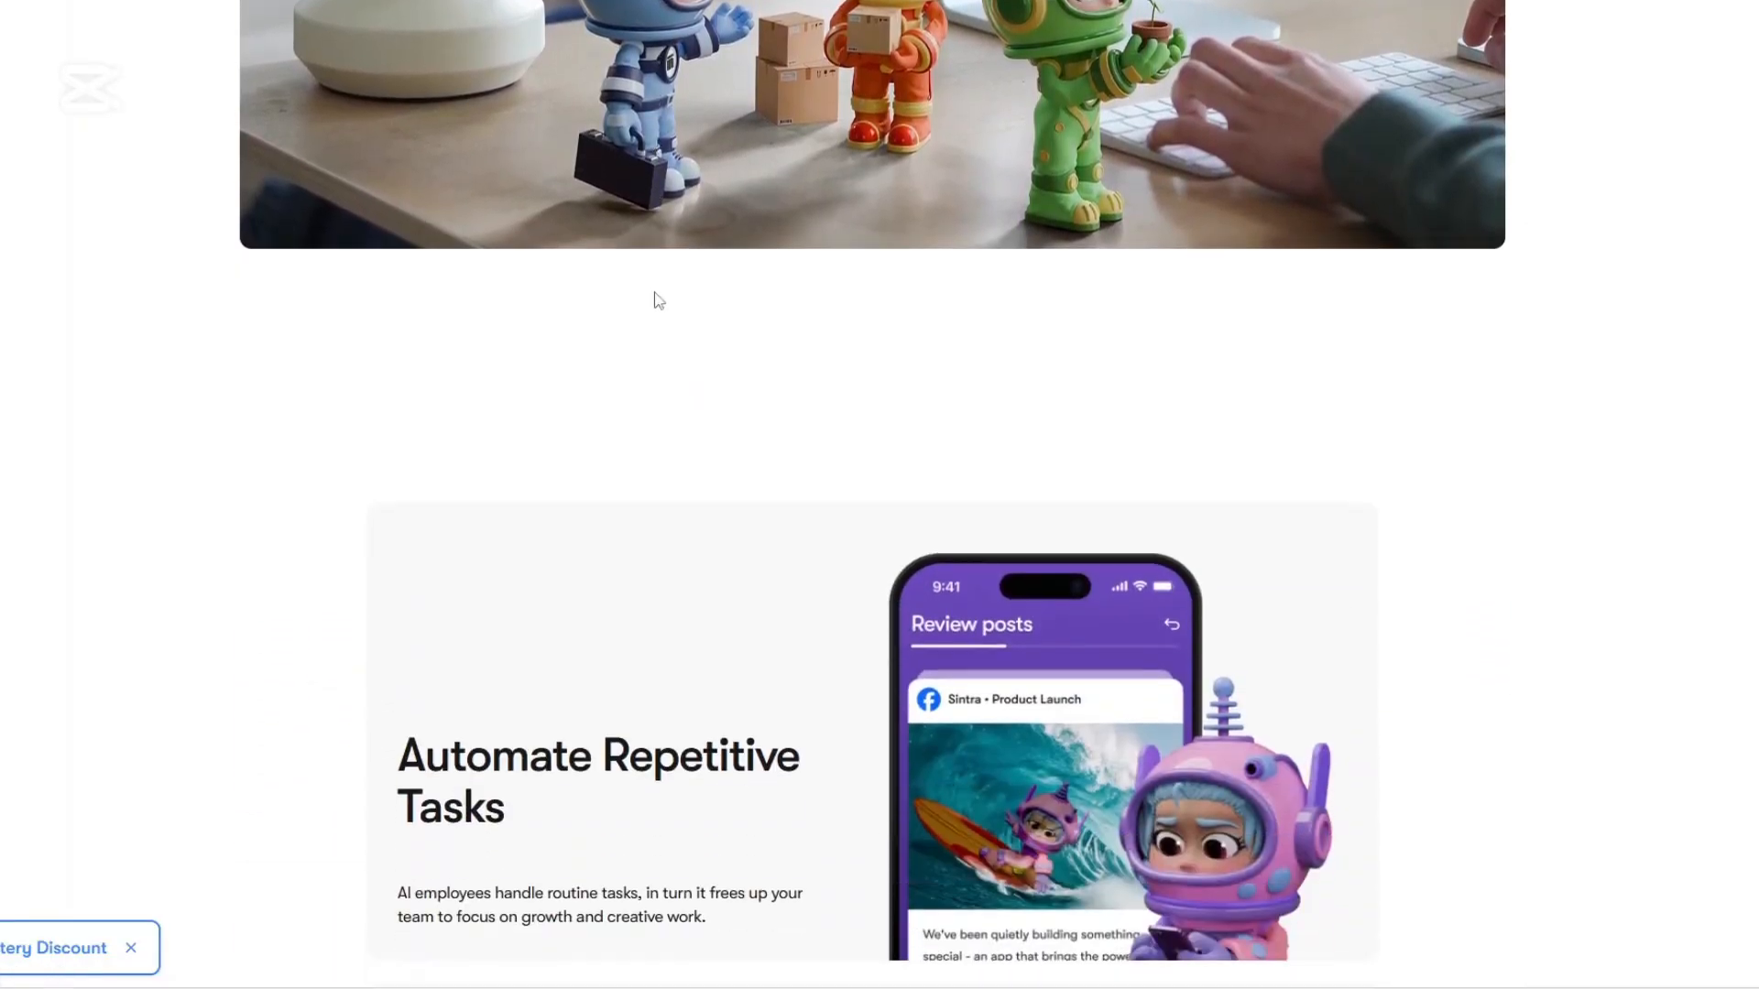
{"action": "scroll", "scroll_direction": "down", "scroll_amount": 3}
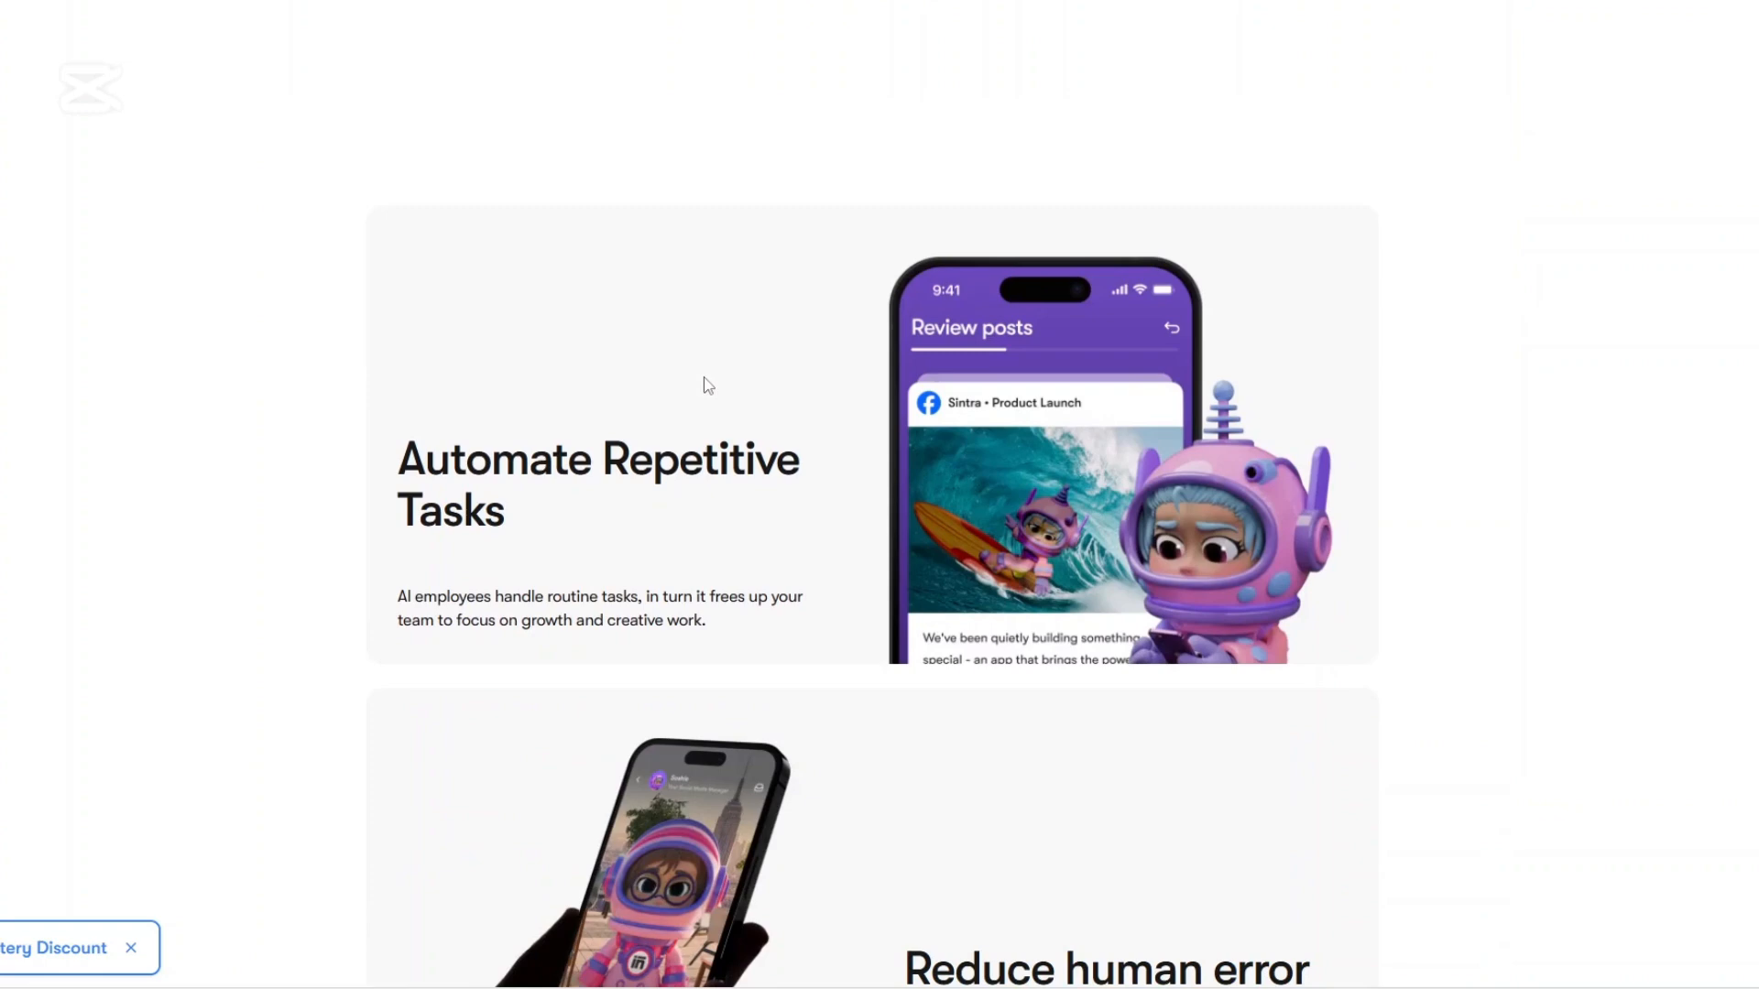
{"action": "scroll", "scroll_direction": "down", "scroll_amount": 3}
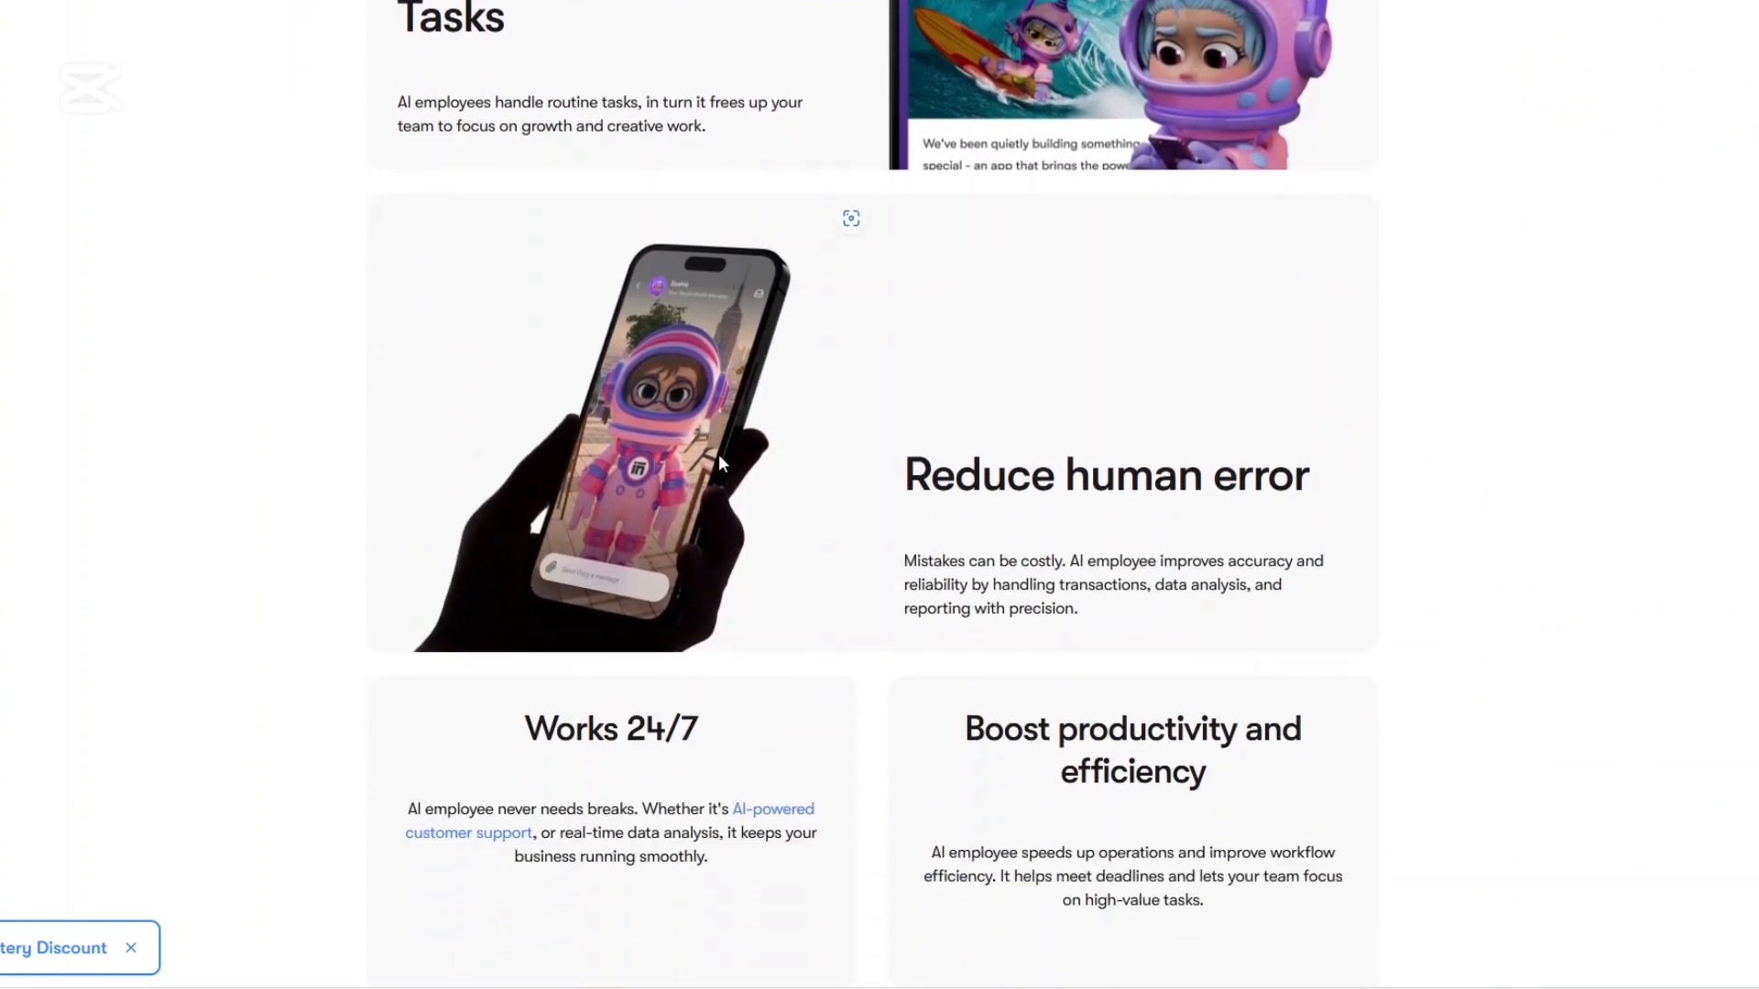
{"action": "scroll", "scroll_direction": "down", "scroll_amount": 3}
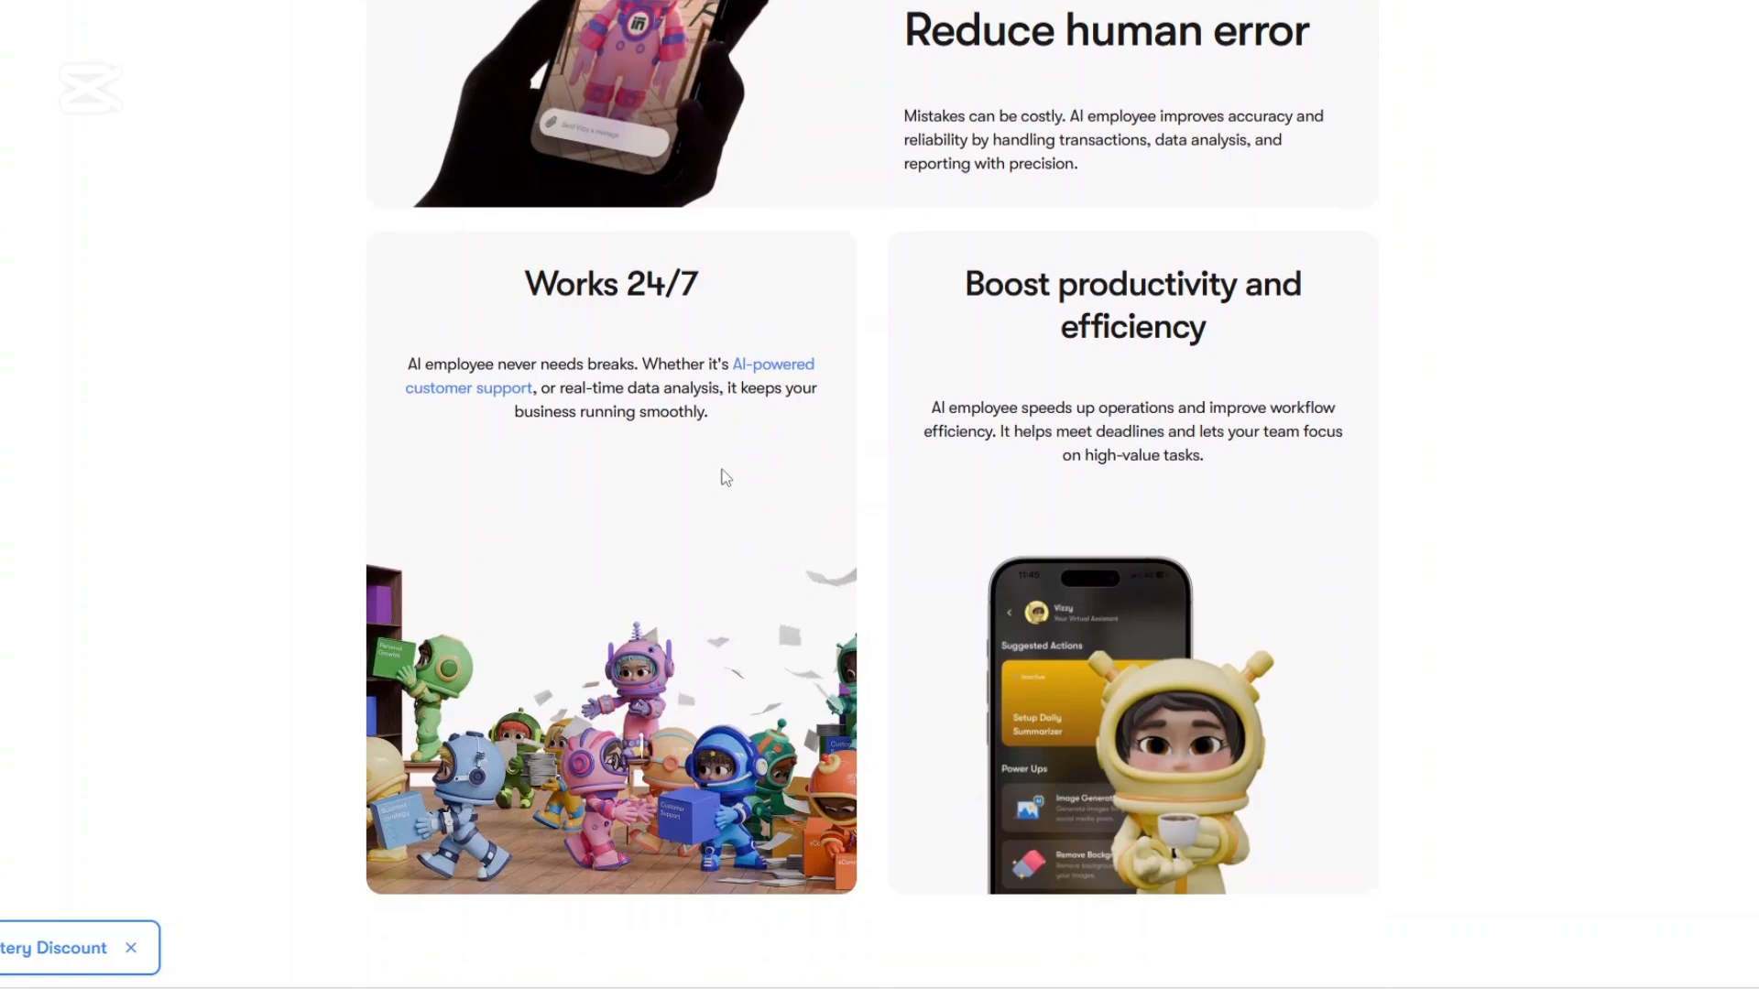
{"action": "scroll", "scroll_direction": "down", "scroll_amount": 3}
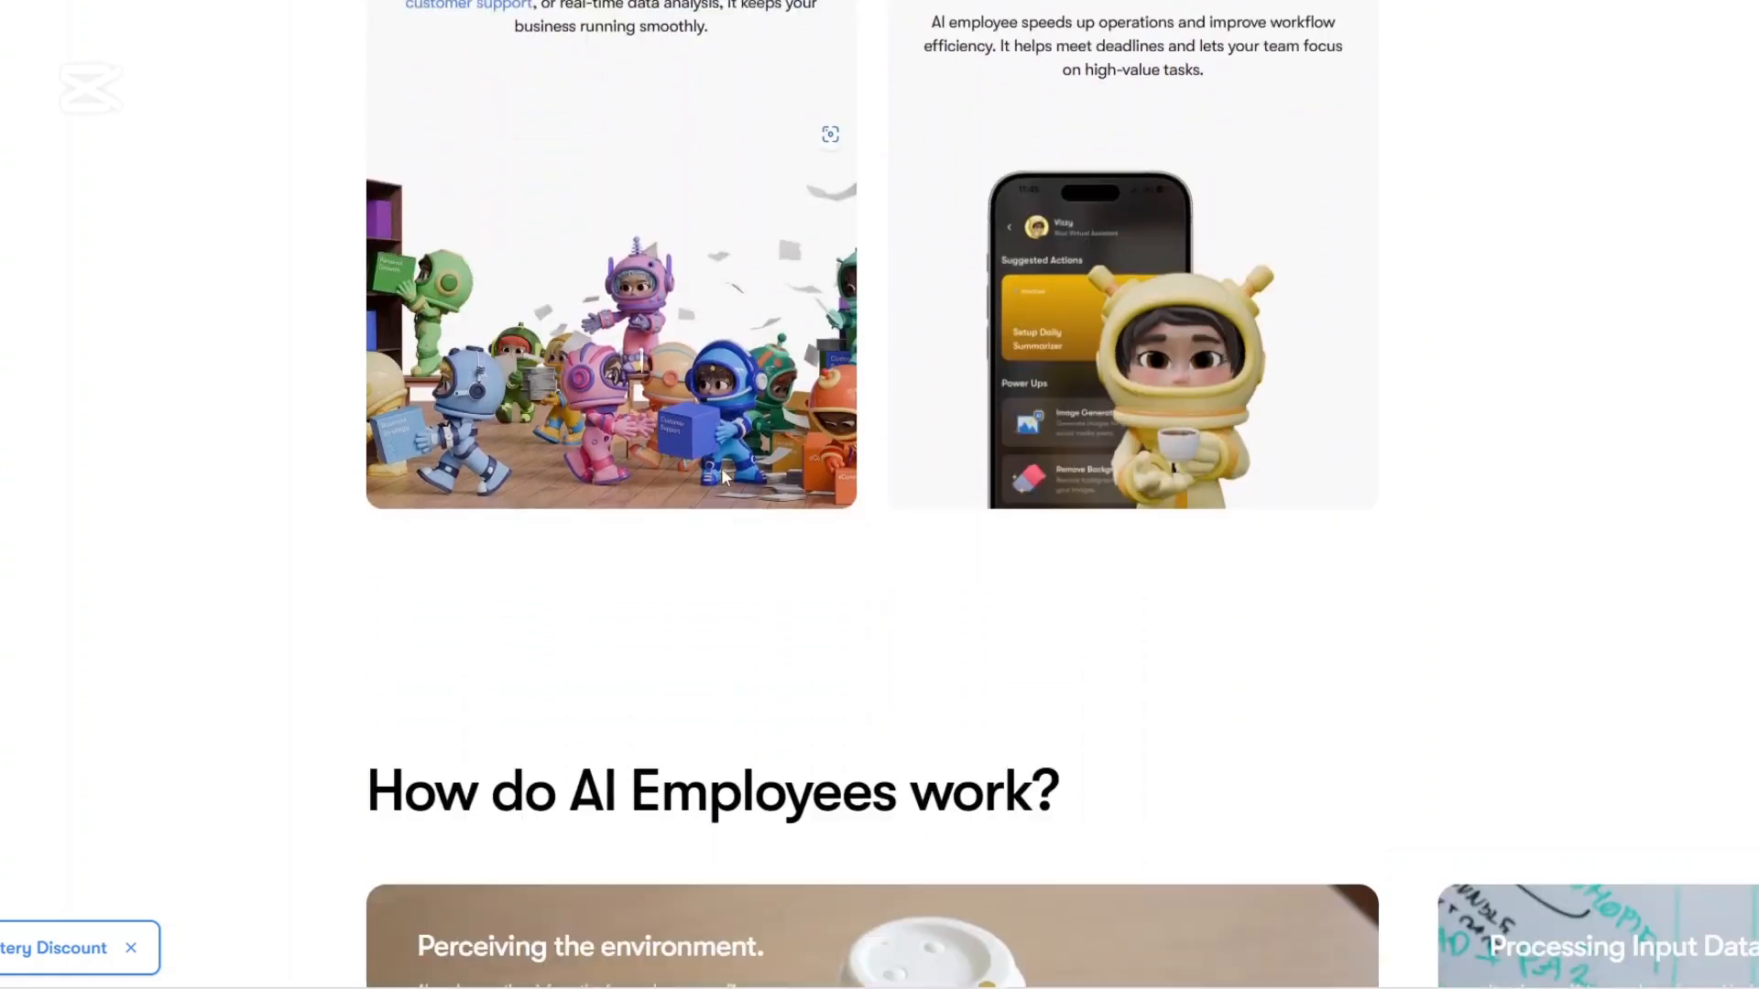
{"action": "scroll", "scroll_direction": "down", "scroll_amount": 3}
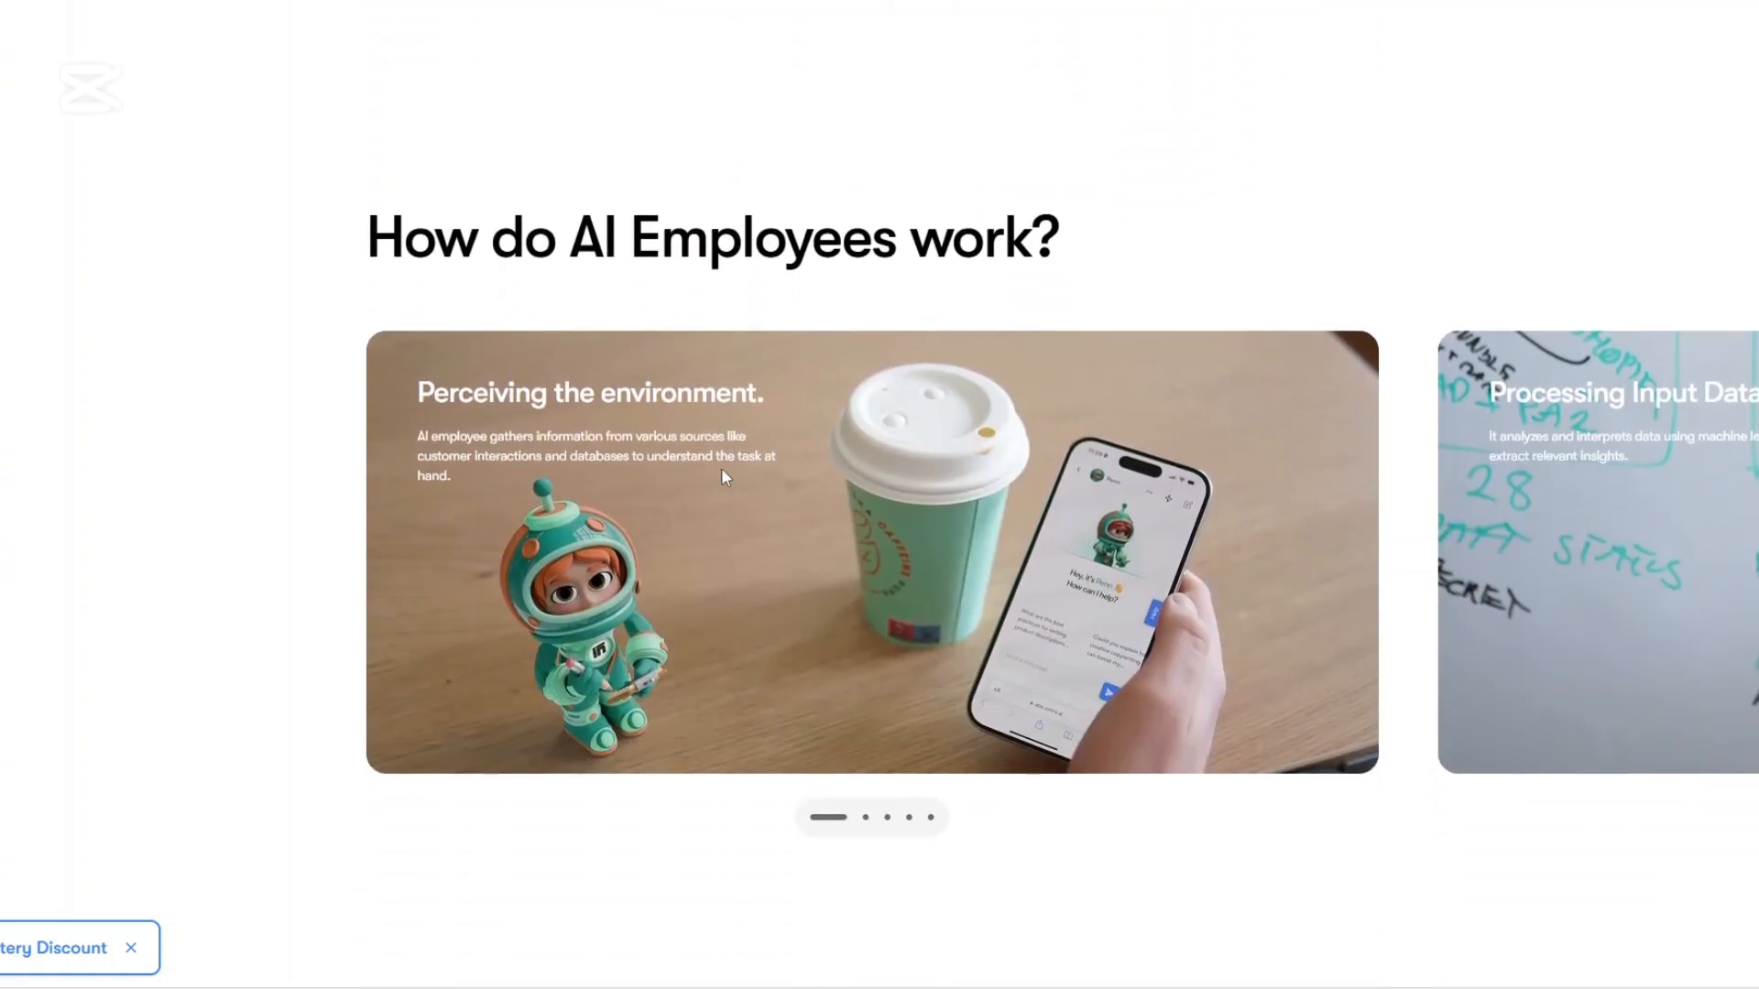
{"action": "scroll", "scroll_direction": "down", "scroll_amount": 3}
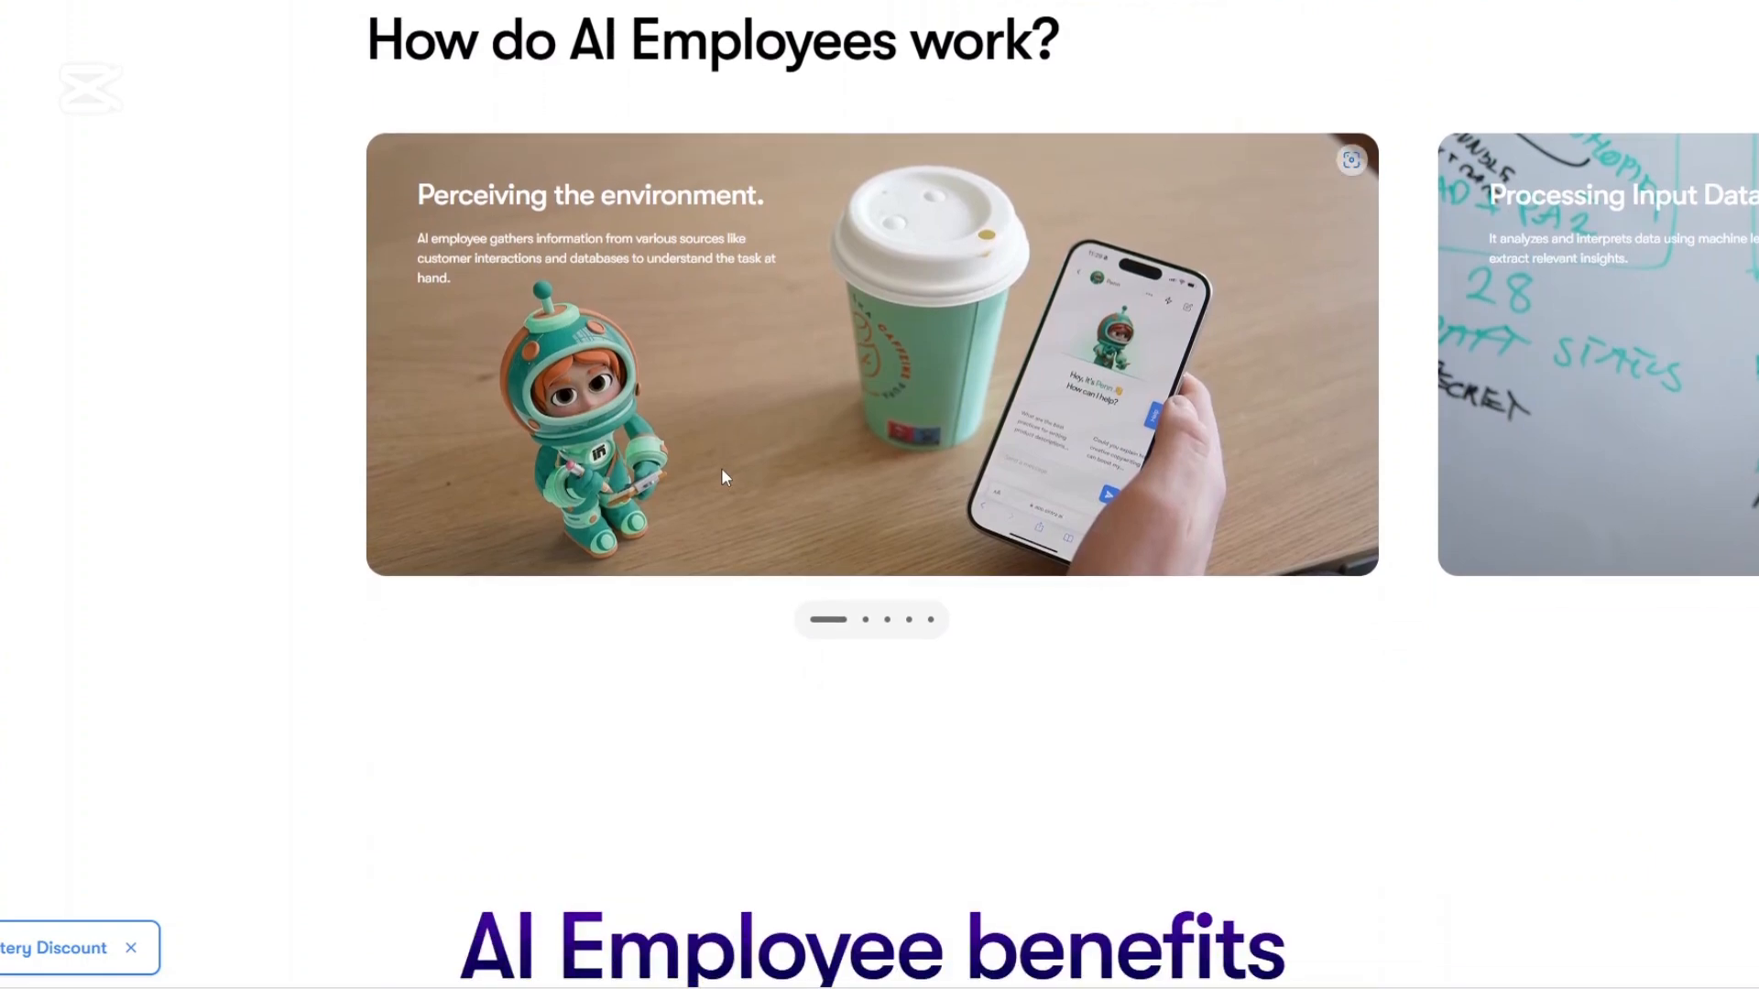
{"action": "left_click", "coordinate": [865, 619]}
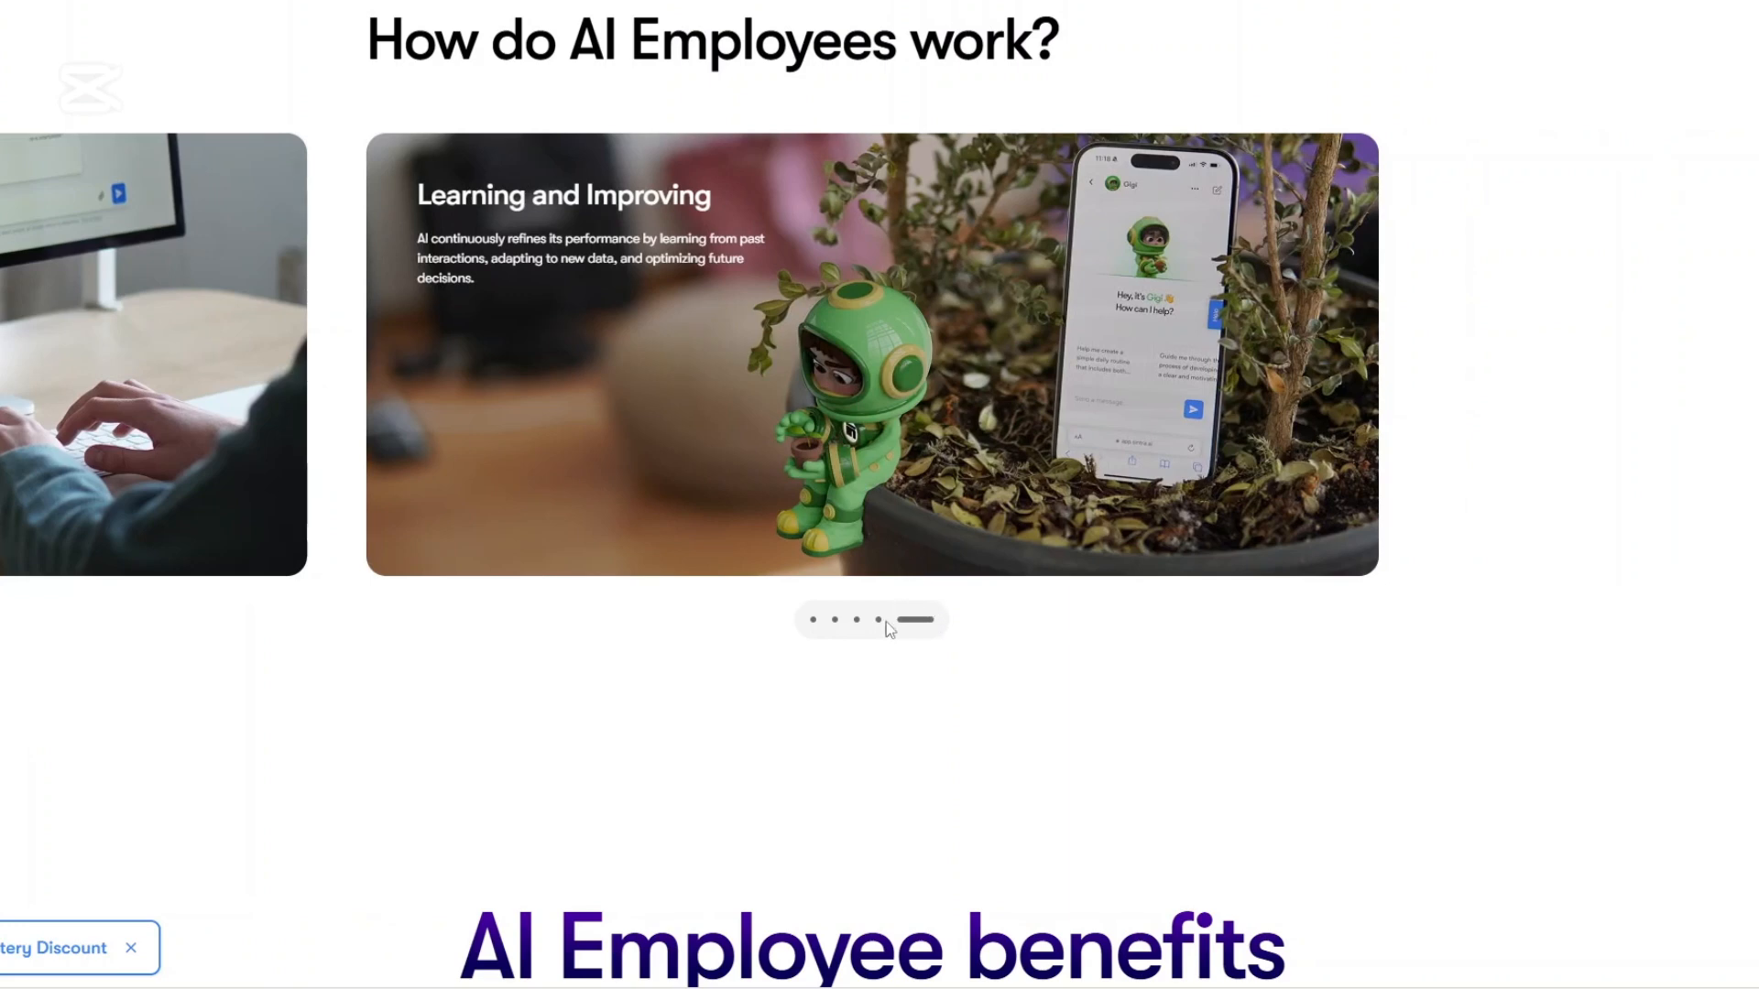
- Scroll on through the rest of the AI Employees page to its FAQs
{"action": "scroll", "scroll_direction": "down", "scroll_amount": 3}
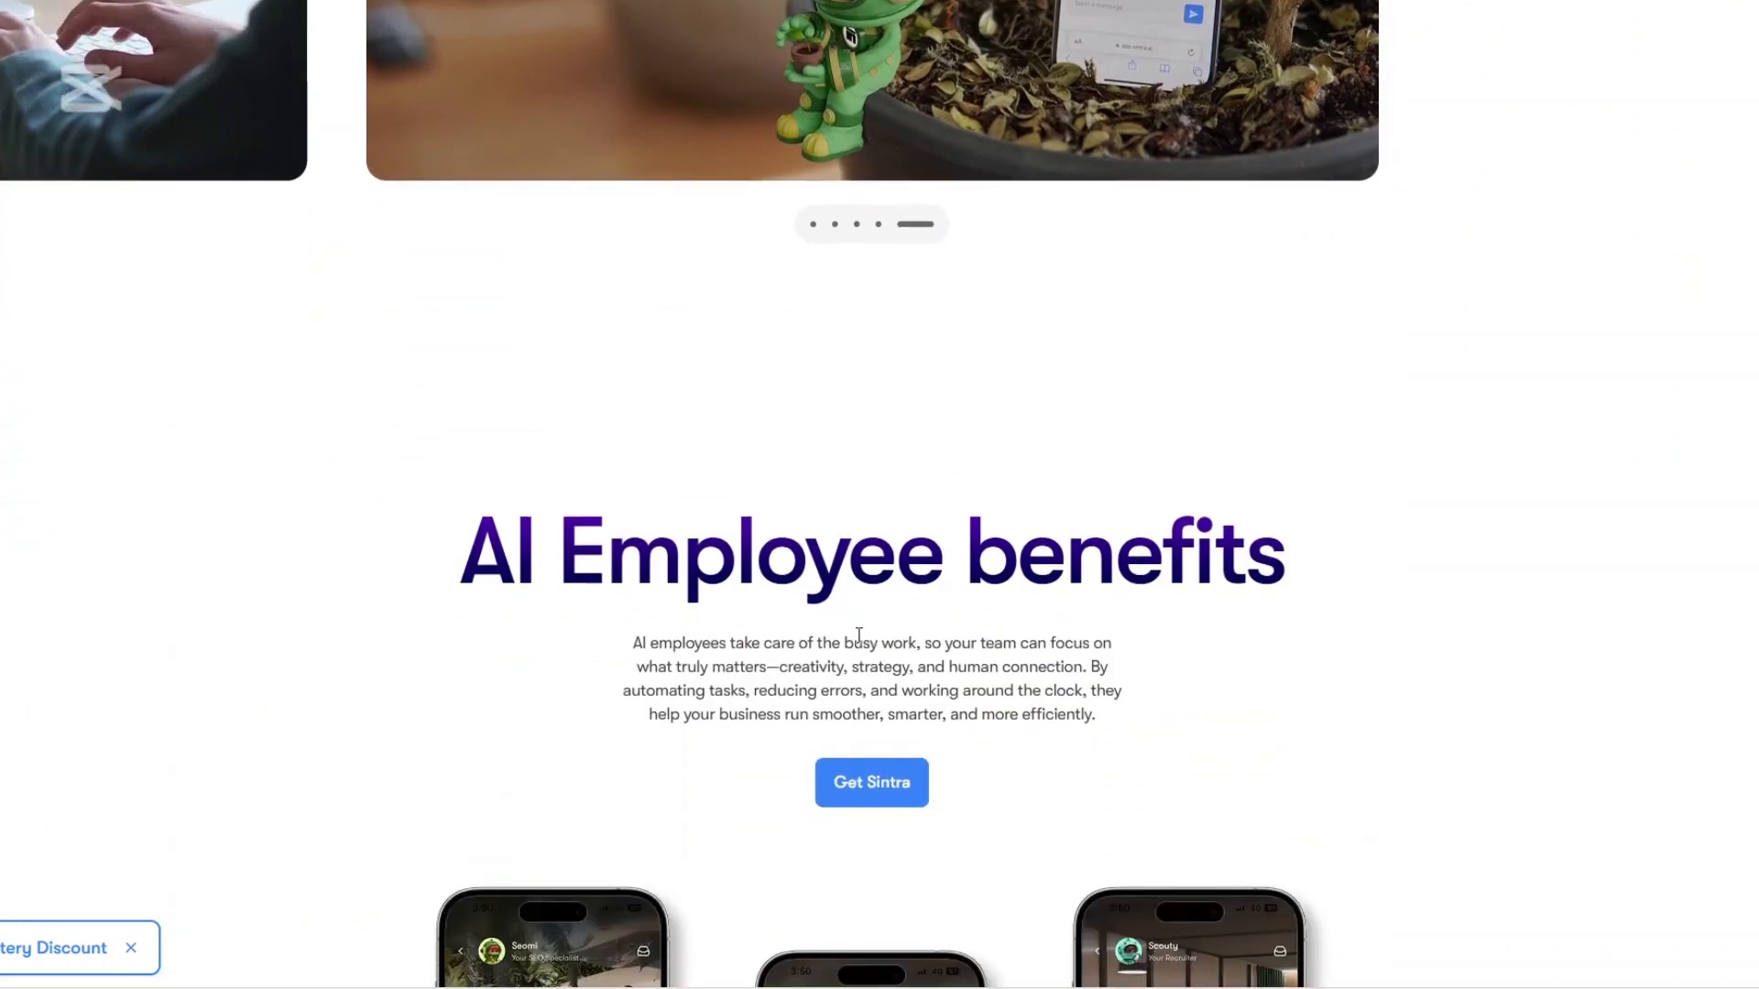
{"action": "scroll", "scroll_direction": "down", "scroll_amount": 3}
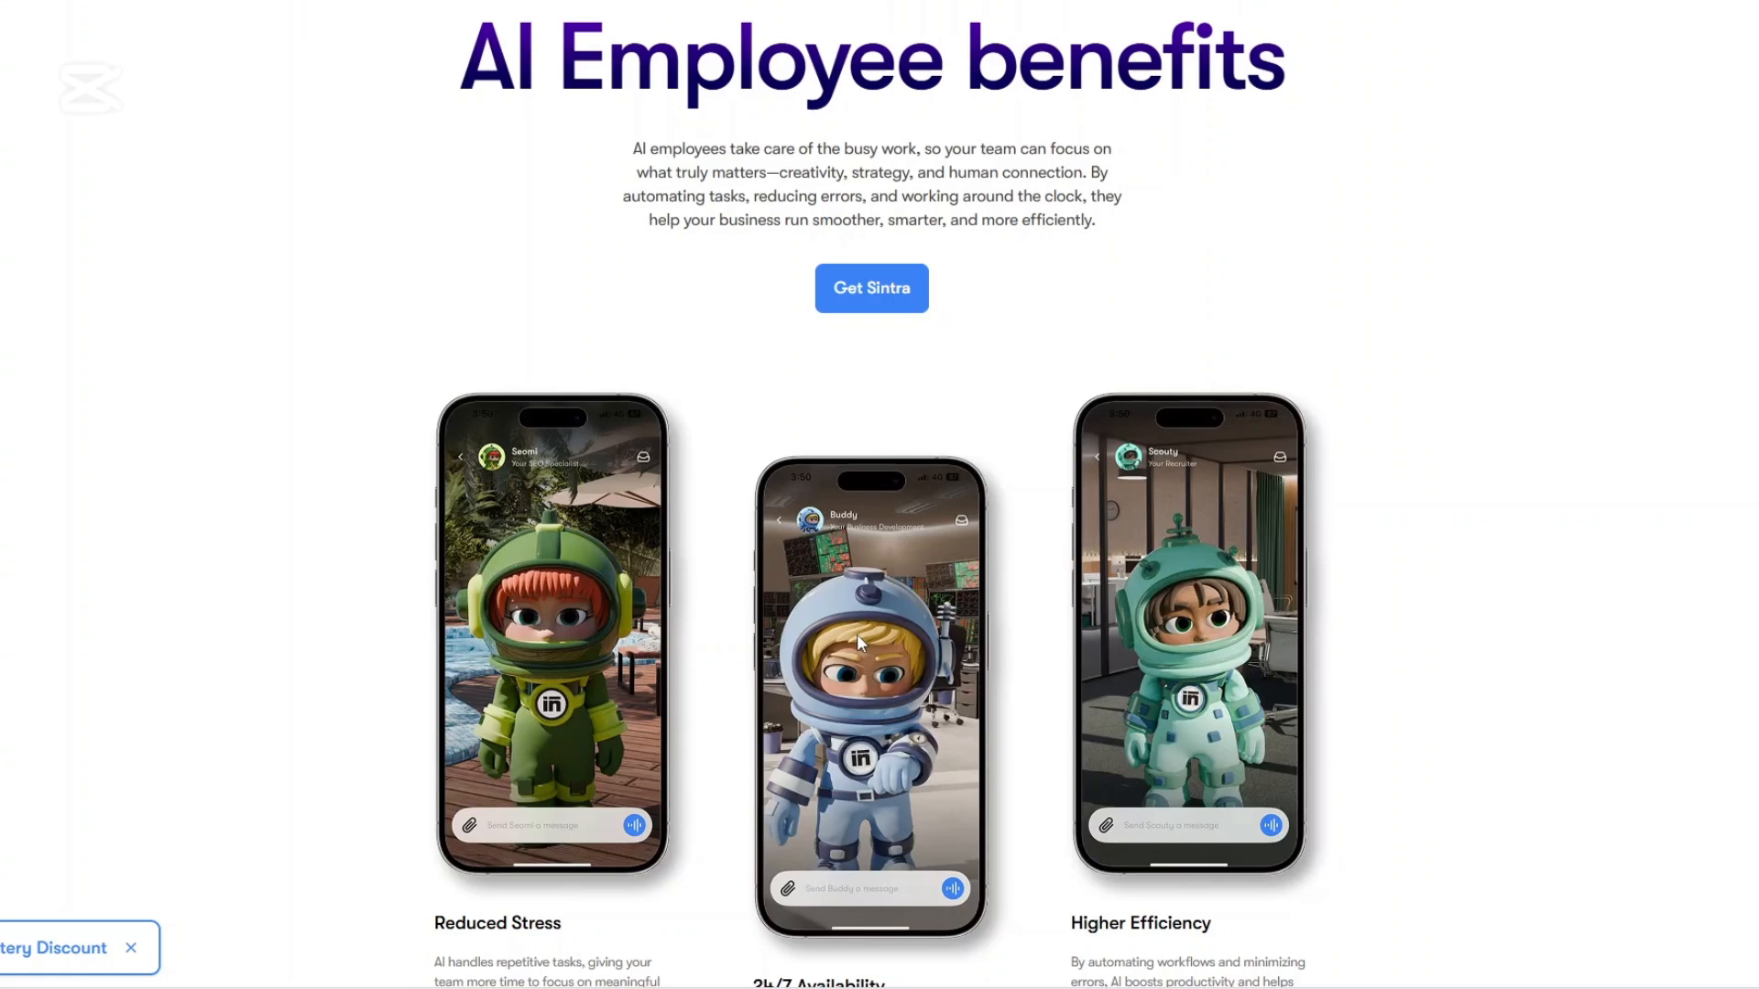
{"action": "scroll", "scroll_direction": "down", "scroll_amount": 3}
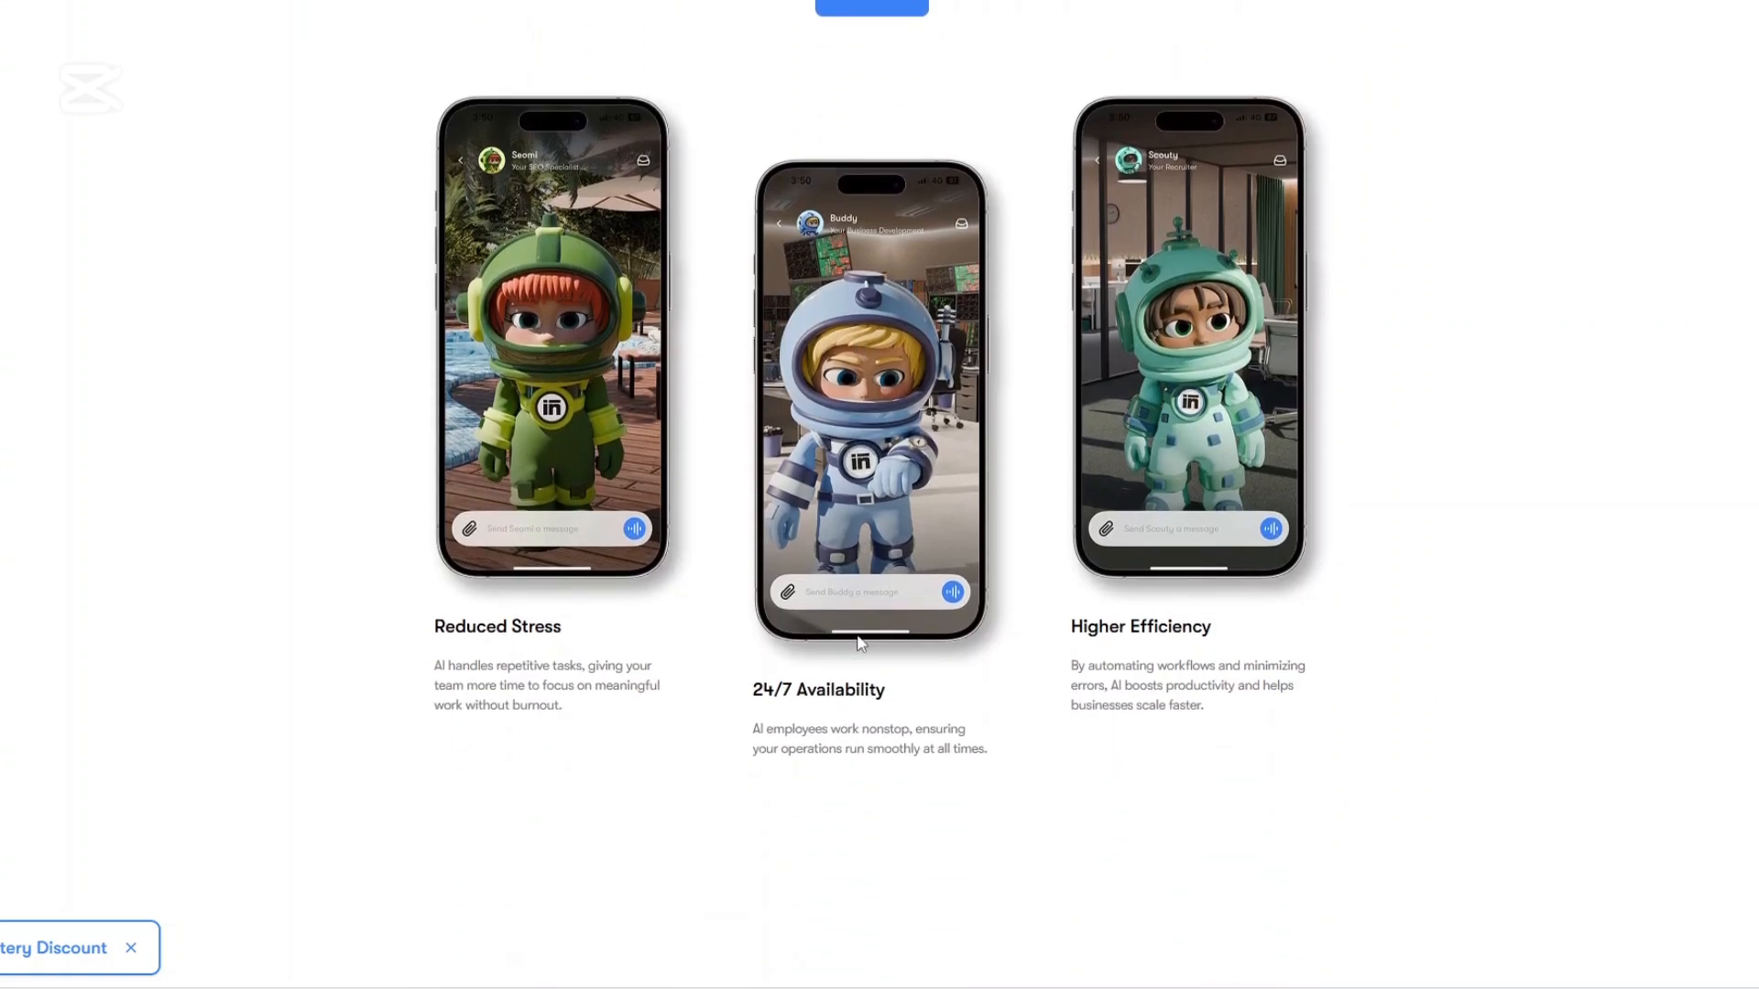
{"action": "mouse_move", "coordinate": [835, 664]}
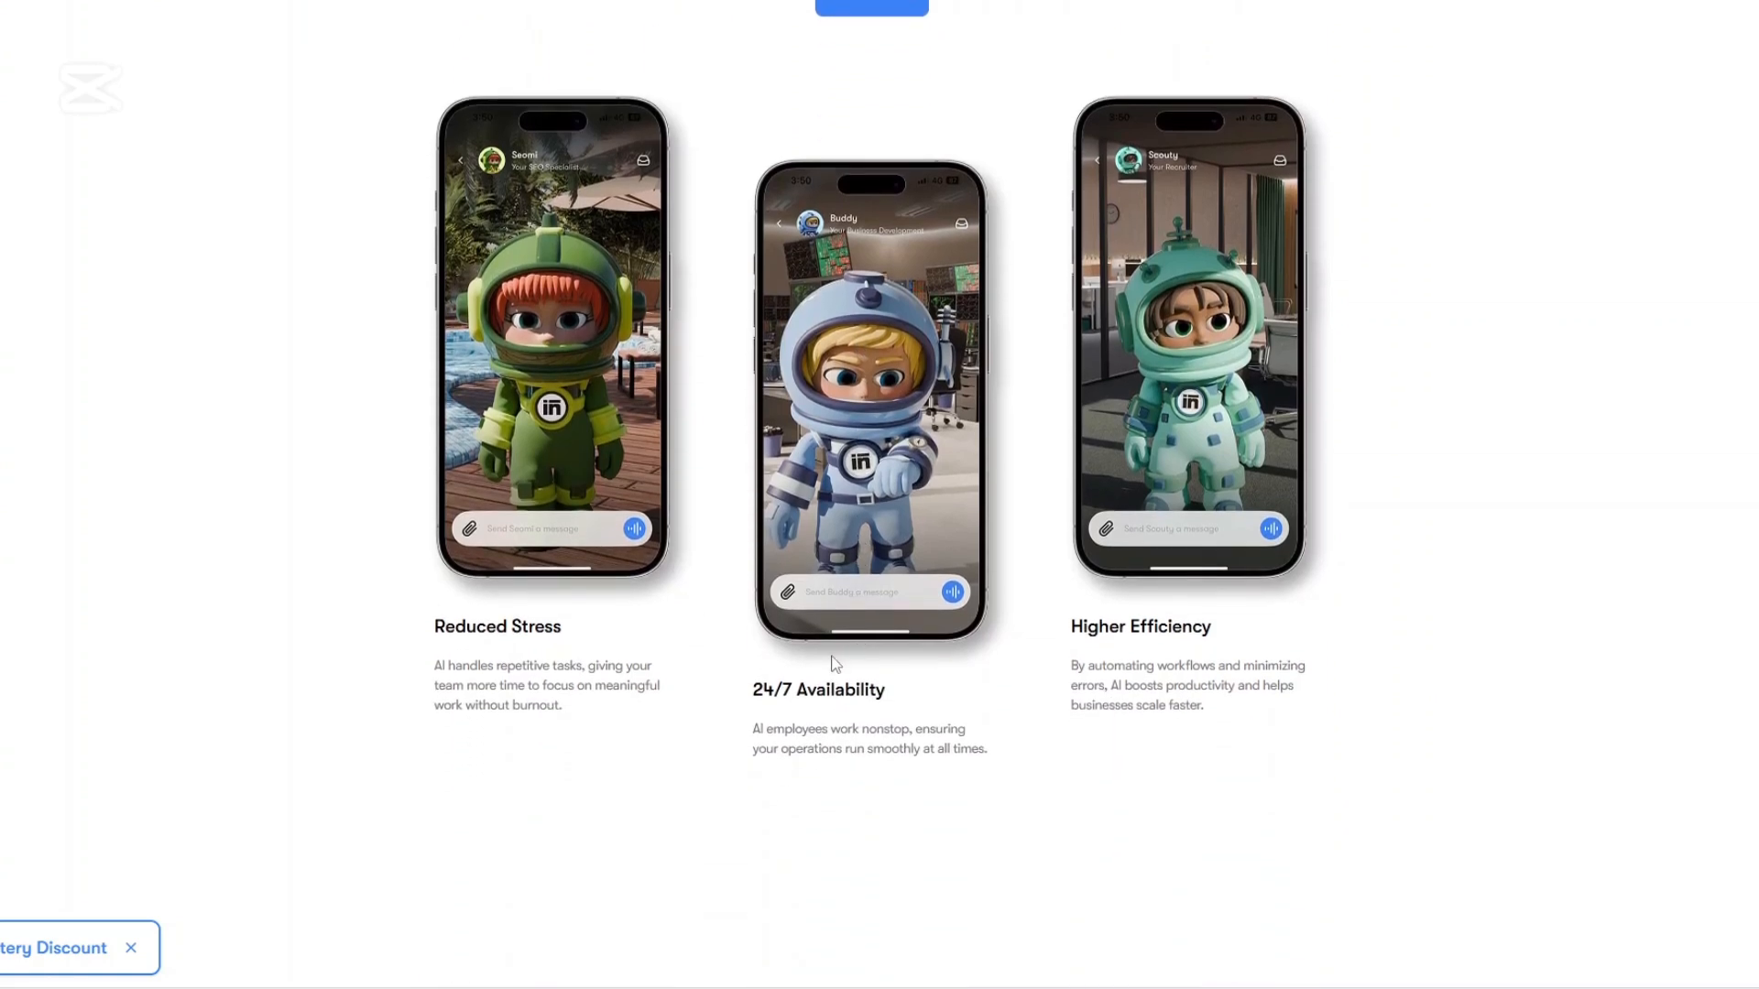
{"action": "scroll", "scroll_direction": "down", "scroll_amount": 3}
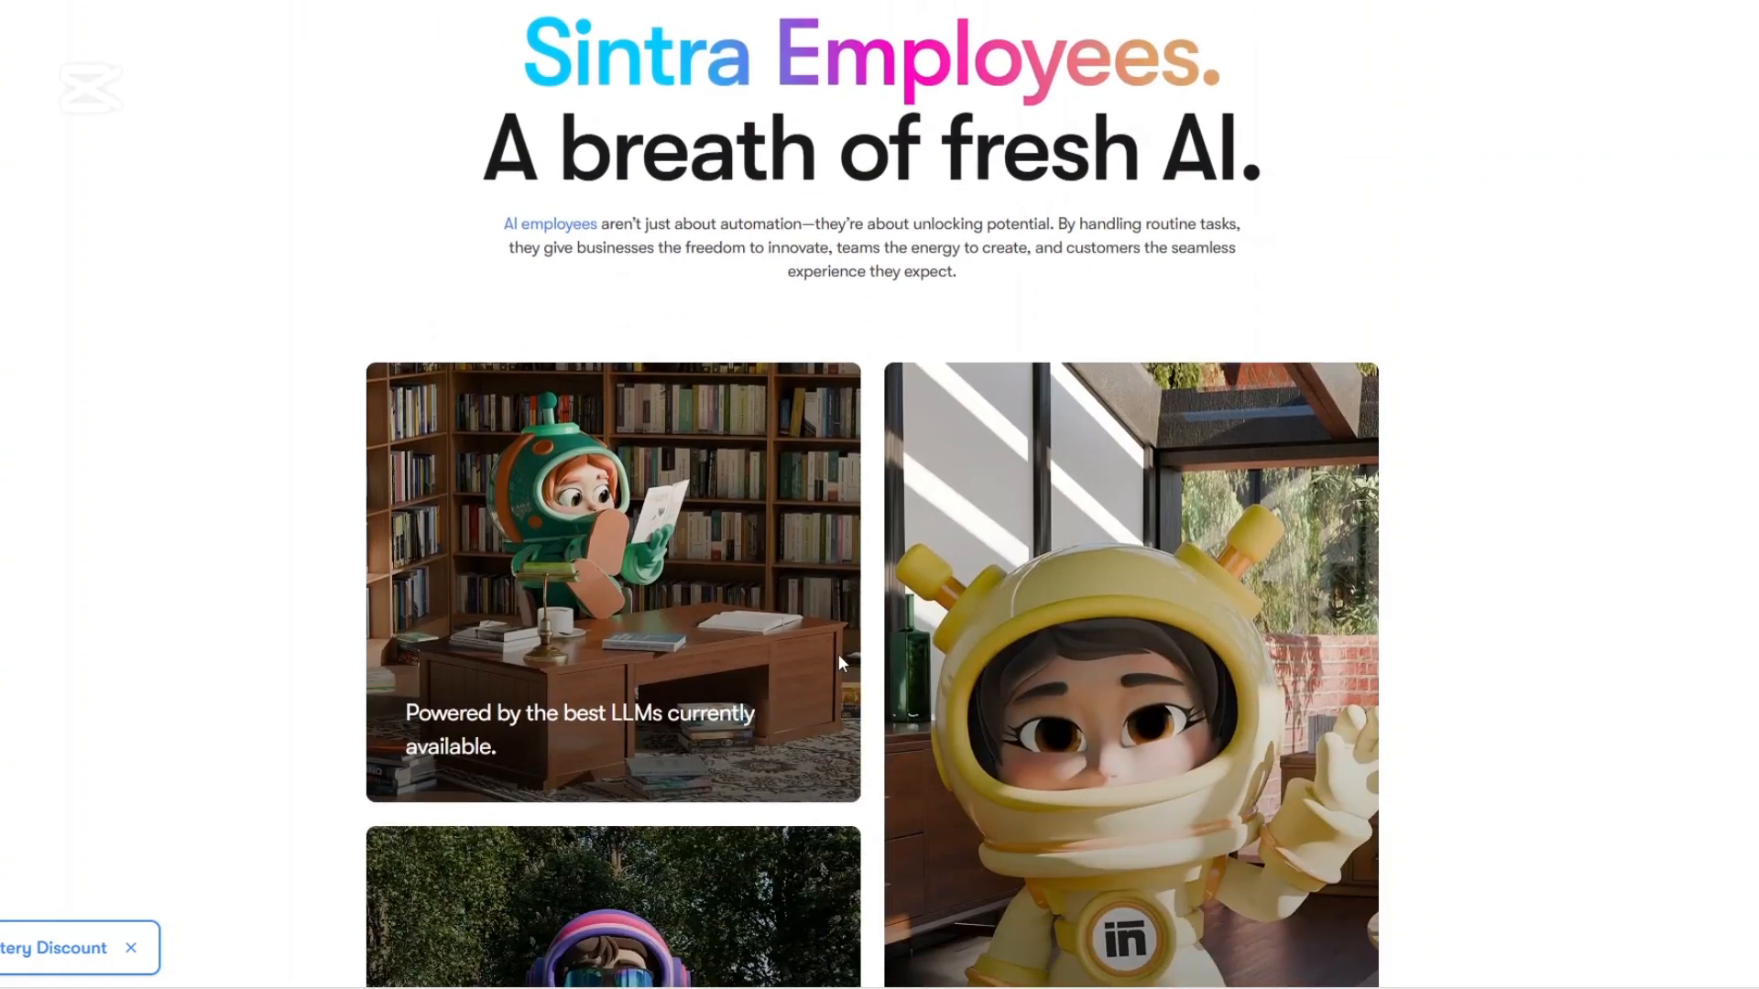
{"action": "scroll", "scroll_direction": "down", "scroll_amount": 3}
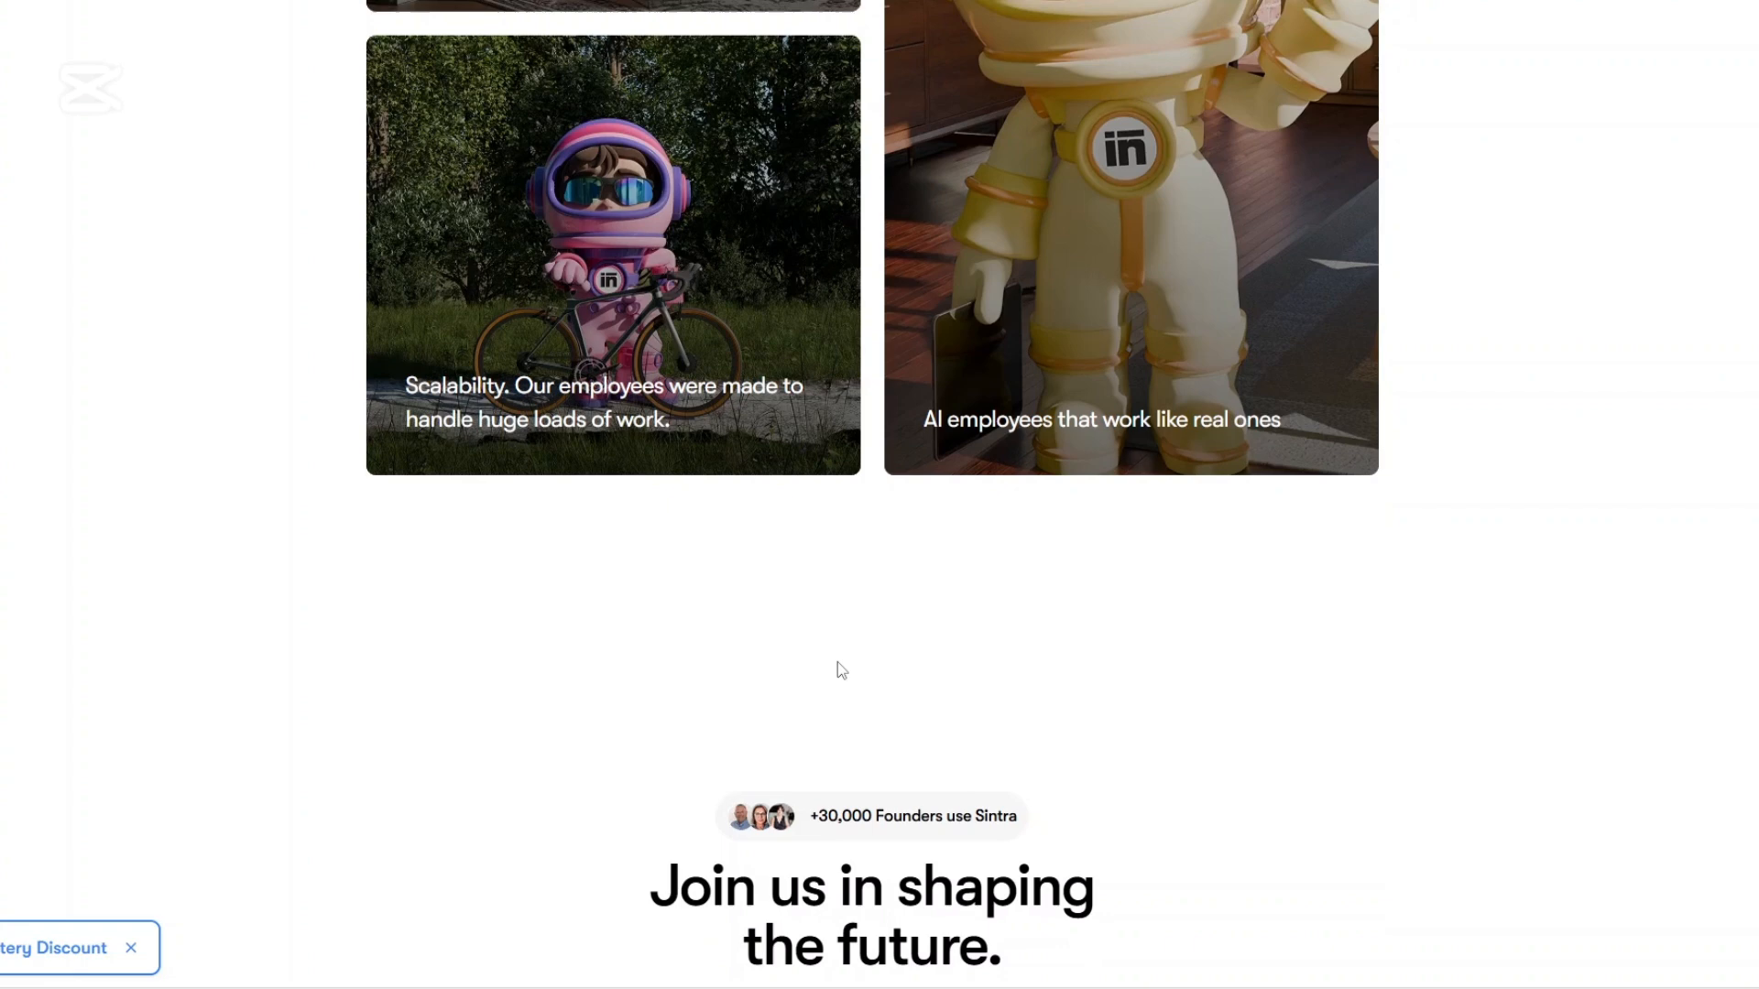
{"action": "scroll", "scroll_direction": "down", "scroll_amount": 3}
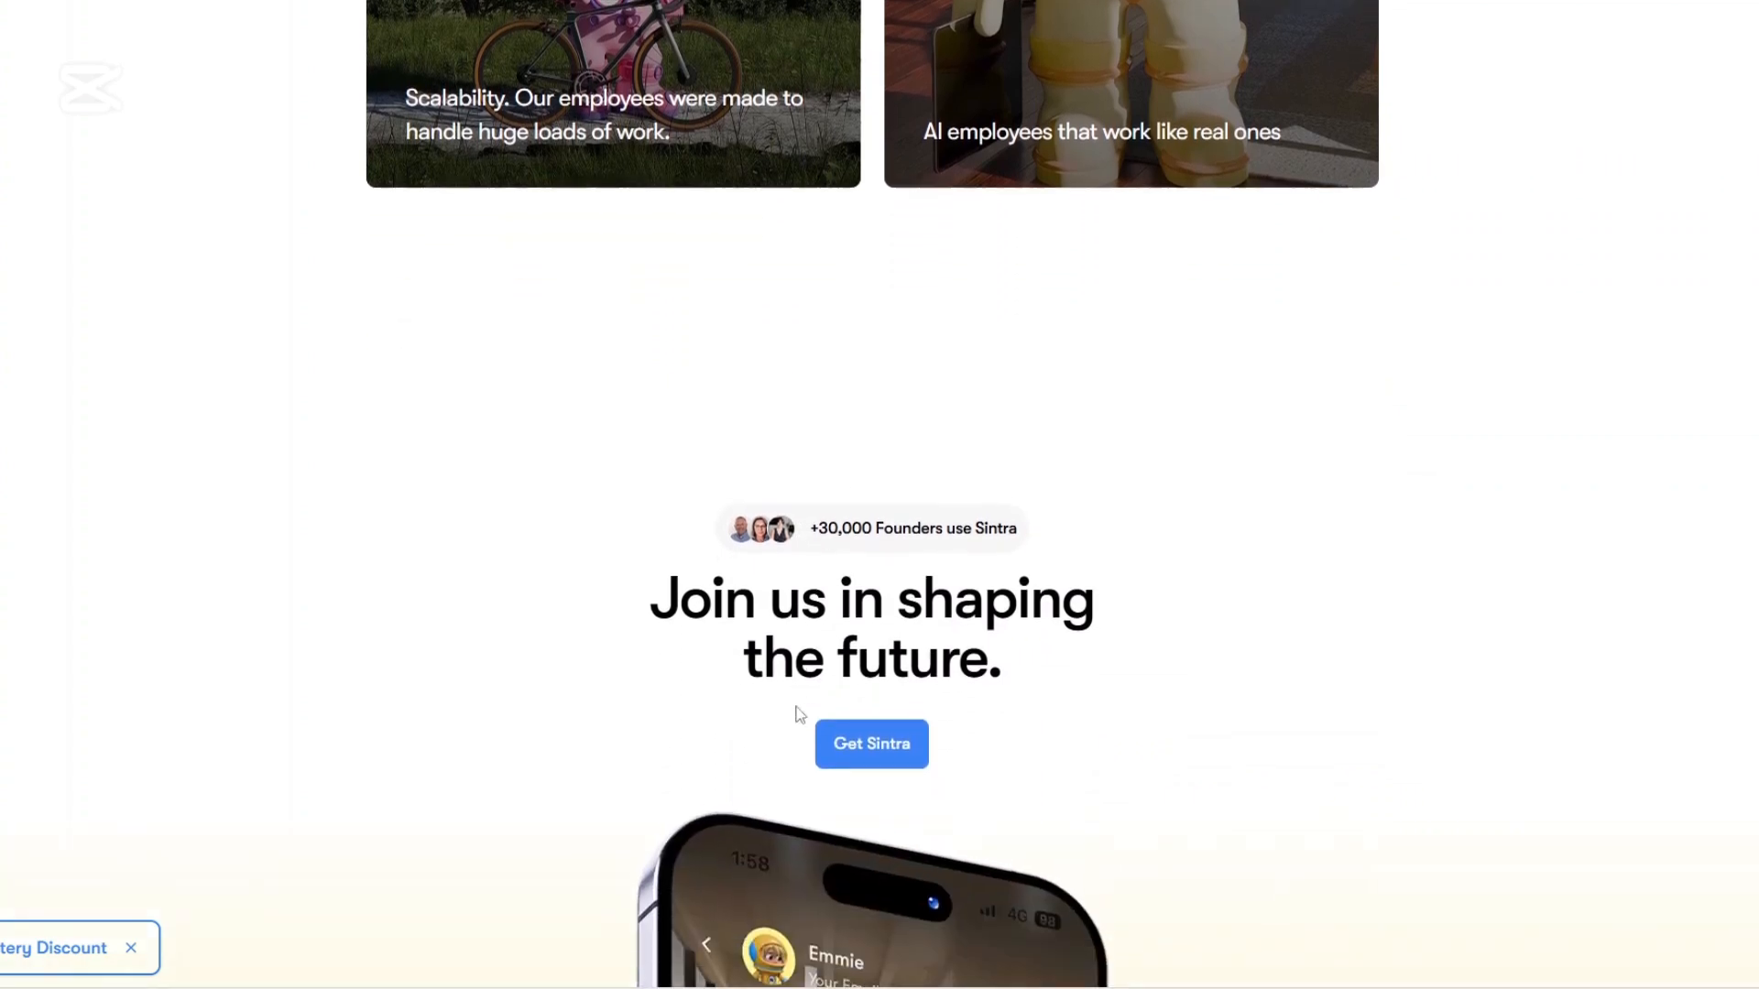
{"action": "scroll", "scroll_direction": "down", "scroll_amount": 3}
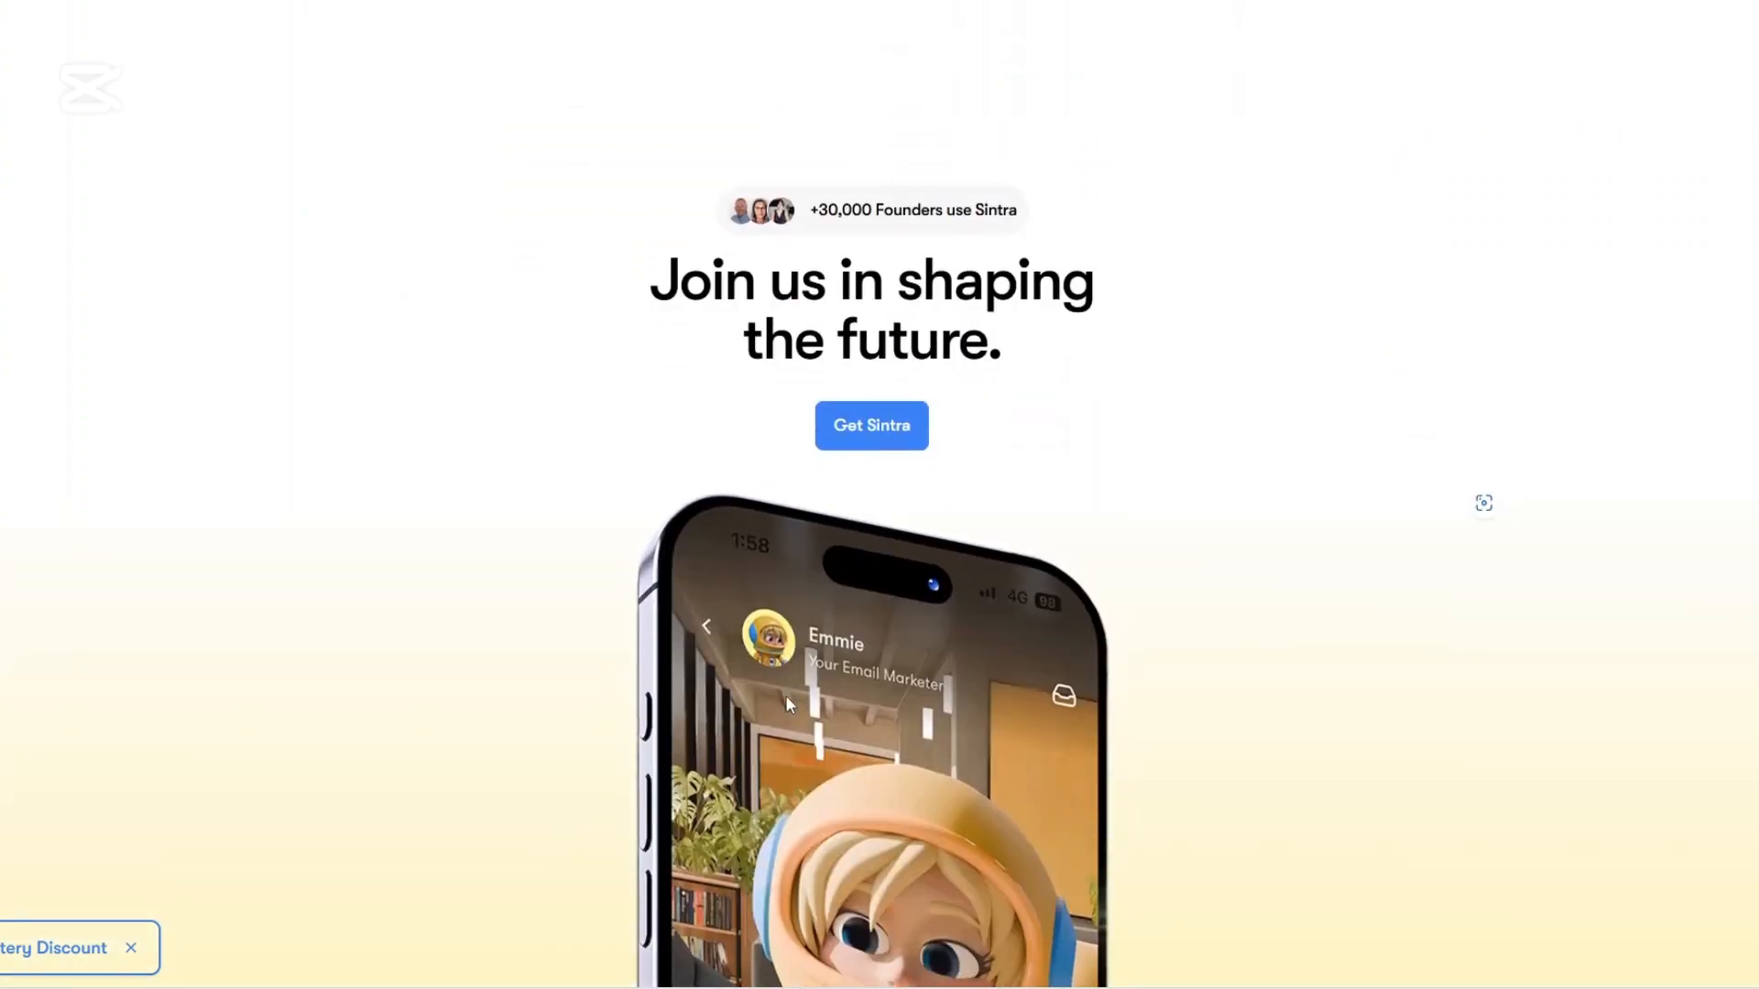
{"action": "scroll", "scroll_direction": "down", "scroll_amount": 3}
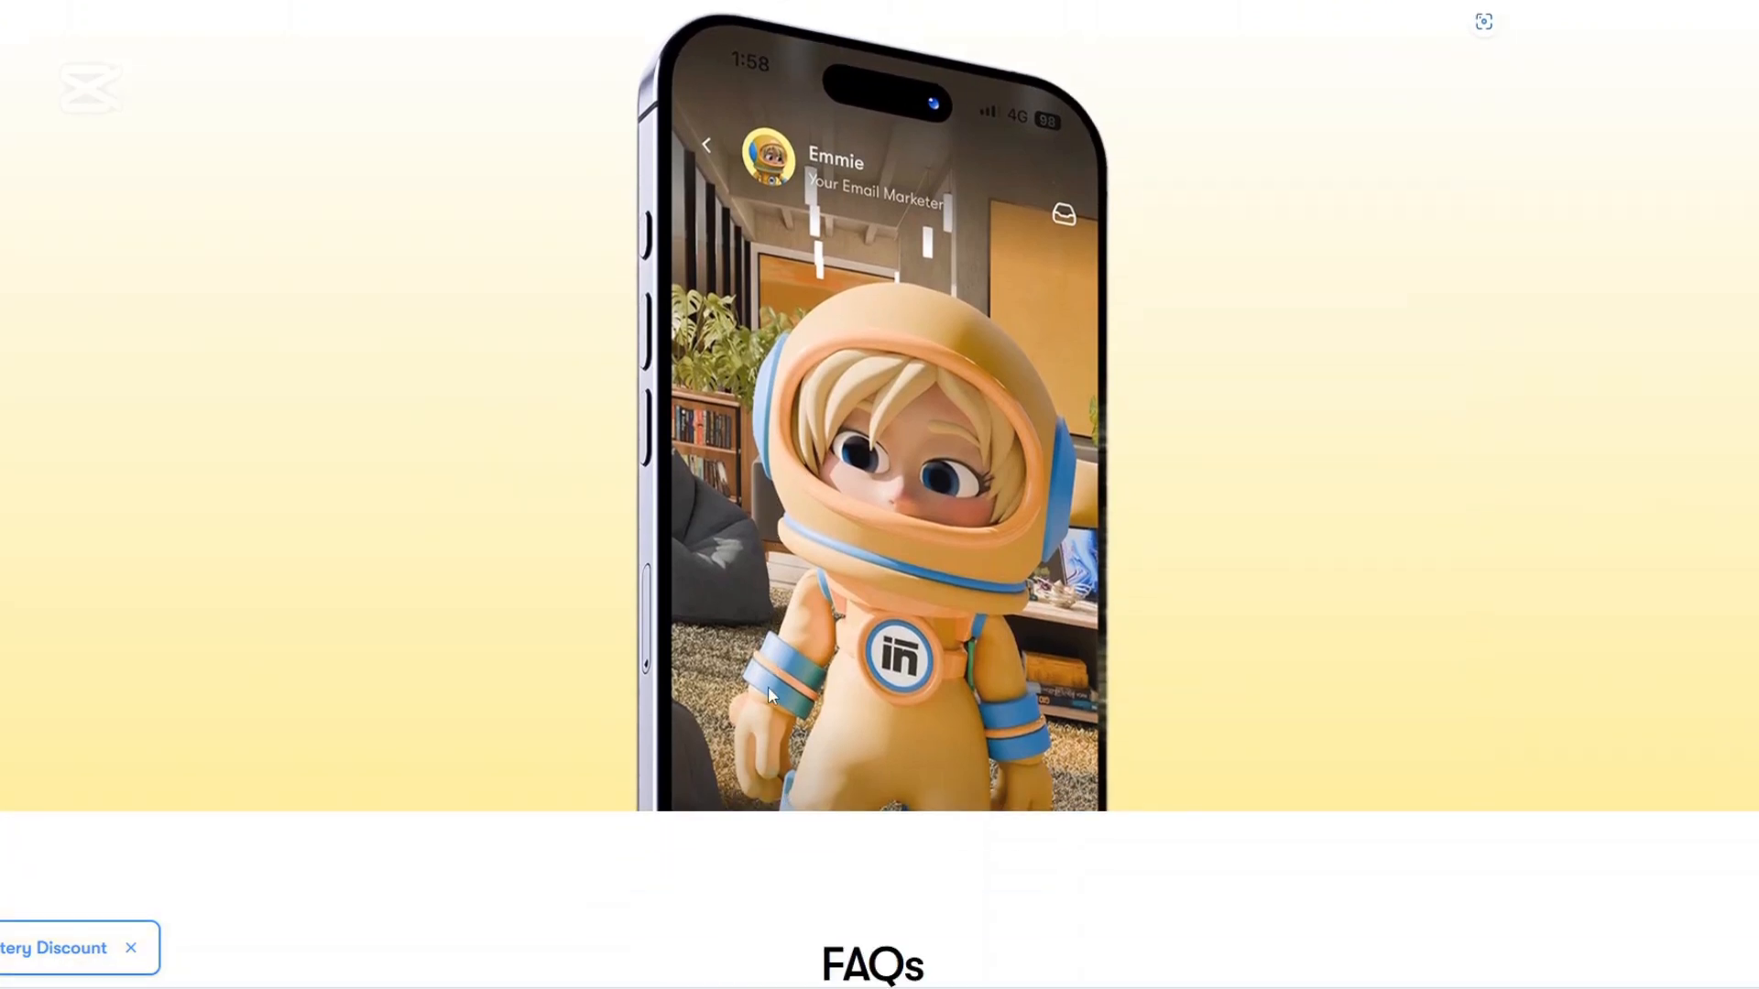
{"action": "scroll", "scroll_direction": "down", "scroll_amount": 3}
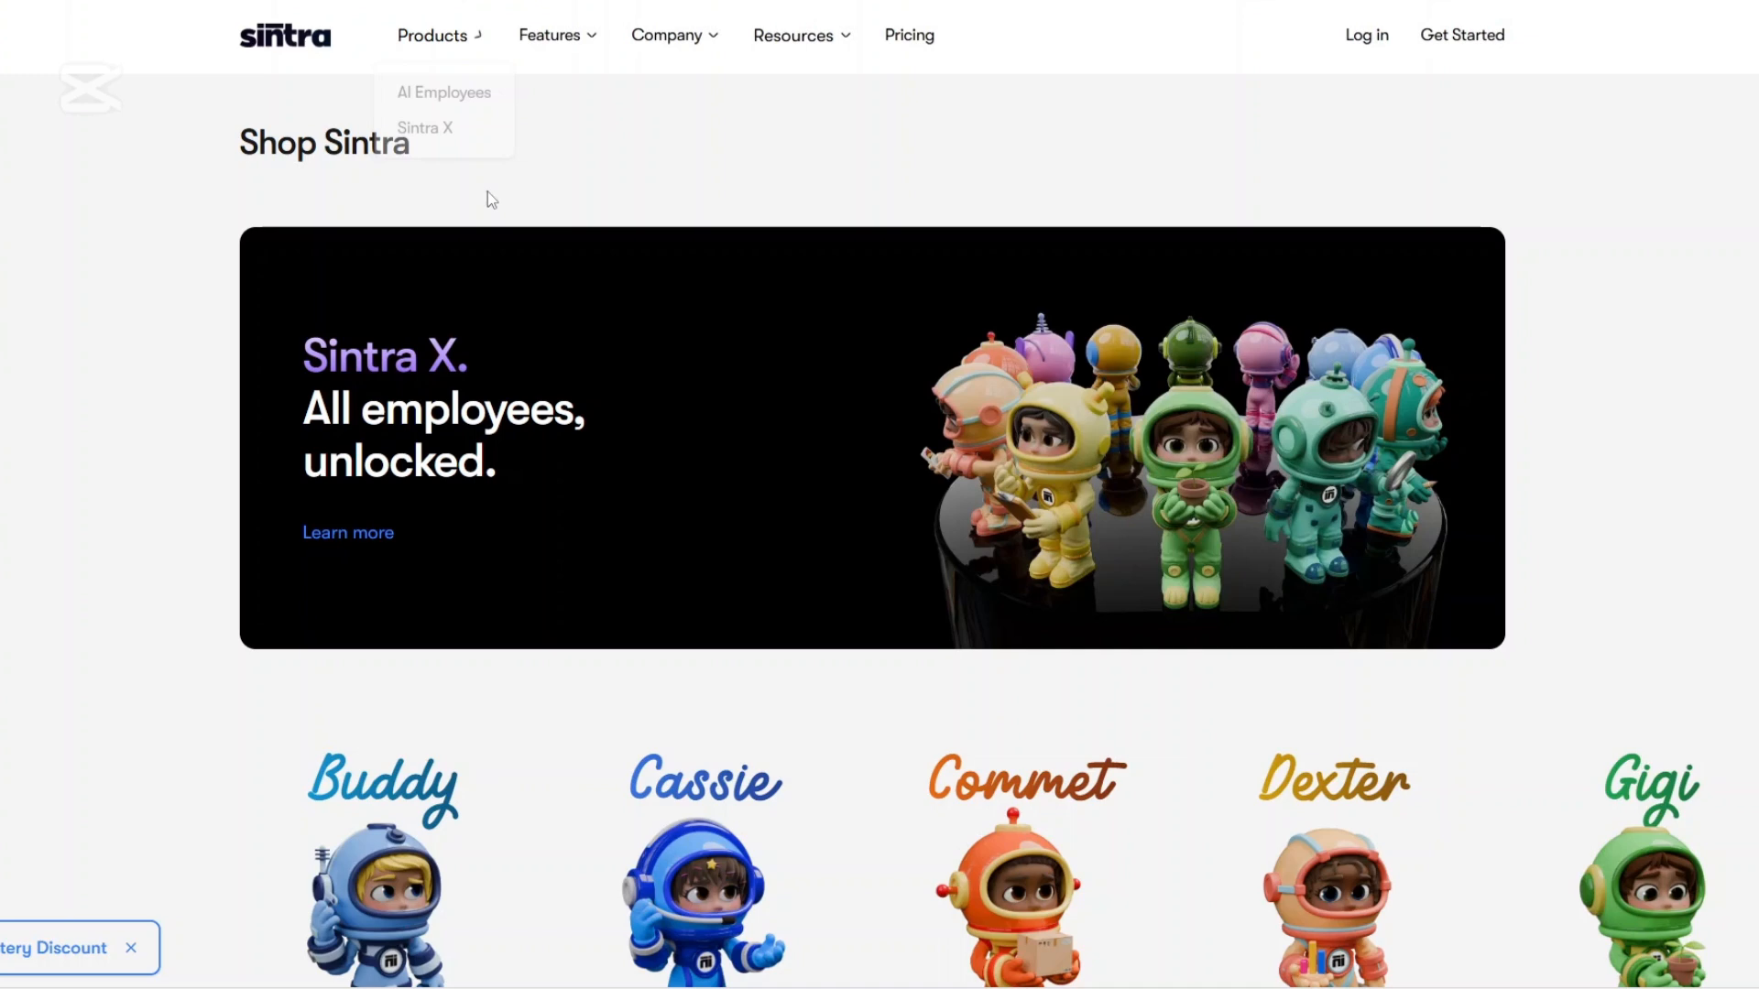
{"action": "scroll", "scroll_direction": "down", "scroll_amount": 3}
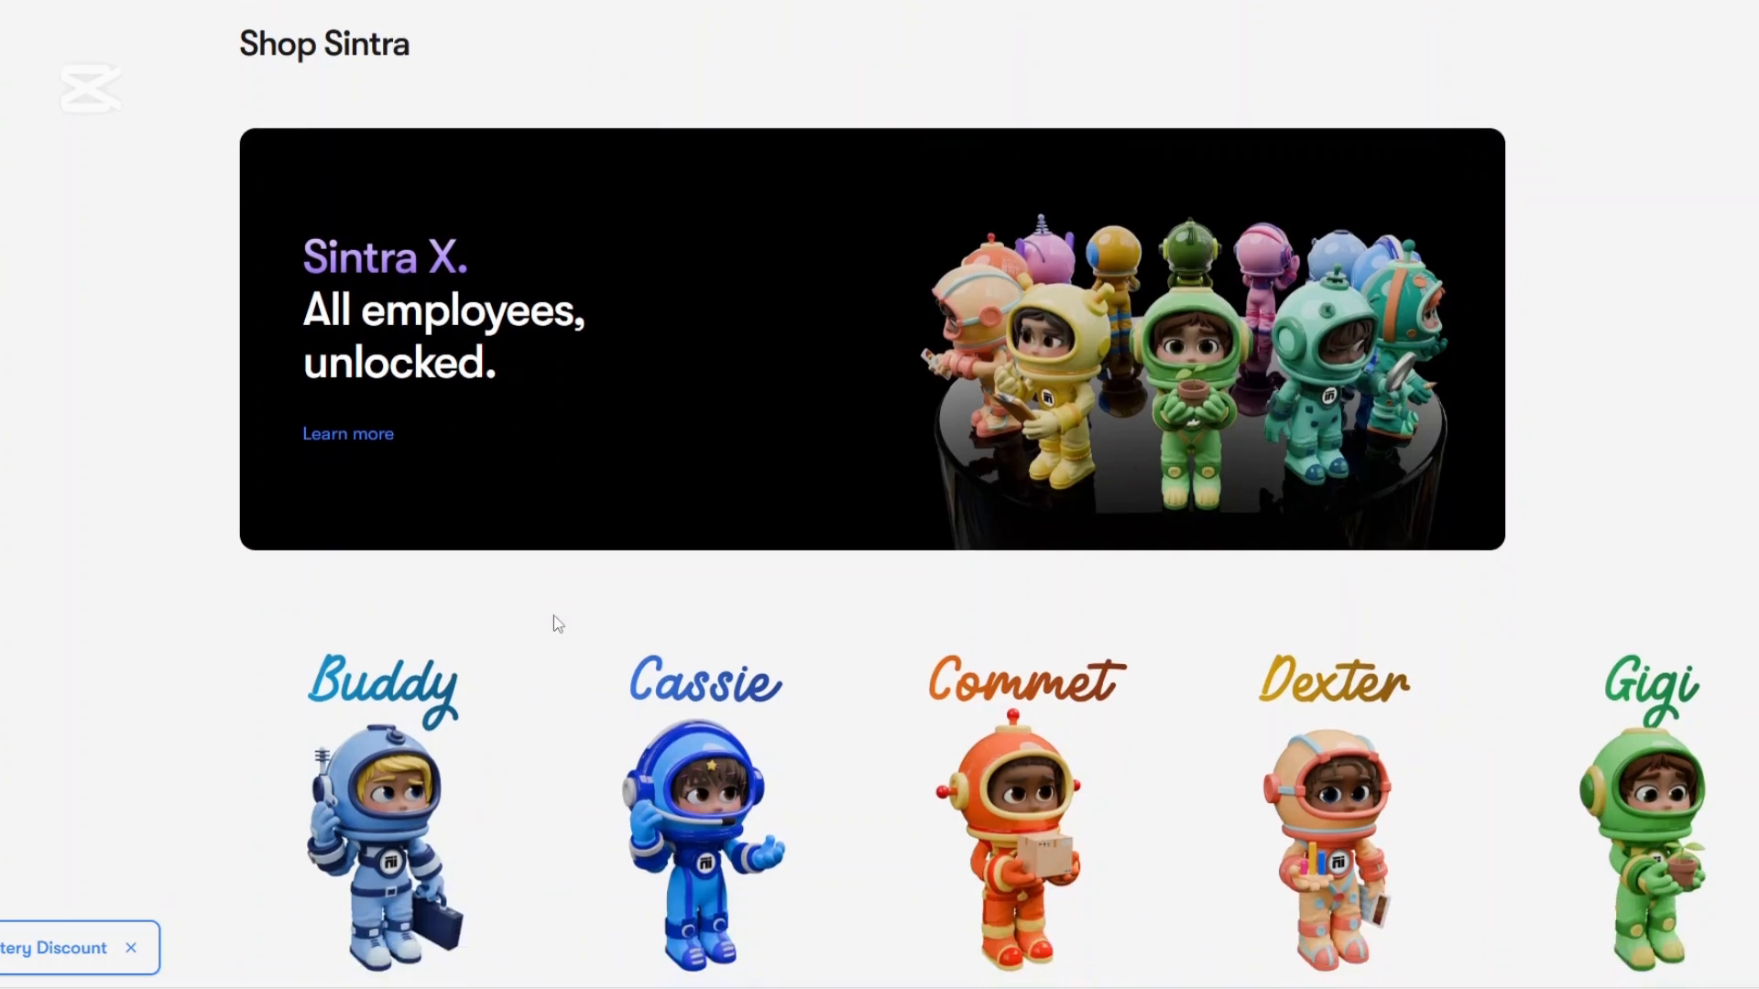
{"action": "scroll", "scroll_direction": "down", "scroll_amount": 3}
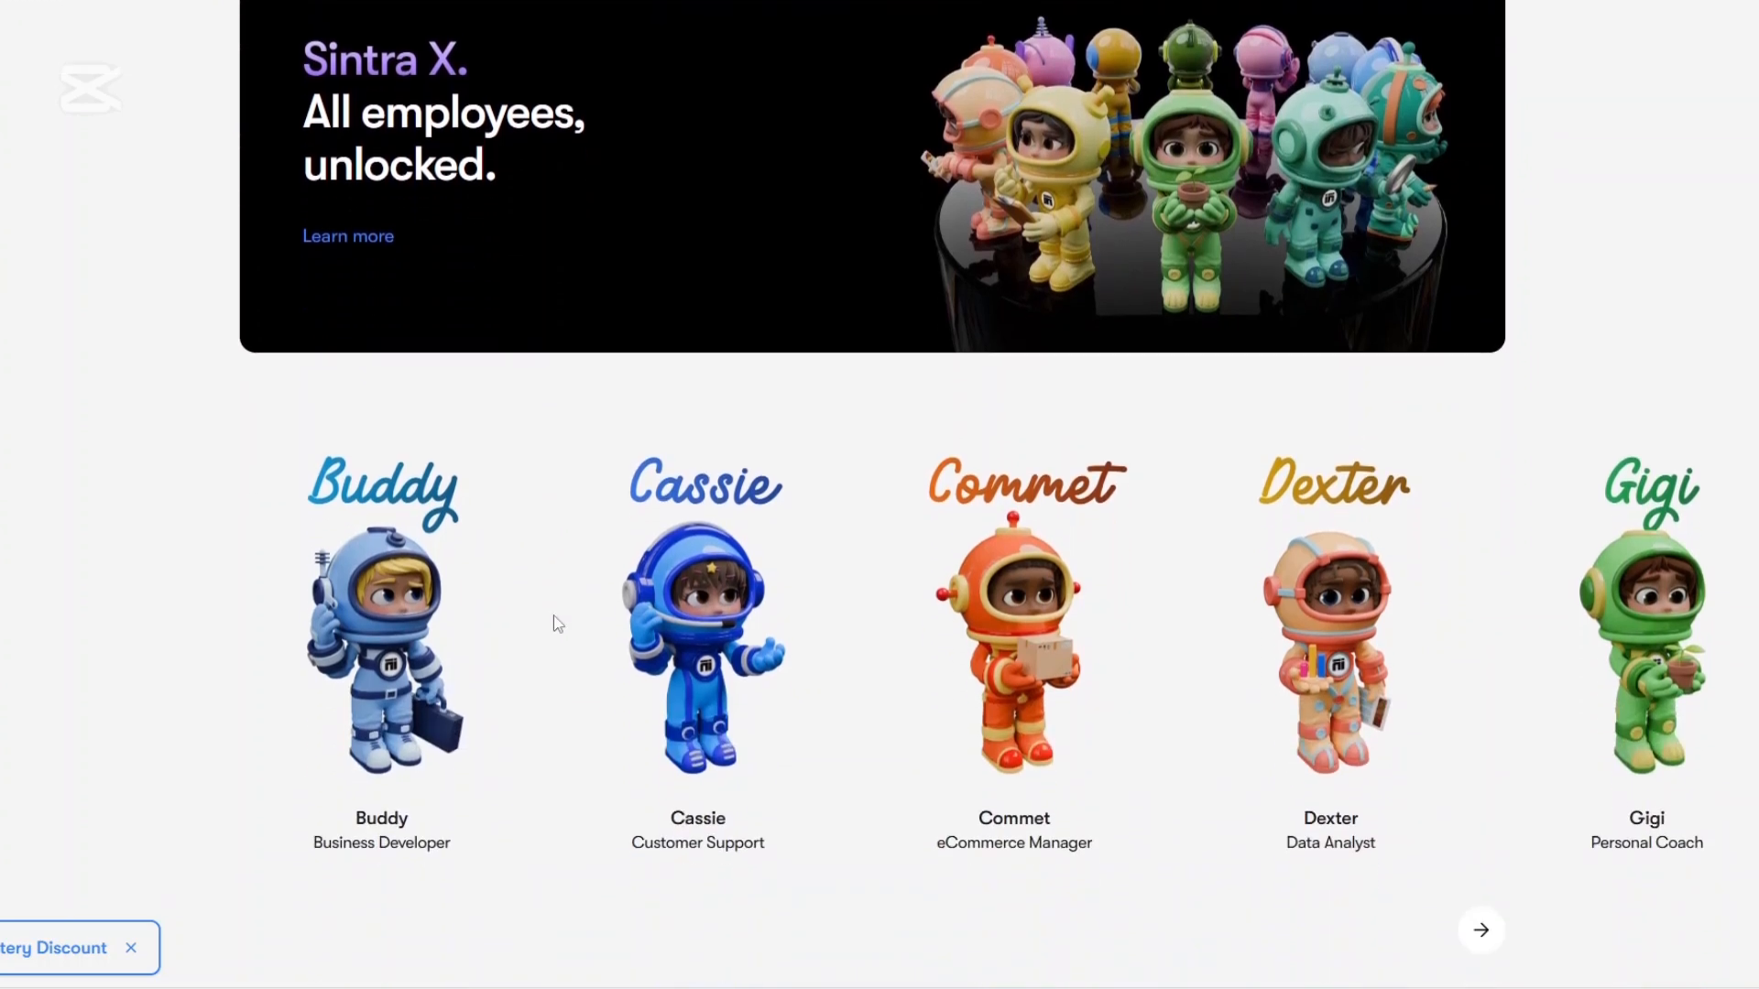
{"action": "scroll", "scroll_direction": "down", "scroll_amount": 3}
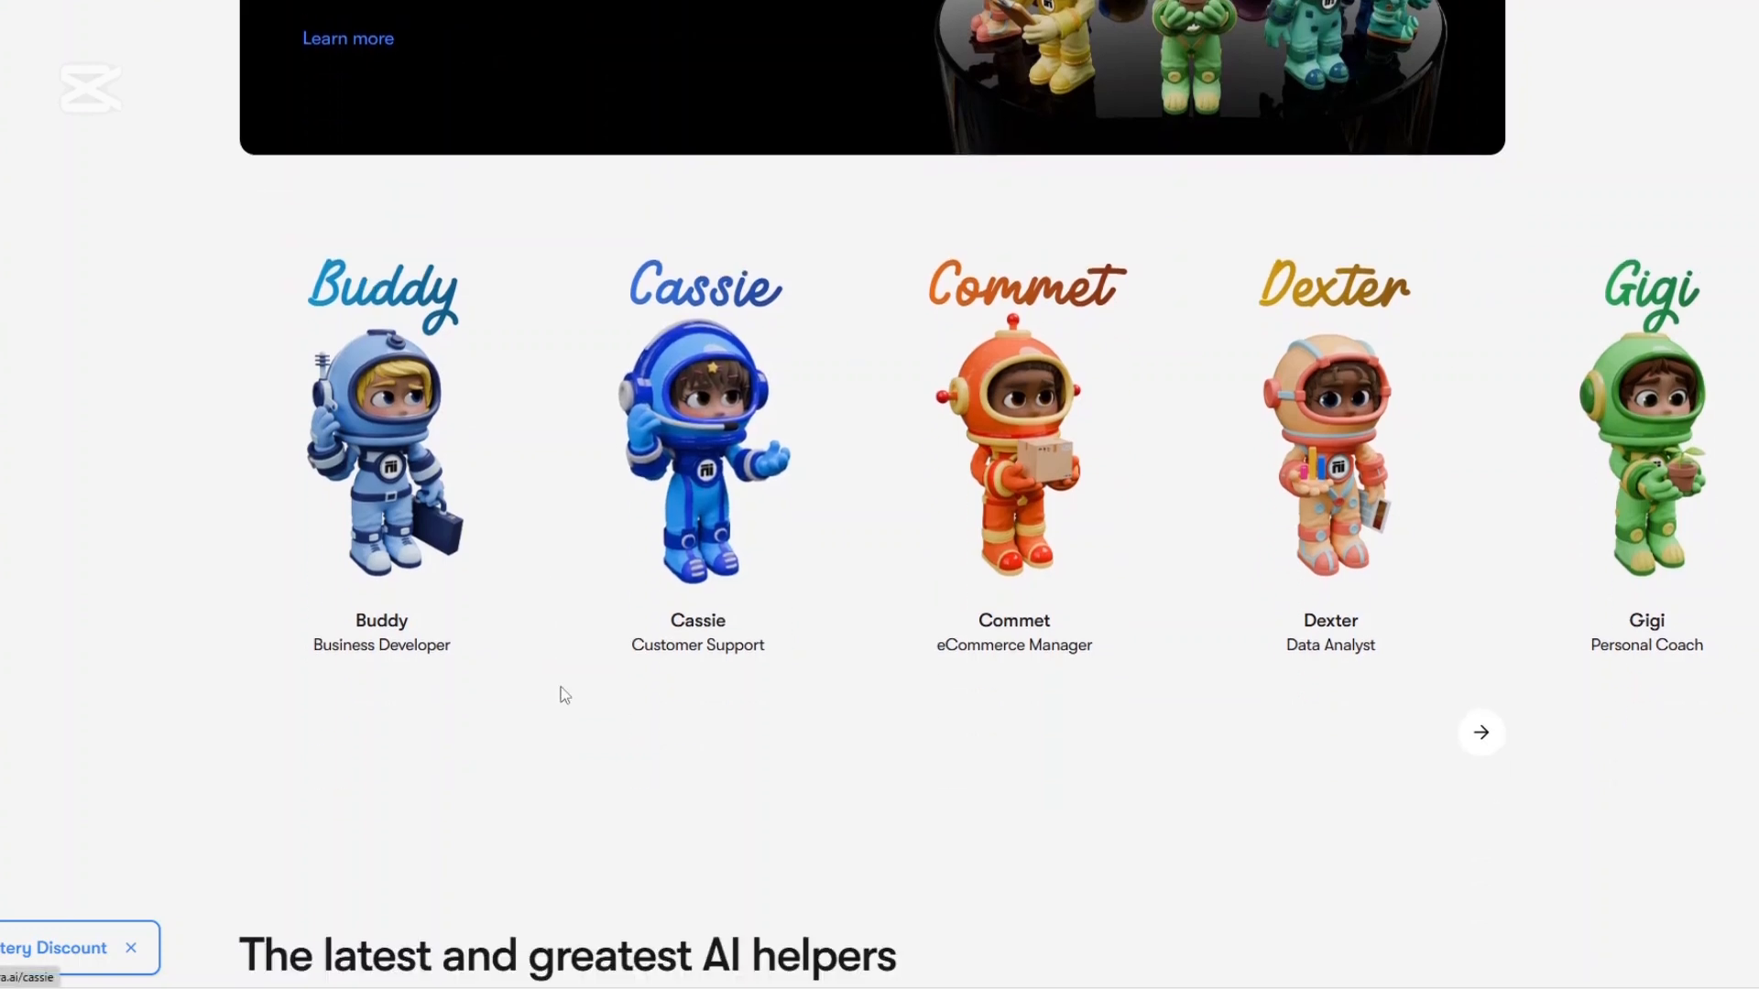
{"action": "mouse_move", "coordinate": [571, 575]}
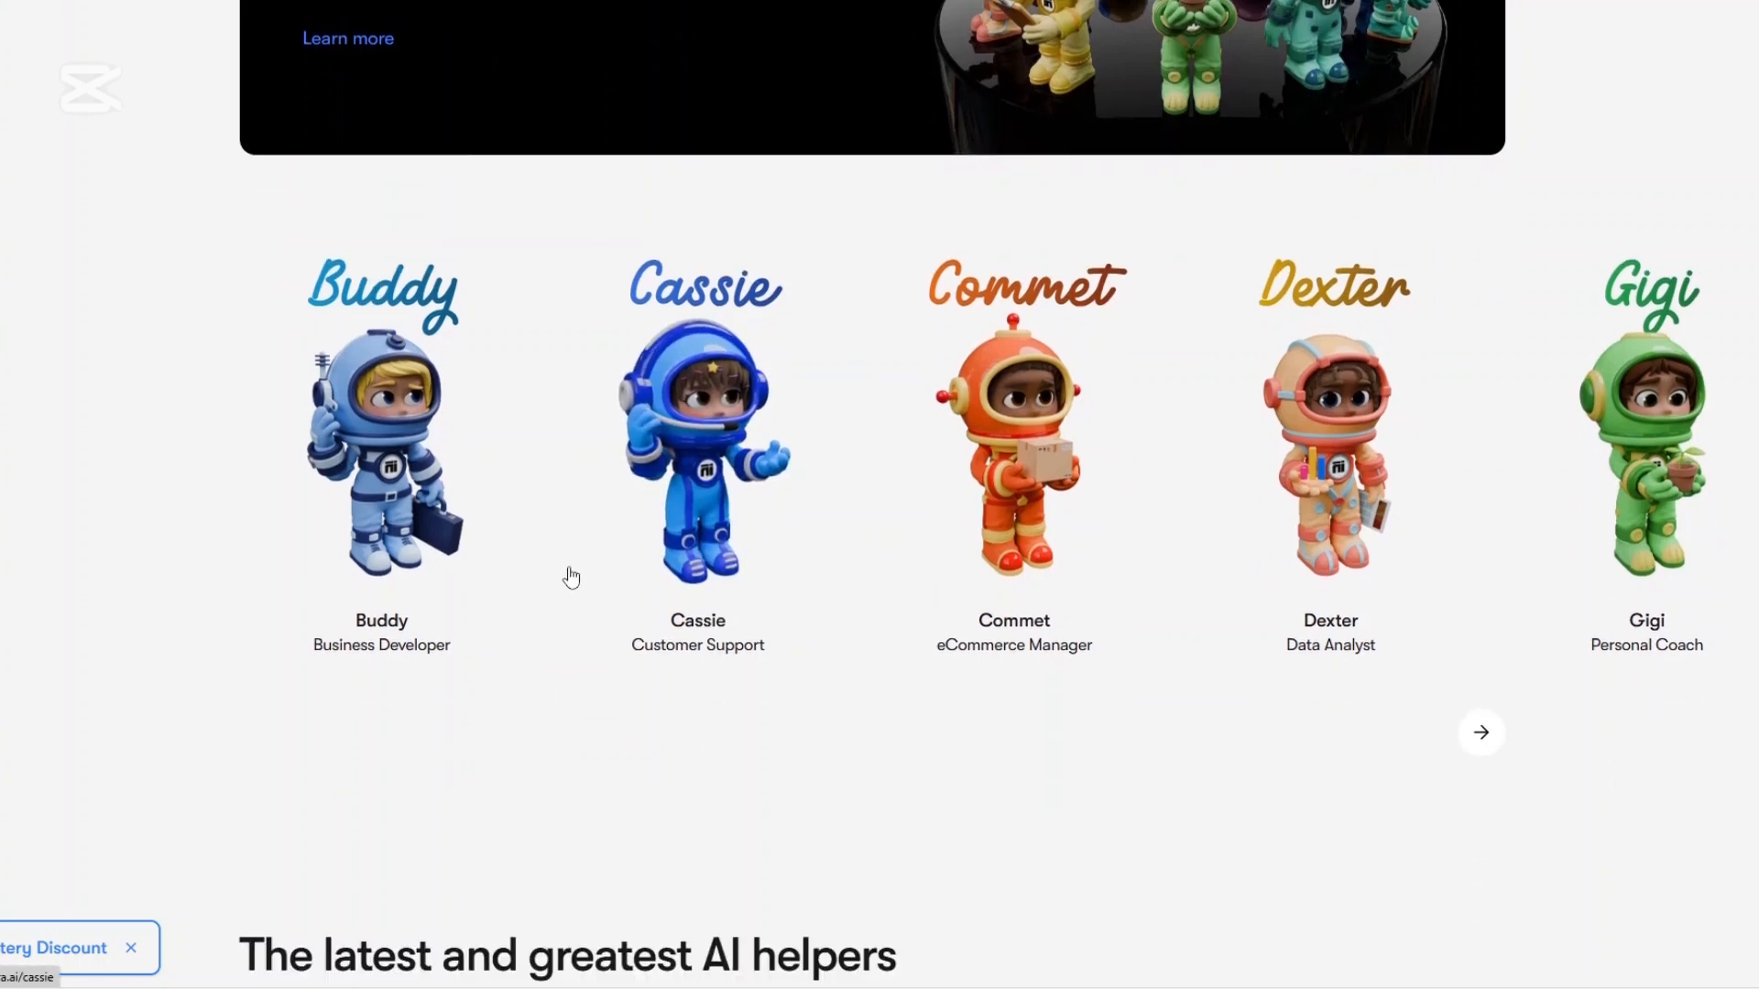
{"action": "scroll", "scroll_direction": "down", "scroll_amount": 3}
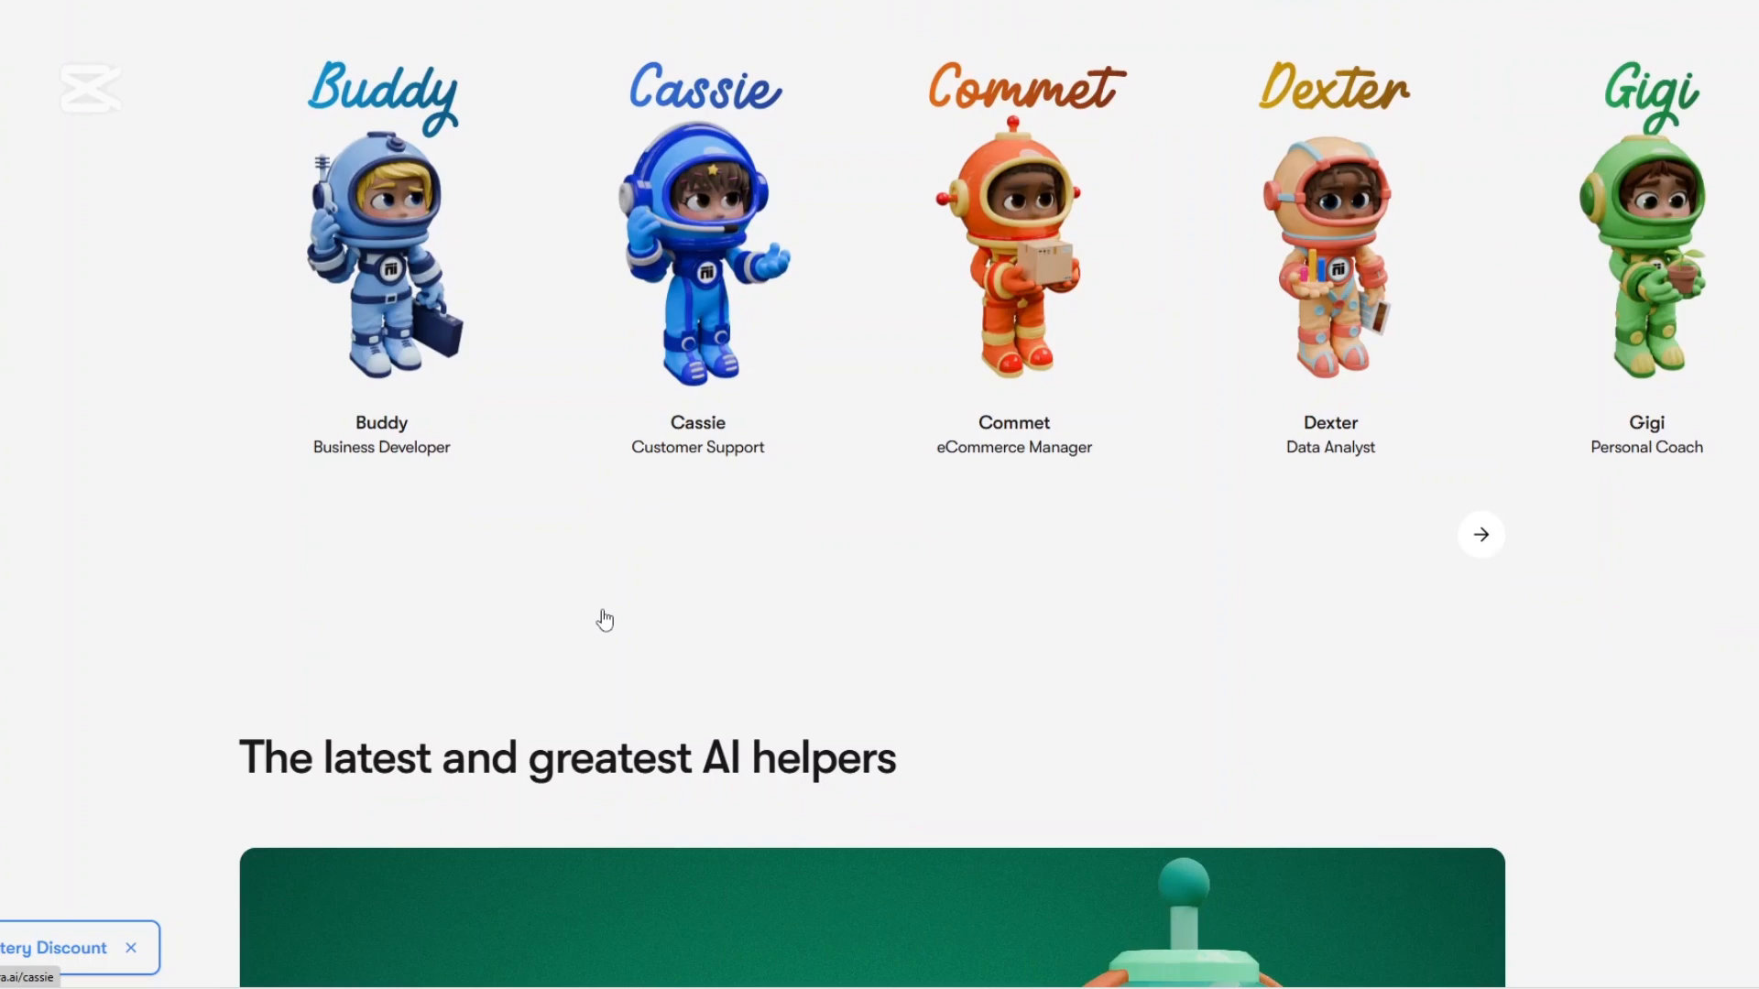
{"action": "scroll", "scroll_direction": "down", "scroll_amount": 3}
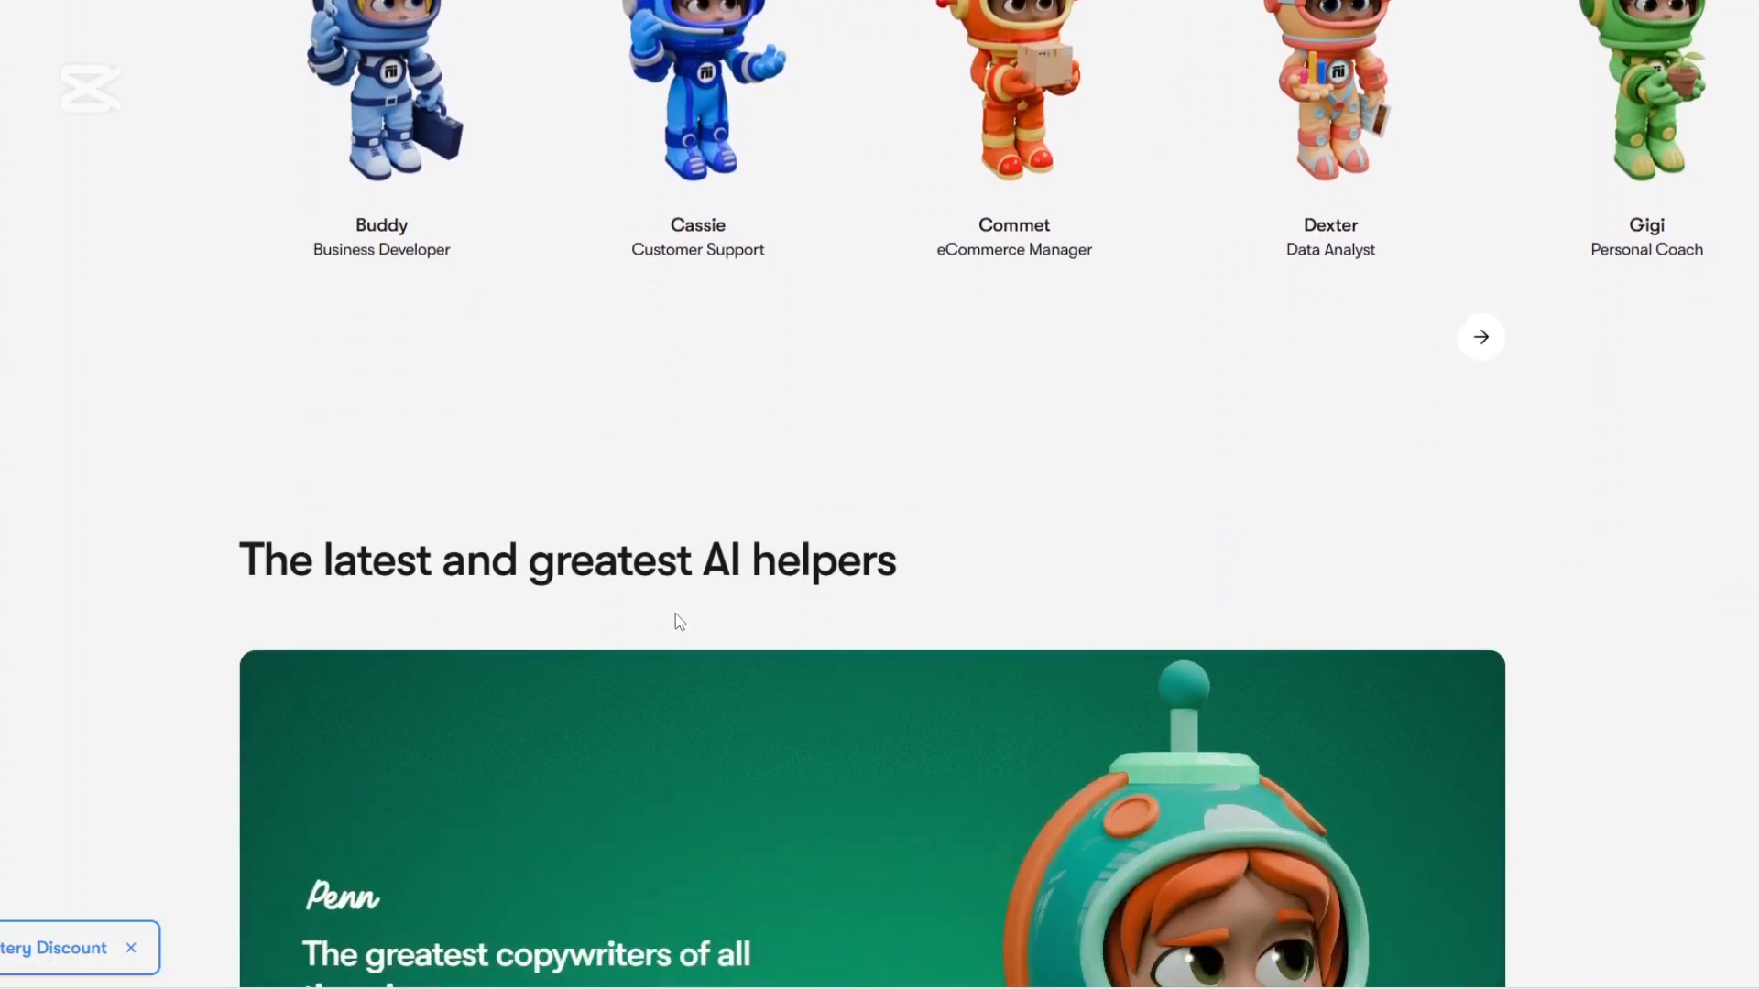
{"action": "scroll", "scroll_direction": "down", "scroll_amount": 3}
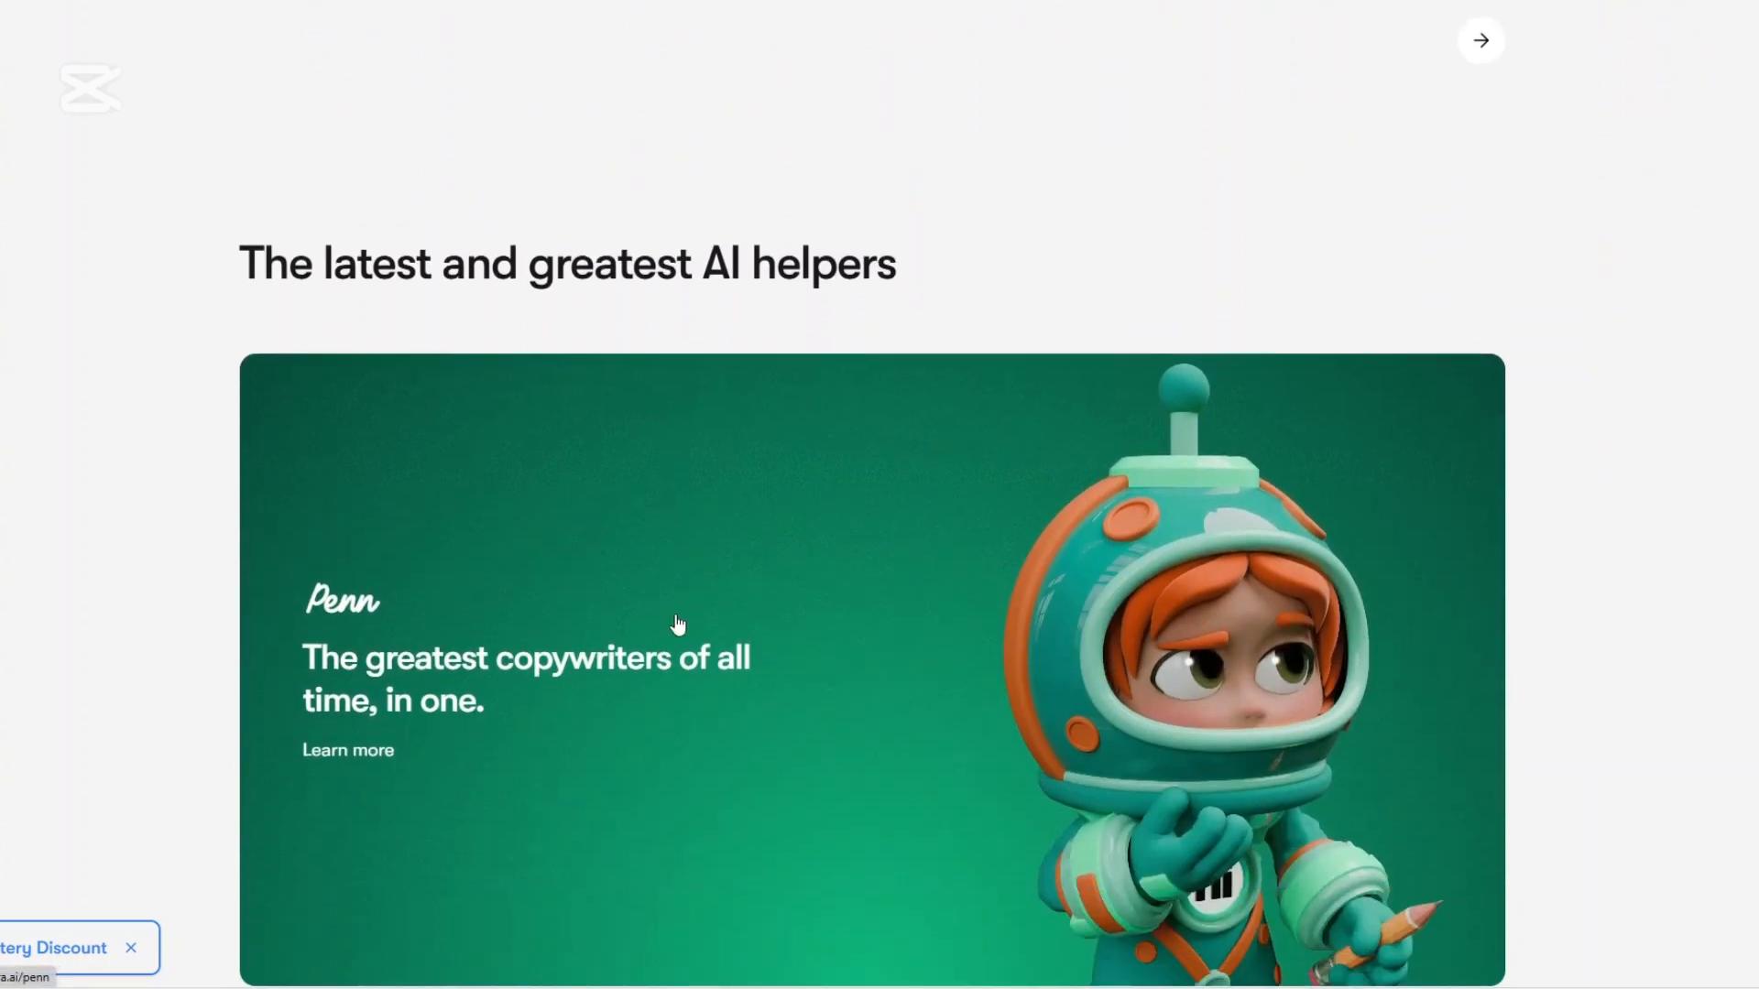
{"action": "scroll", "scroll_direction": "down", "scroll_amount": 3}
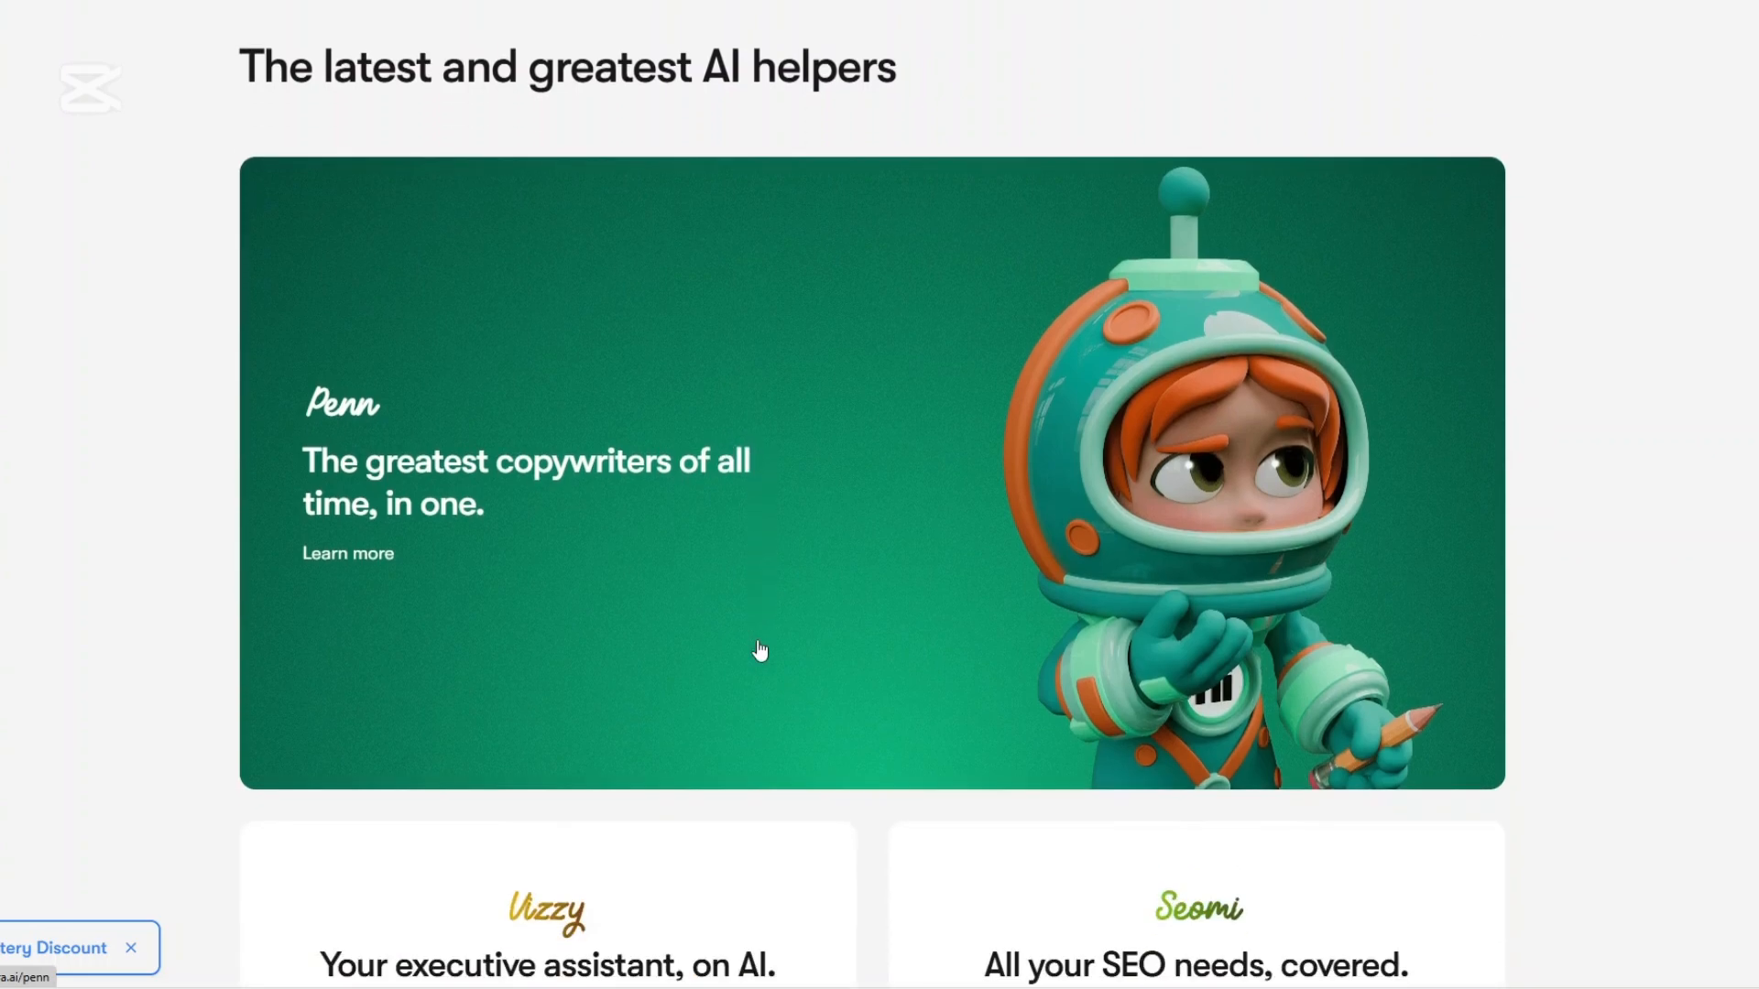
{"action": "mouse_move", "coordinate": [740, 630]}
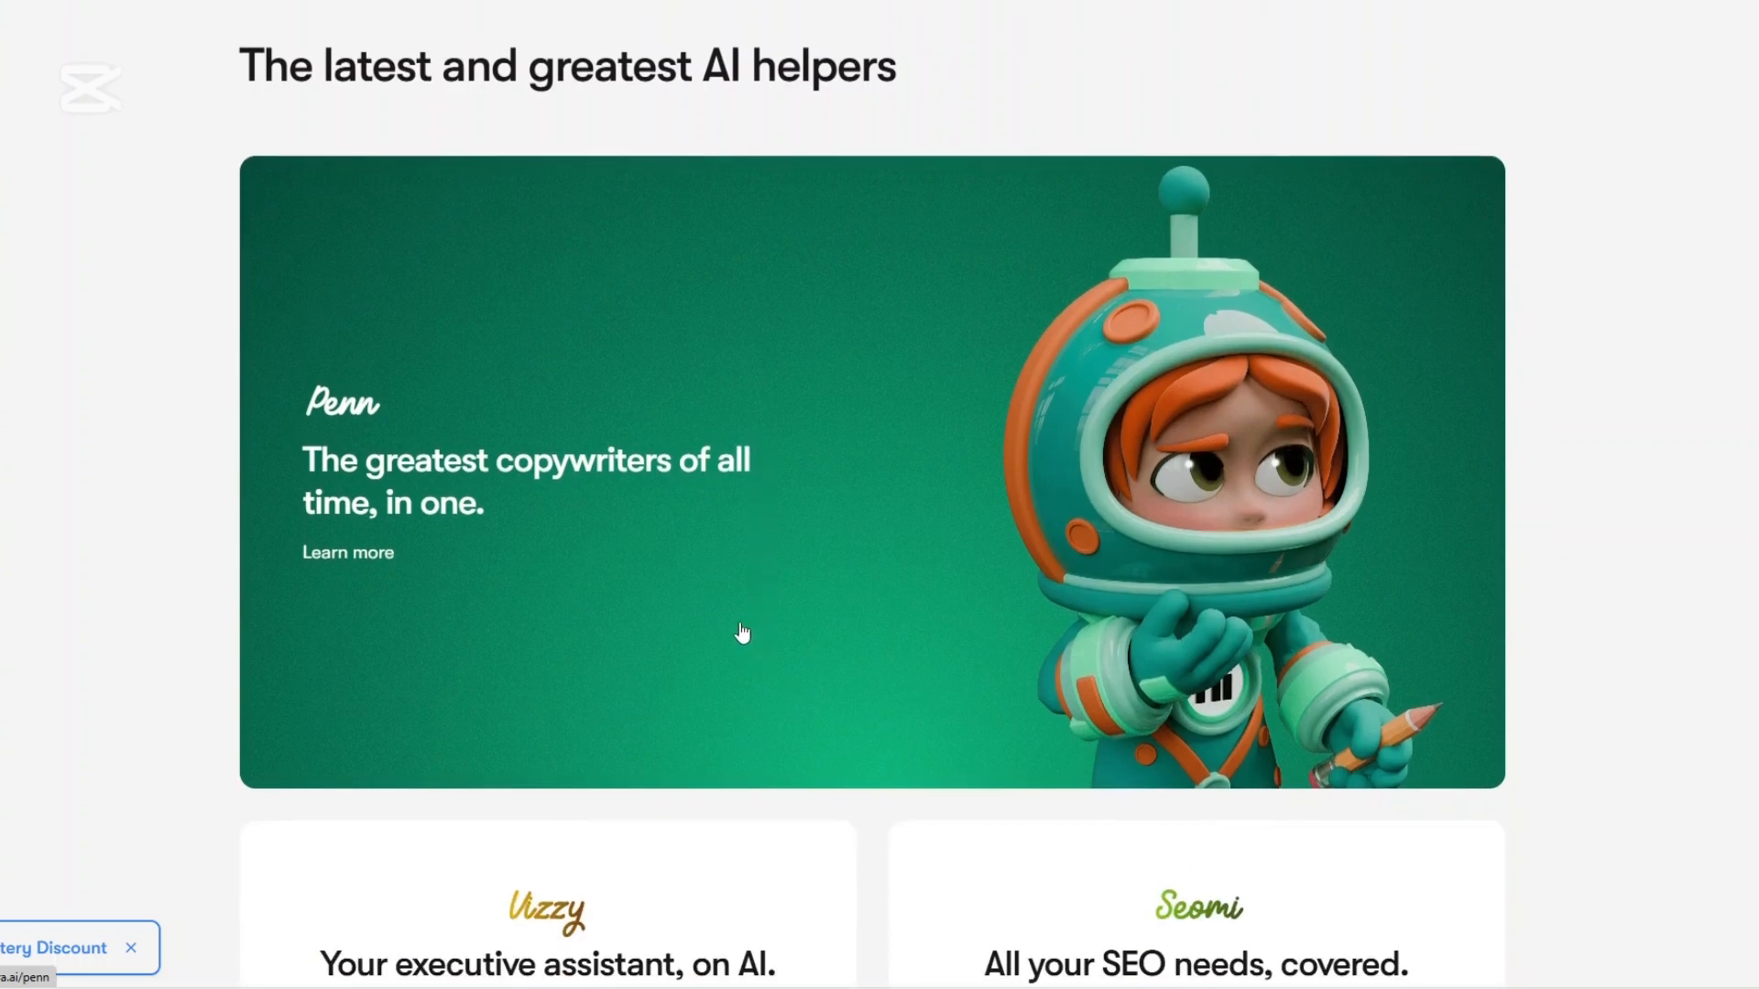
{"action": "scroll", "scroll_direction": "down", "scroll_amount": 3}
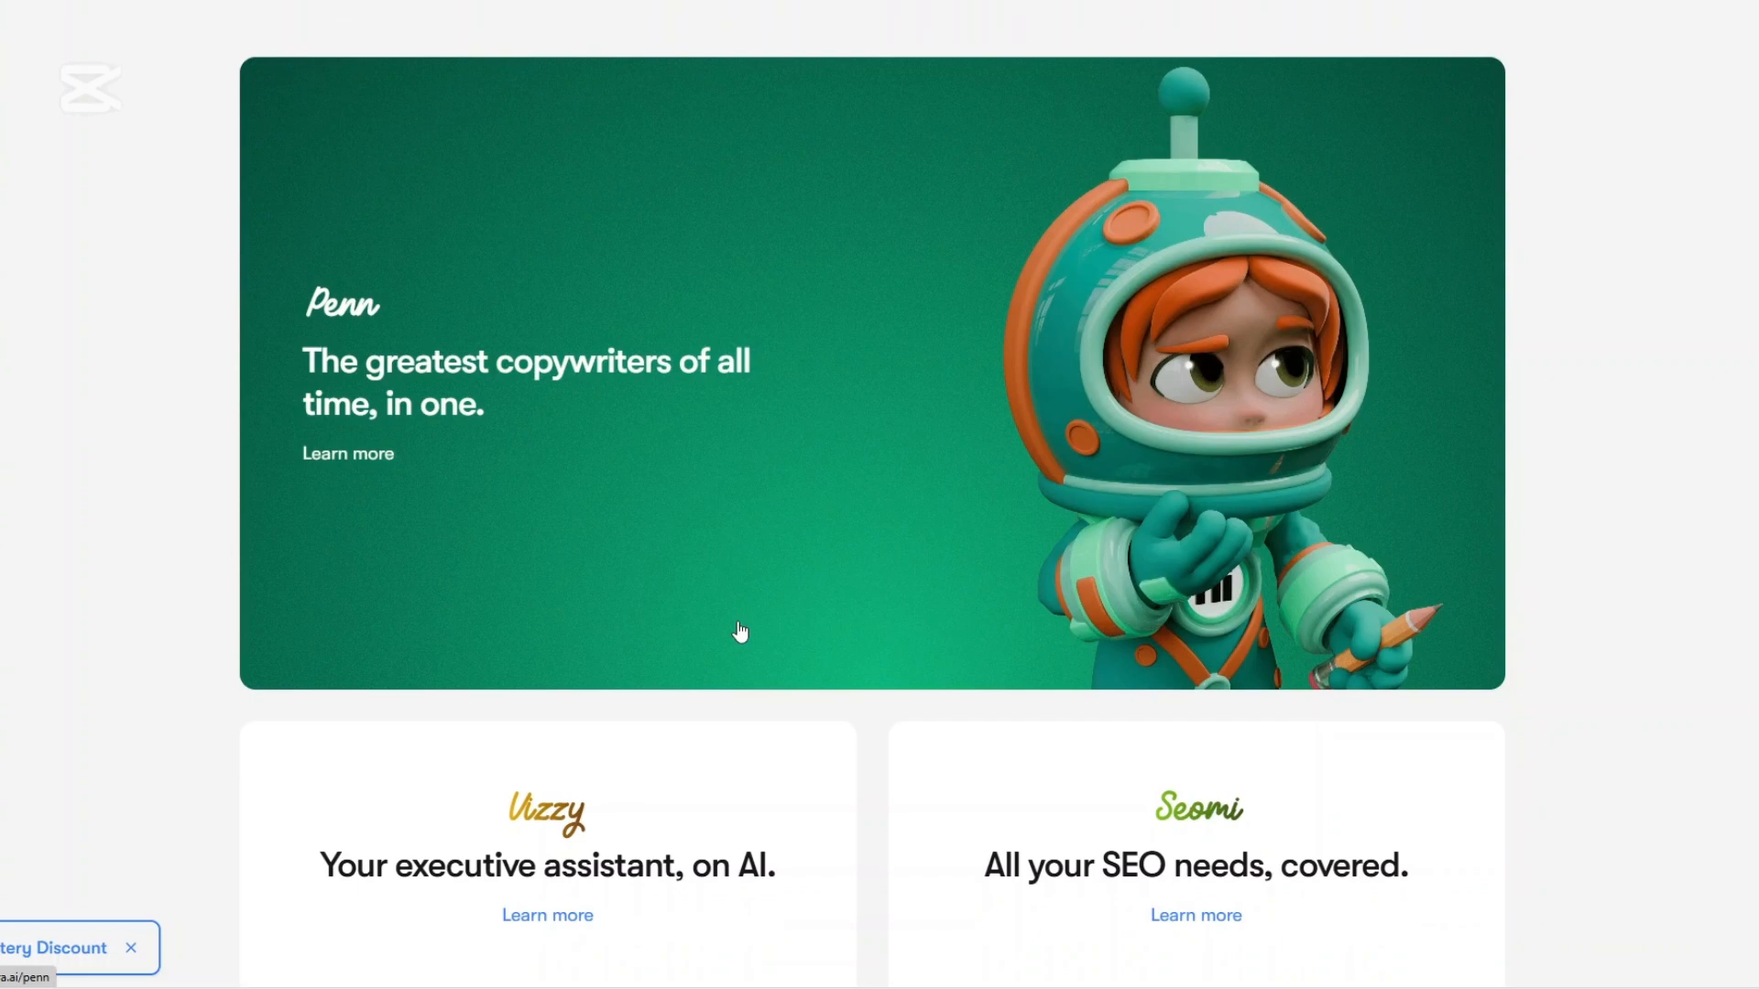
{"action": "scroll", "scroll_direction": "down", "scroll_amount": 3}
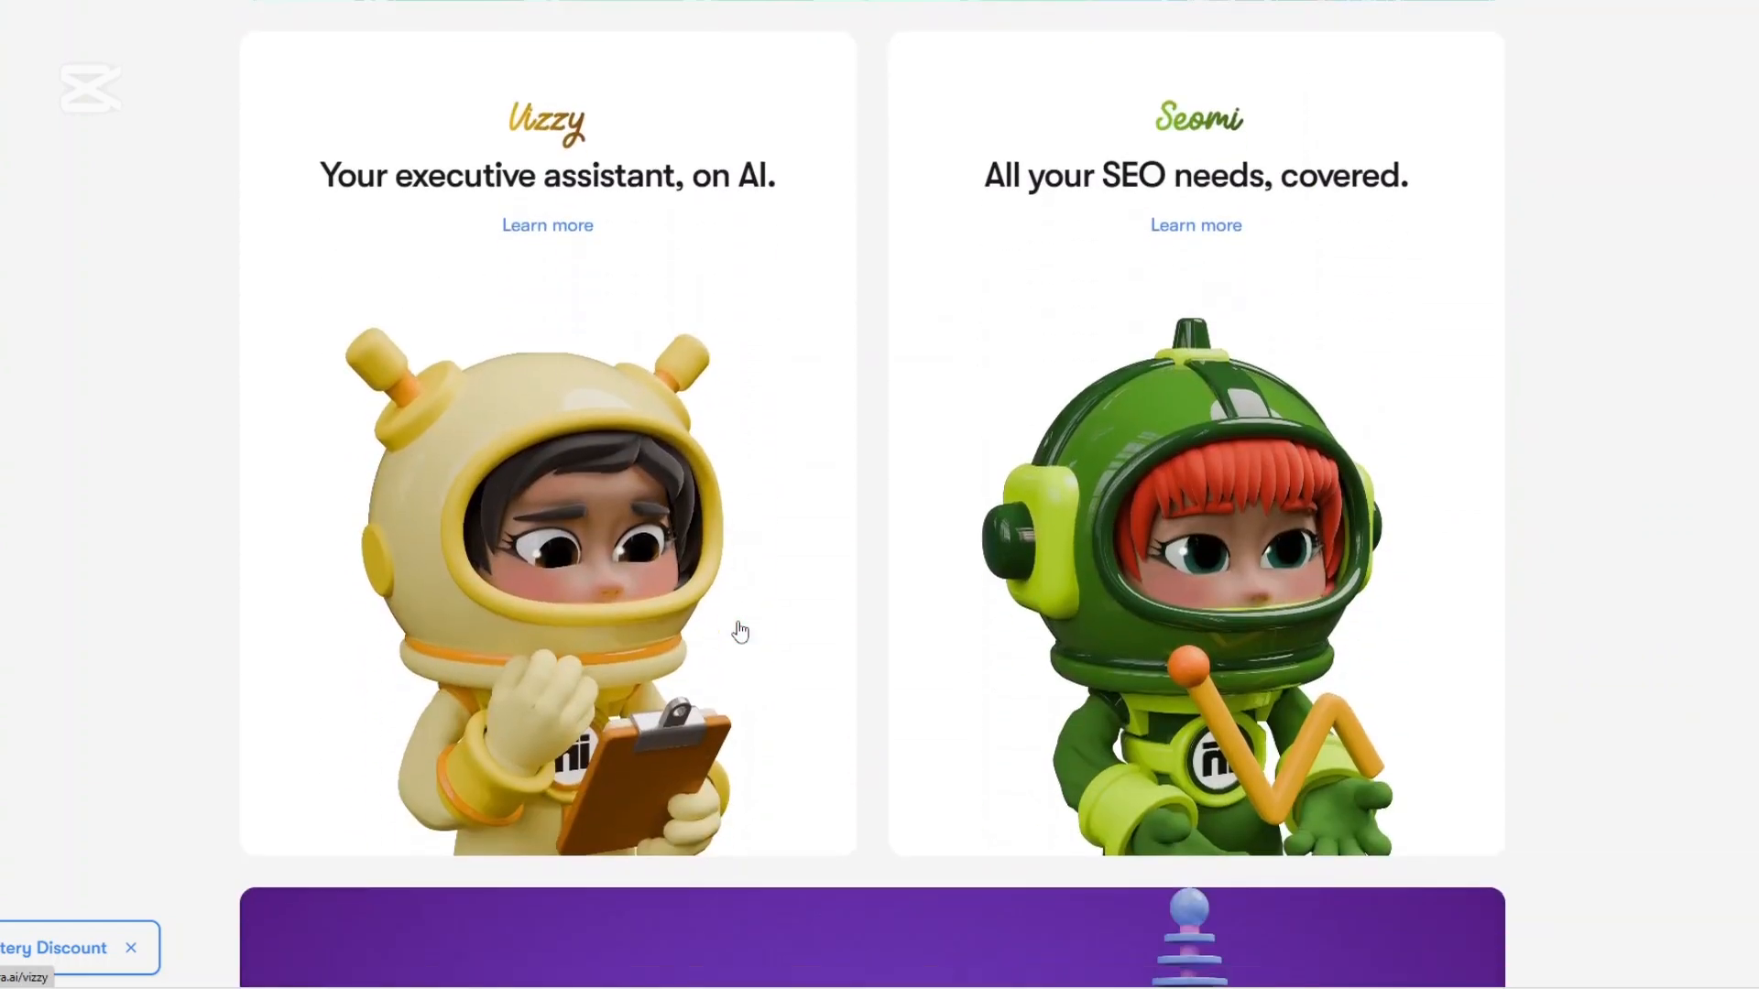
{"action": "scroll", "scroll_direction": "down", "scroll_amount": 3}
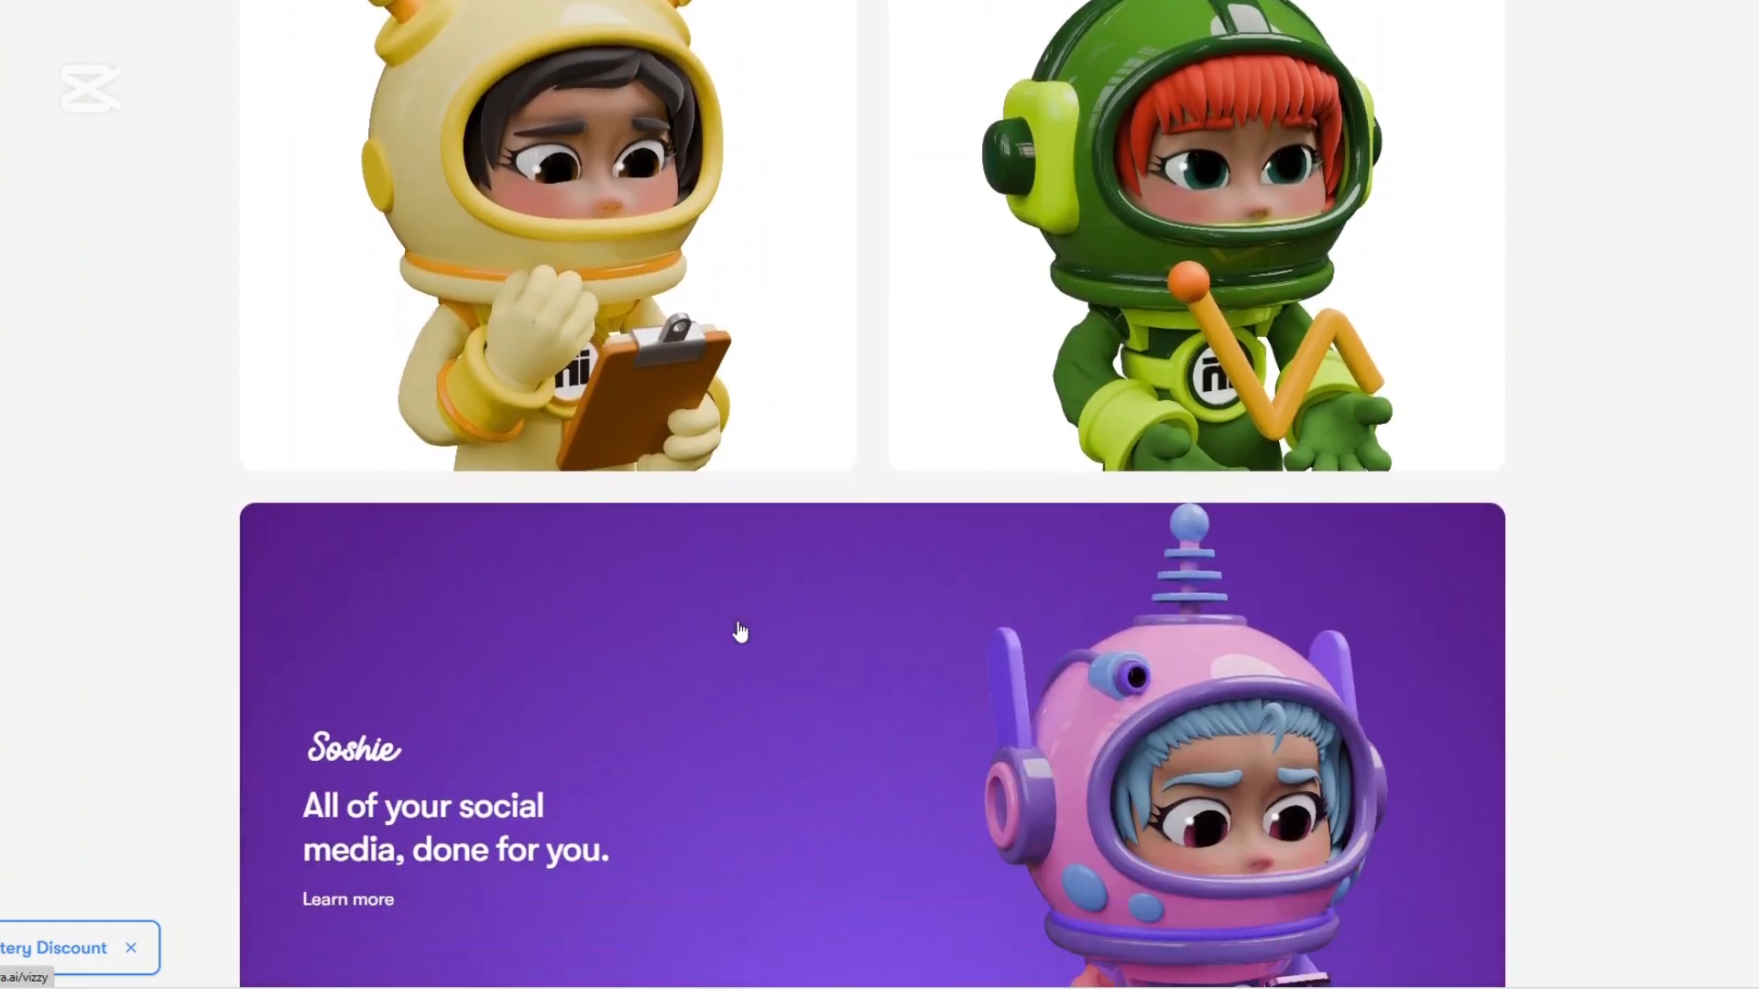
{"action": "scroll", "scroll_direction": "down", "scroll_amount": 3}
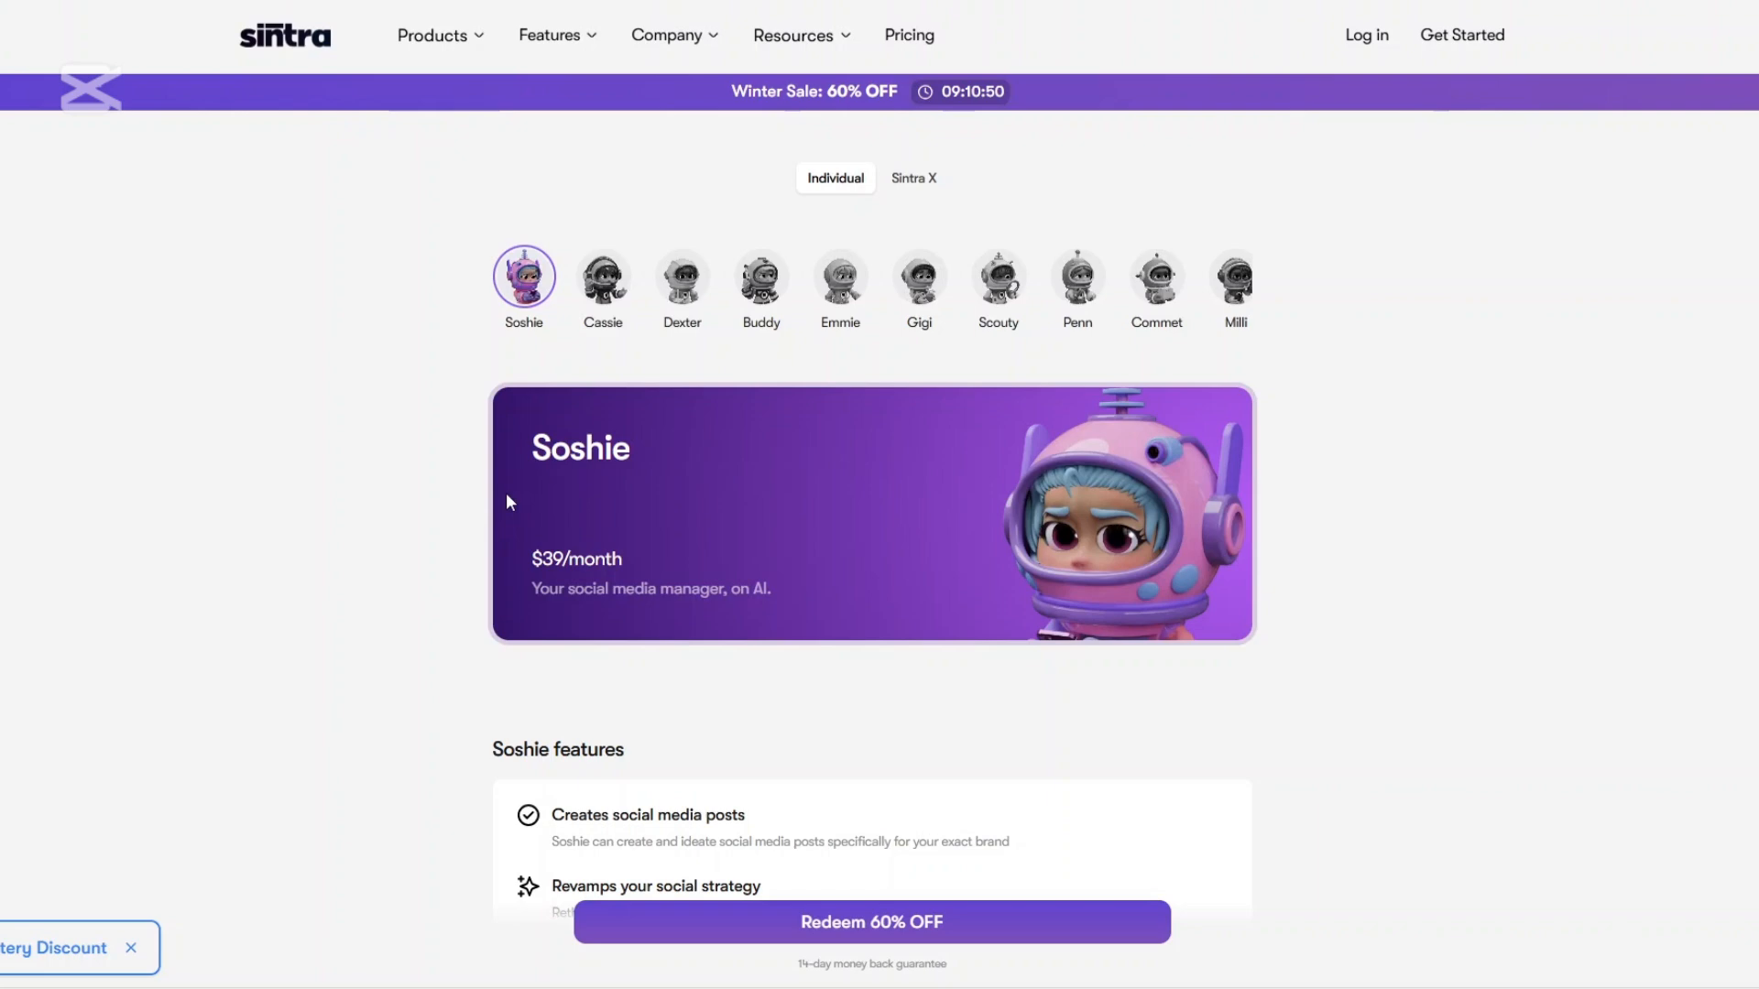
{"action": "mouse_move", "coordinate": [552, 488]}
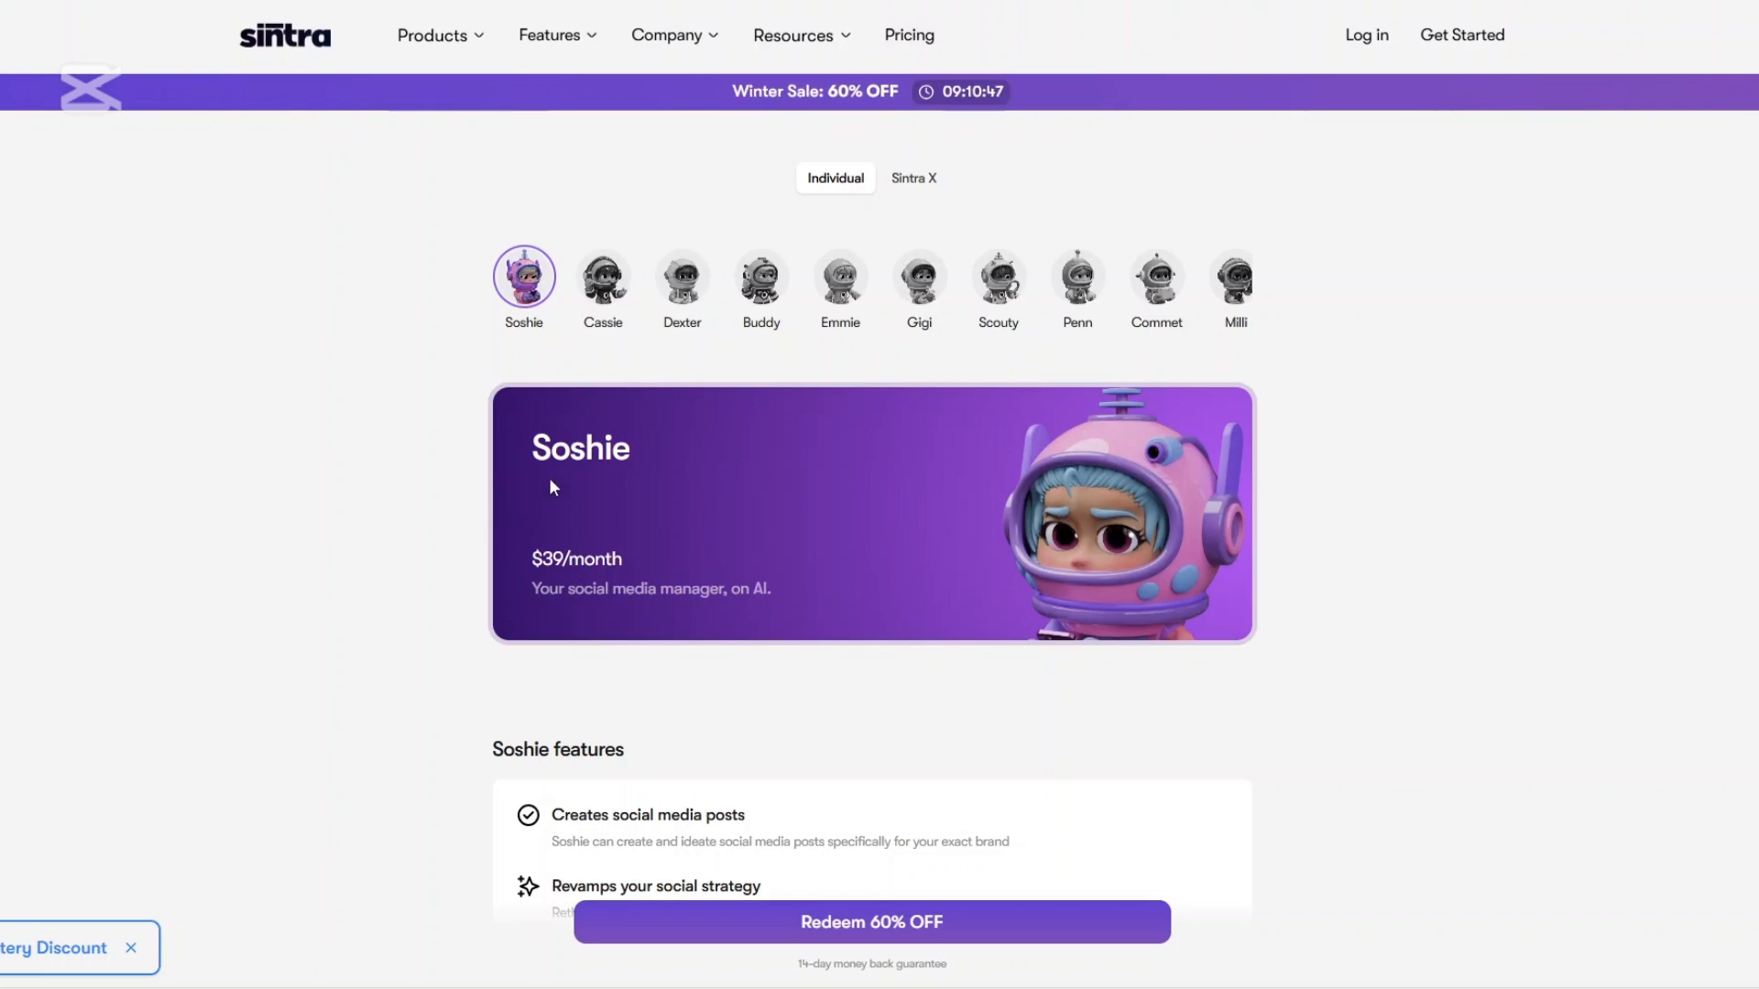
{"action": "mouse_move", "coordinate": [731, 372]}
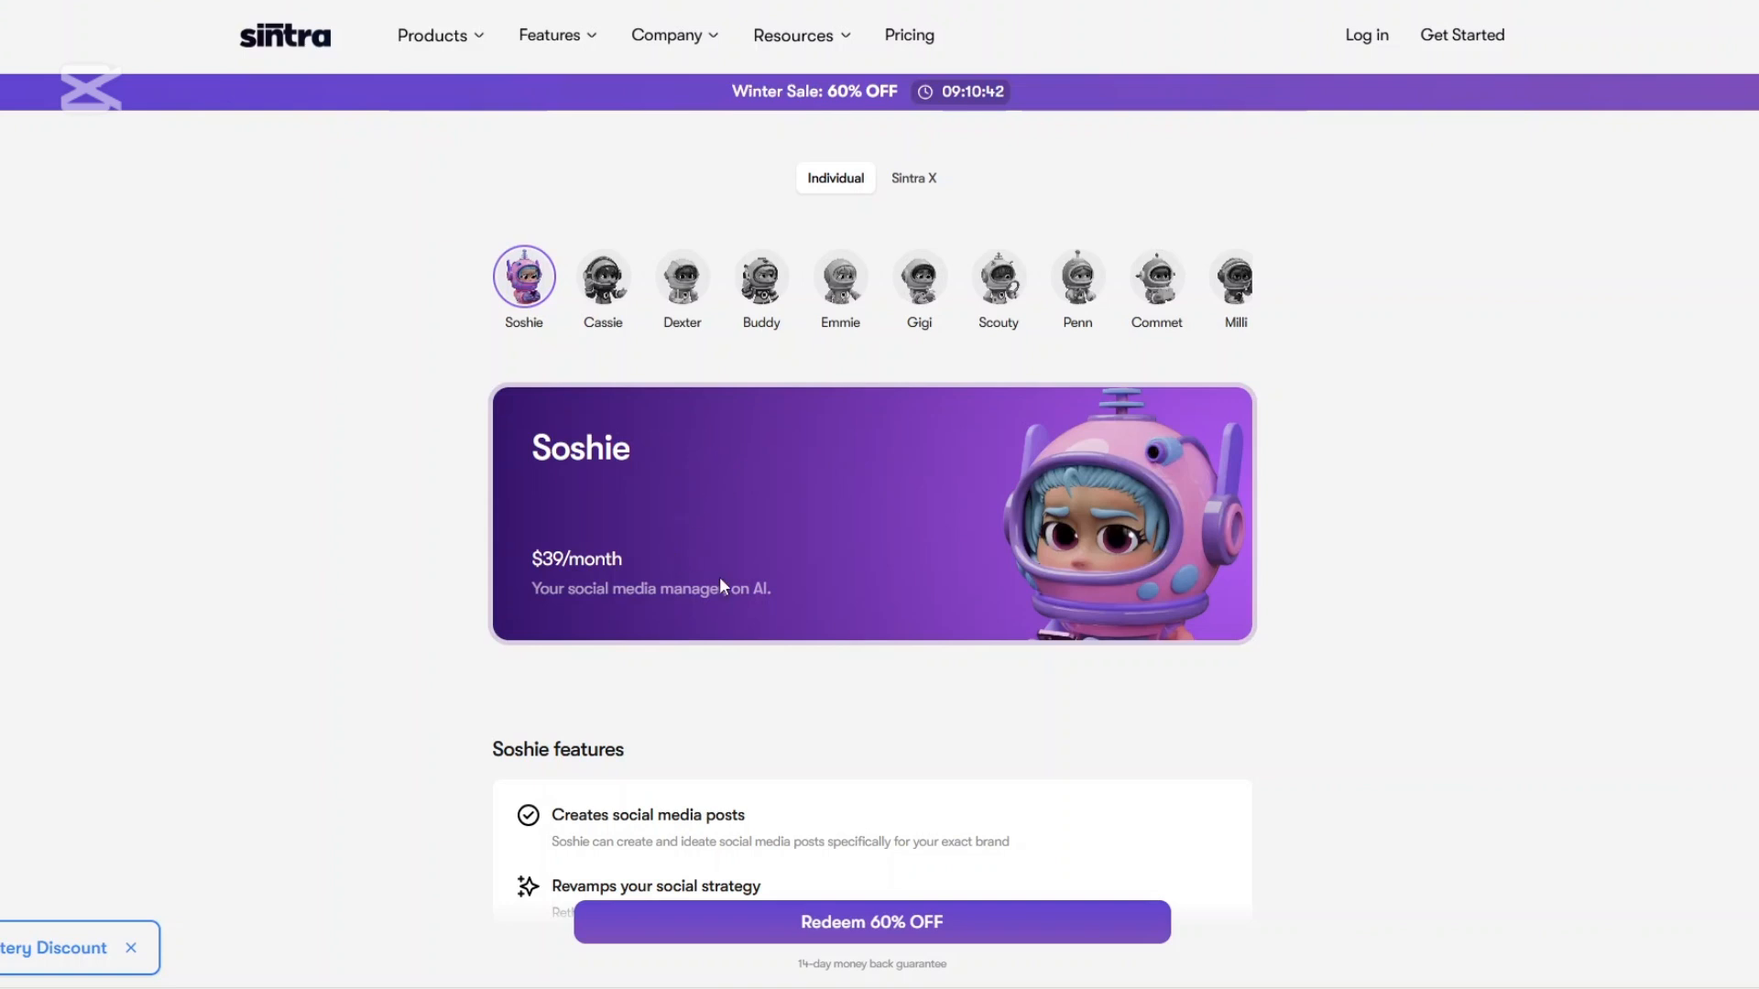
- Review Soshie's individual plan, then switch to the Sintra X plan at $97/month
{"action": "scroll", "scroll_direction": "down", "scroll_amount": 3}
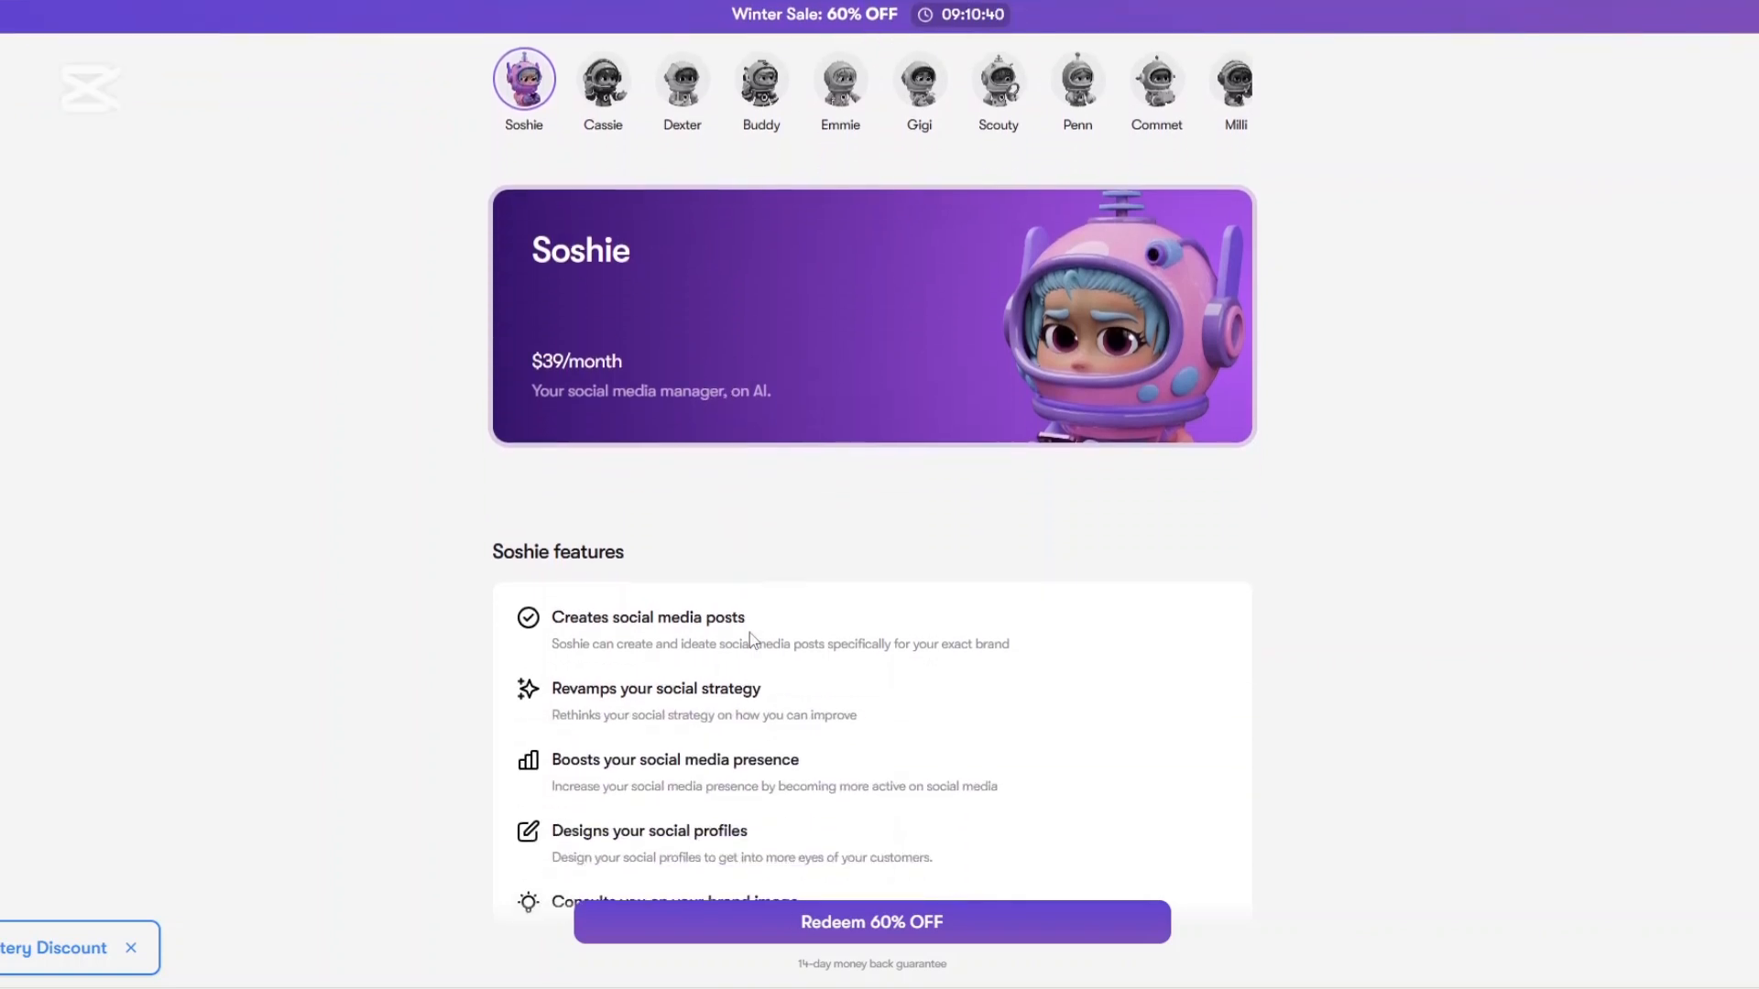
{"action": "scroll", "scroll_direction": "down", "scroll_amount": 3}
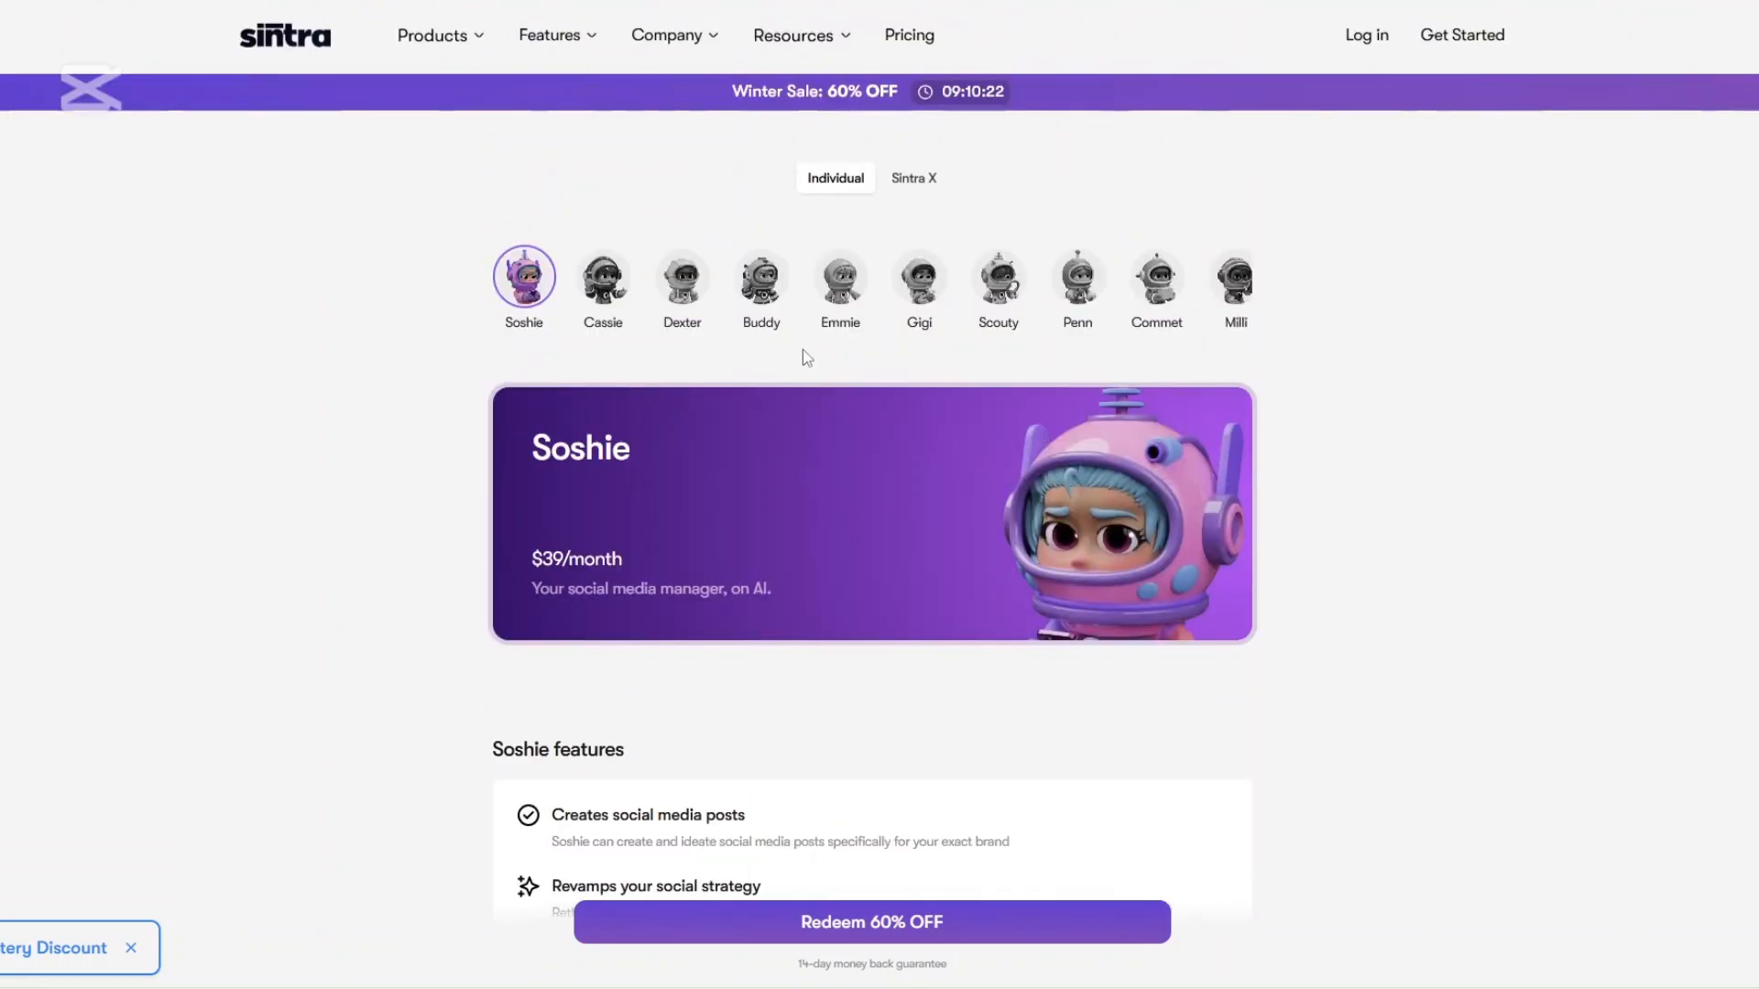
{"action": "left_click", "coordinate": [912, 178]}
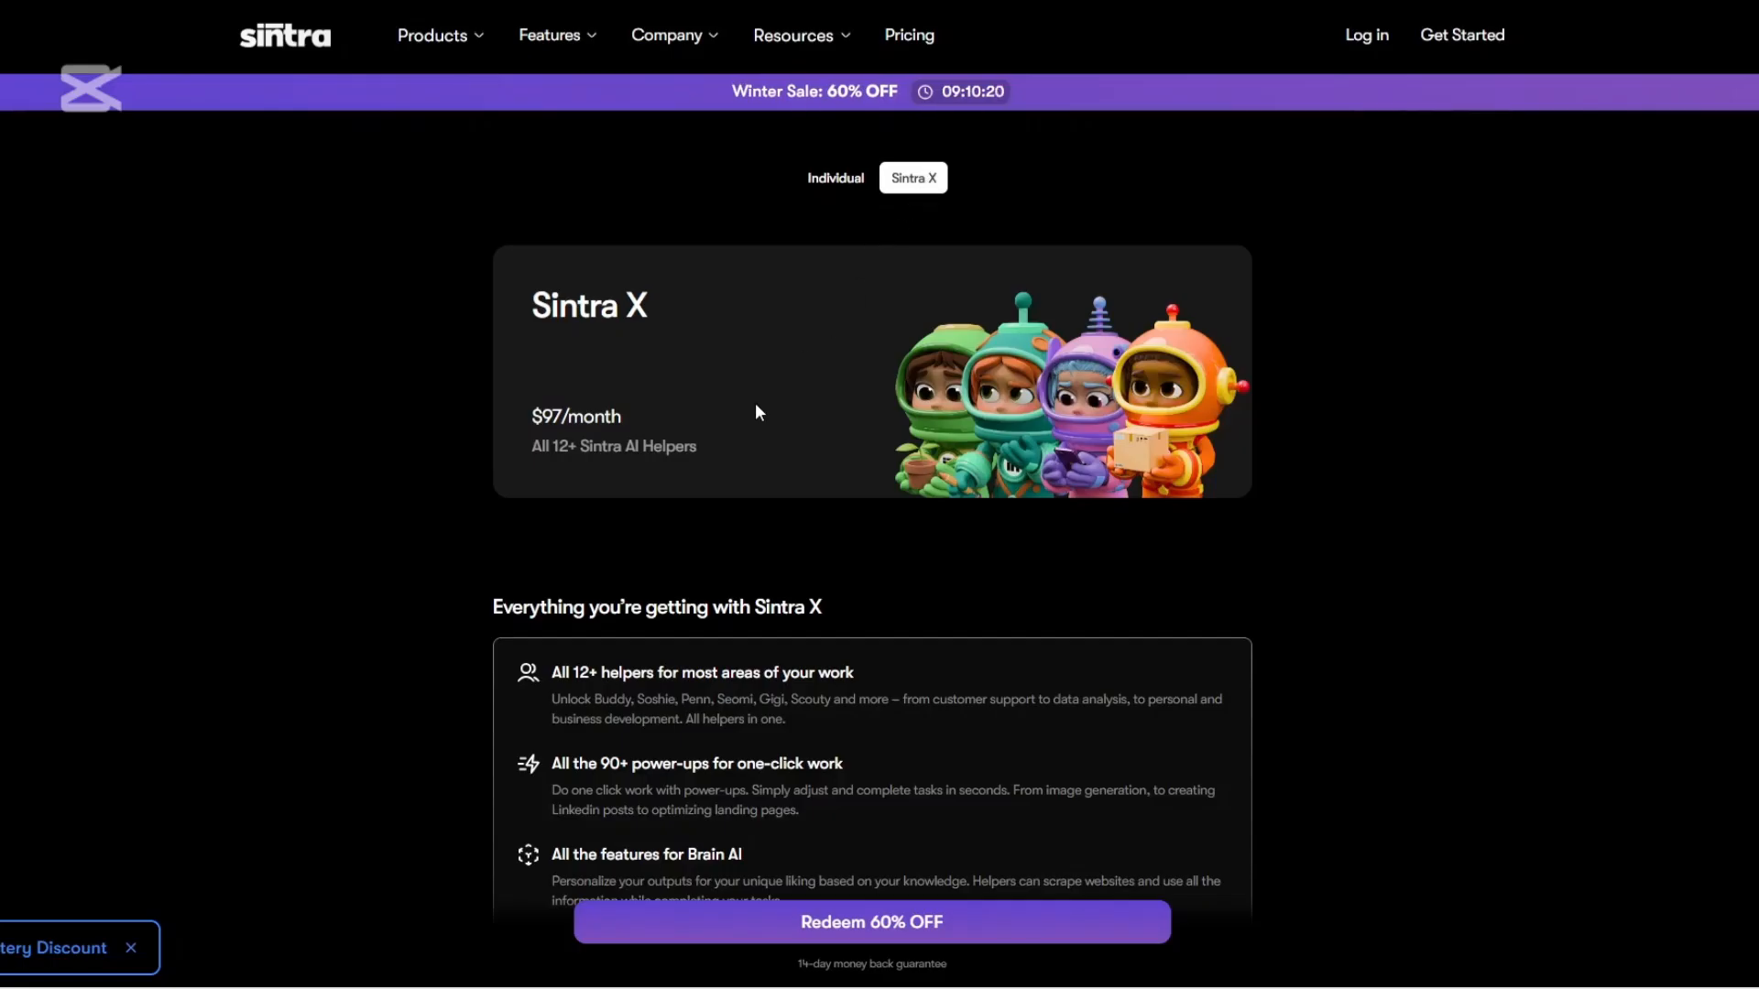
{"action": "mouse_move", "coordinate": [594, 429]}
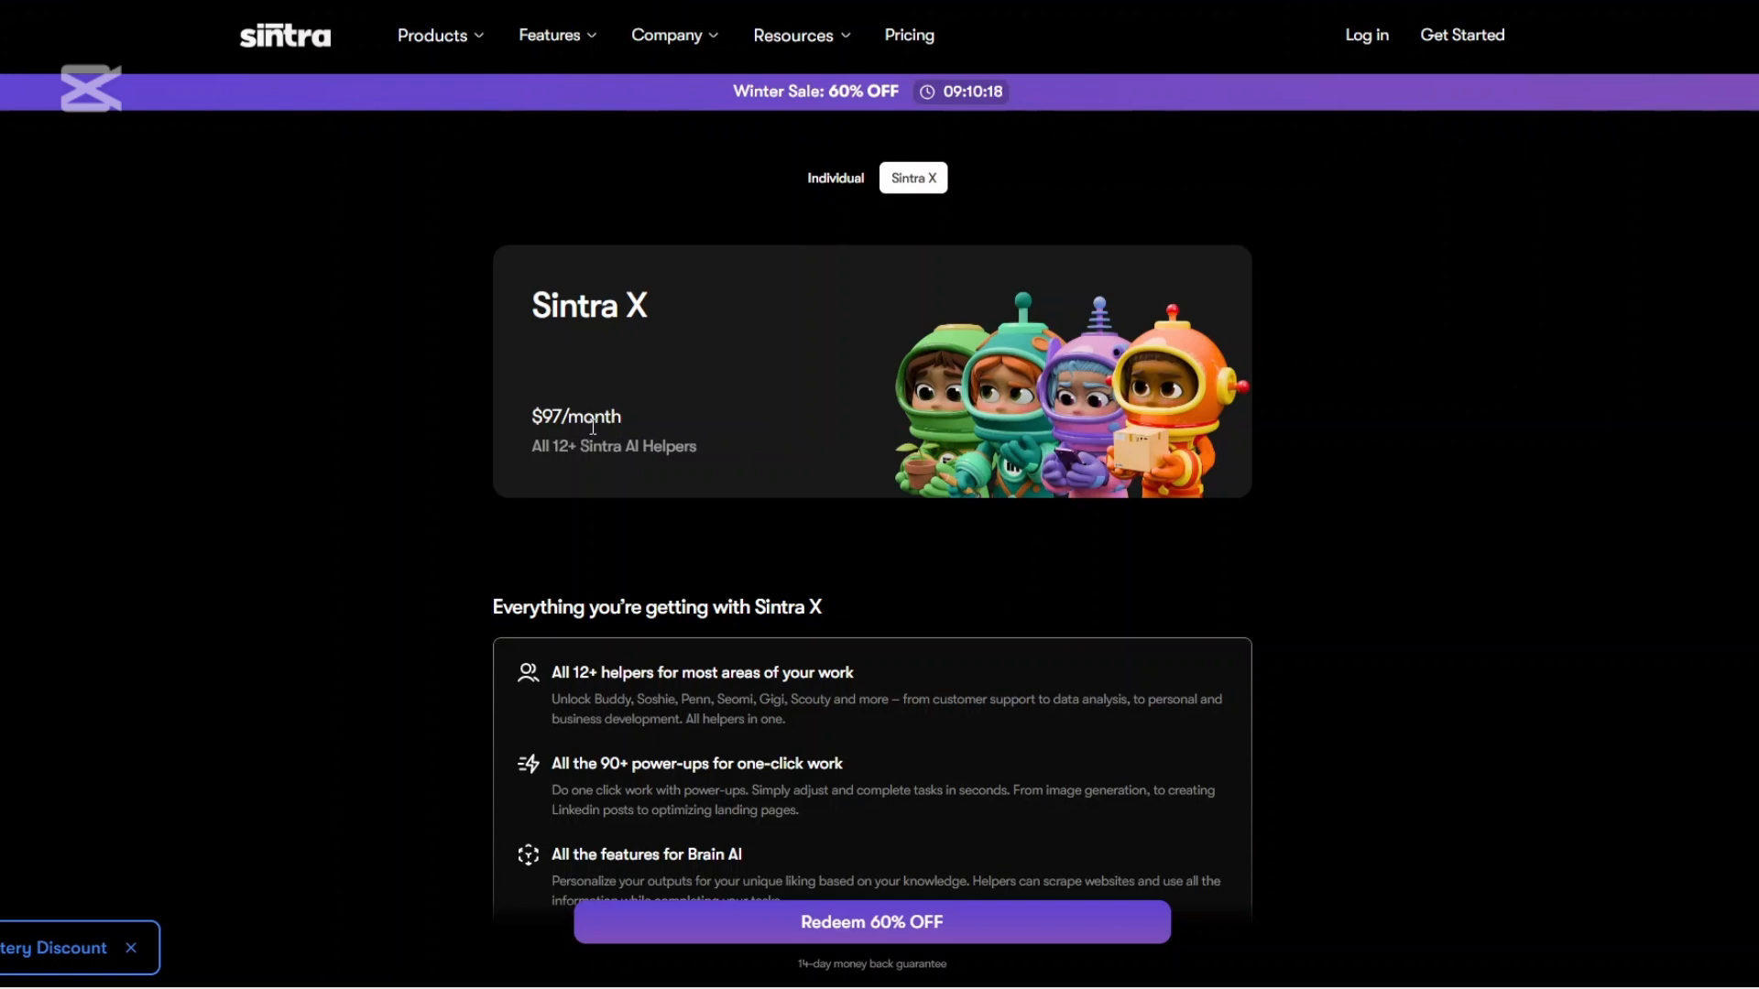
{"action": "mouse_move", "coordinate": [533, 467]}
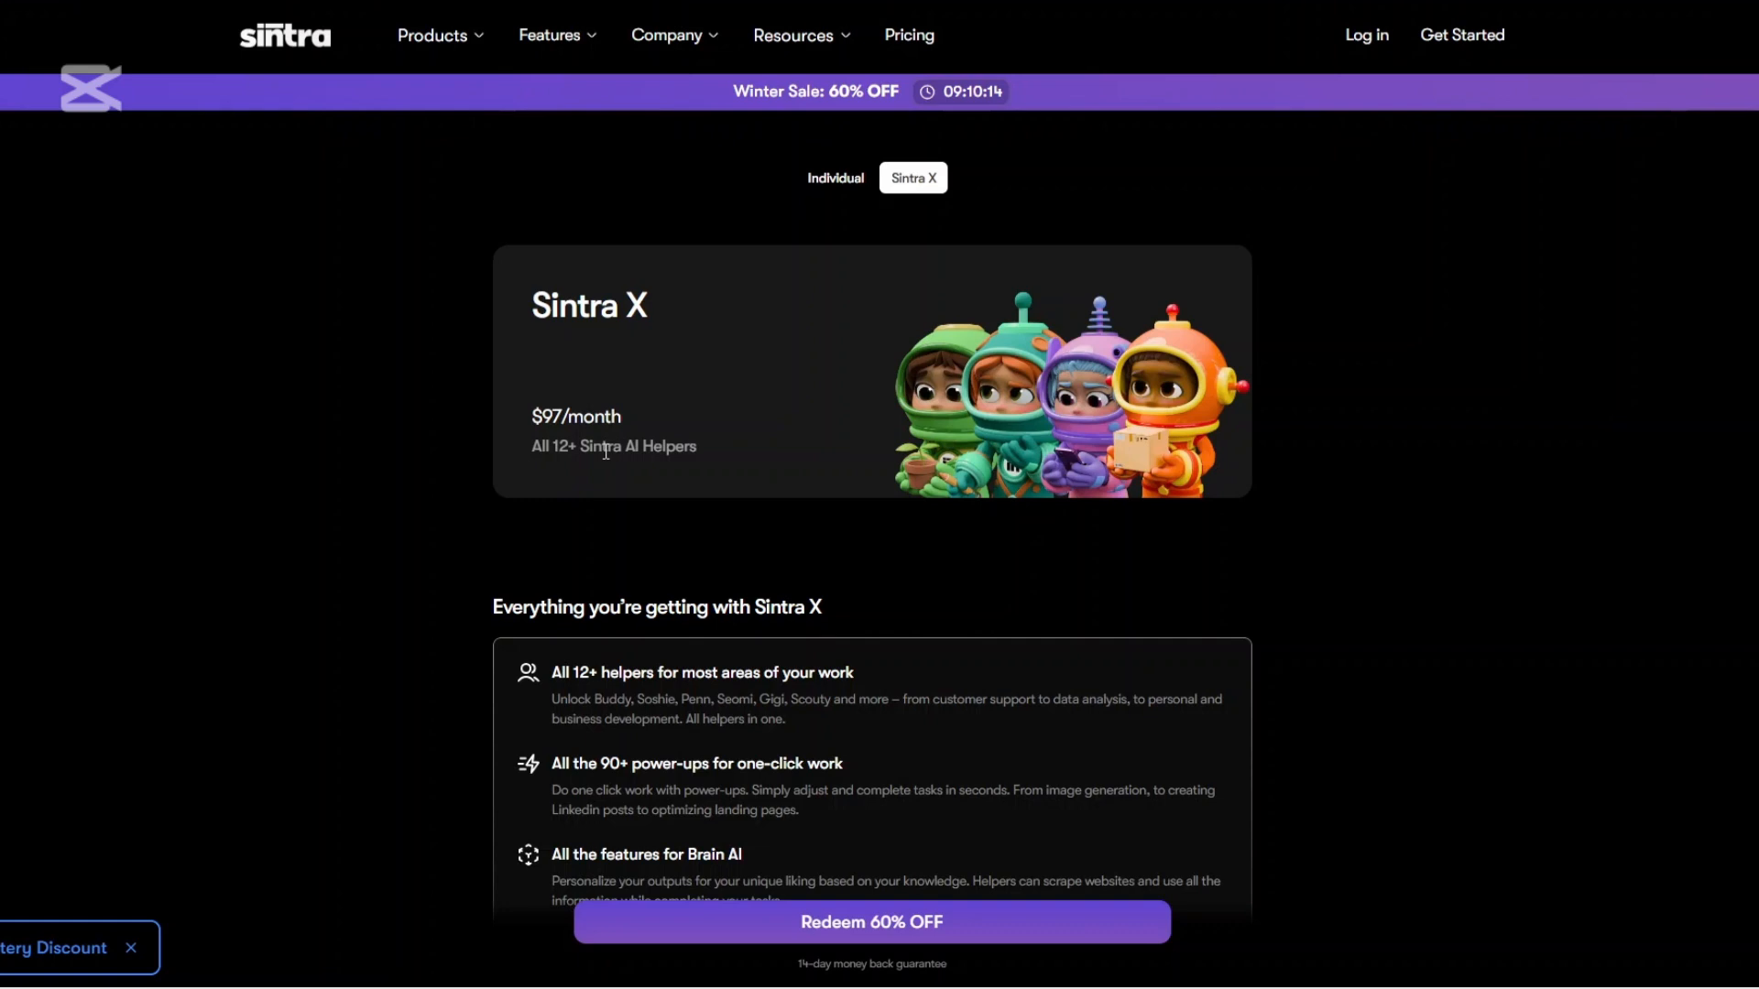
{"action": "mouse_move", "coordinate": [661, 553]}
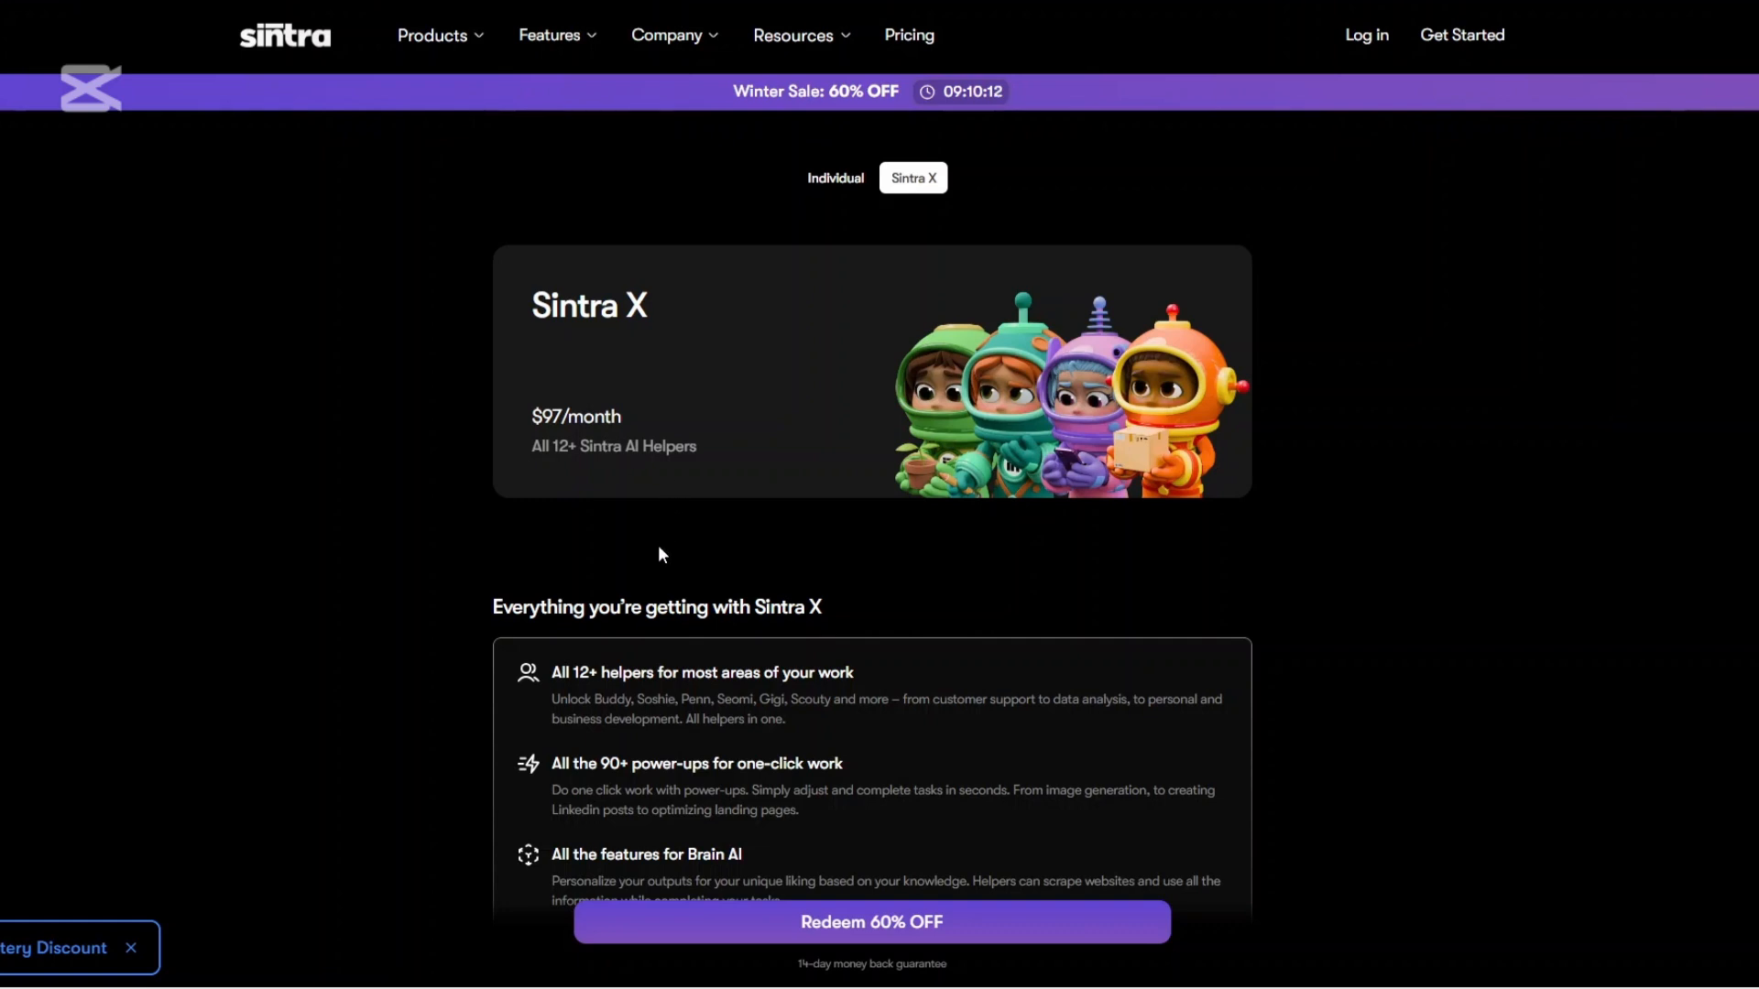
{"action": "mouse_move", "coordinate": [658, 531]}
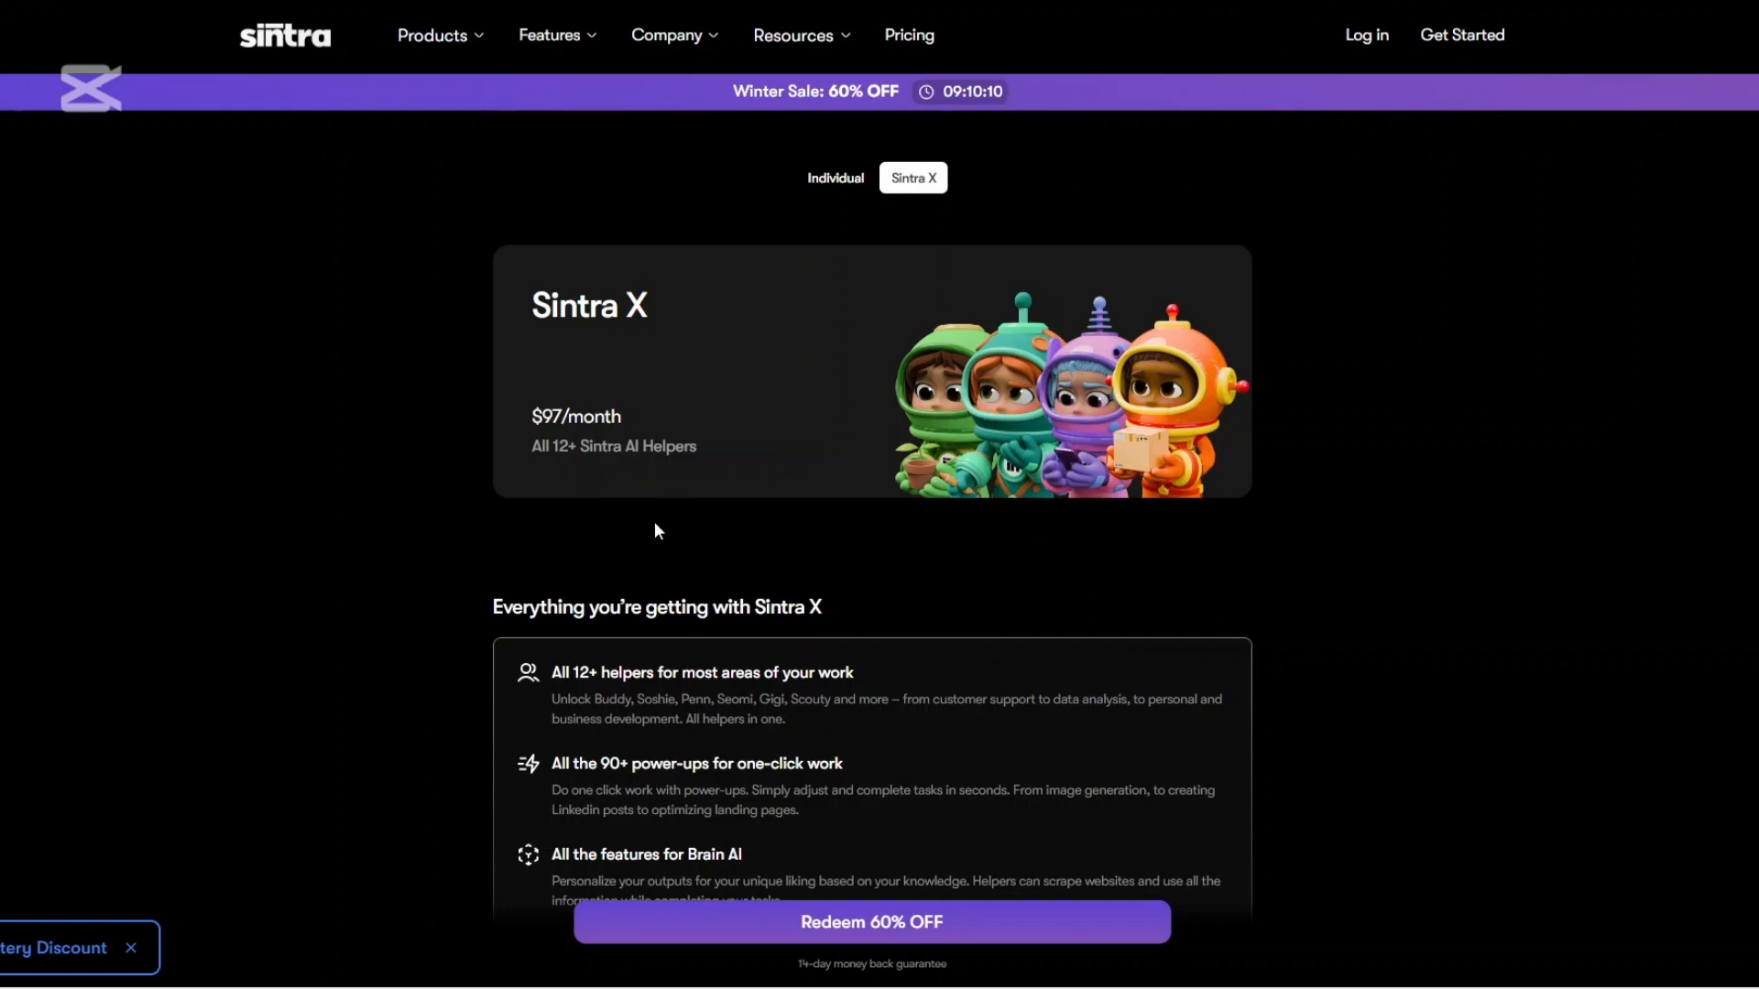
- Scroll the Sintra X plan details before returning to Soshie's $39/month Individual plan
{"action": "scroll", "scroll_direction": "down", "scroll_amount": 3}
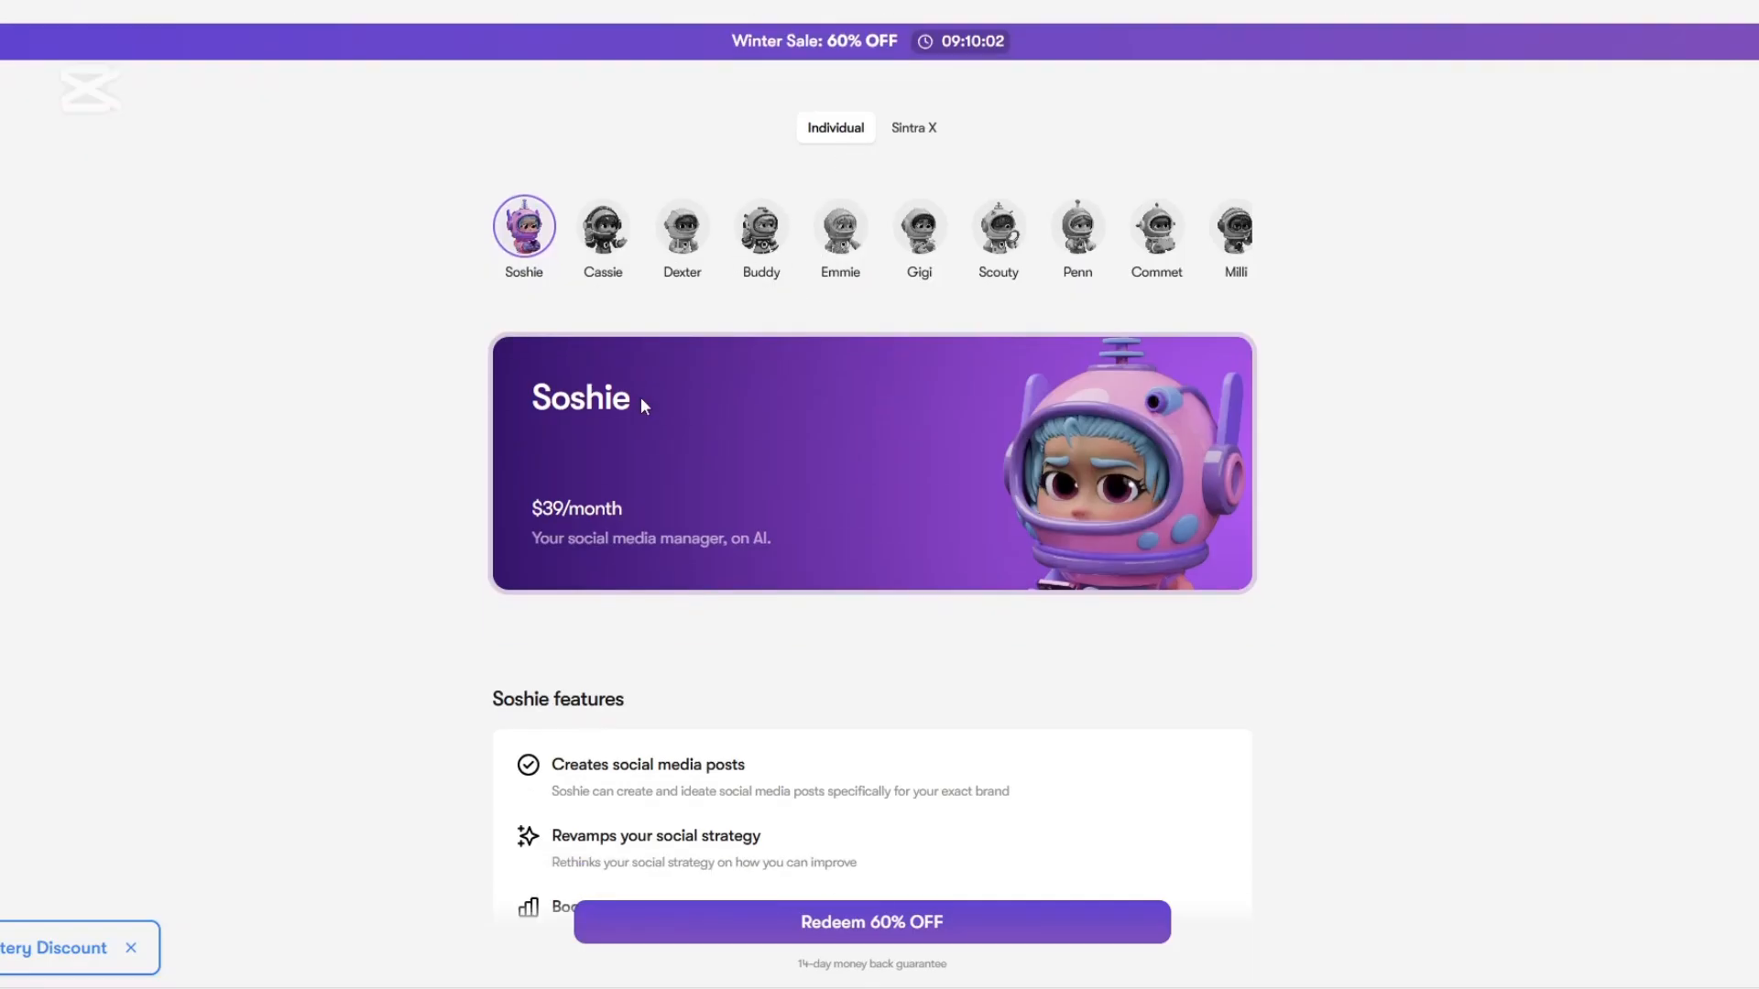
- View Cassie's and Dexter's individual plans, then show the Sintra X $97/month plan again
{"action": "left_click", "coordinate": [602, 227]}
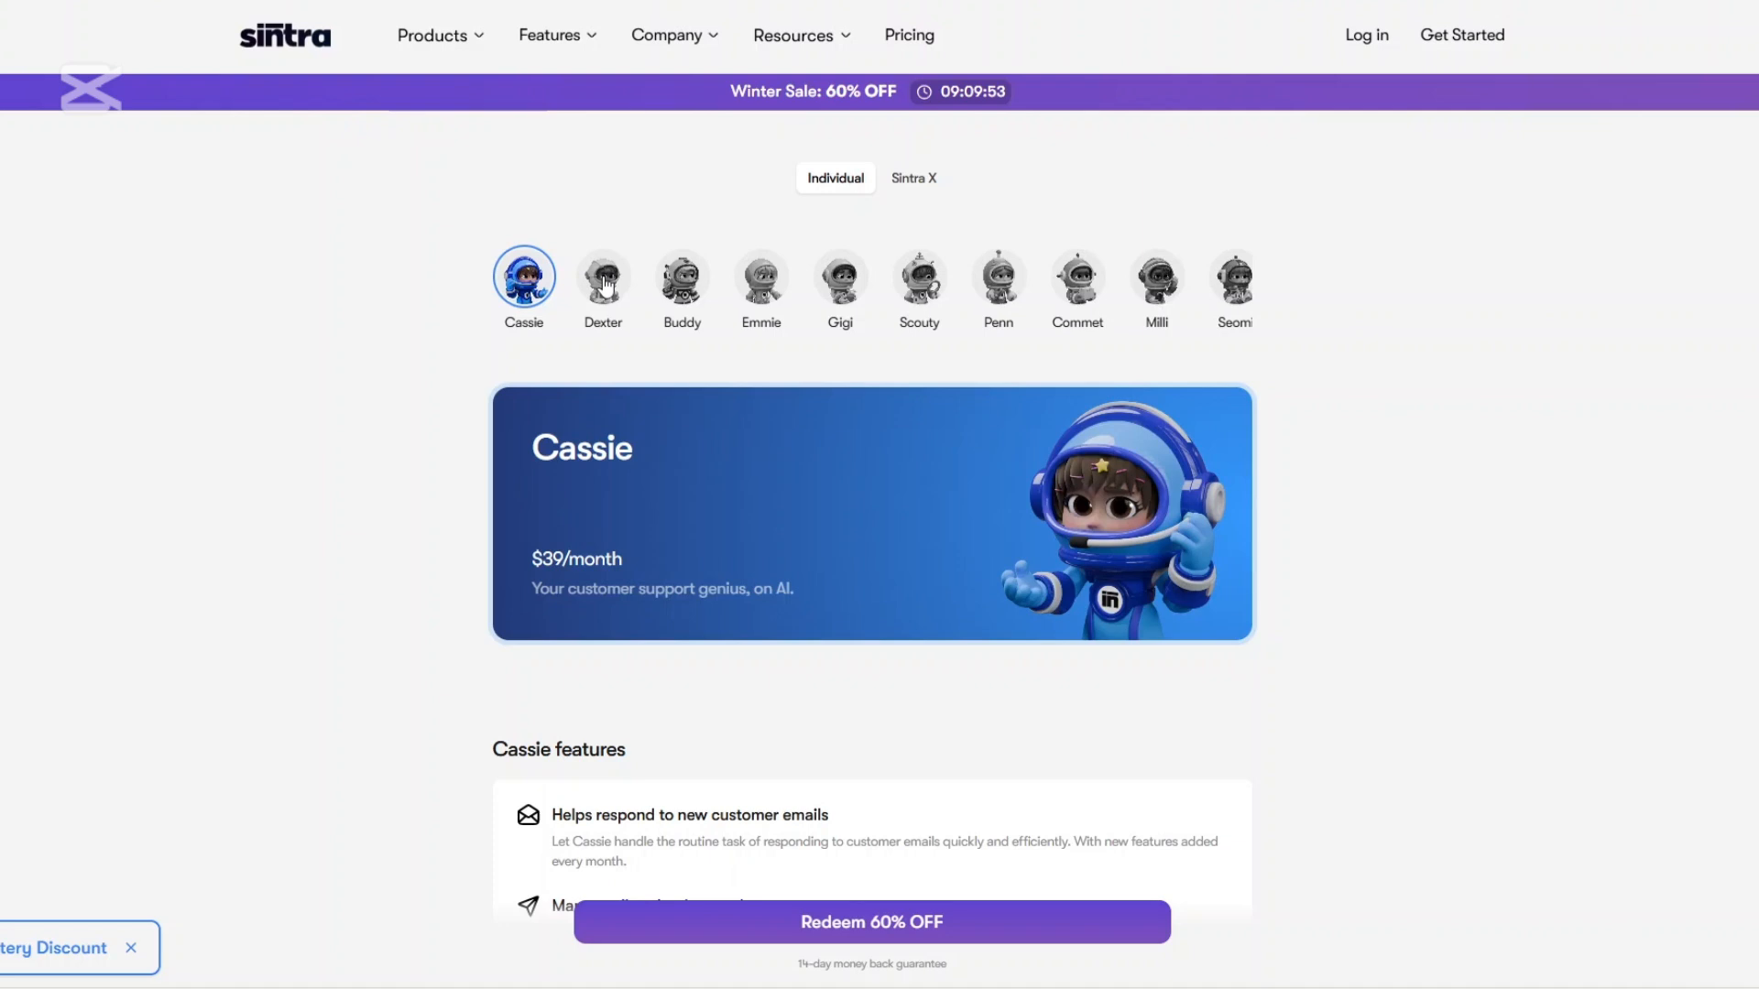
{"action": "left_click", "coordinate": [603, 278]}
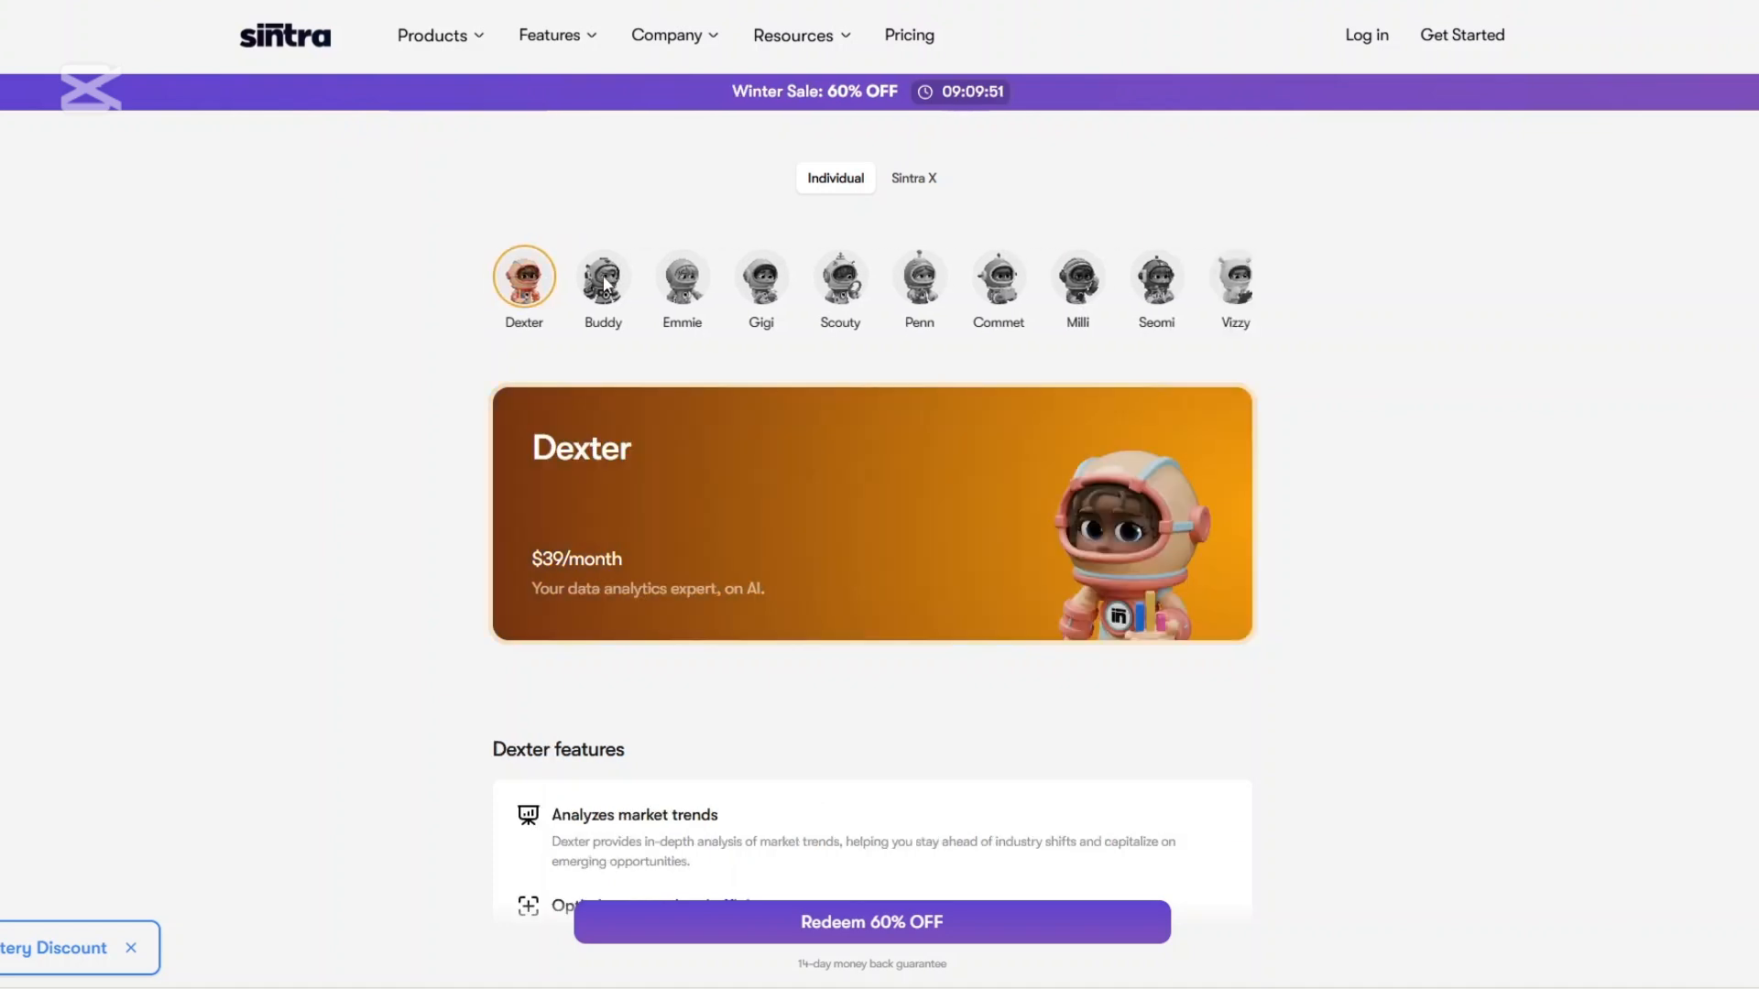
{"action": "mouse_move", "coordinate": [920, 222]}
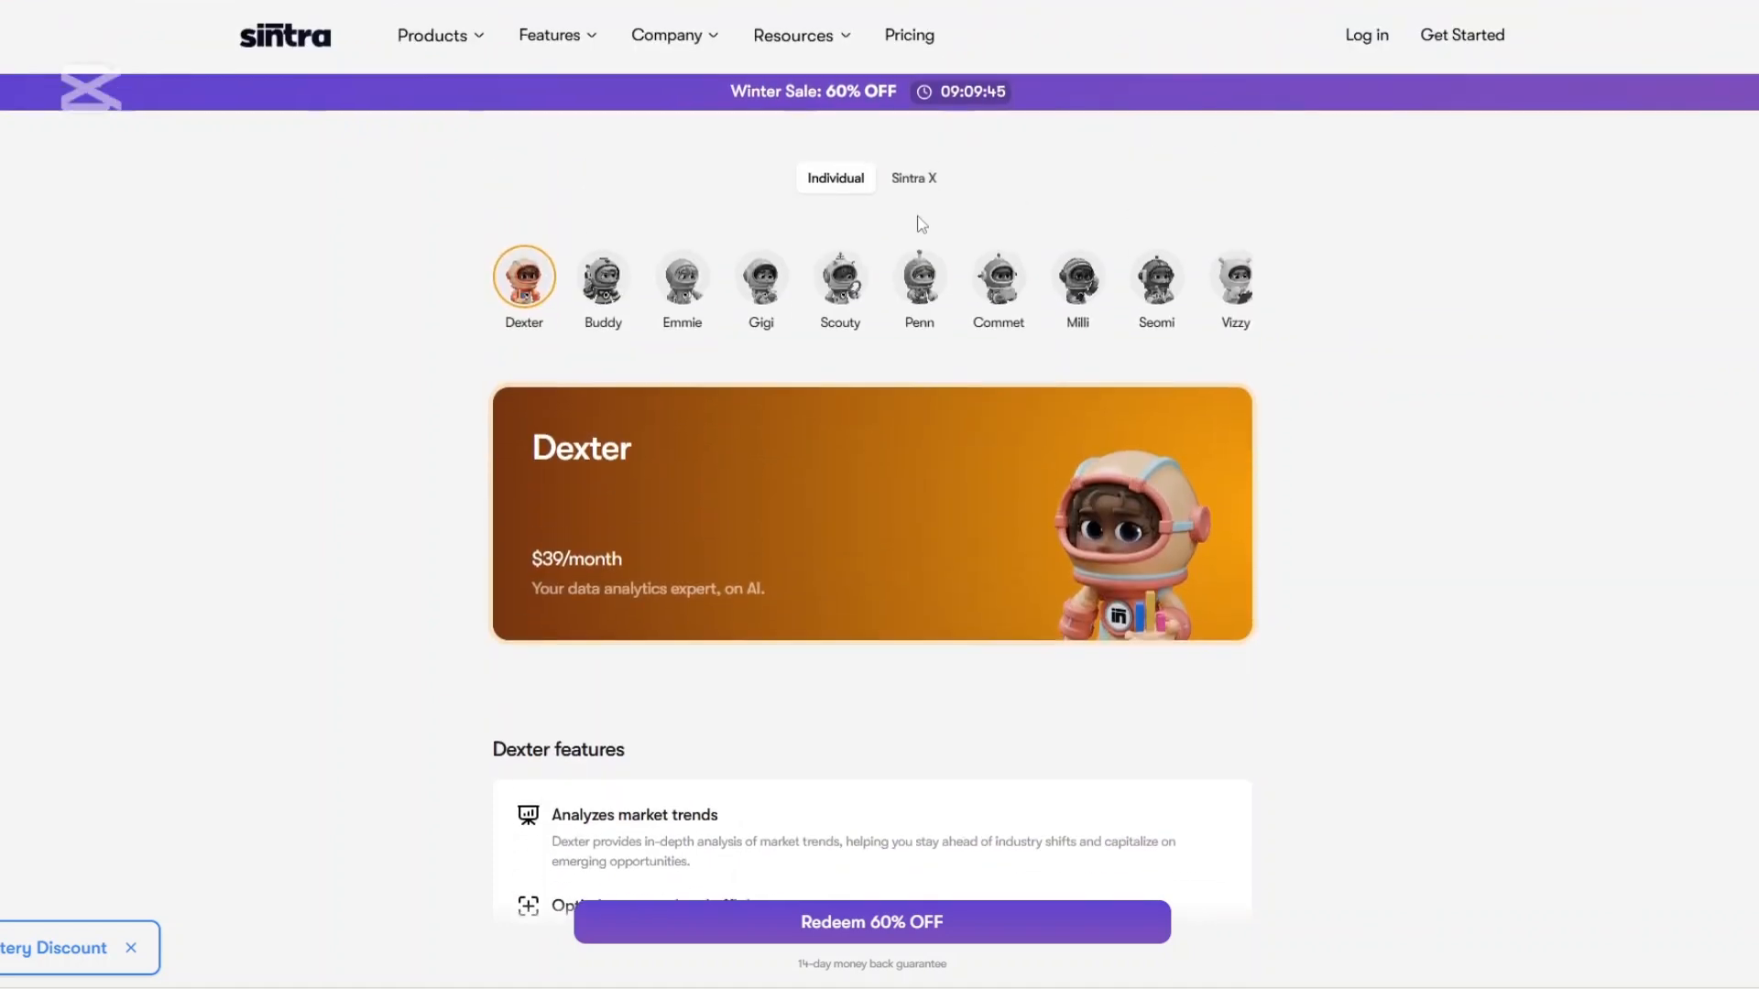
{"action": "left_click", "coordinate": [913, 178]}
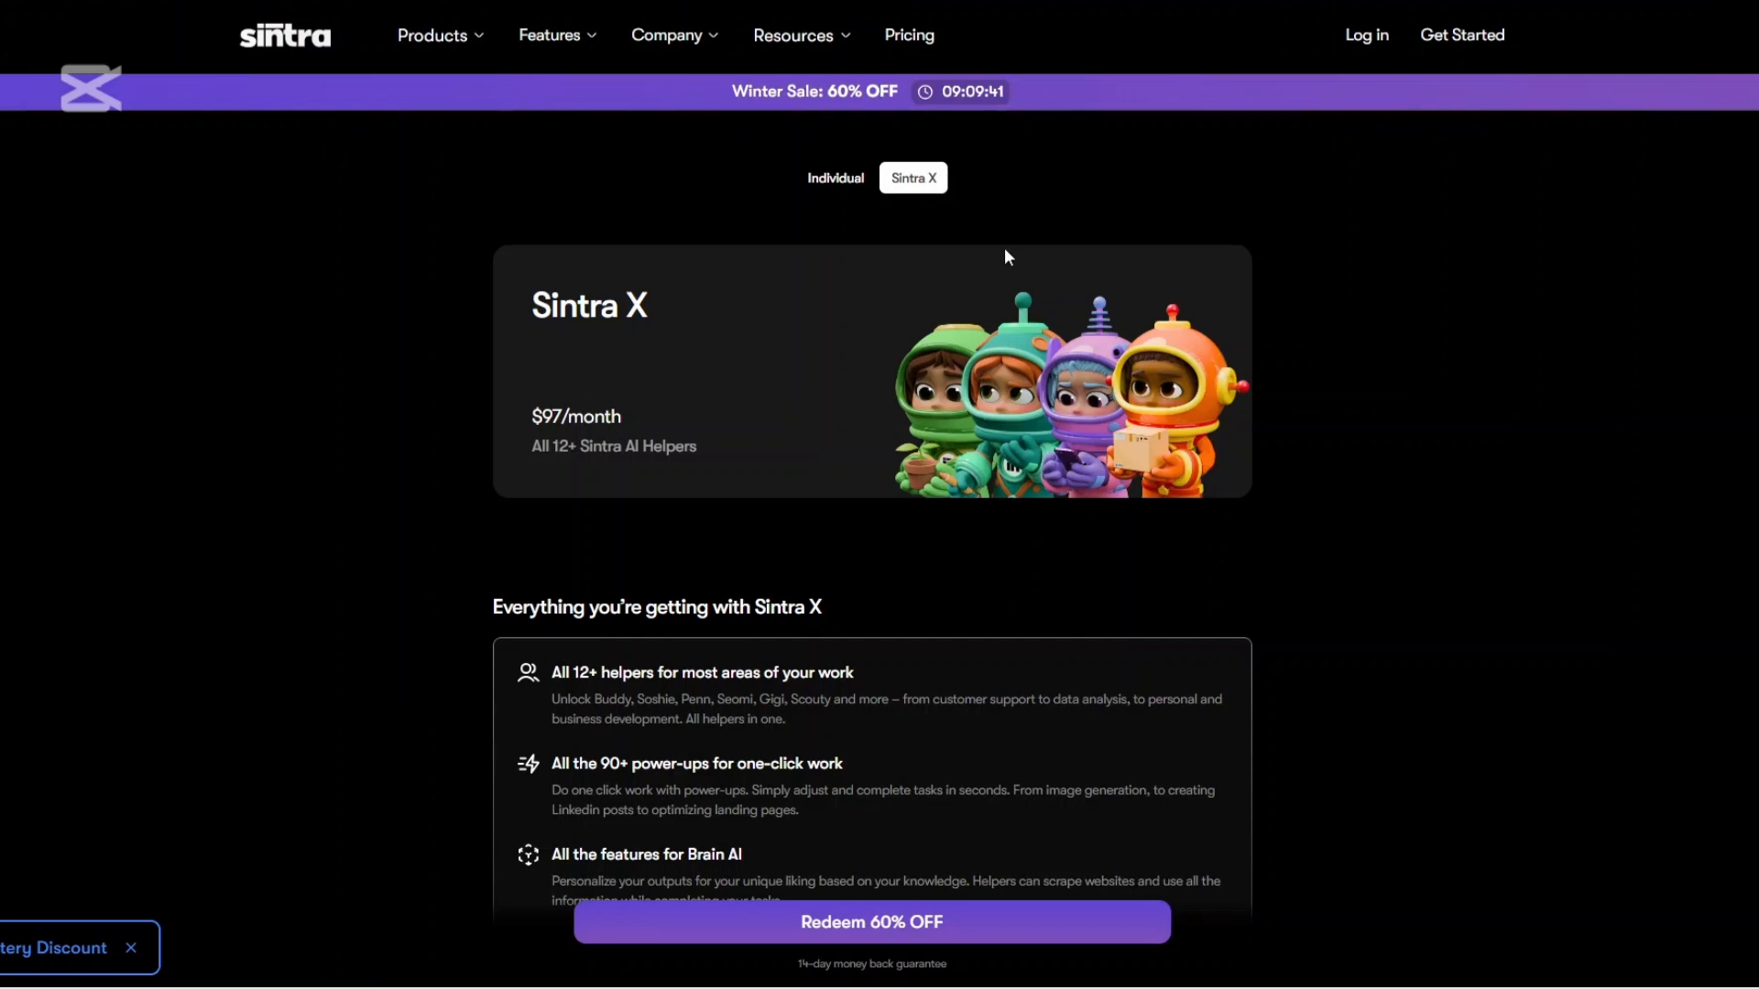
{"action": "mouse_move", "coordinate": [1227, 631]}
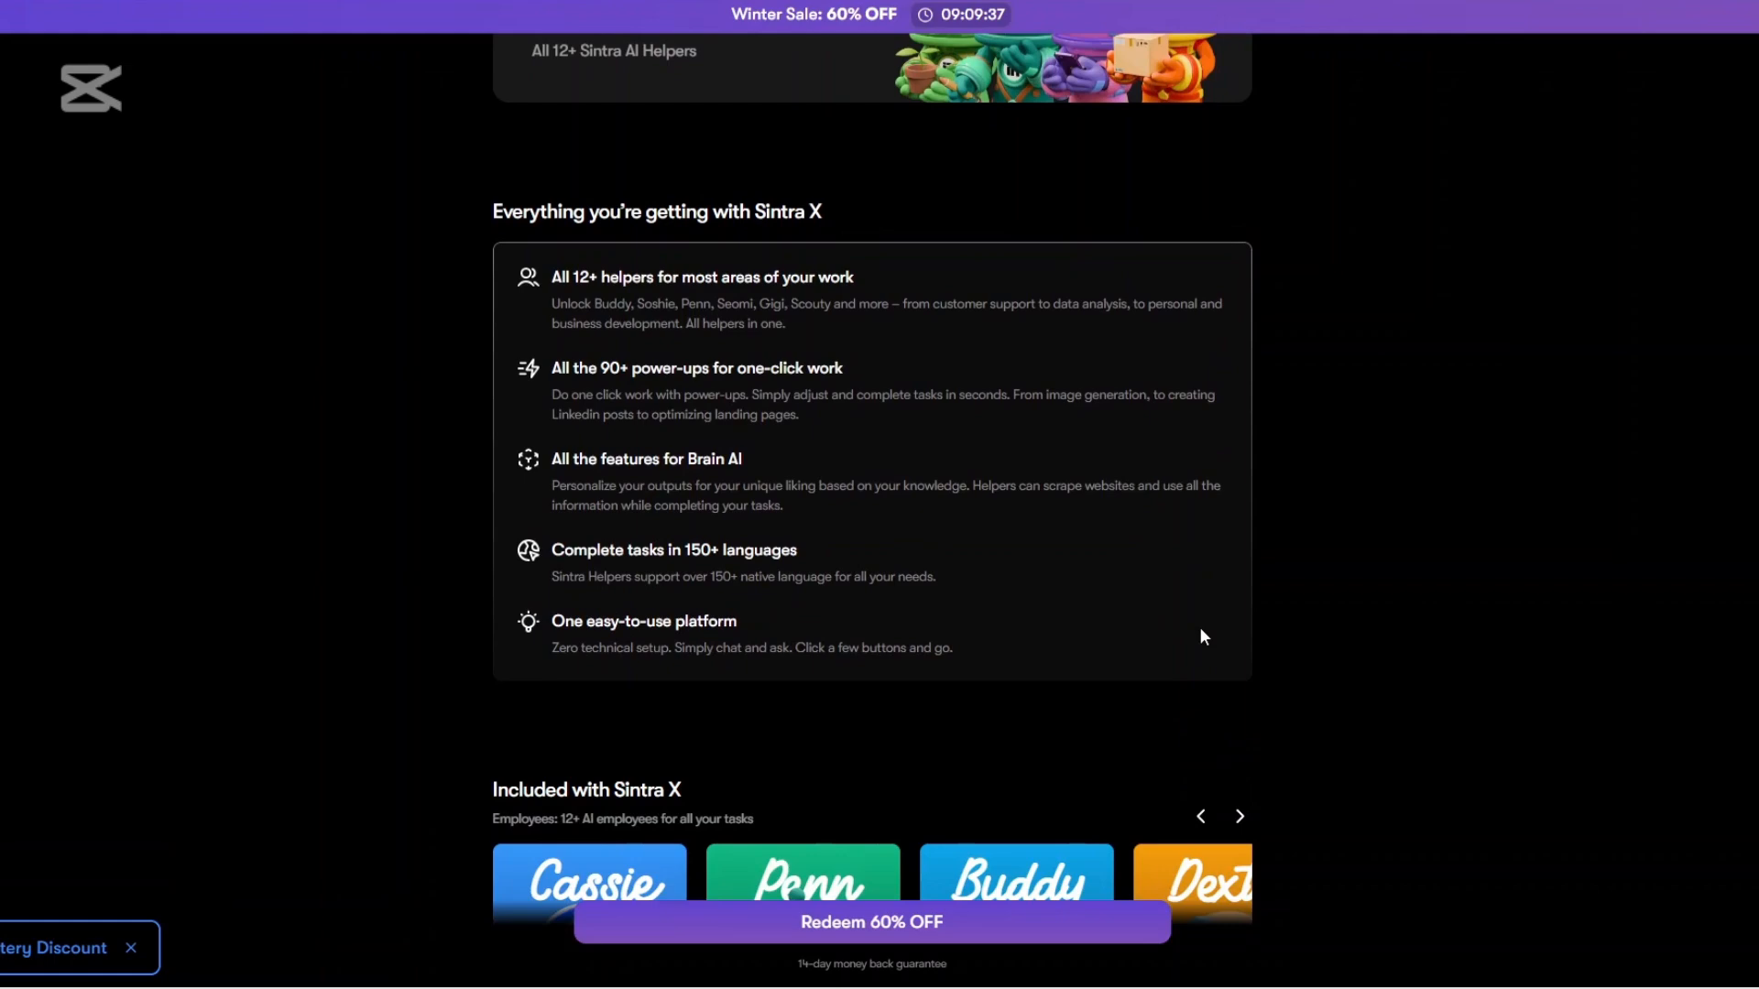
{"action": "scroll", "scroll_direction": "down", "scroll_amount": 3}
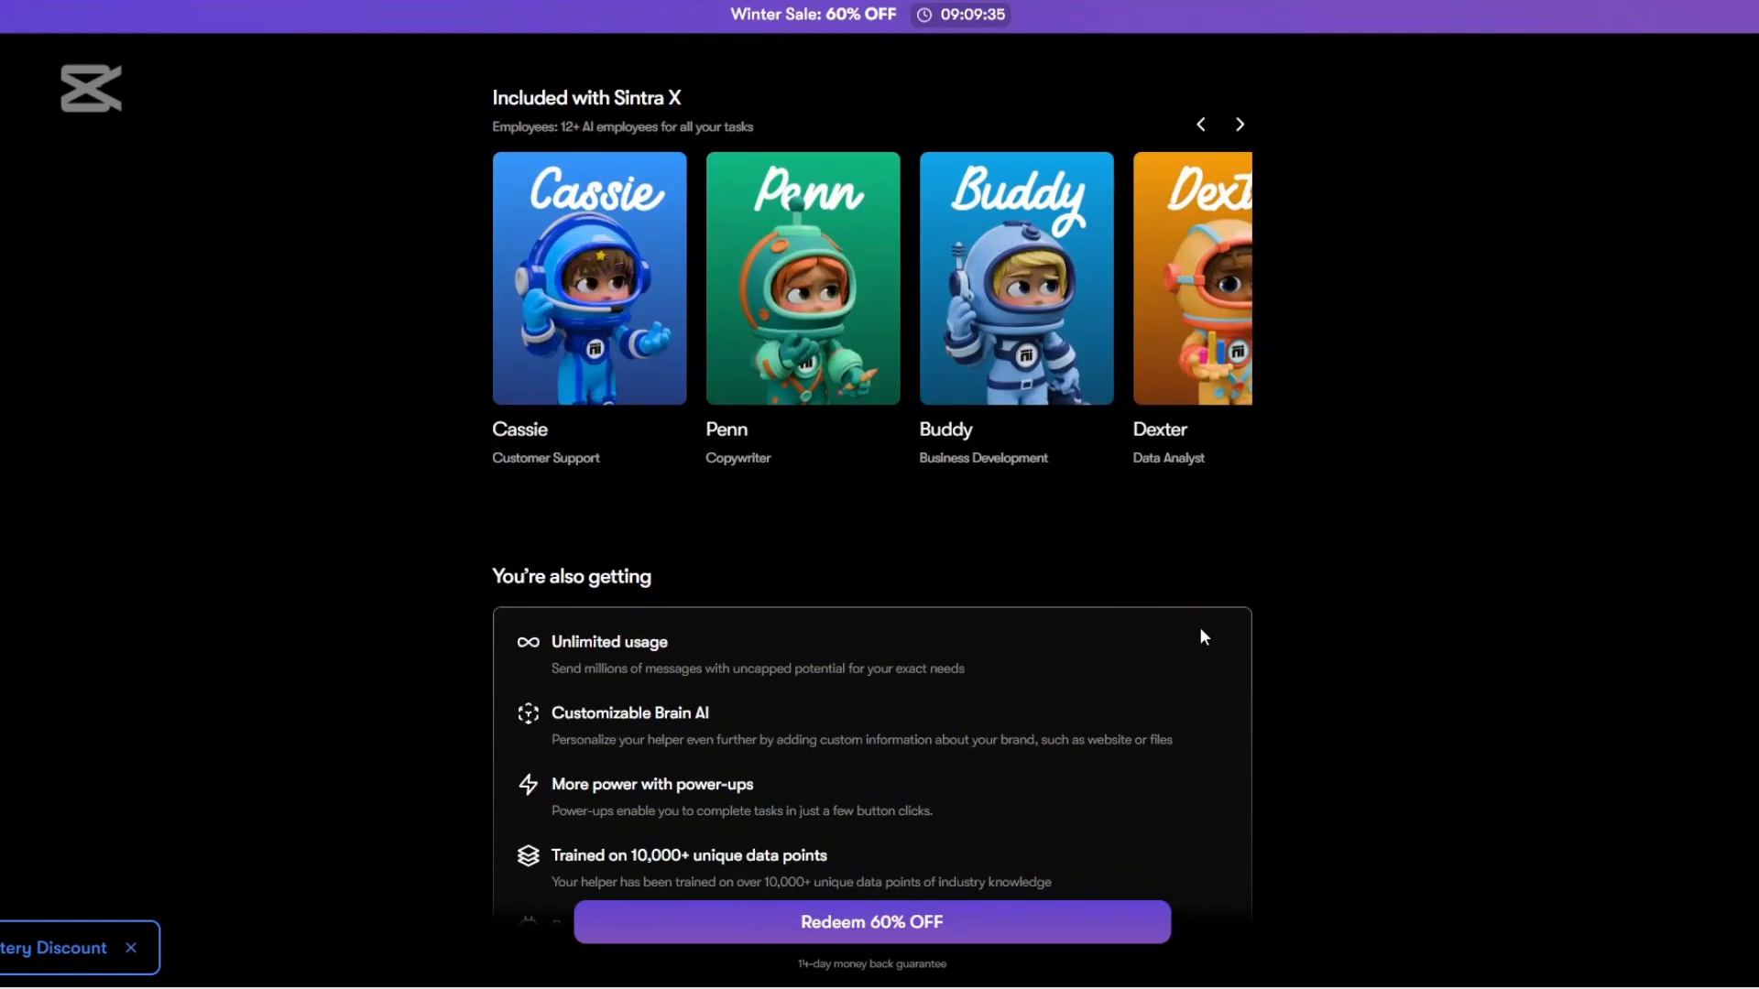
{"action": "scroll", "scroll_direction": "down", "scroll_amount": 3}
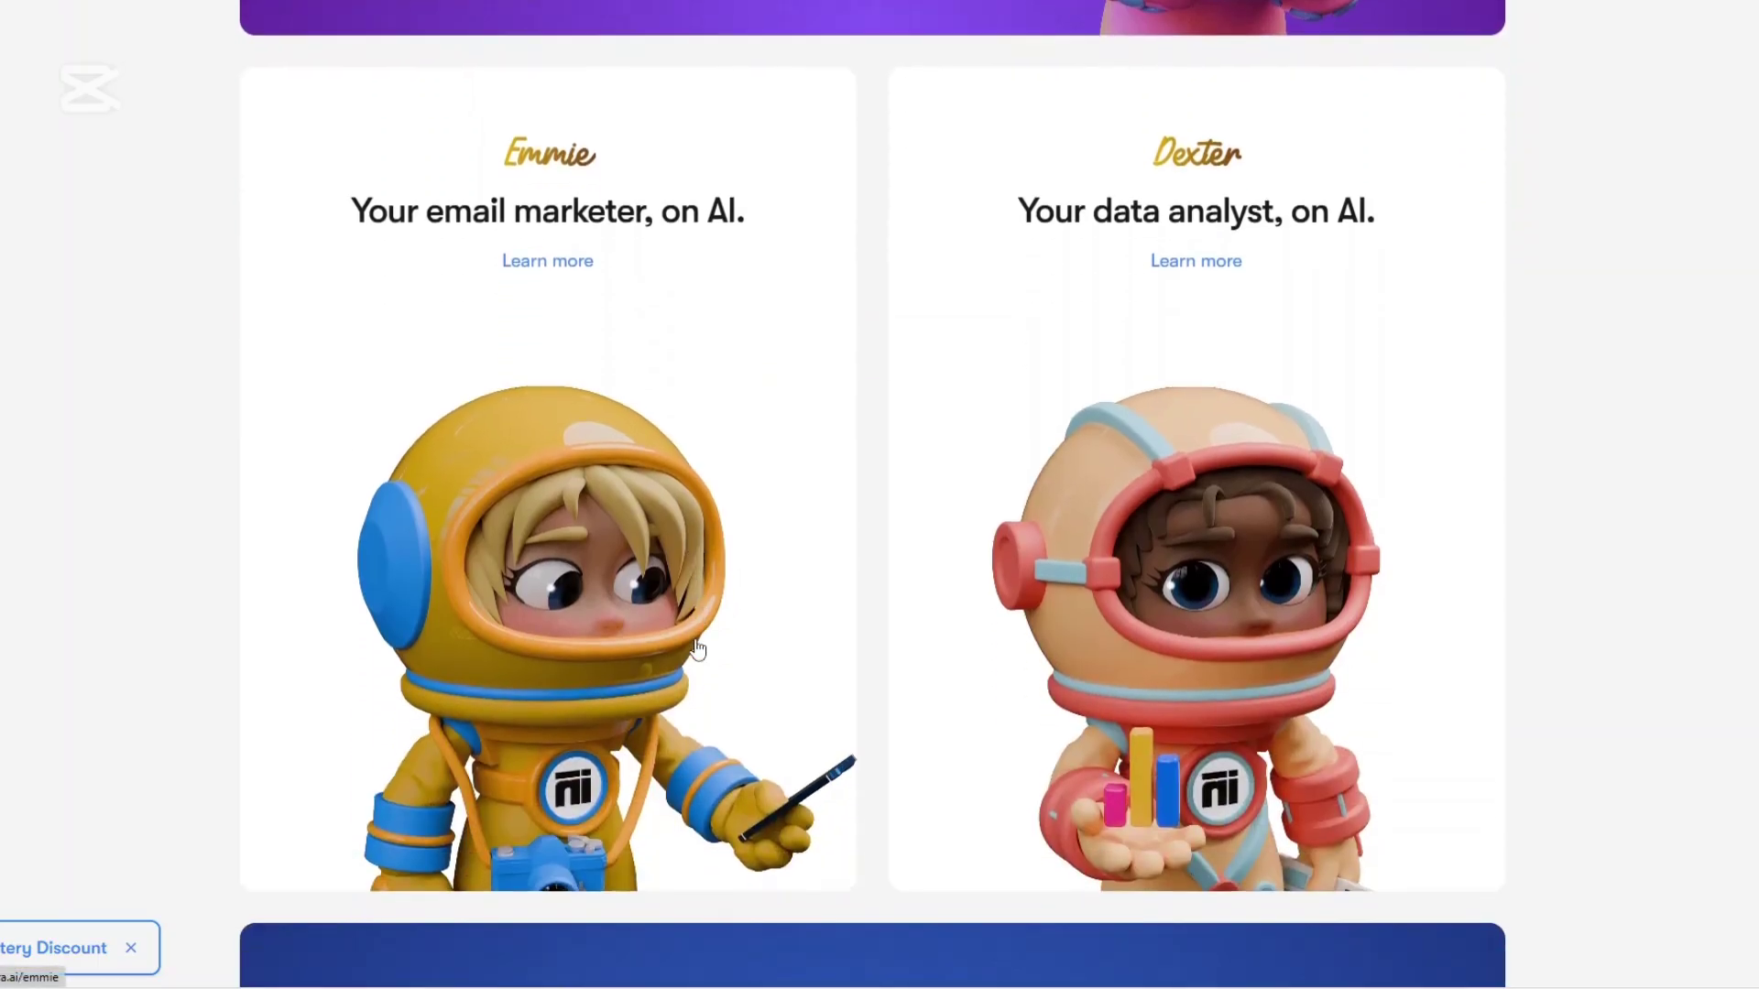
- Scroll the homepage helper cards past Emmie, Dexter, Buddy, Commet, Gigi and Milli to the Brain AI section
{"action": "scroll", "scroll_direction": "down", "scroll_amount": 3}
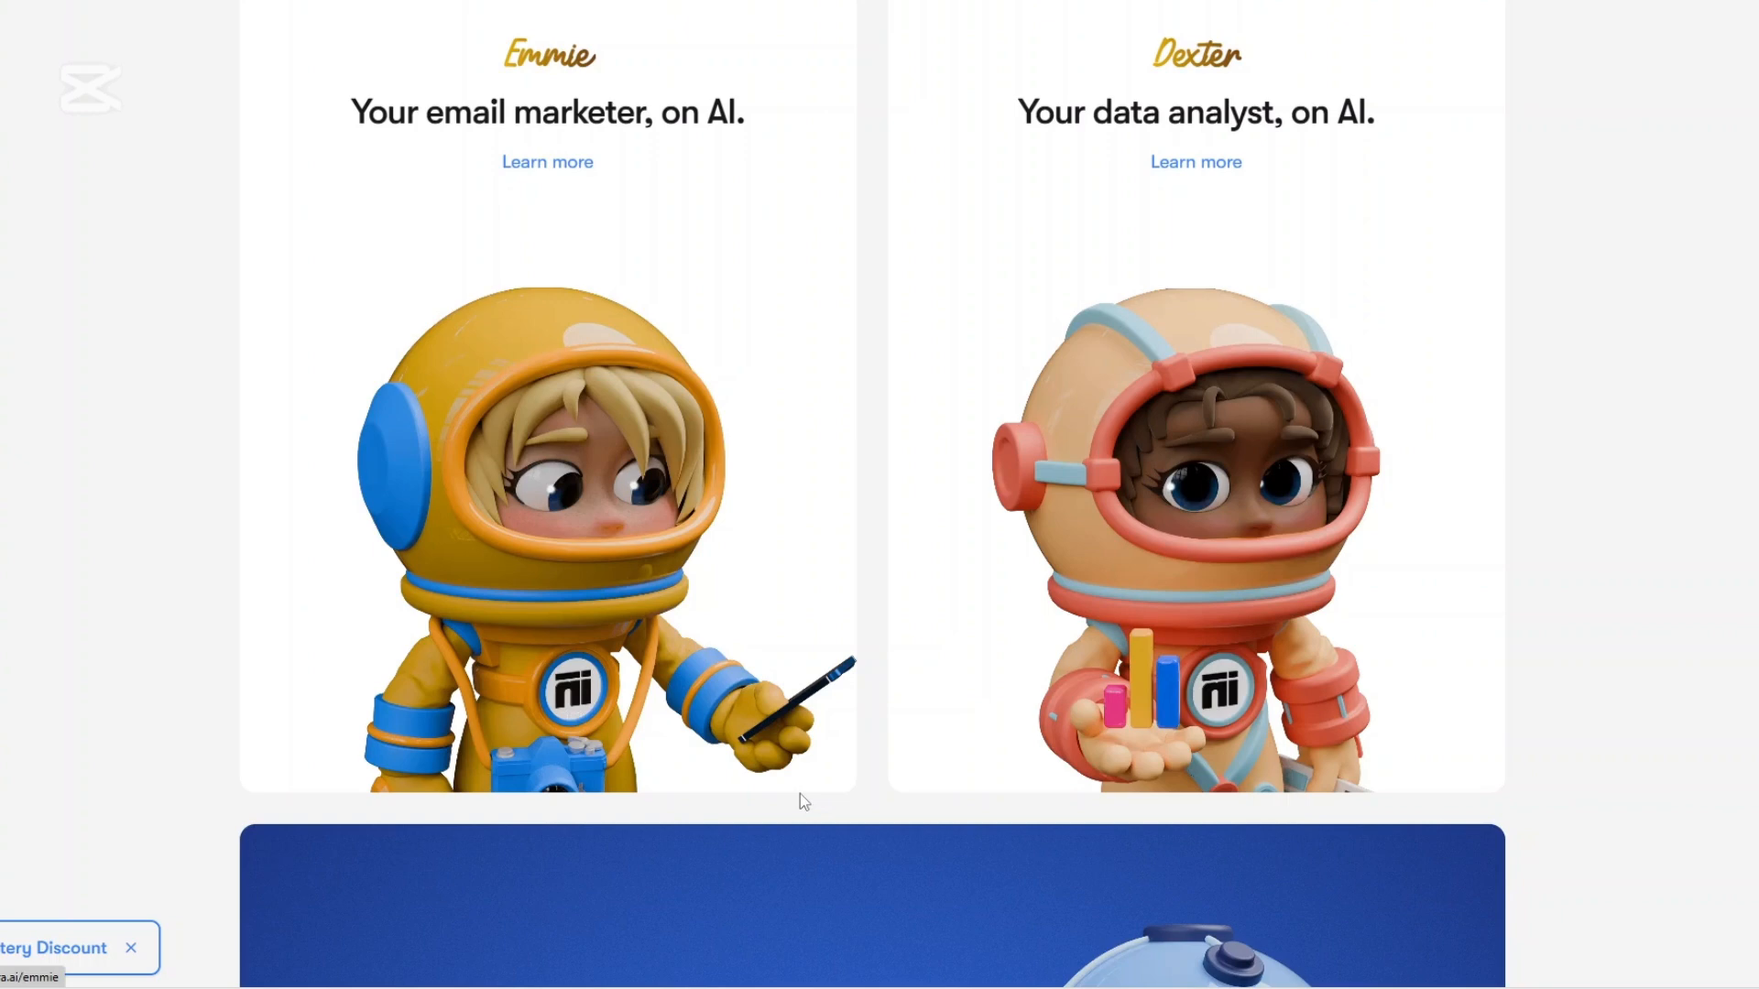
{"action": "scroll", "scroll_direction": "down", "scroll_amount": 3}
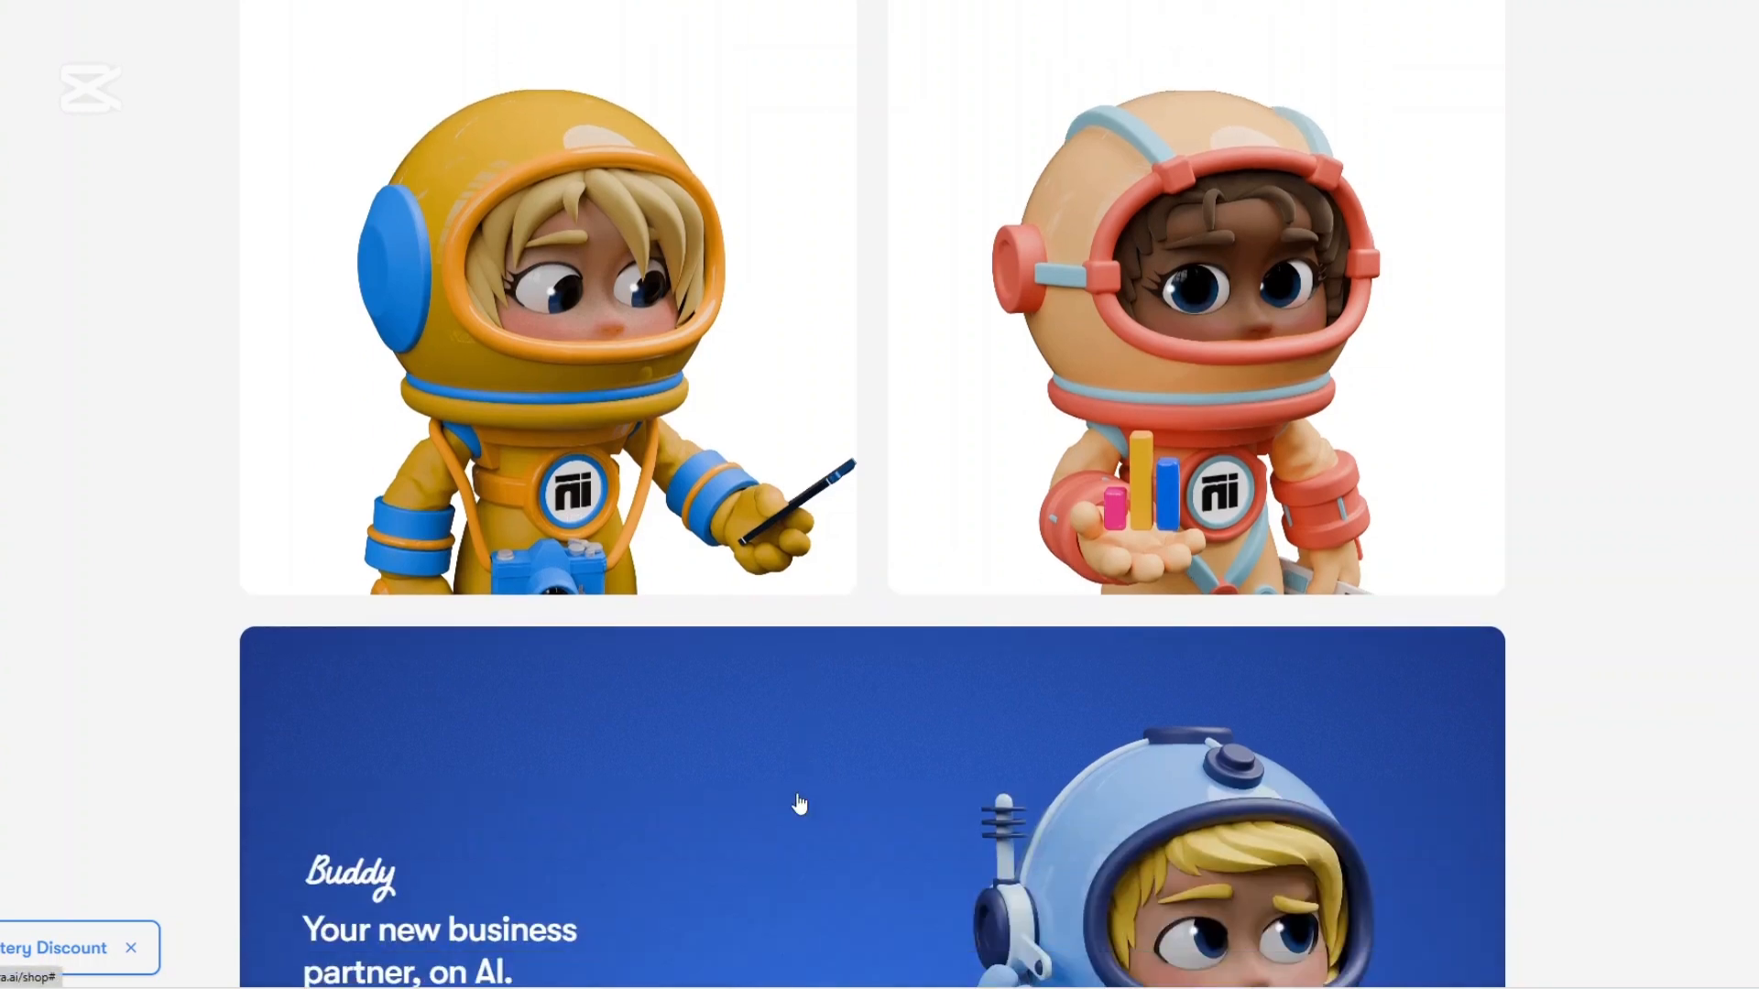
{"action": "scroll", "scroll_direction": "down", "scroll_amount": 3}
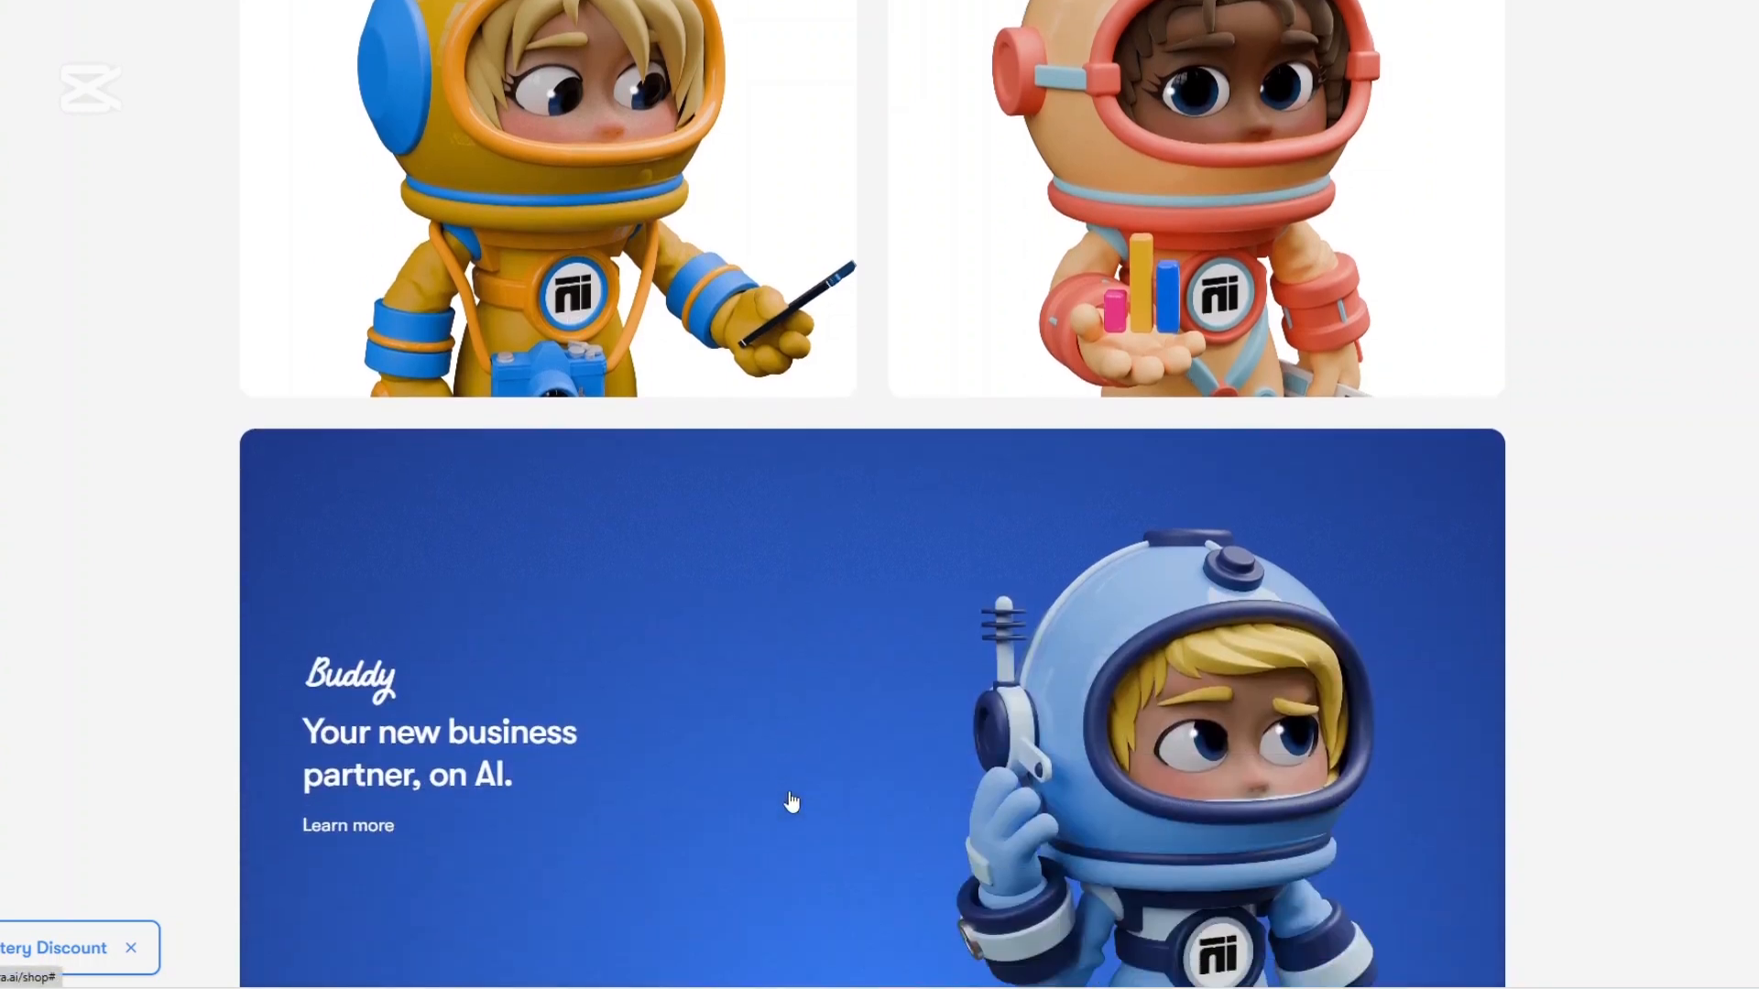
{"action": "scroll", "scroll_direction": "down", "scroll_amount": 3}
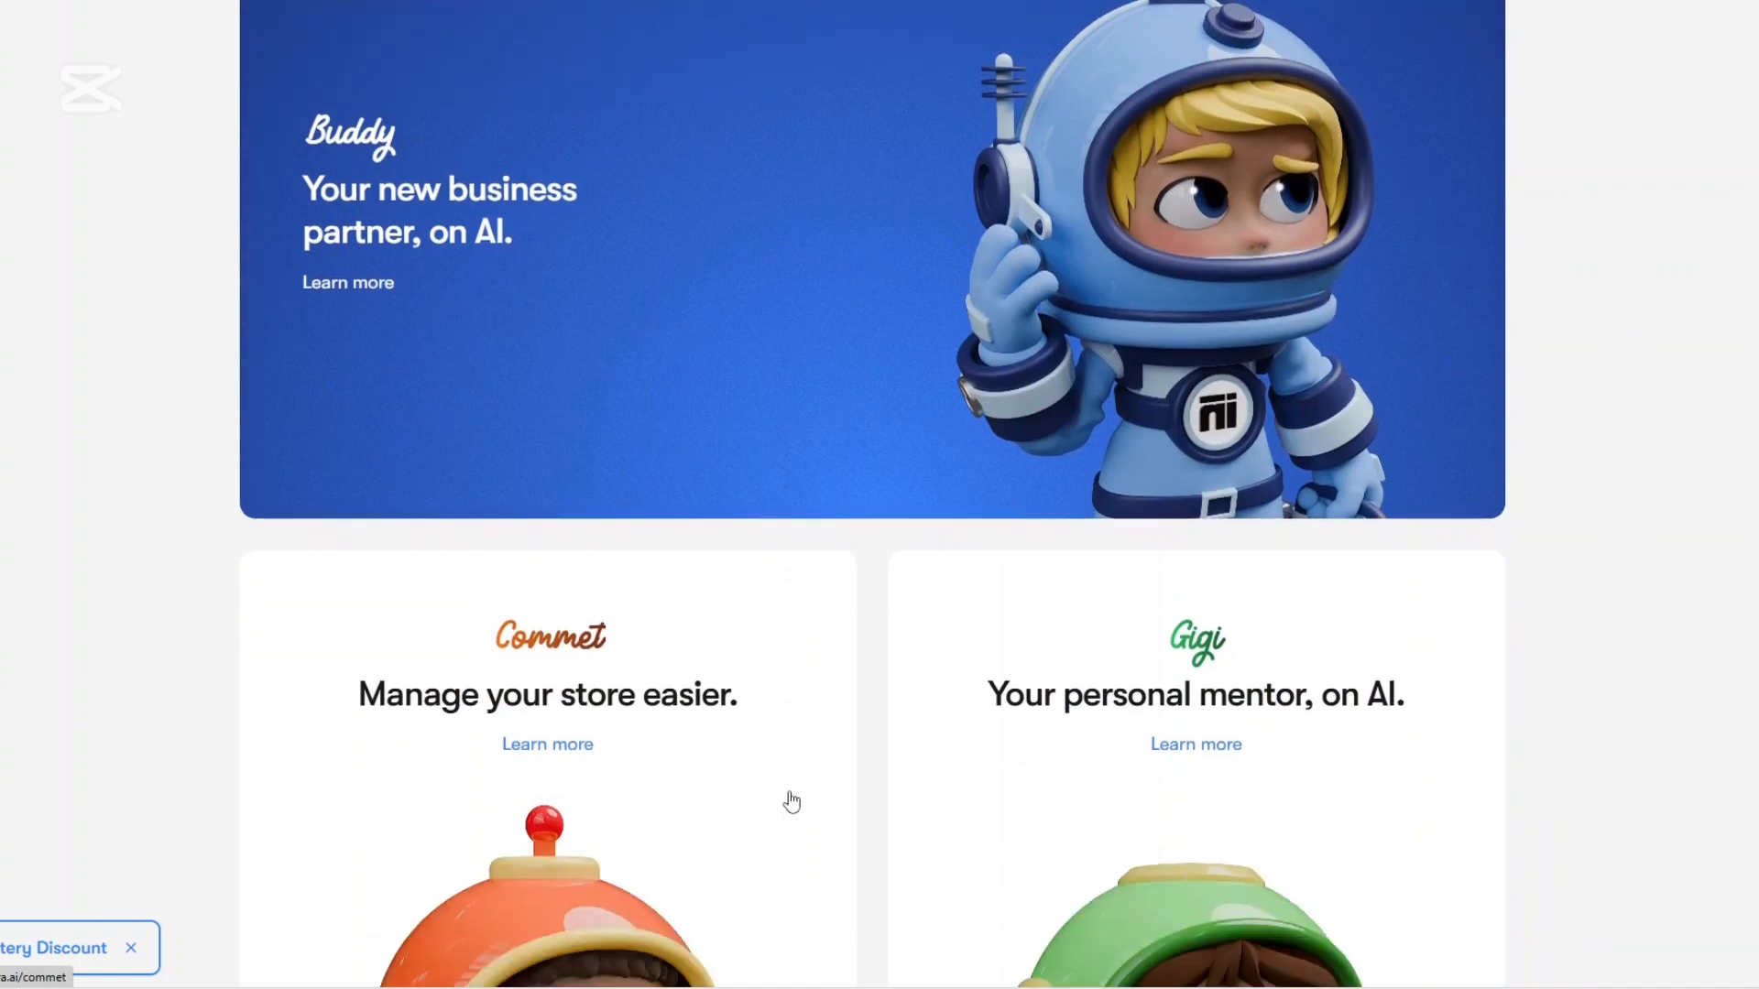
{"action": "scroll", "scroll_direction": "down", "scroll_amount": 3}
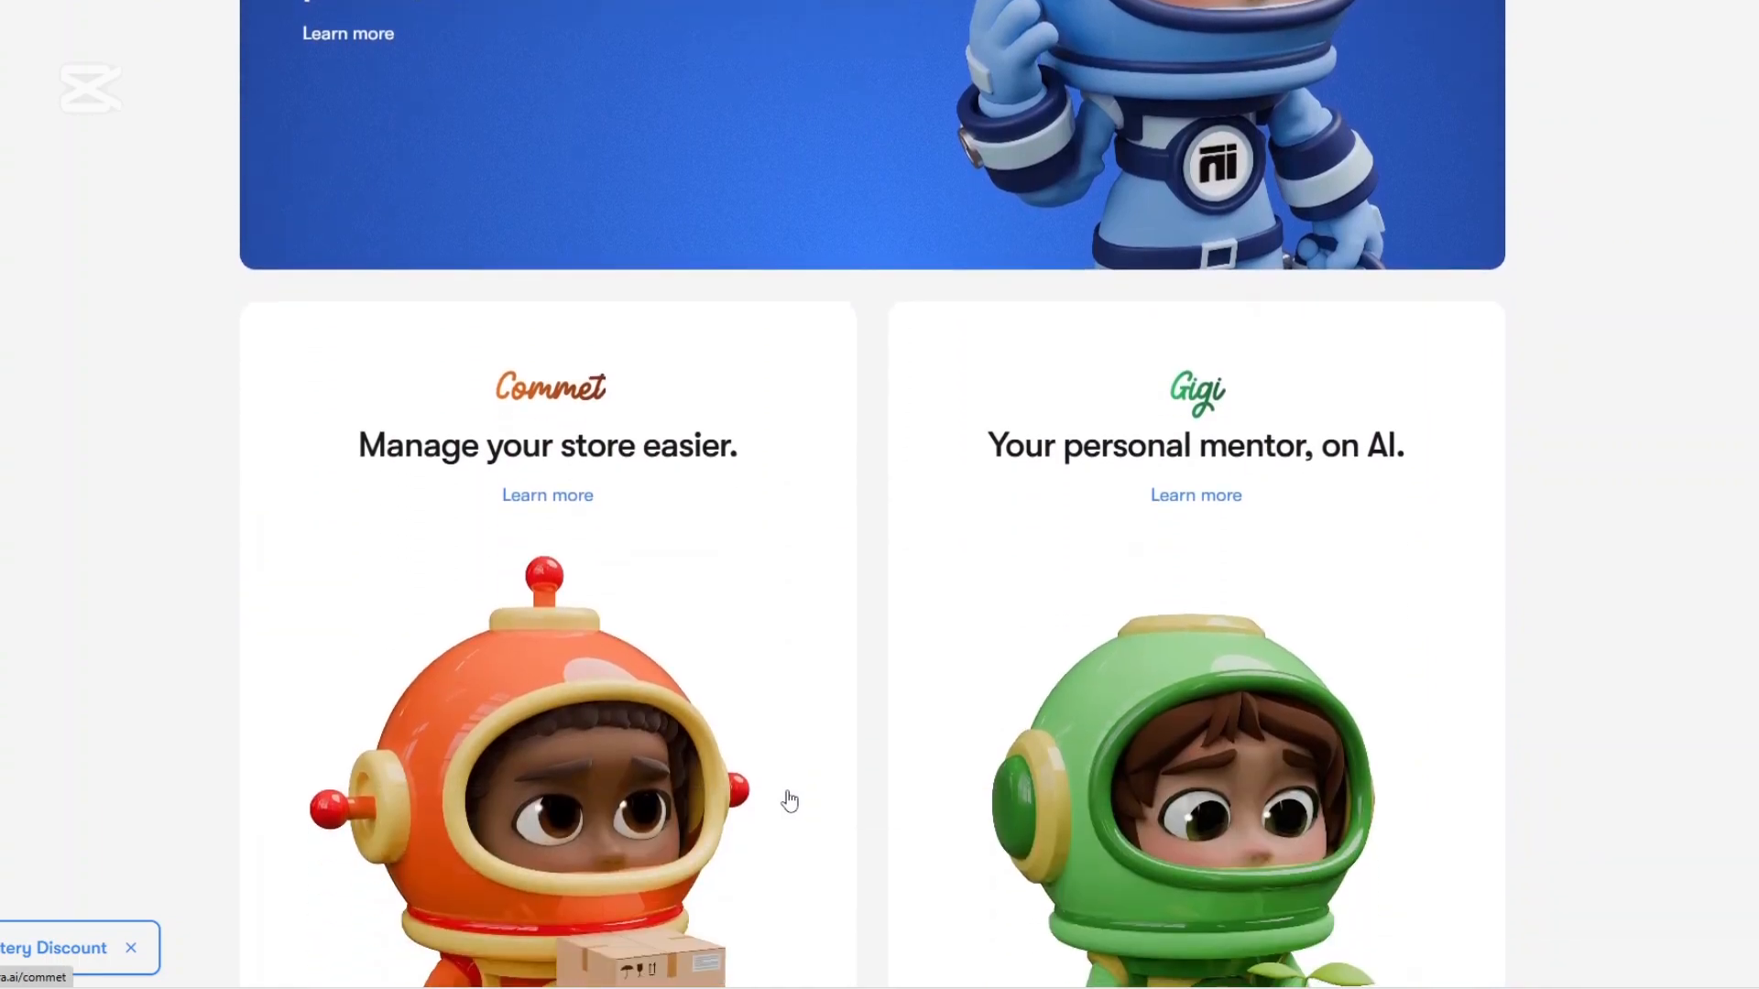
{"action": "scroll", "scroll_direction": "down", "scroll_amount": 3}
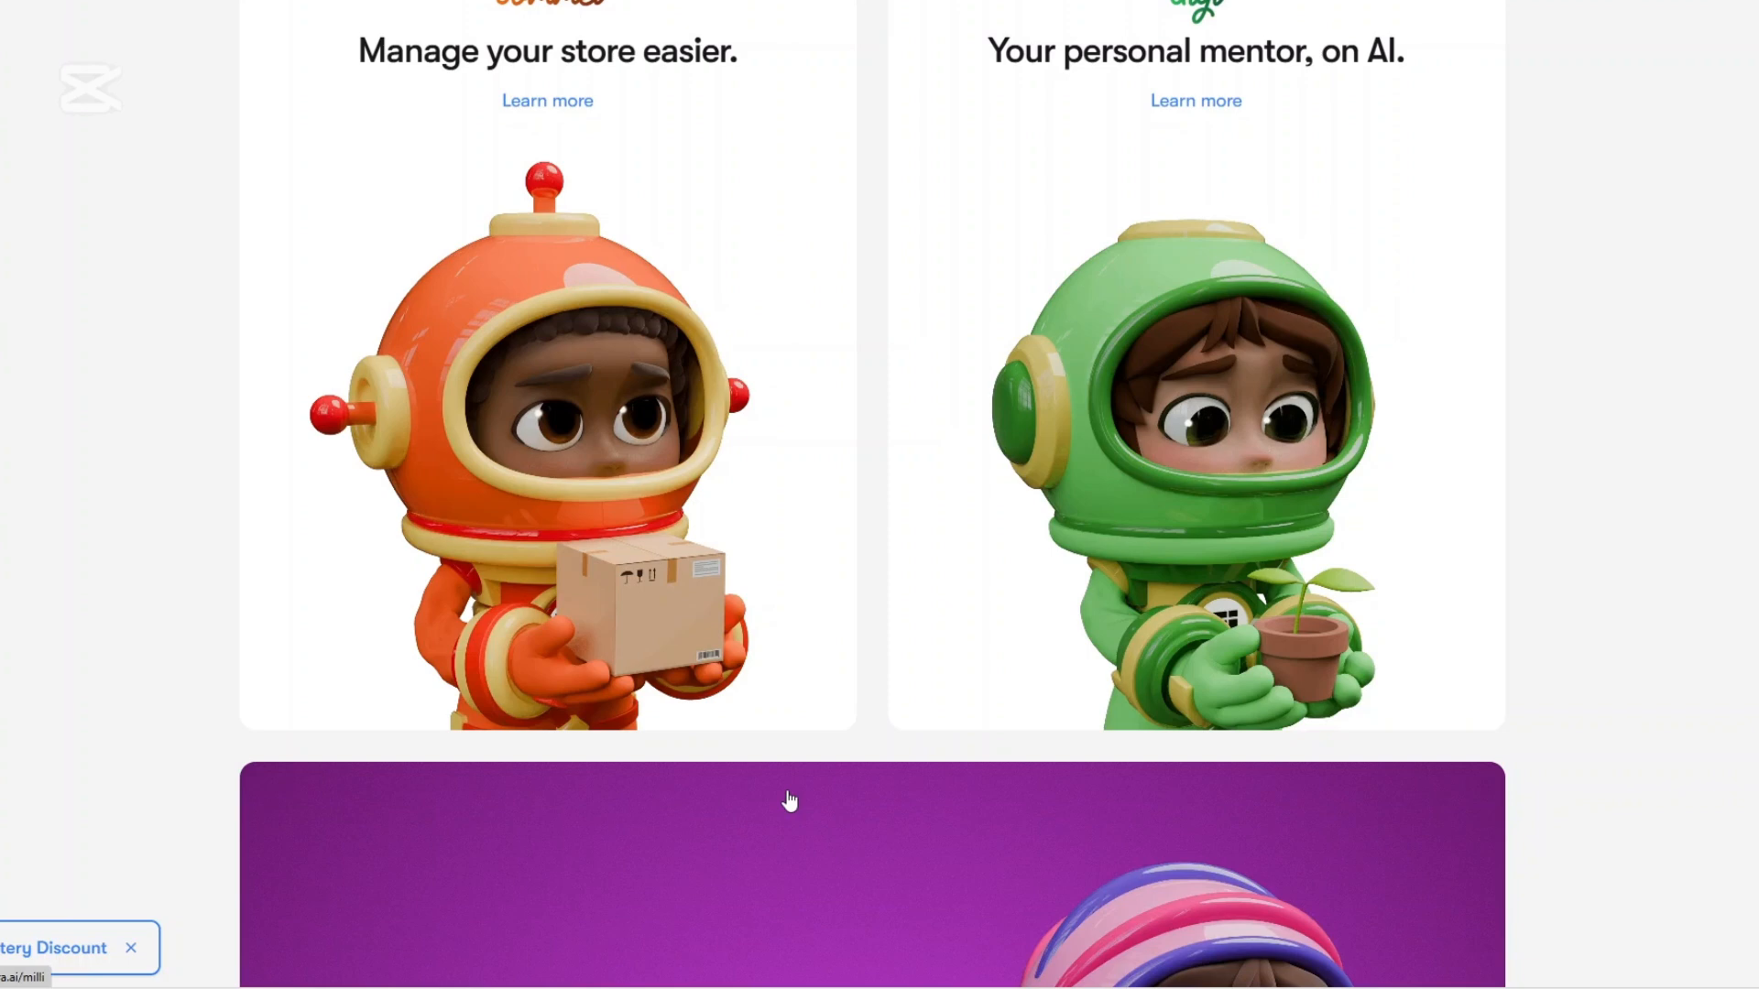
{"action": "scroll", "scroll_direction": "down", "scroll_amount": 3}
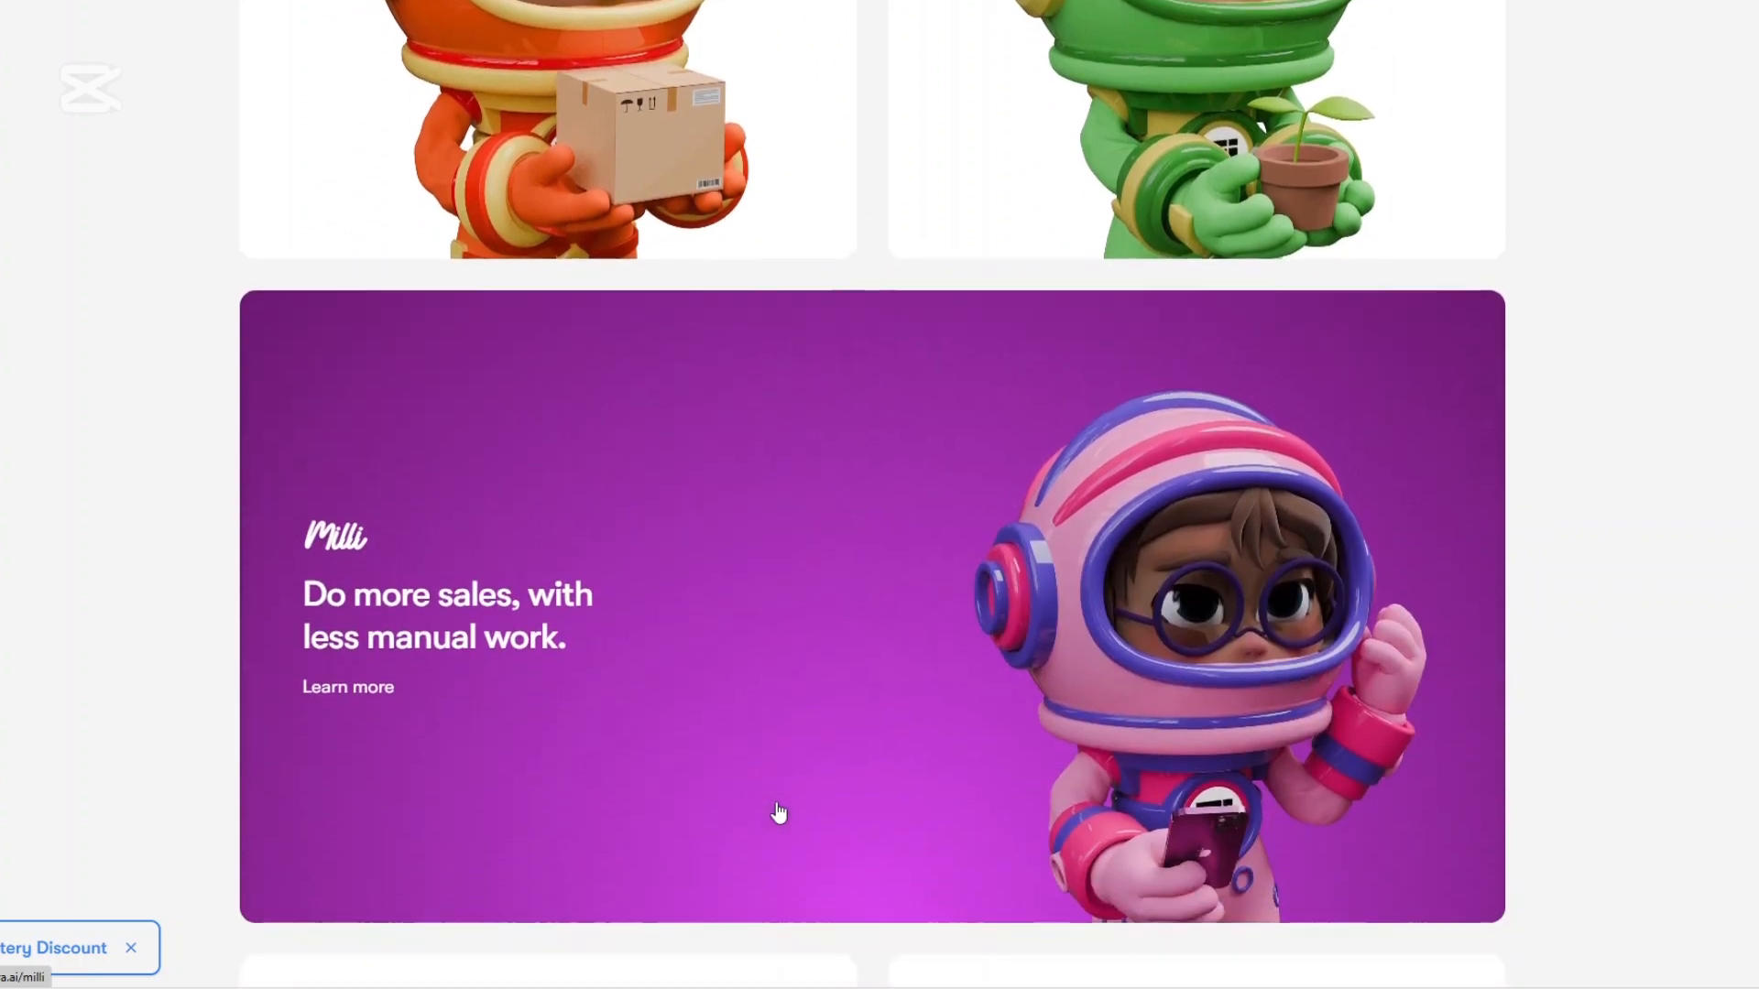
{"action": "scroll", "scroll_direction": "down", "scroll_amount": 3}
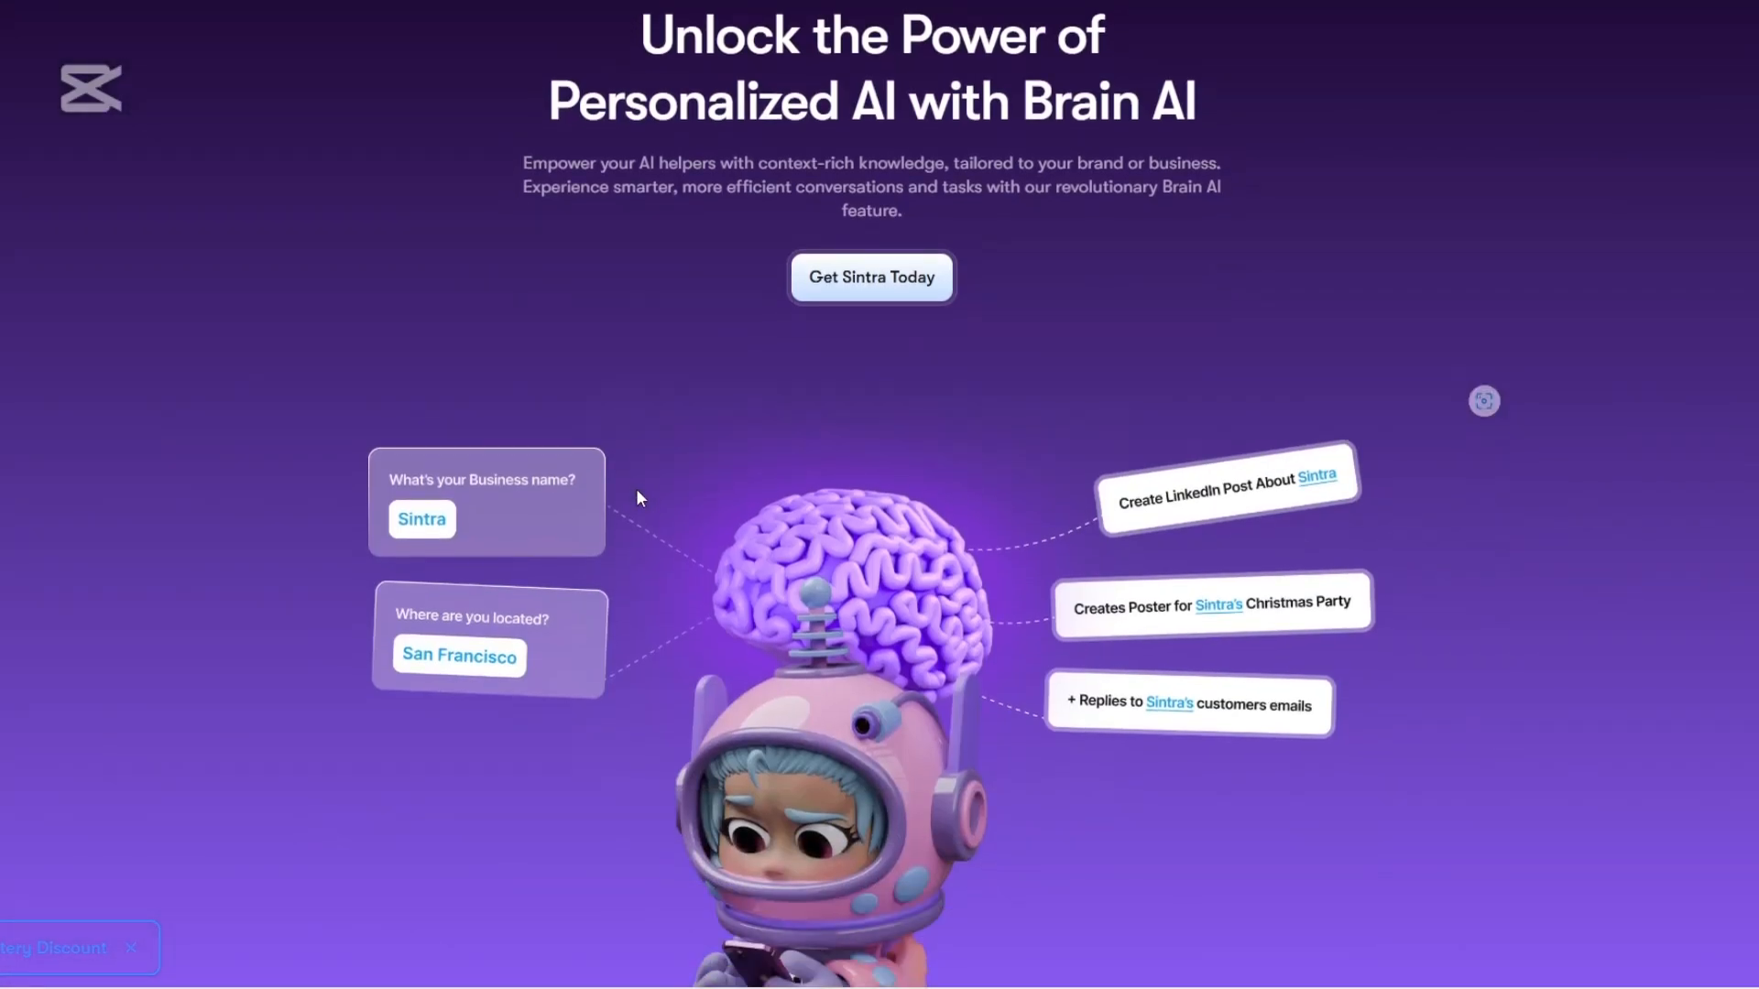
{"action": "mouse_move", "coordinate": [653, 616]}
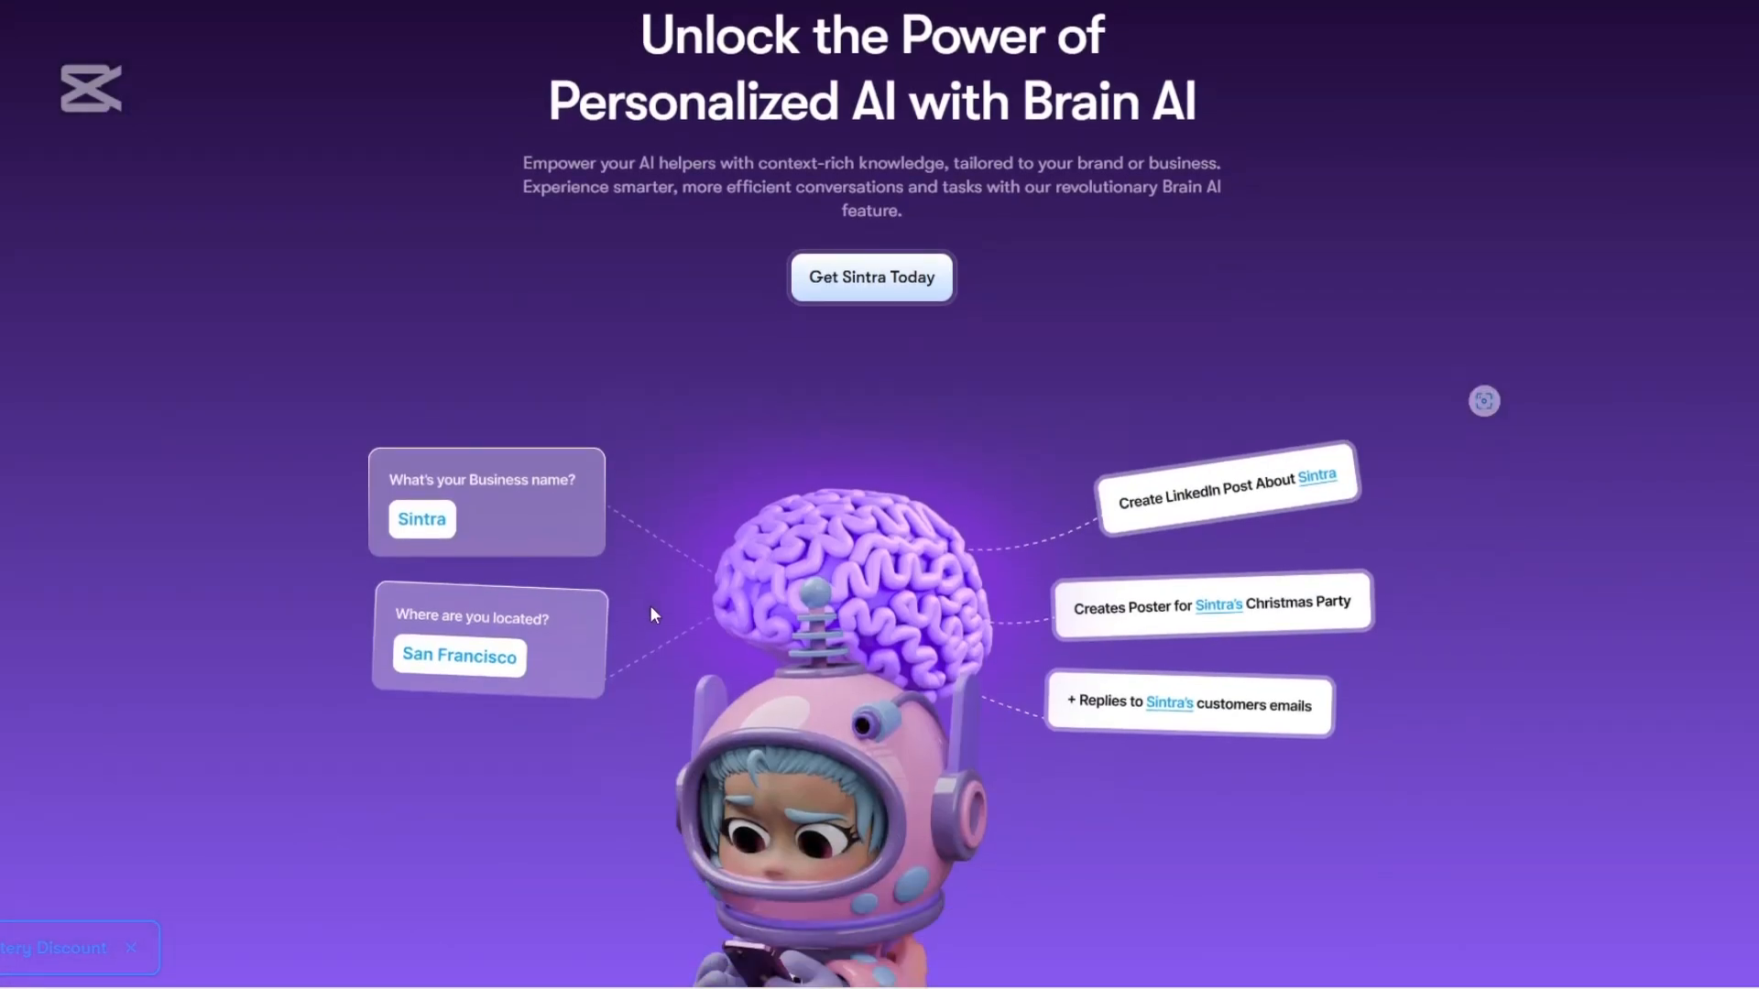
- Scroll the Brain AI page from its introduction through Your Business, Your Knowledge
{"action": "scroll", "scroll_direction": "down", "scroll_amount": 3}
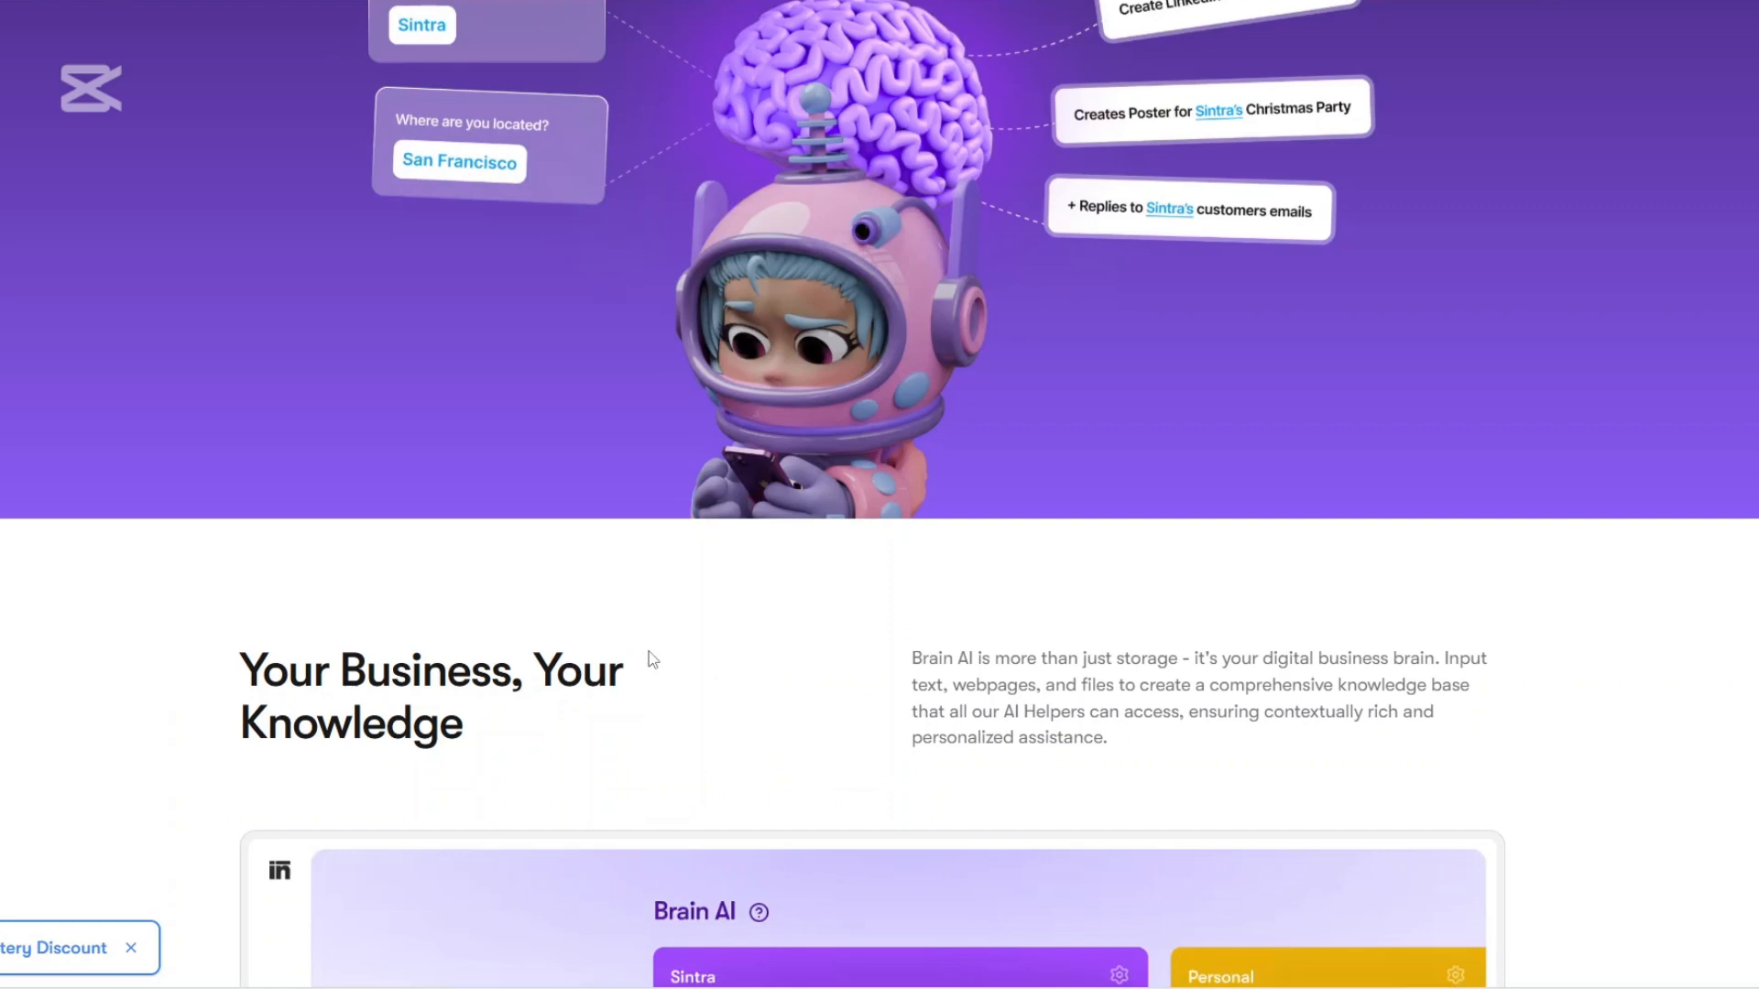
{"action": "scroll", "scroll_direction": "down", "scroll_amount": 3}
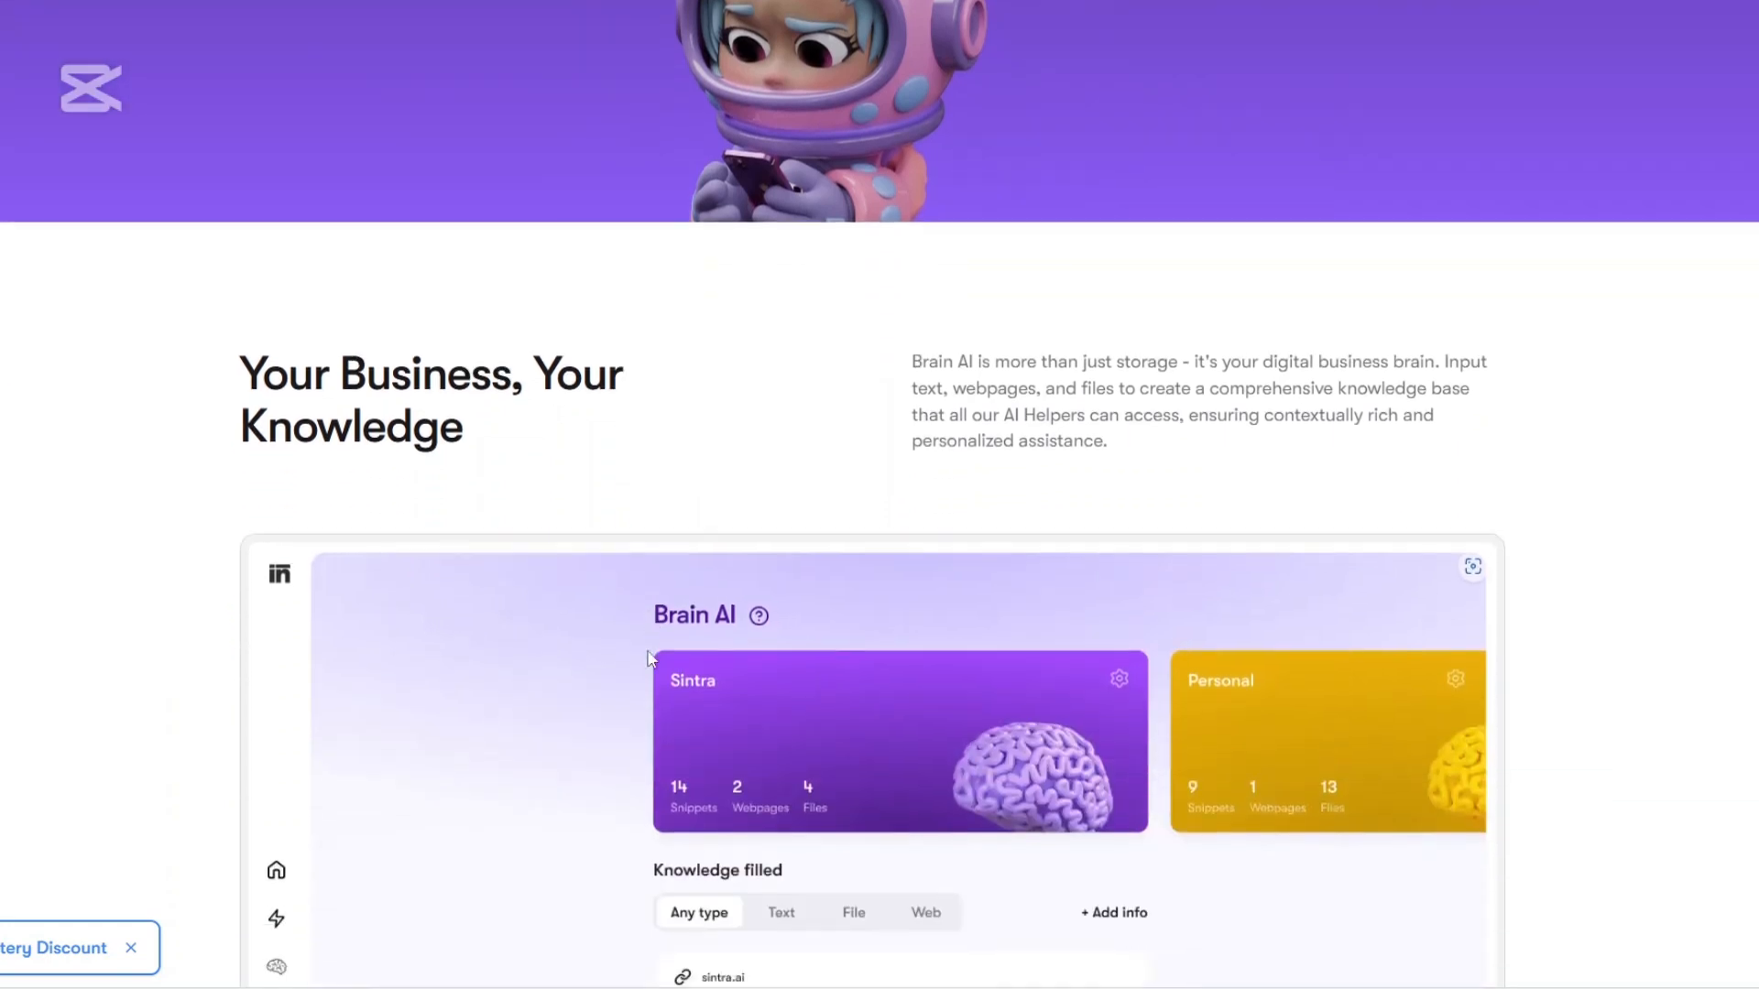
{"action": "scroll", "scroll_direction": "down", "scroll_amount": 3}
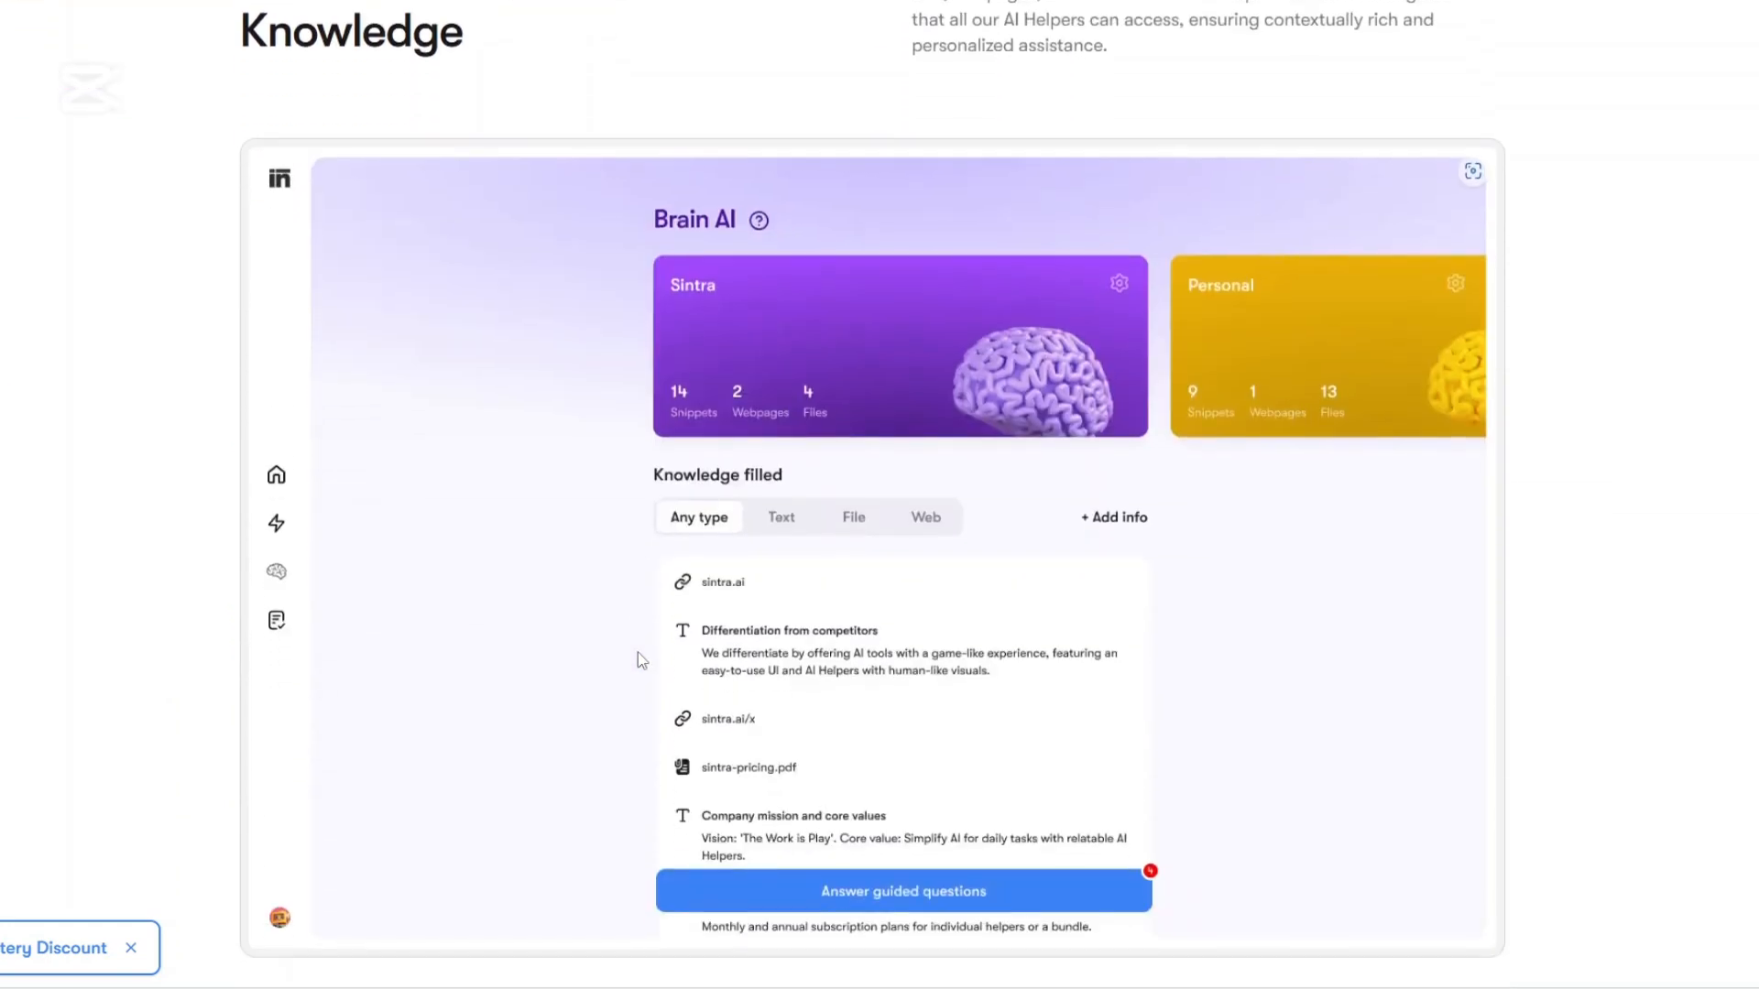
{"action": "scroll", "scroll_direction": "down", "scroll_amount": 3}
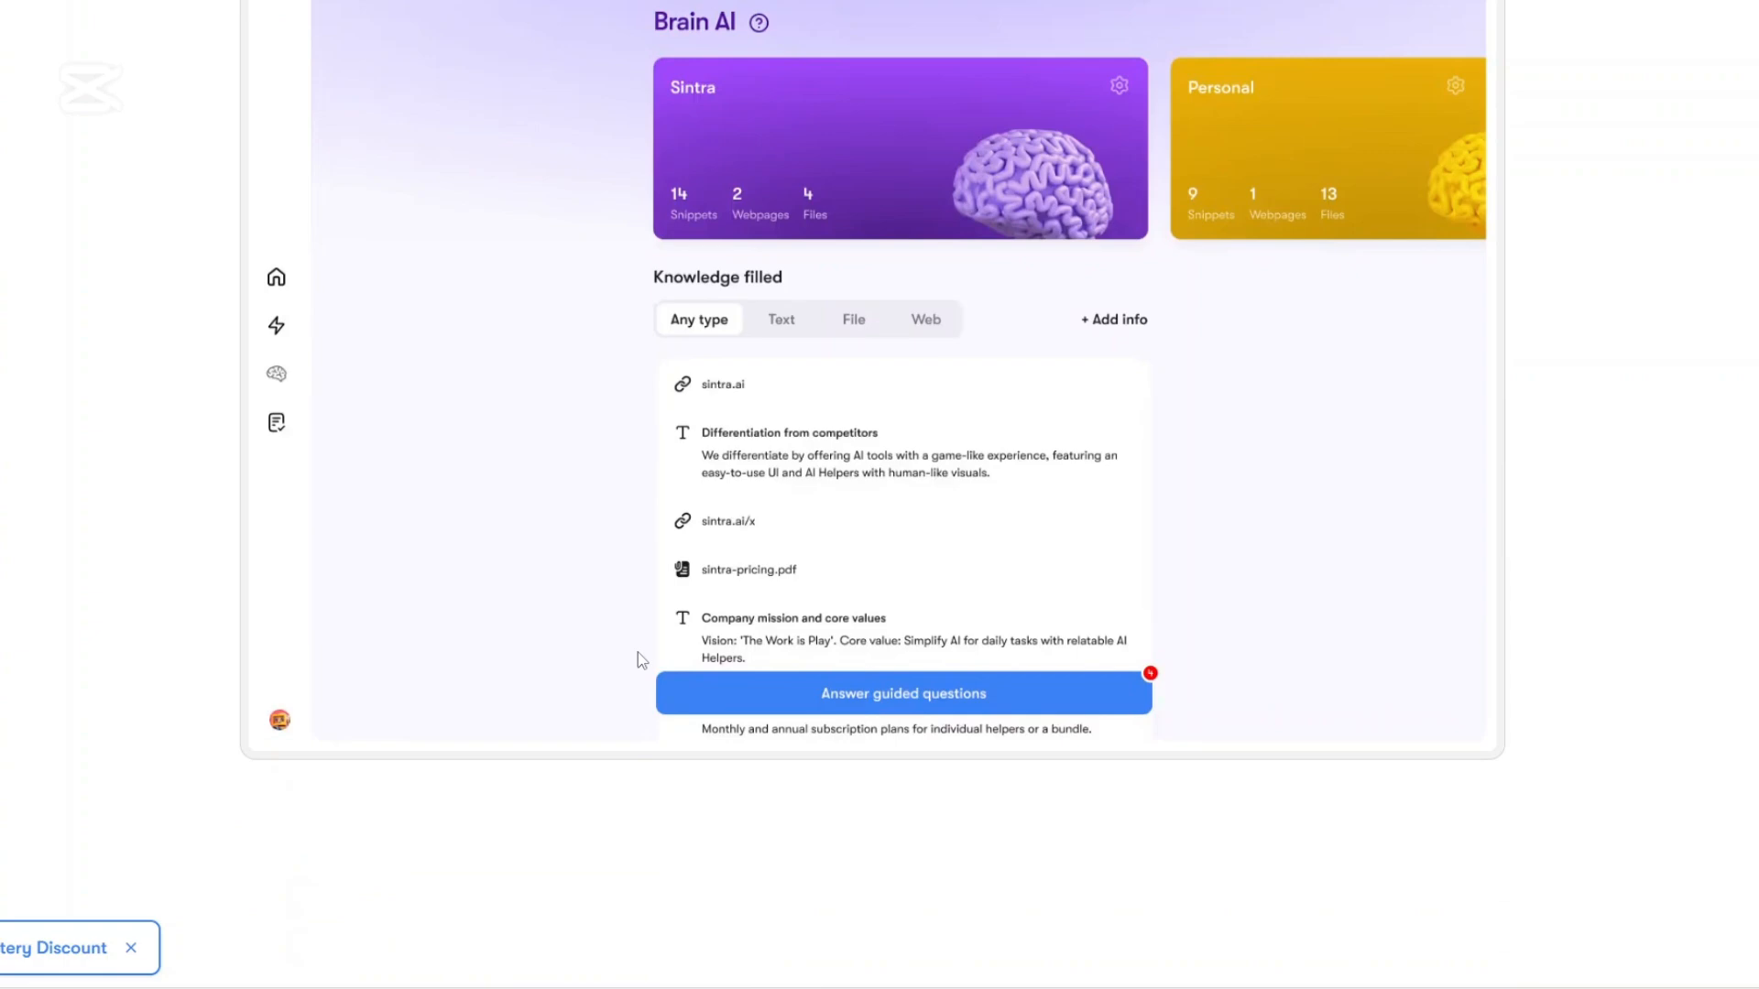
{"action": "scroll", "scroll_direction": "down", "scroll_amount": 3}
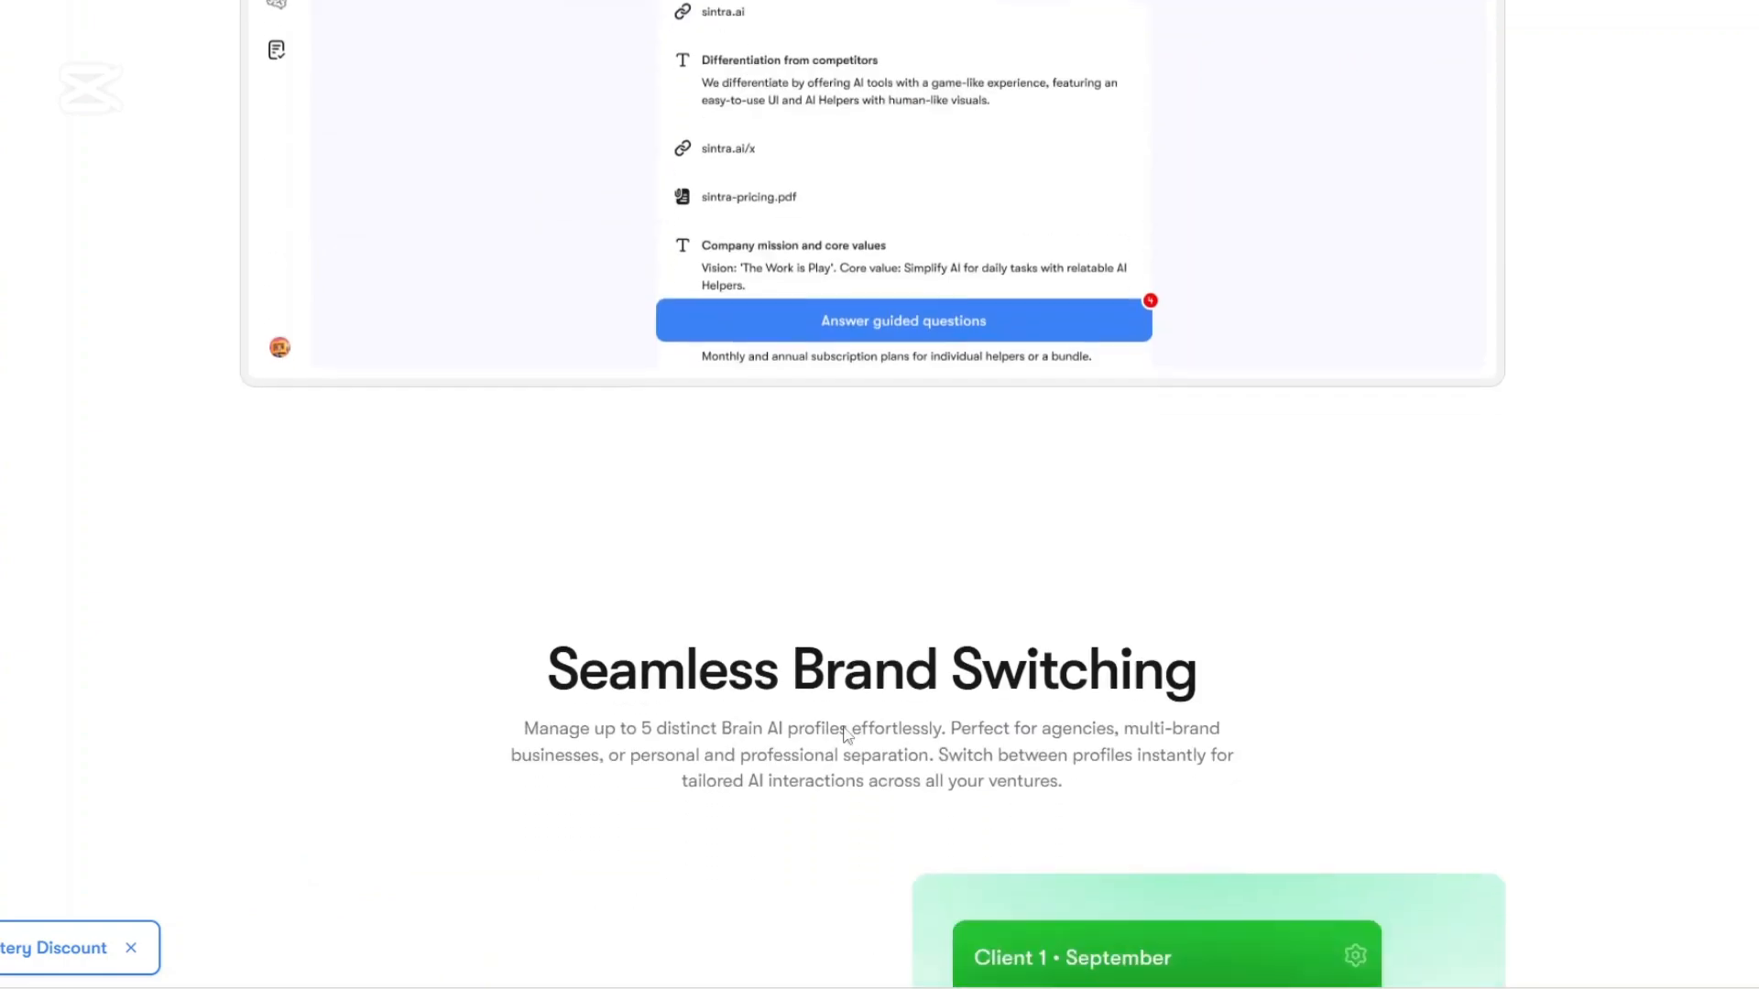
- Continue past Seamless Brand Switching to the AI That Grows With You phone screens
{"action": "scroll", "scroll_direction": "down", "scroll_amount": 3}
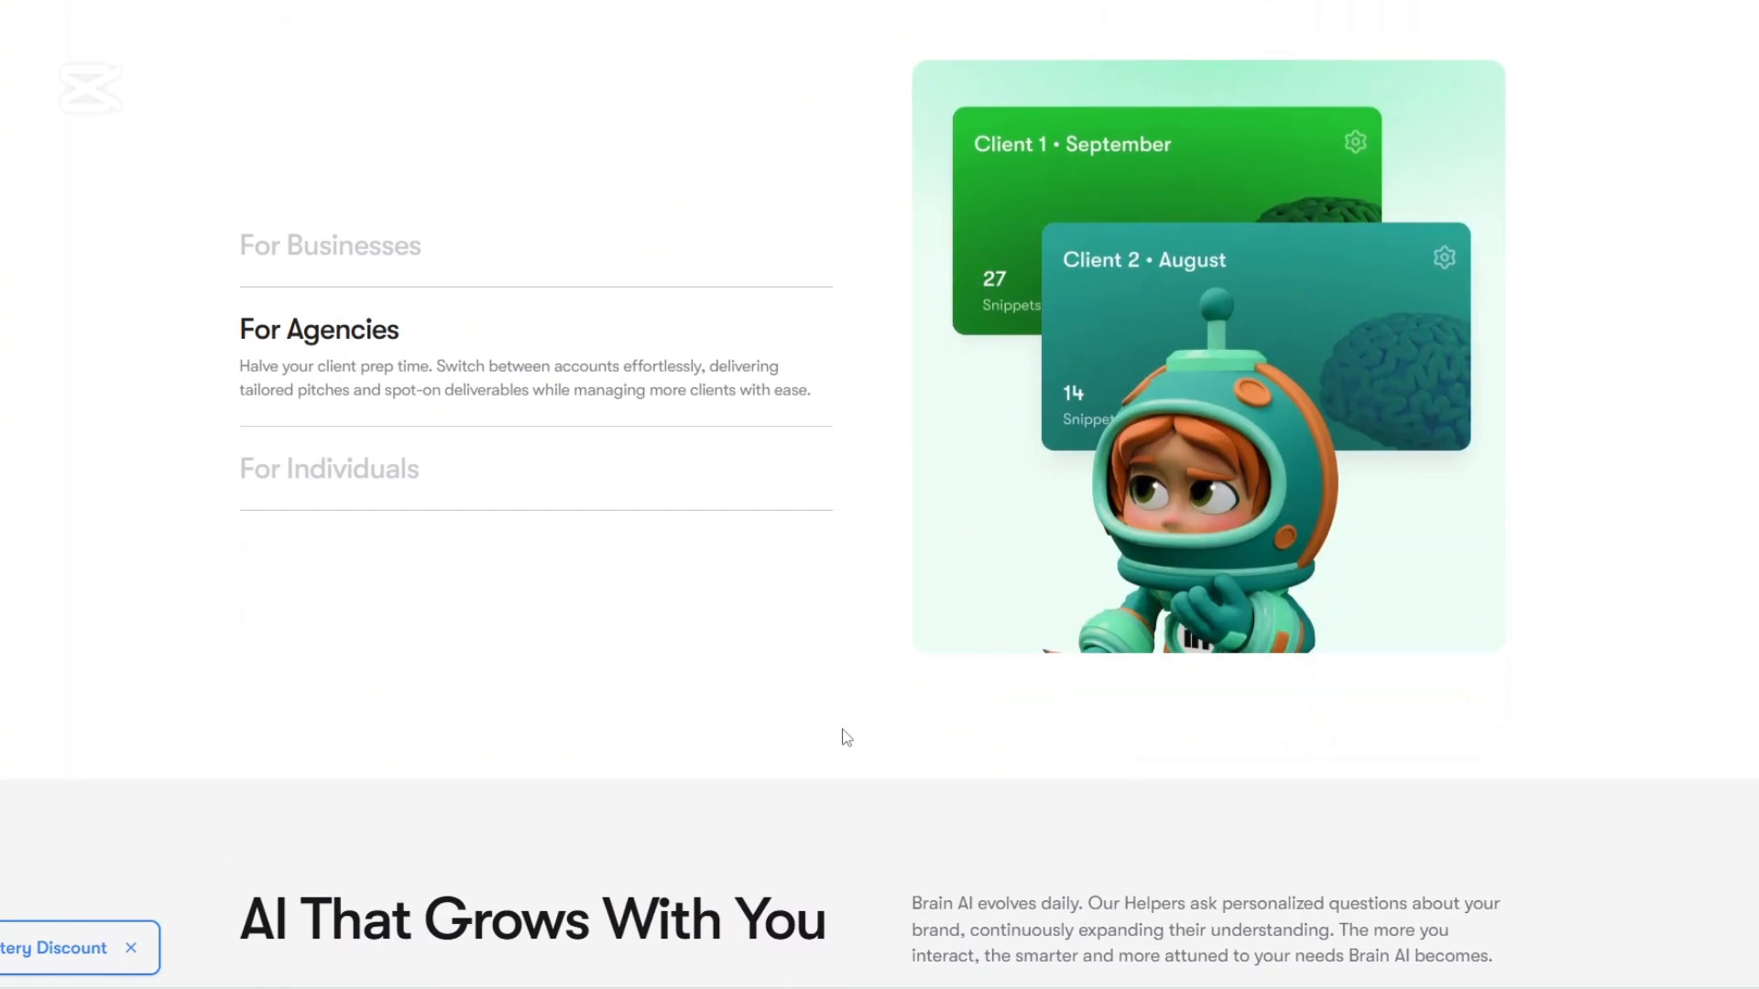
{"action": "scroll", "scroll_direction": "down", "scroll_amount": 3}
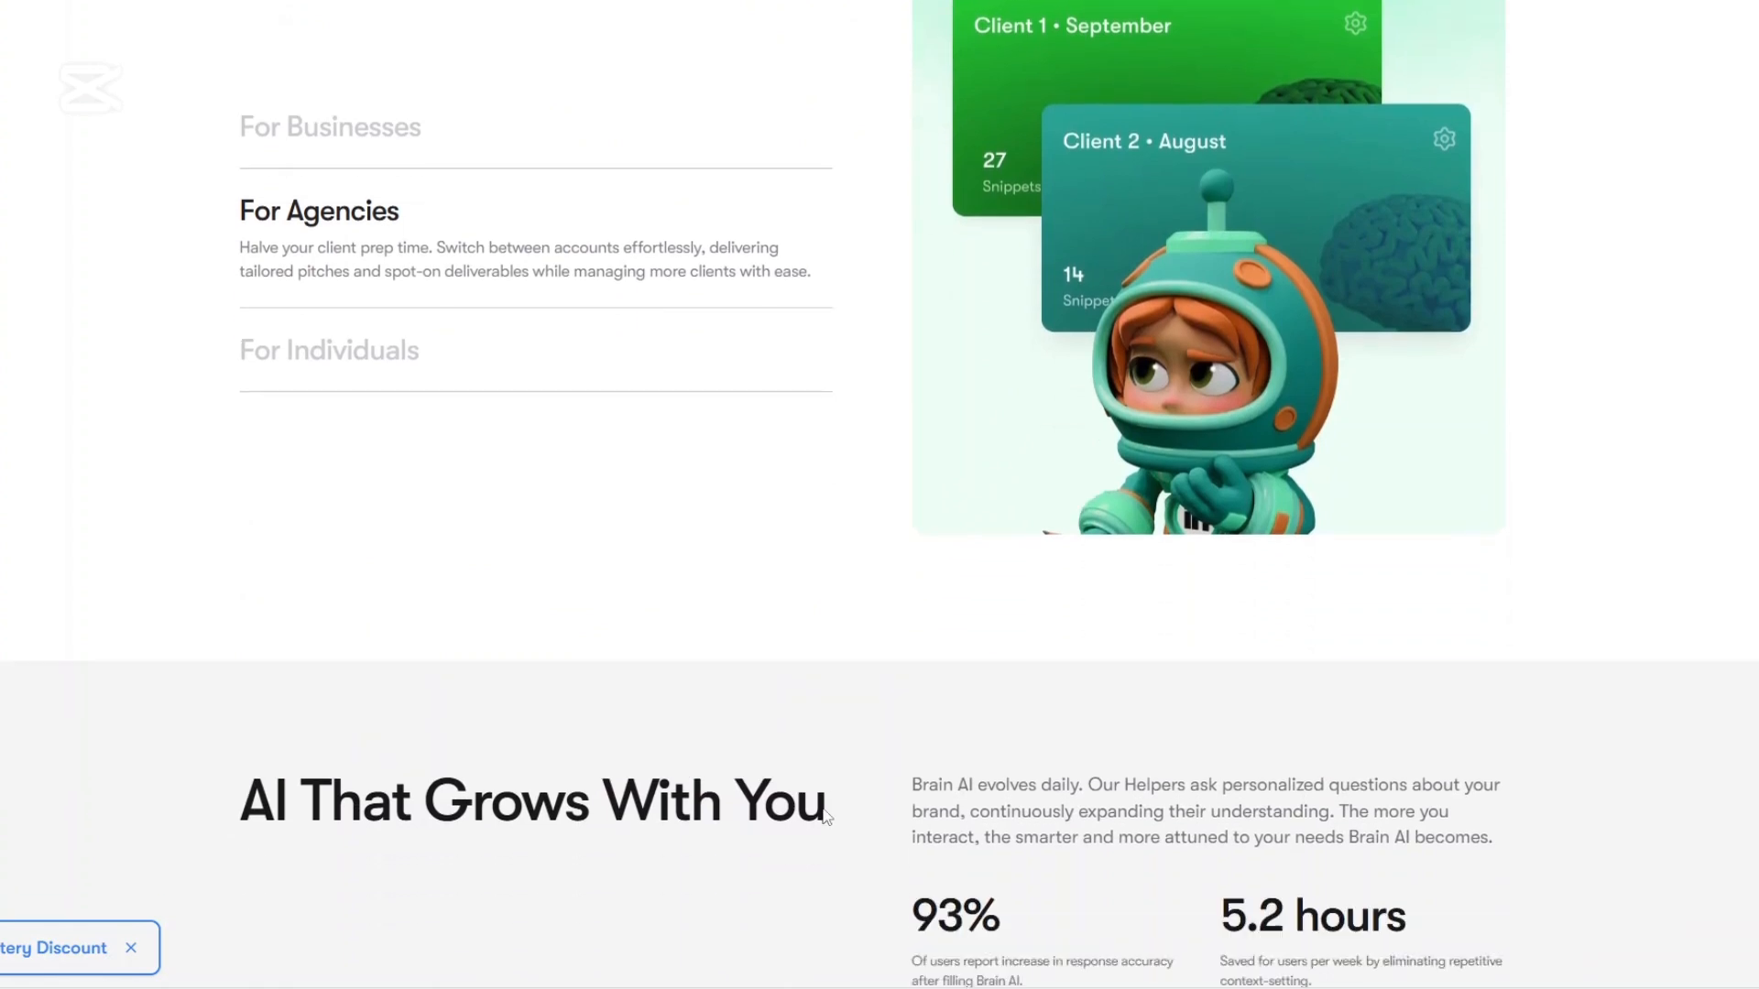
{"action": "scroll", "scroll_direction": "down", "scroll_amount": 3}
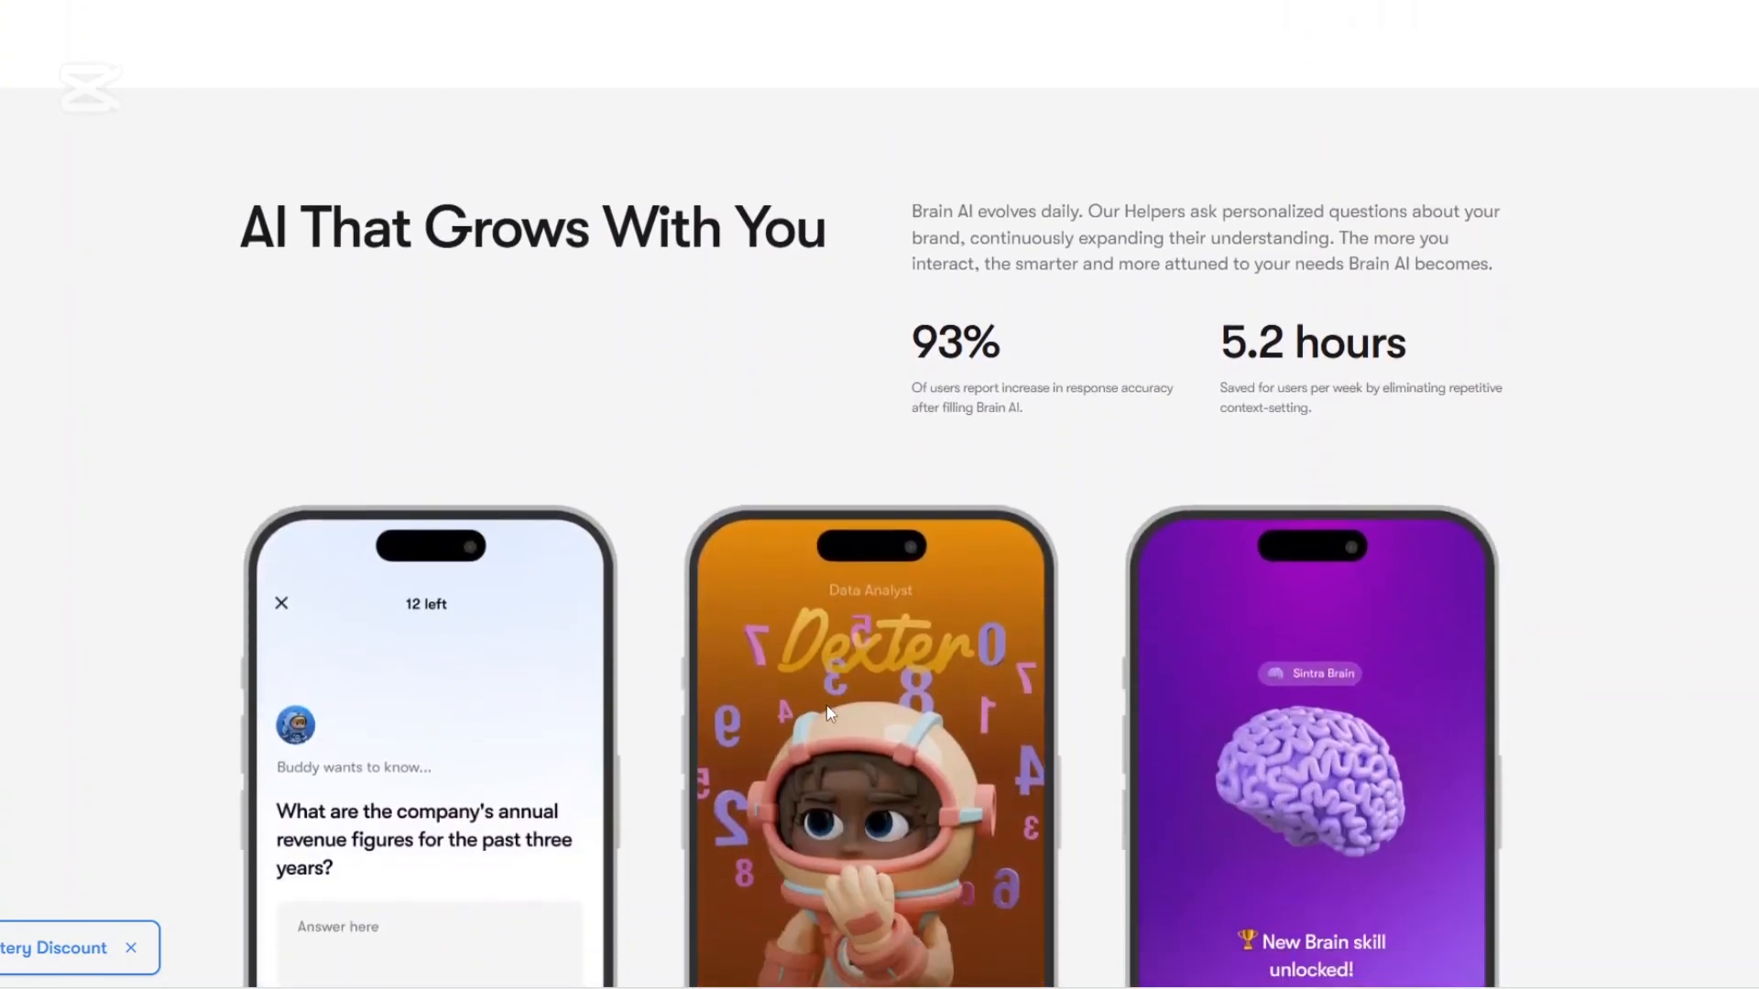
{"action": "scroll", "scroll_direction": "down", "scroll_amount": 3}
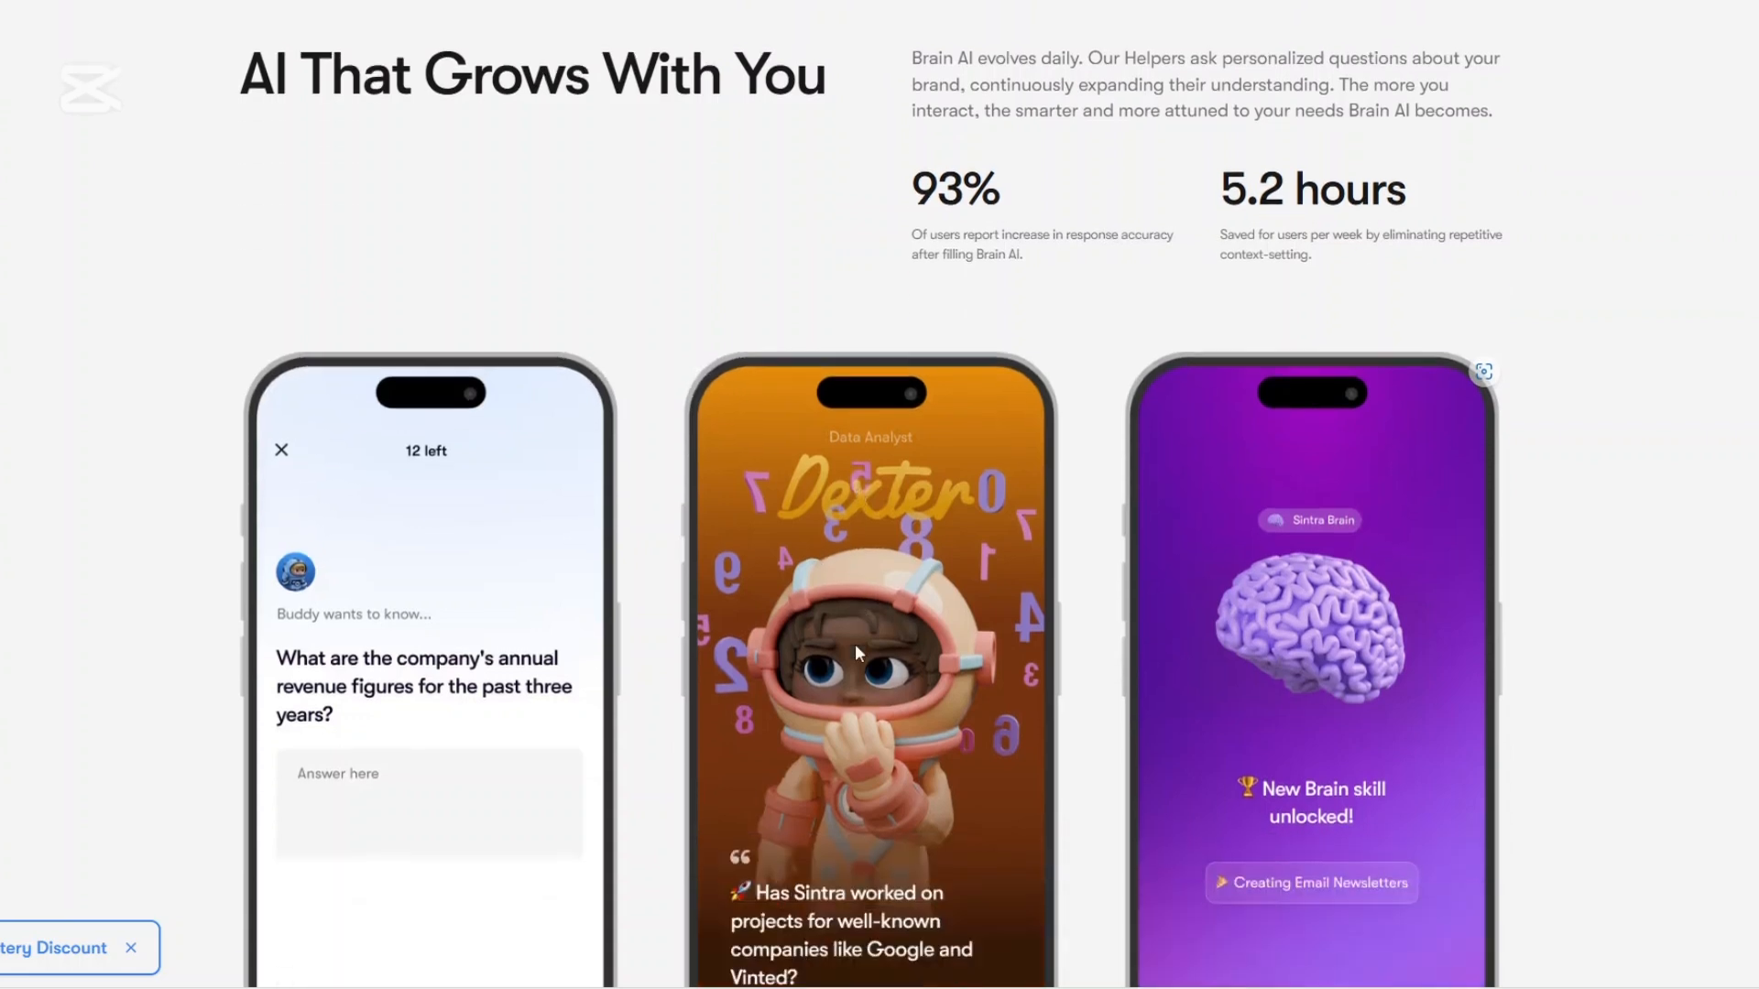
{"action": "scroll", "scroll_direction": "down", "scroll_amount": 3}
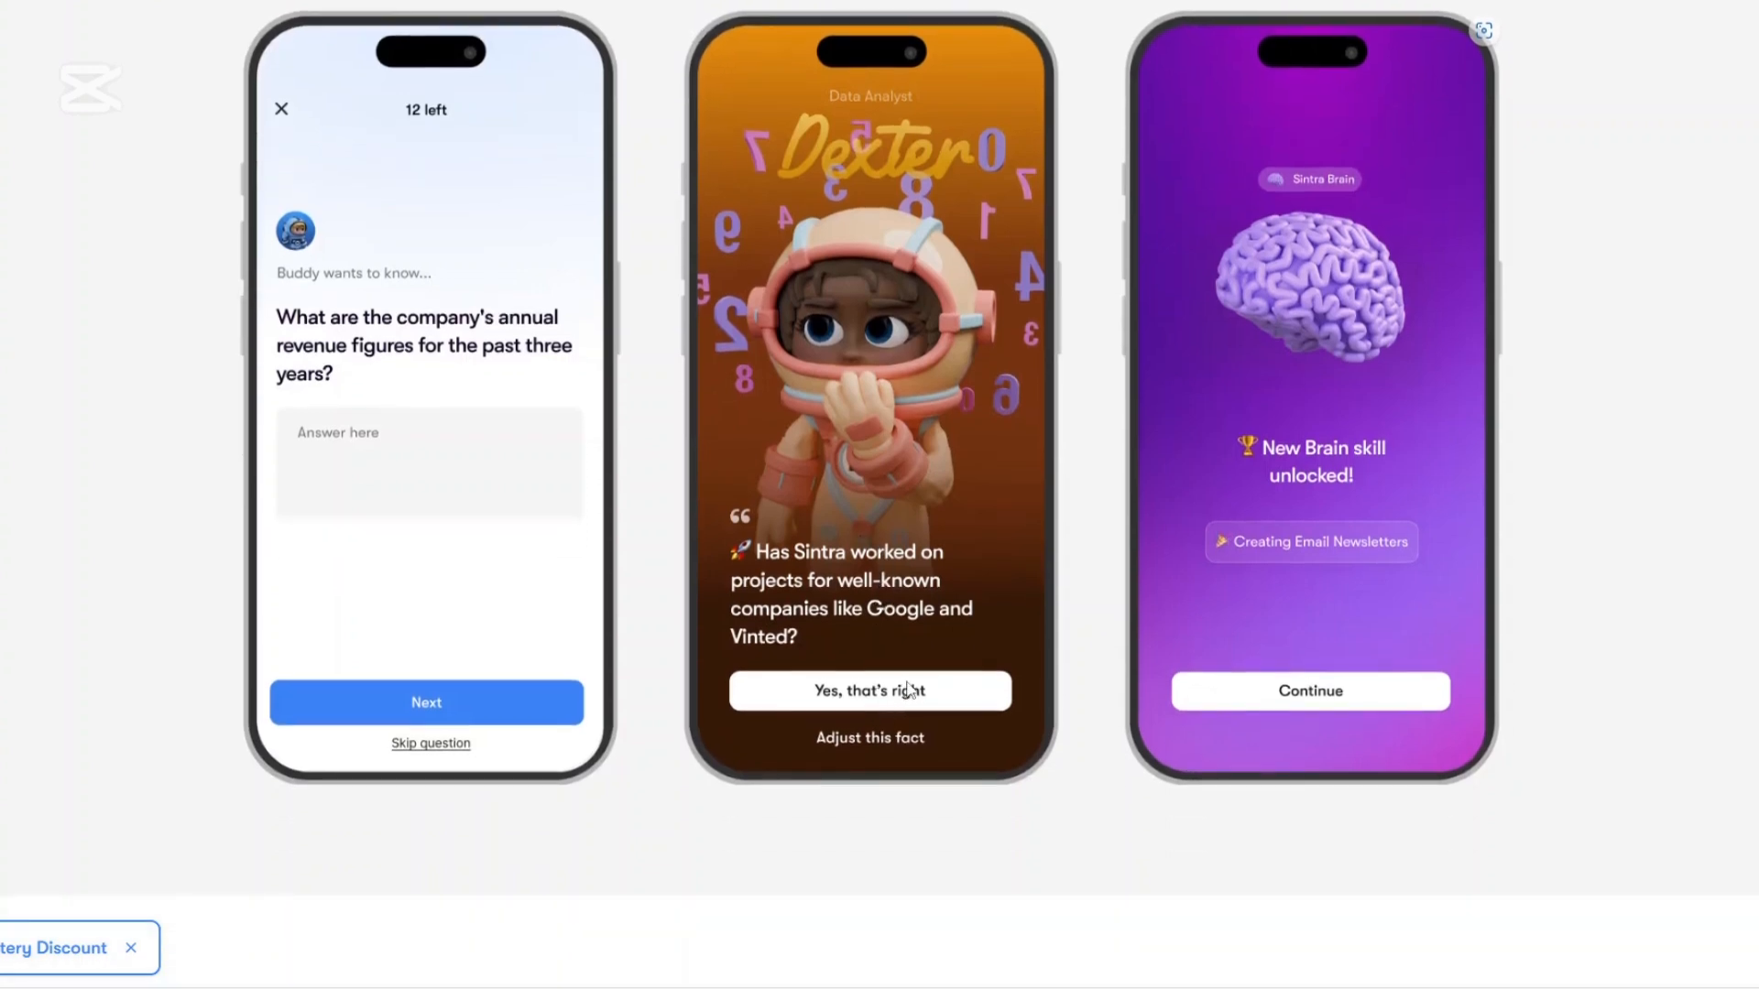
- Scroll past Even more Advanced Capabilities and the Get Brain AI banner to the FAQ section
{"action": "scroll", "scroll_direction": "down", "scroll_amount": 3}
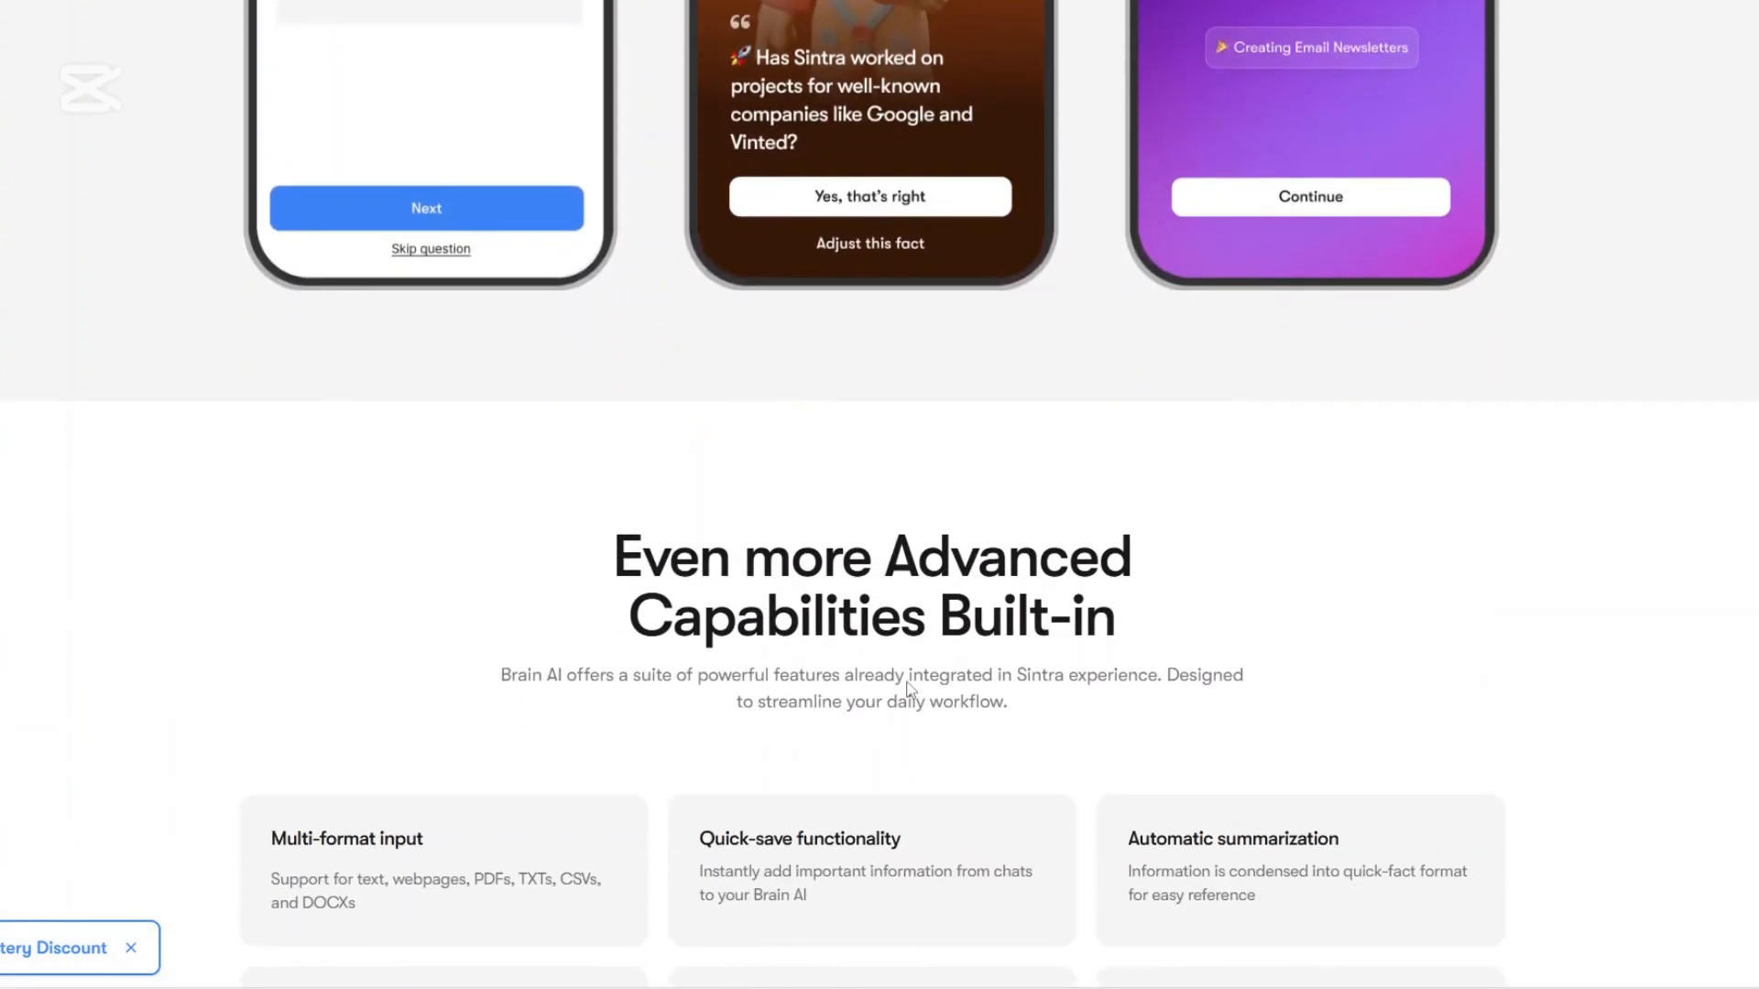
{"action": "scroll", "scroll_direction": "down", "scroll_amount": 3}
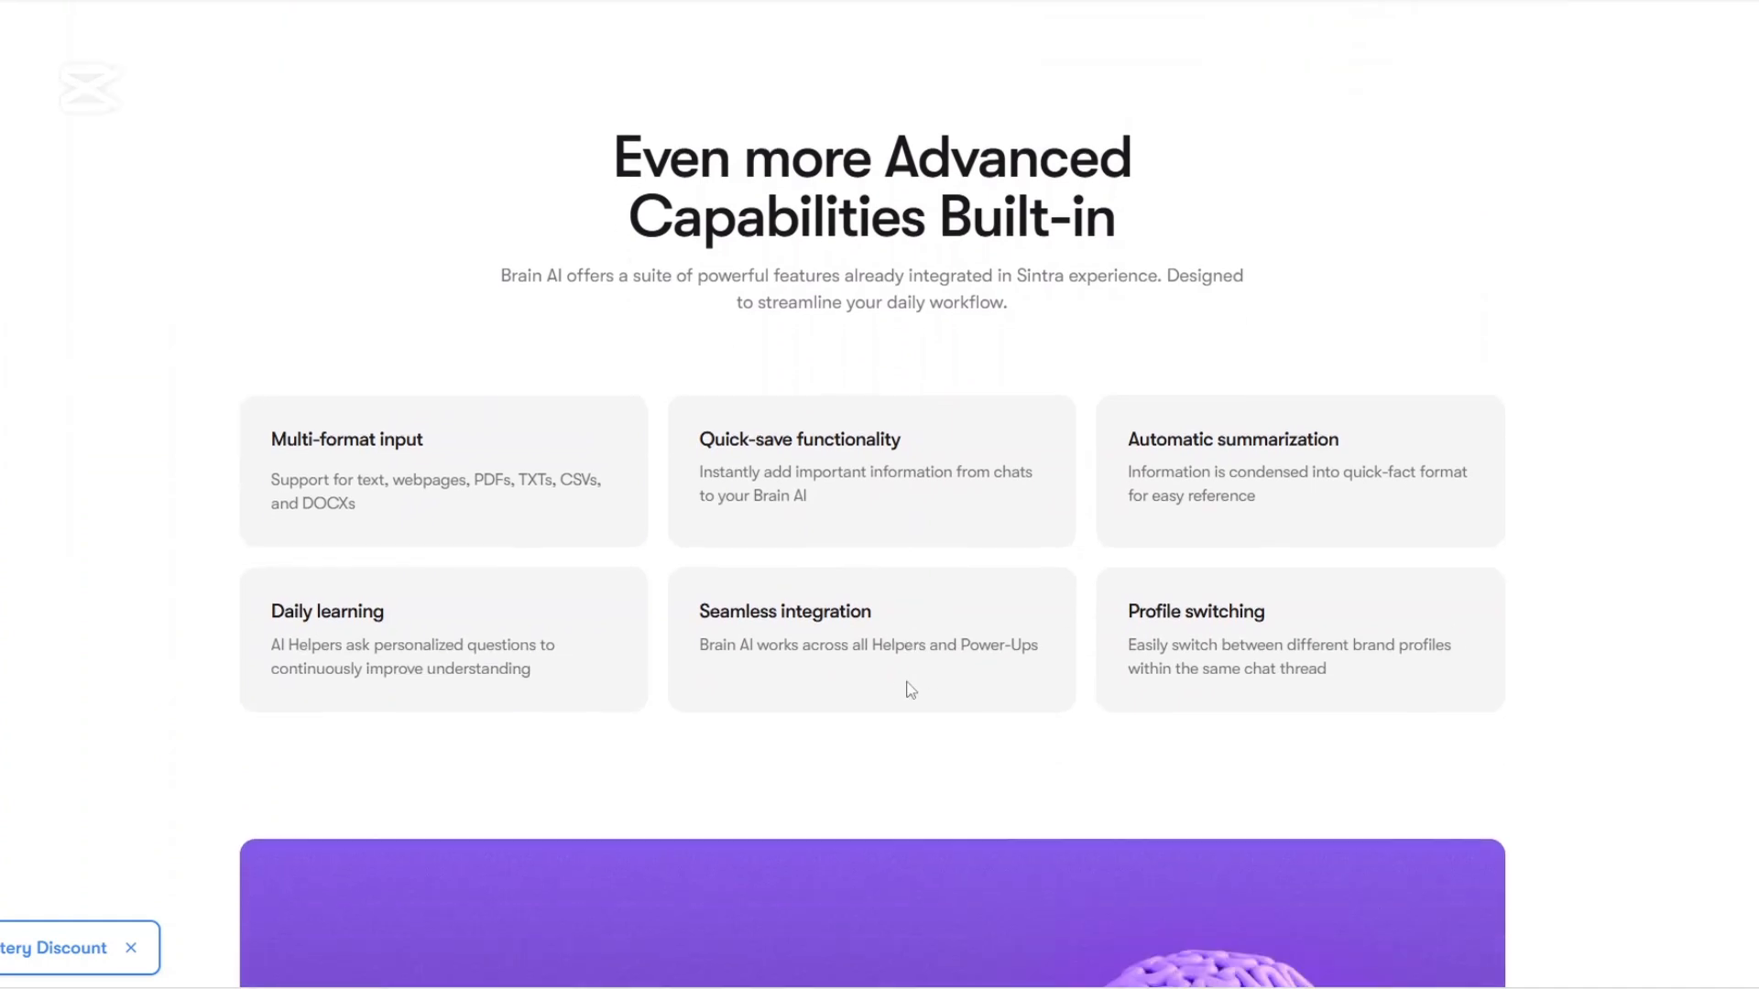
{"action": "scroll", "scroll_direction": "down", "scroll_amount": 3}
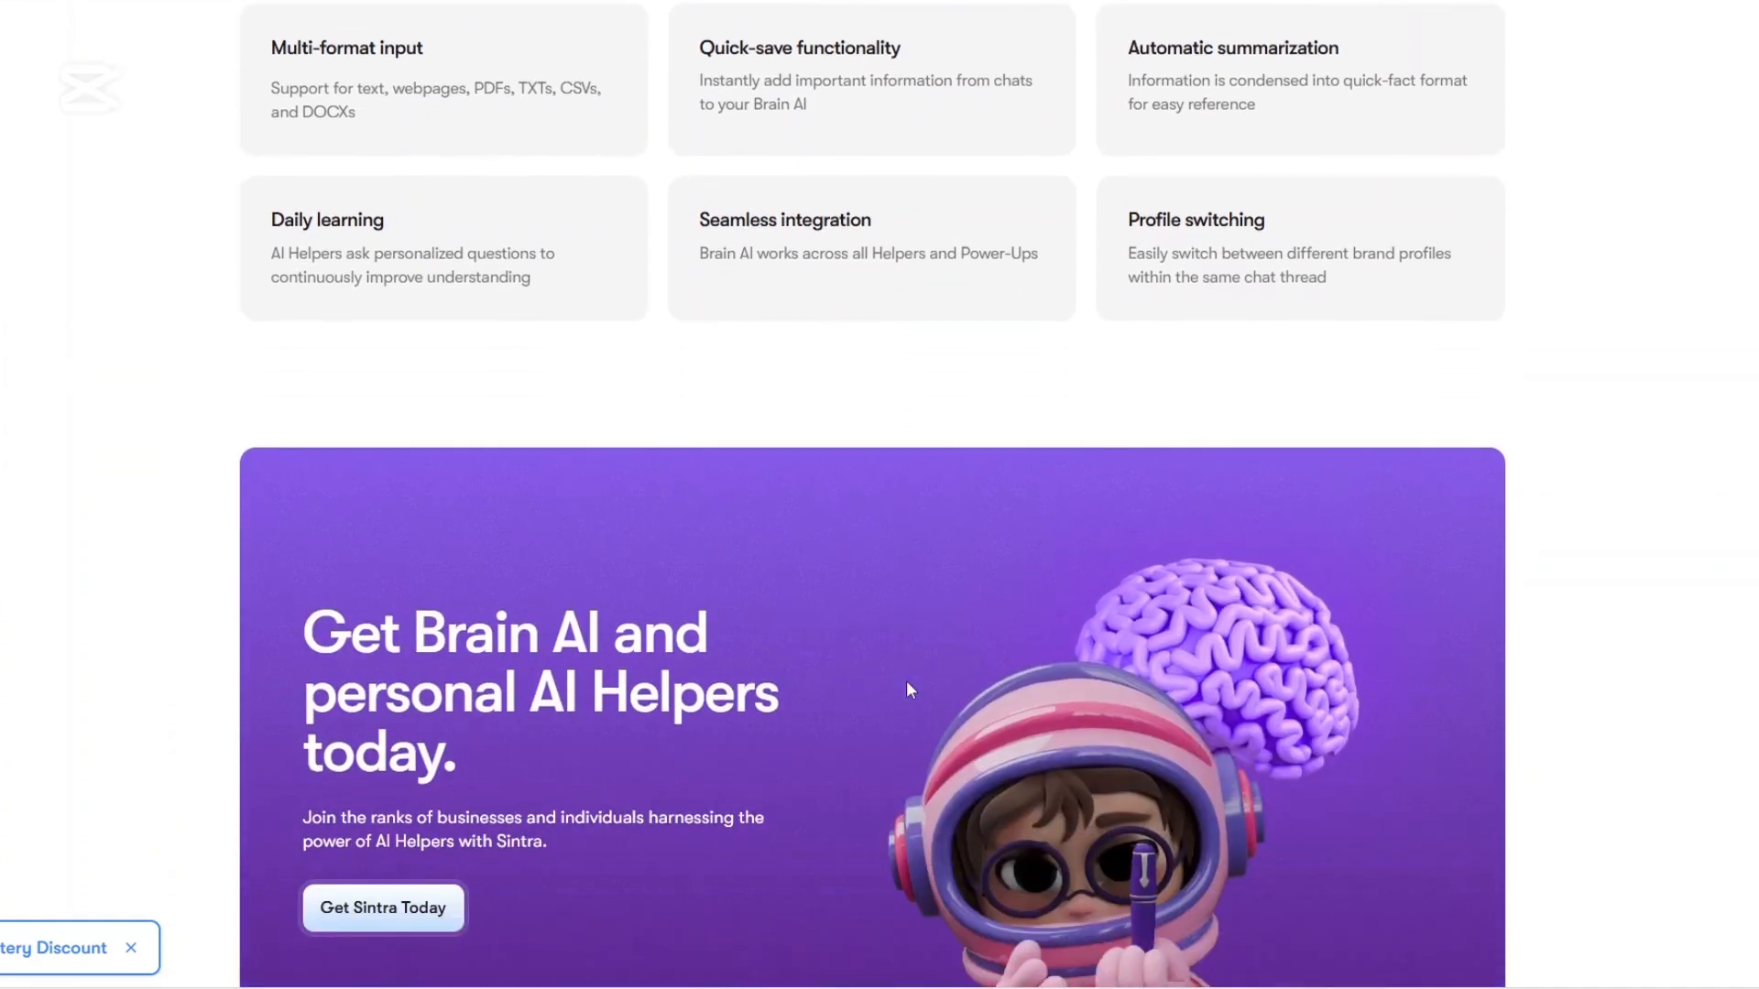
{"action": "scroll", "scroll_direction": "down", "scroll_amount": 3}
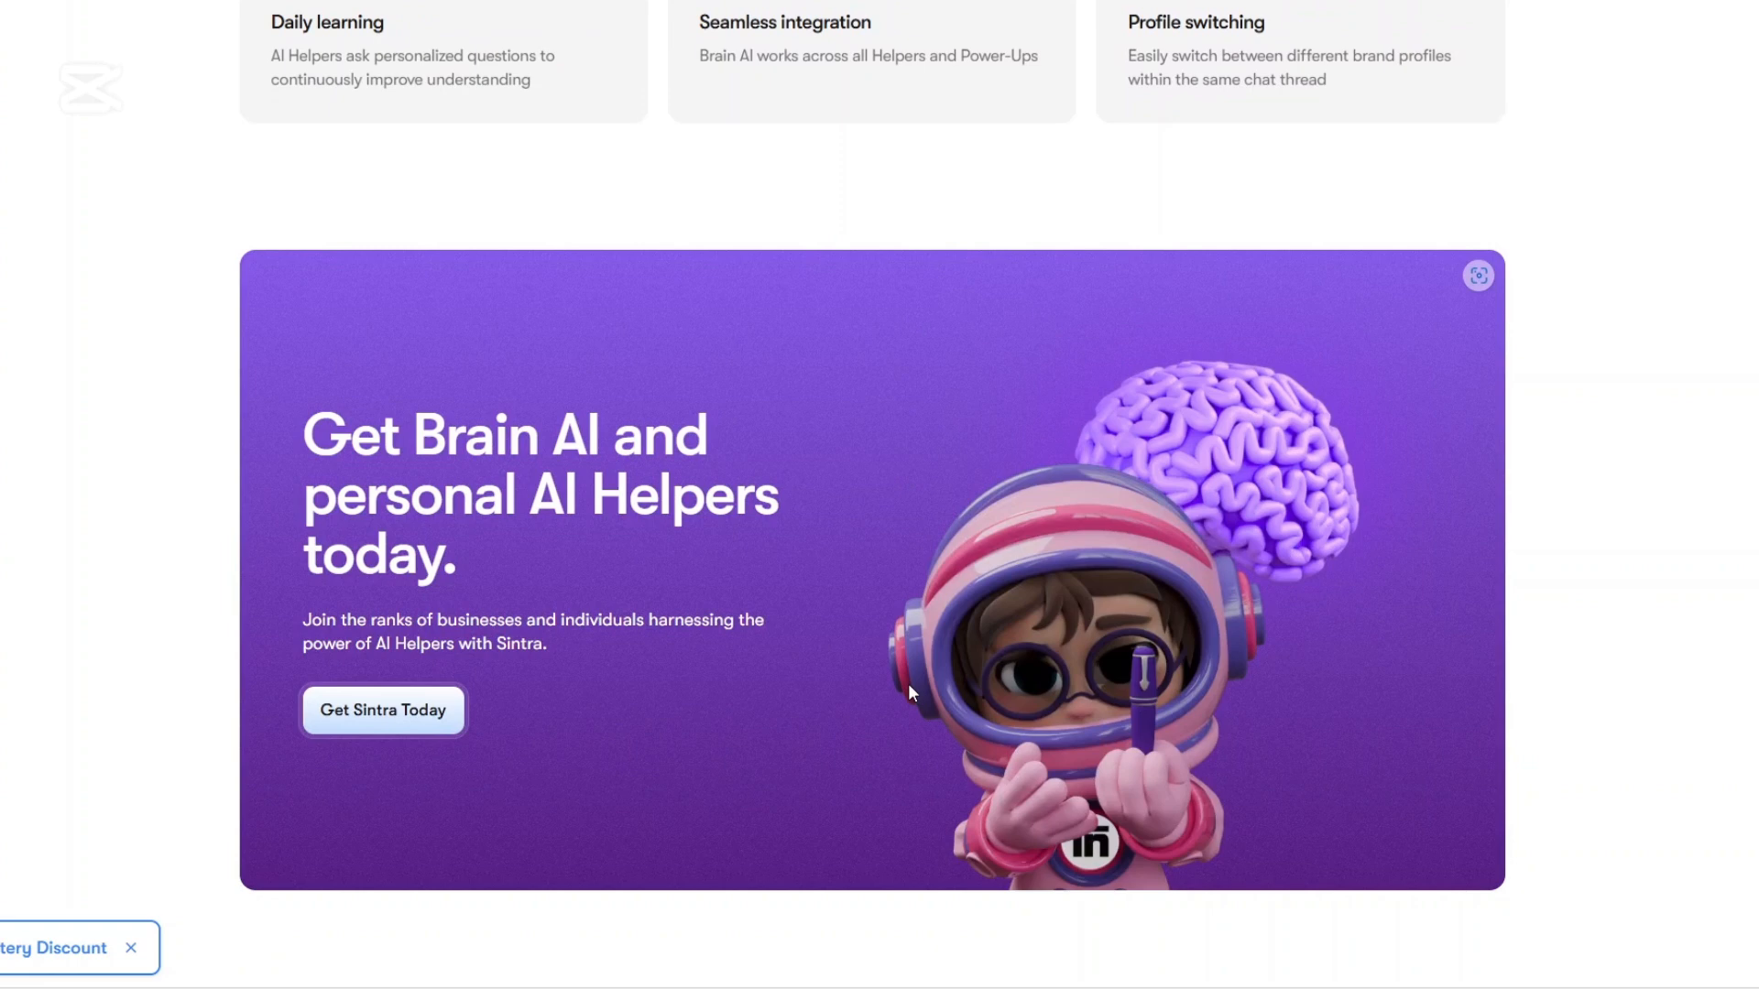
{"action": "mouse_move", "coordinate": [953, 623]}
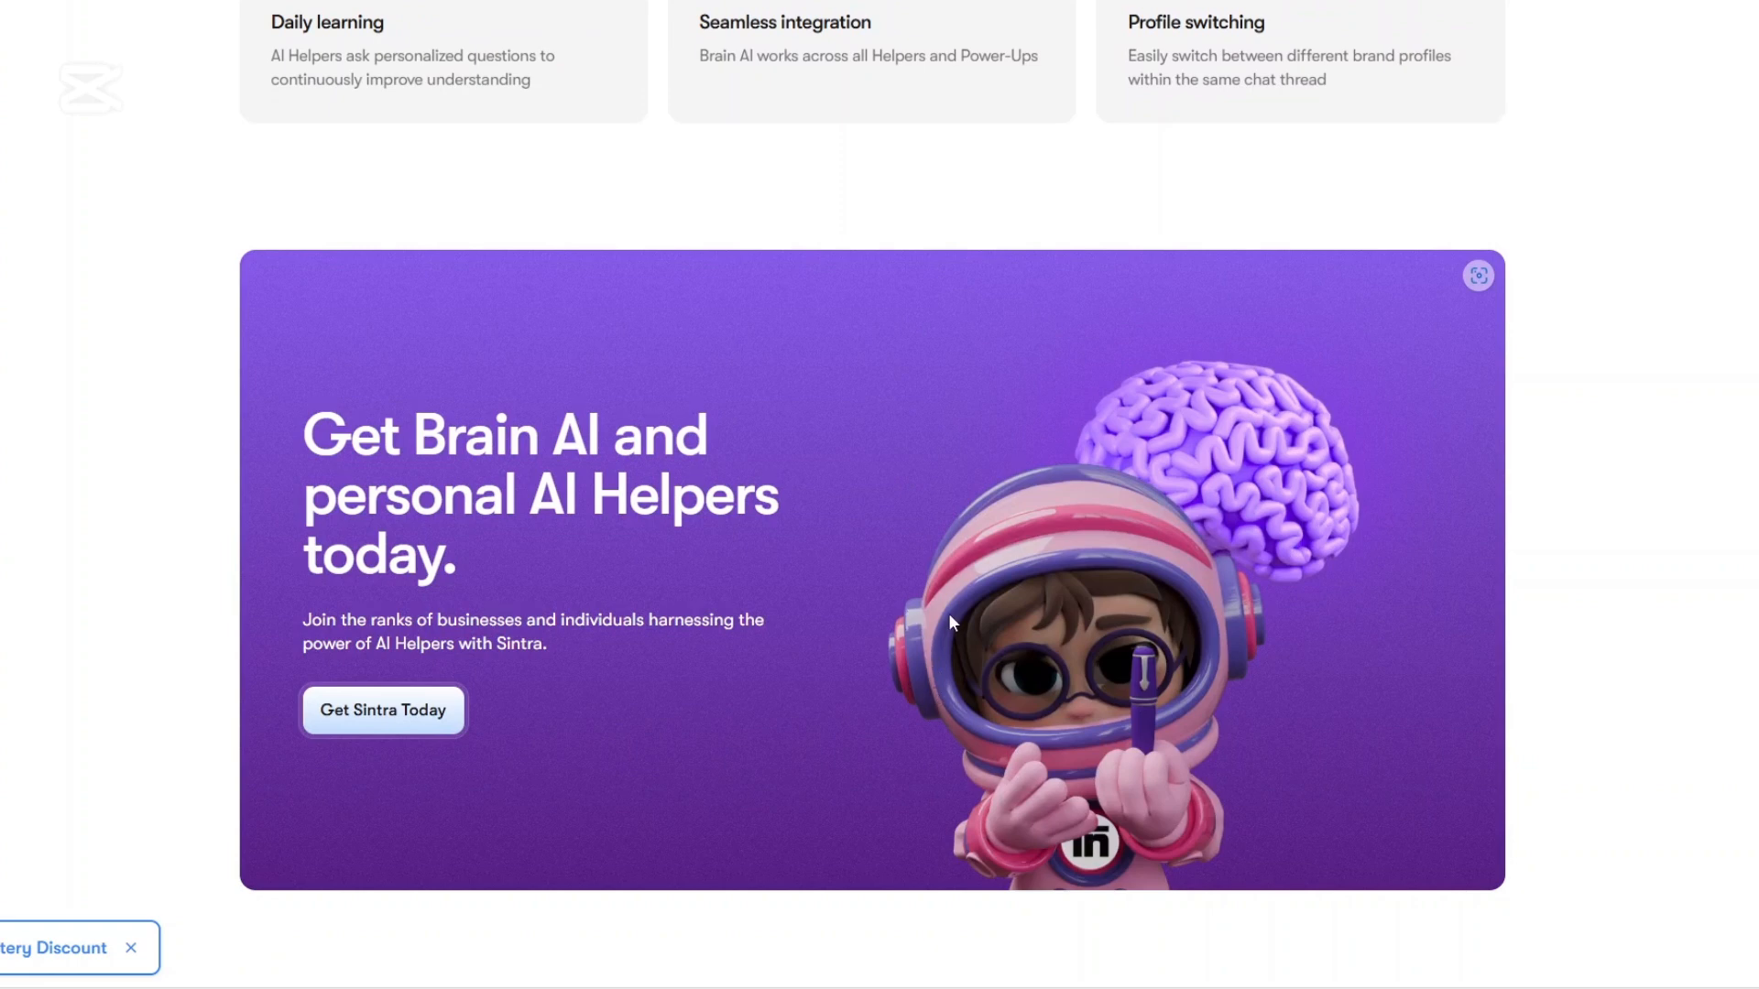
{"action": "scroll", "scroll_direction": "down", "scroll_amount": 3}
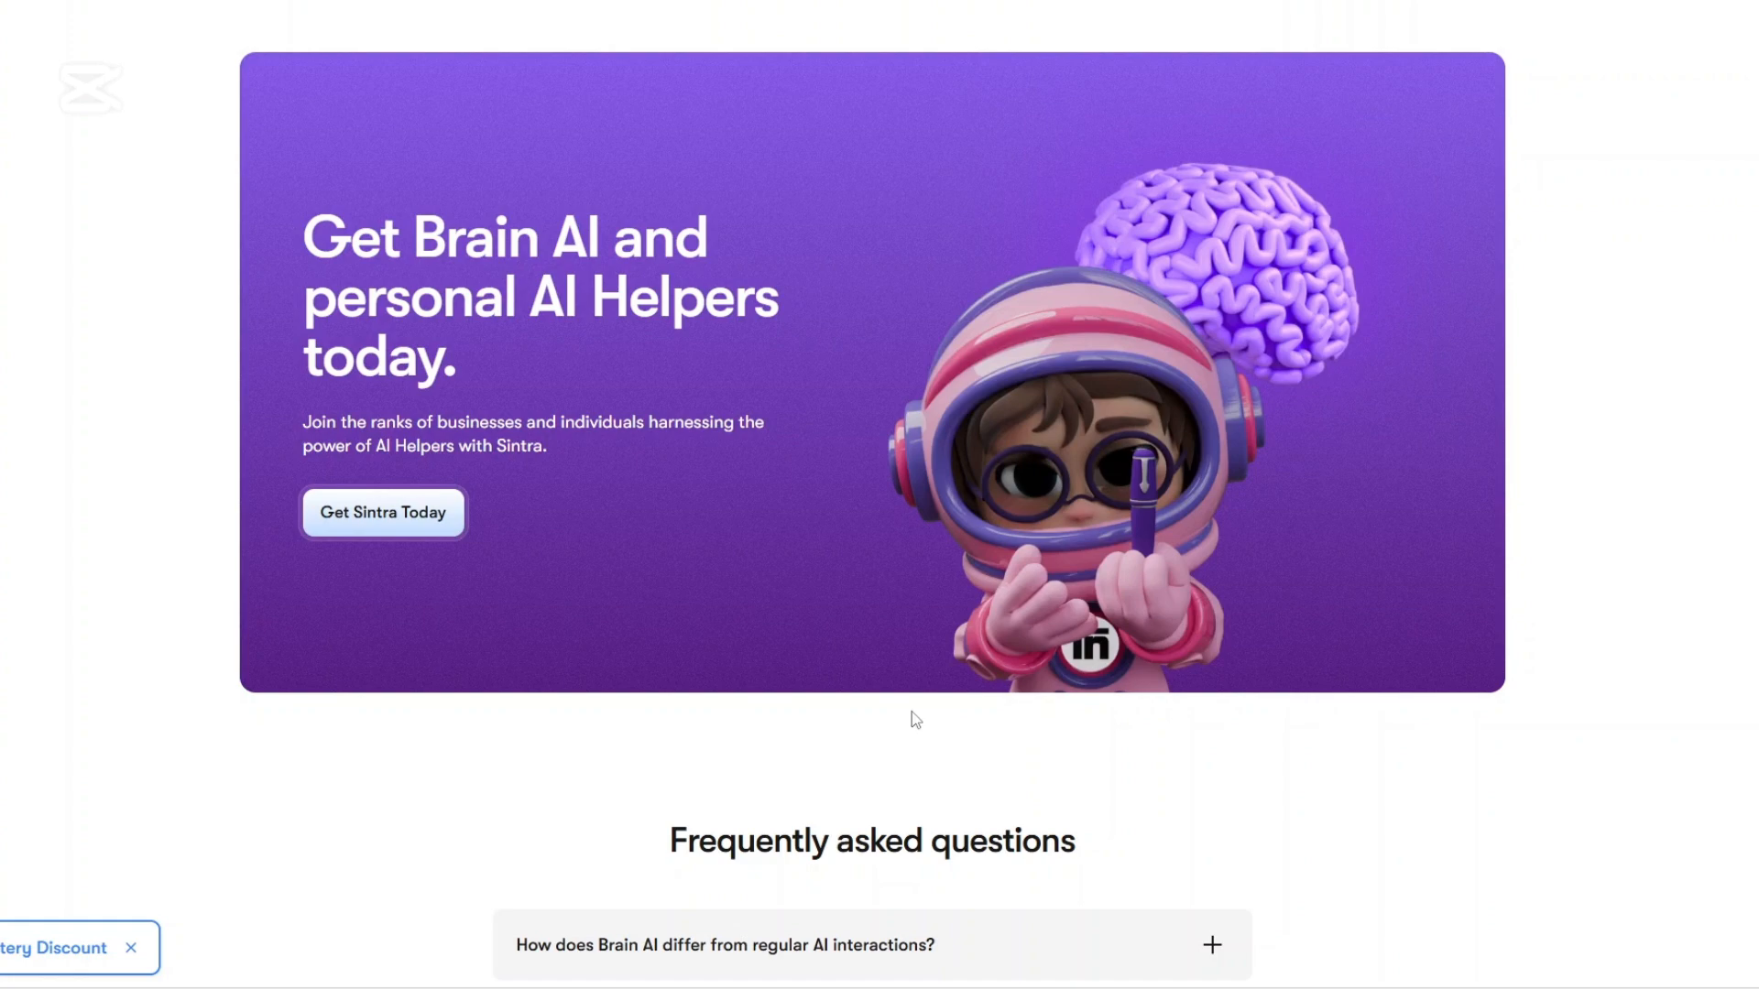
{"action": "scroll", "scroll_direction": "down", "scroll_amount": 3}
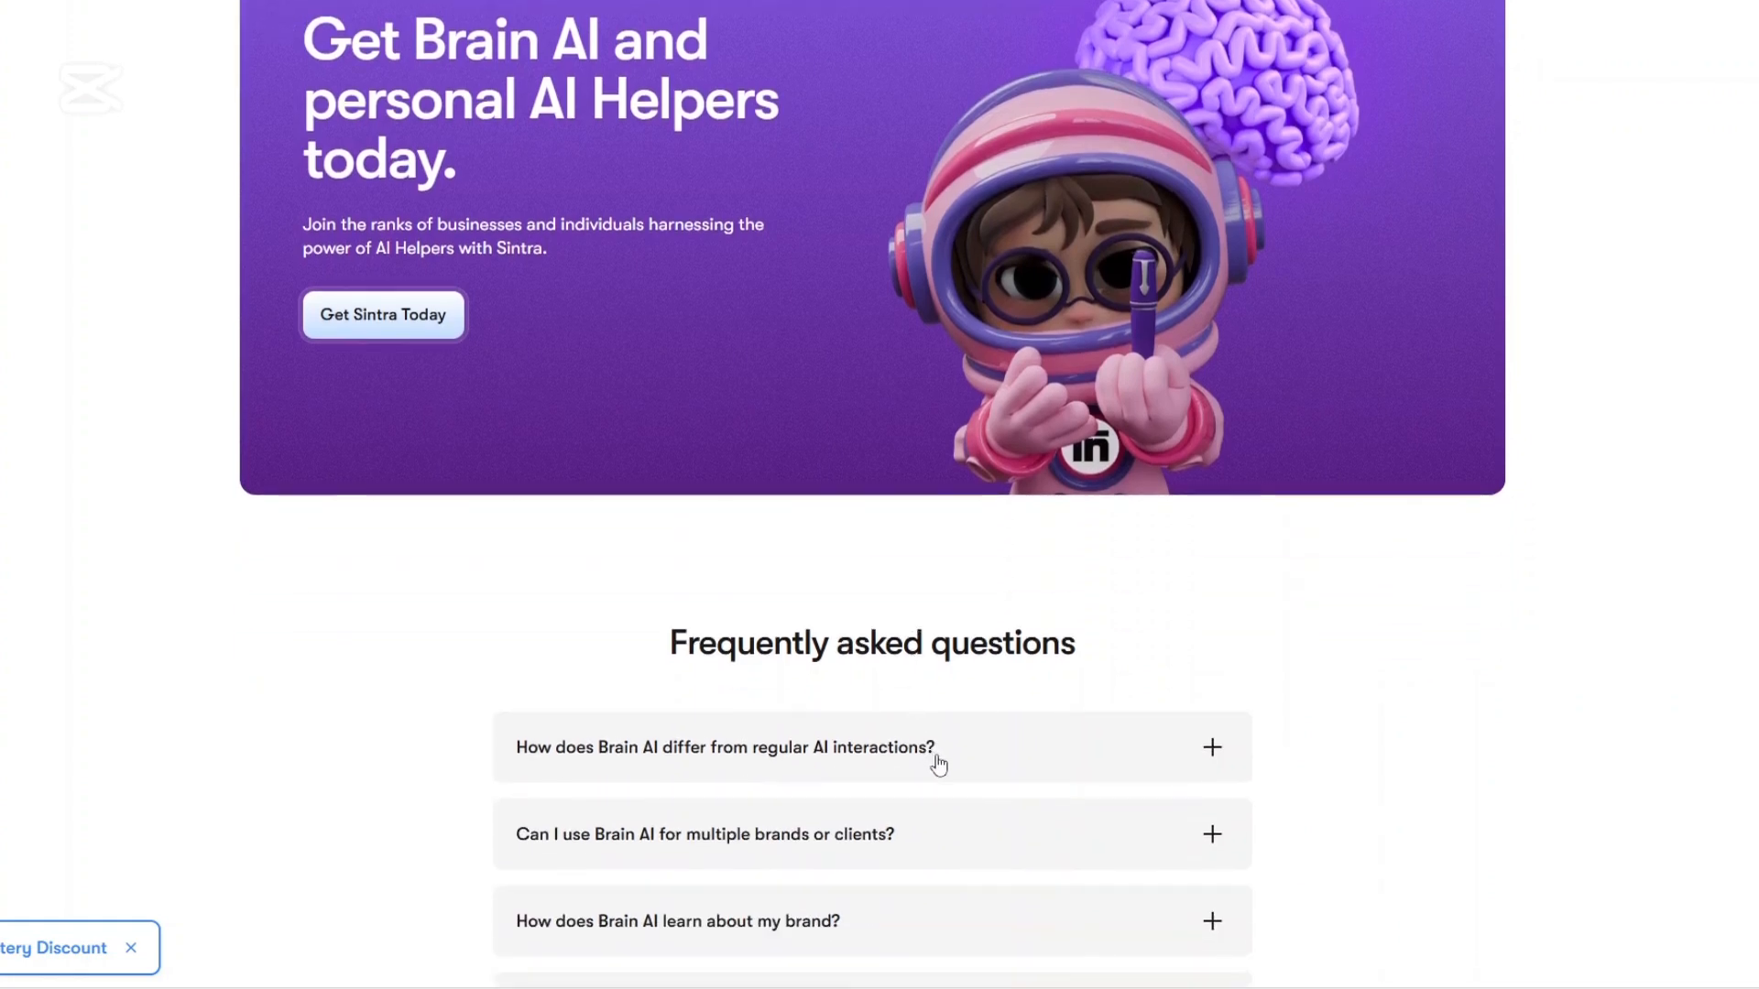
{"action": "mouse_move", "coordinate": [971, 768]}
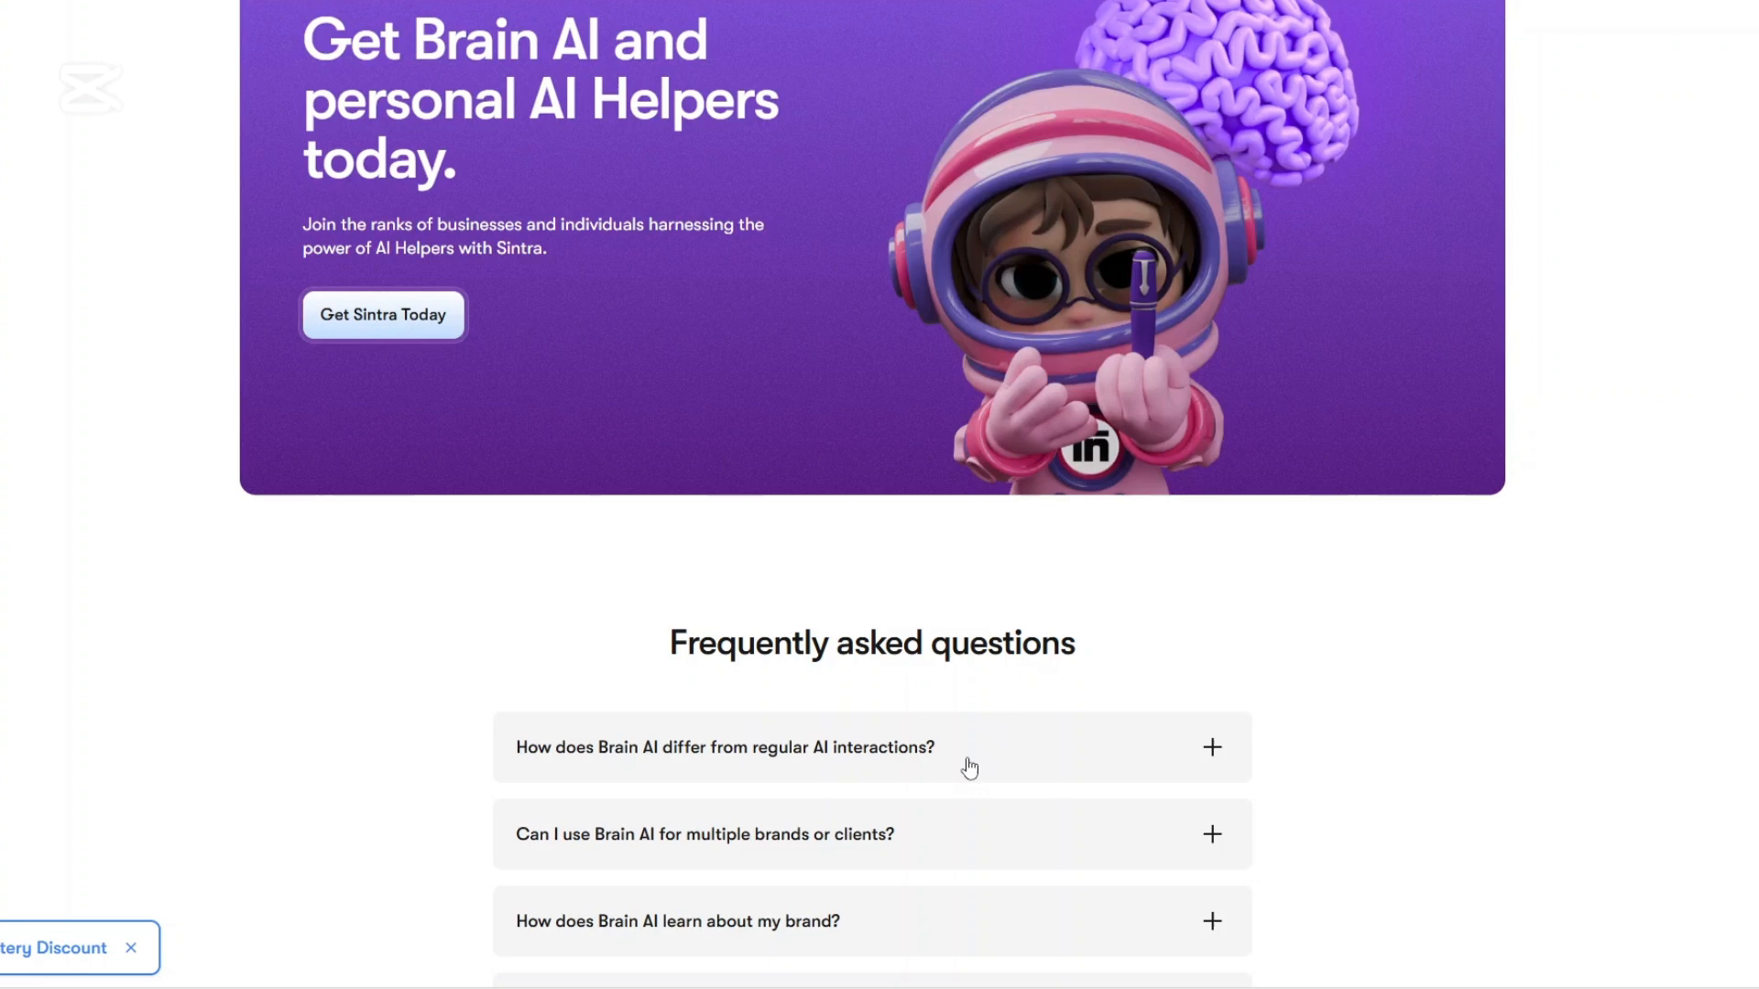
{"action": "scroll", "scroll_direction": "down", "scroll_amount": 3}
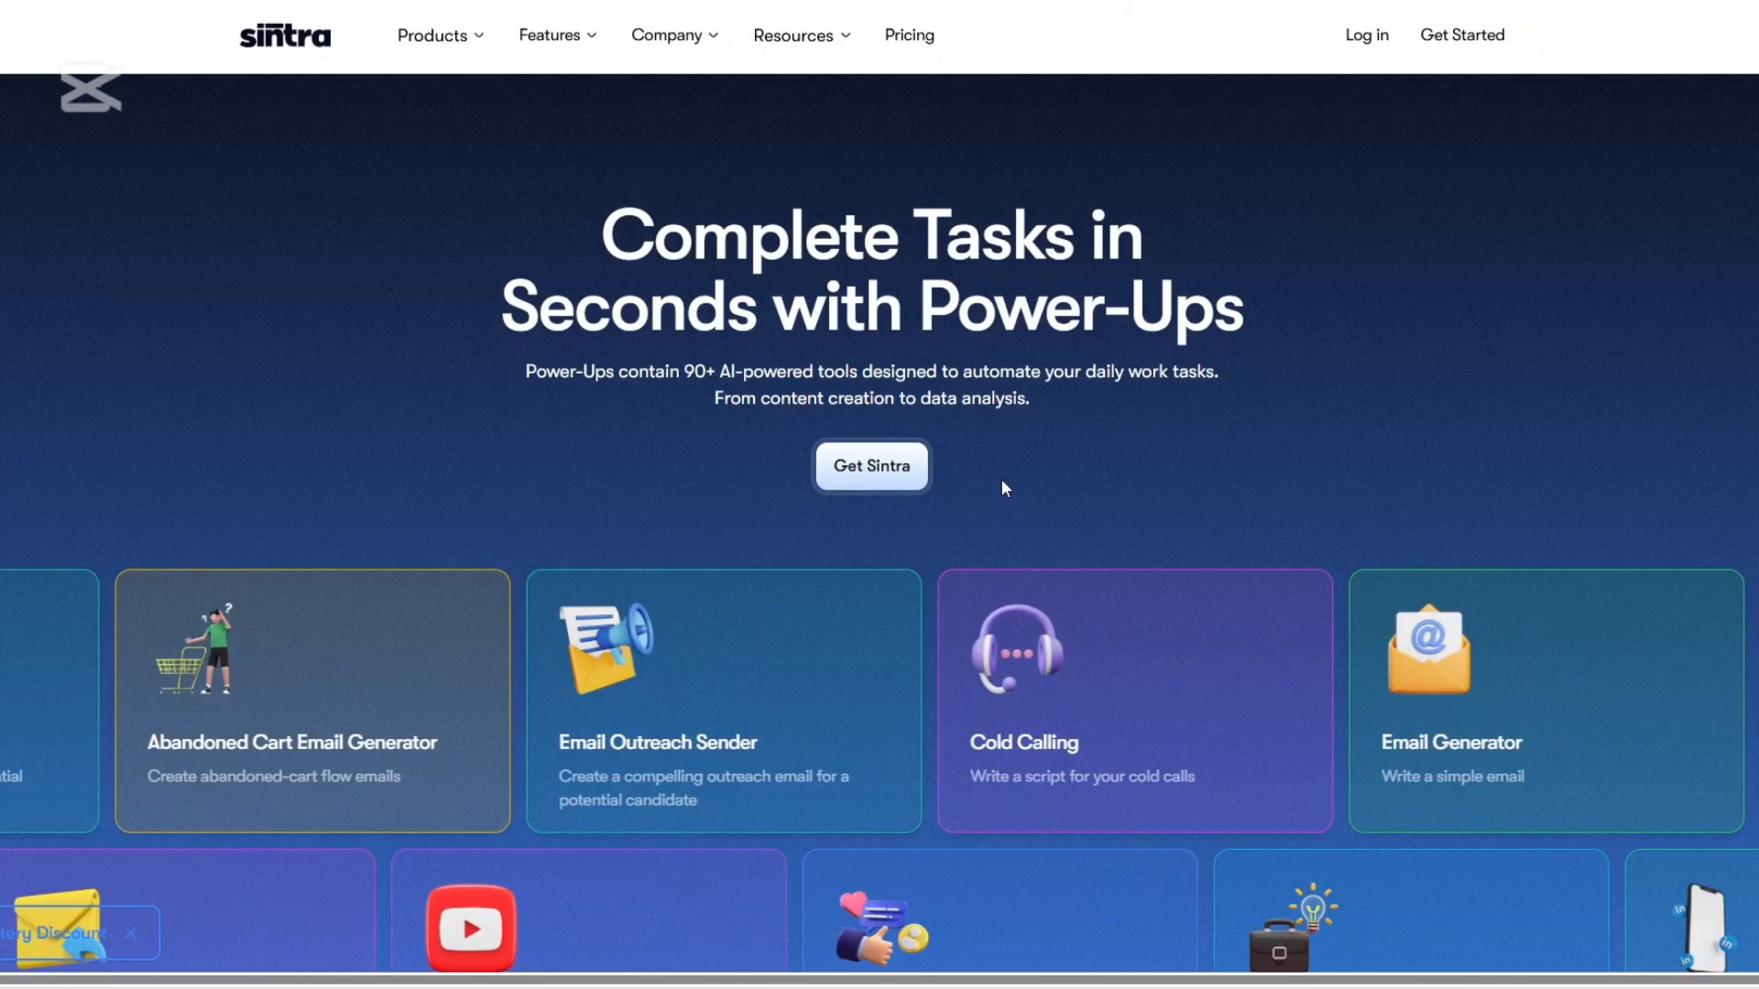
- Scroll the Power-Ups page to How Power-Ups Work and show the 2. Add Your Info step
{"action": "scroll", "scroll_direction": "down", "scroll_amount": 3}
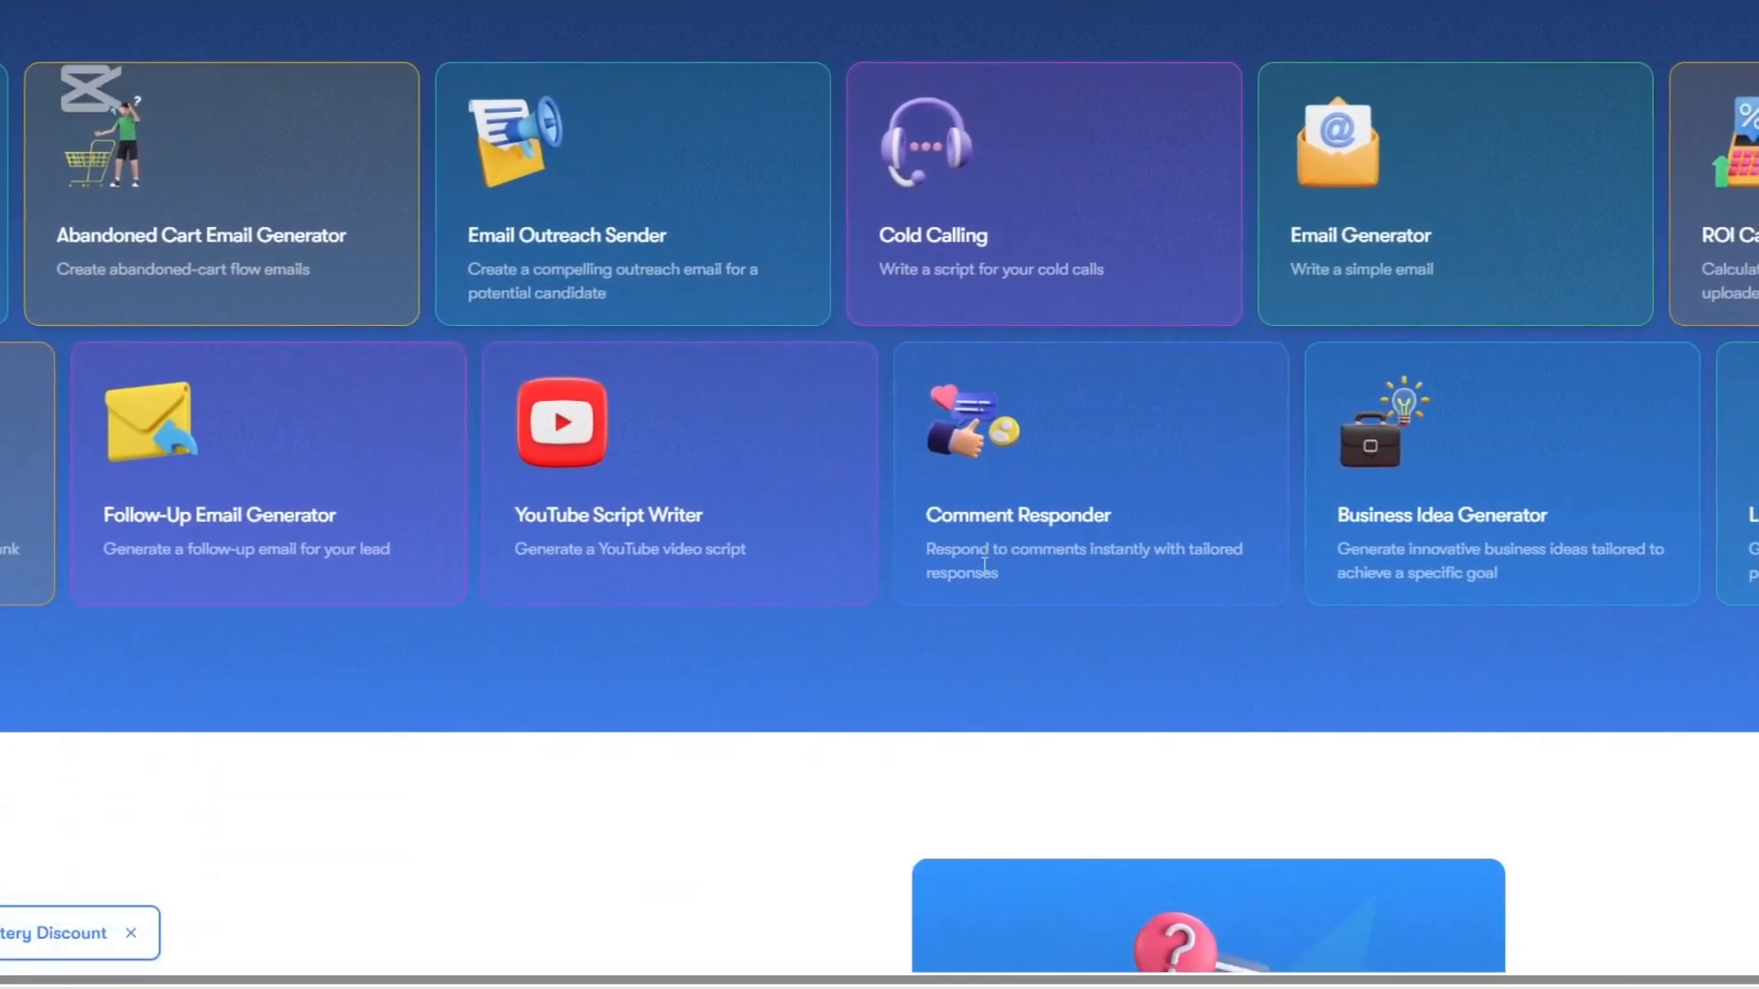
{"action": "scroll", "scroll_direction": "down", "scroll_amount": 3}
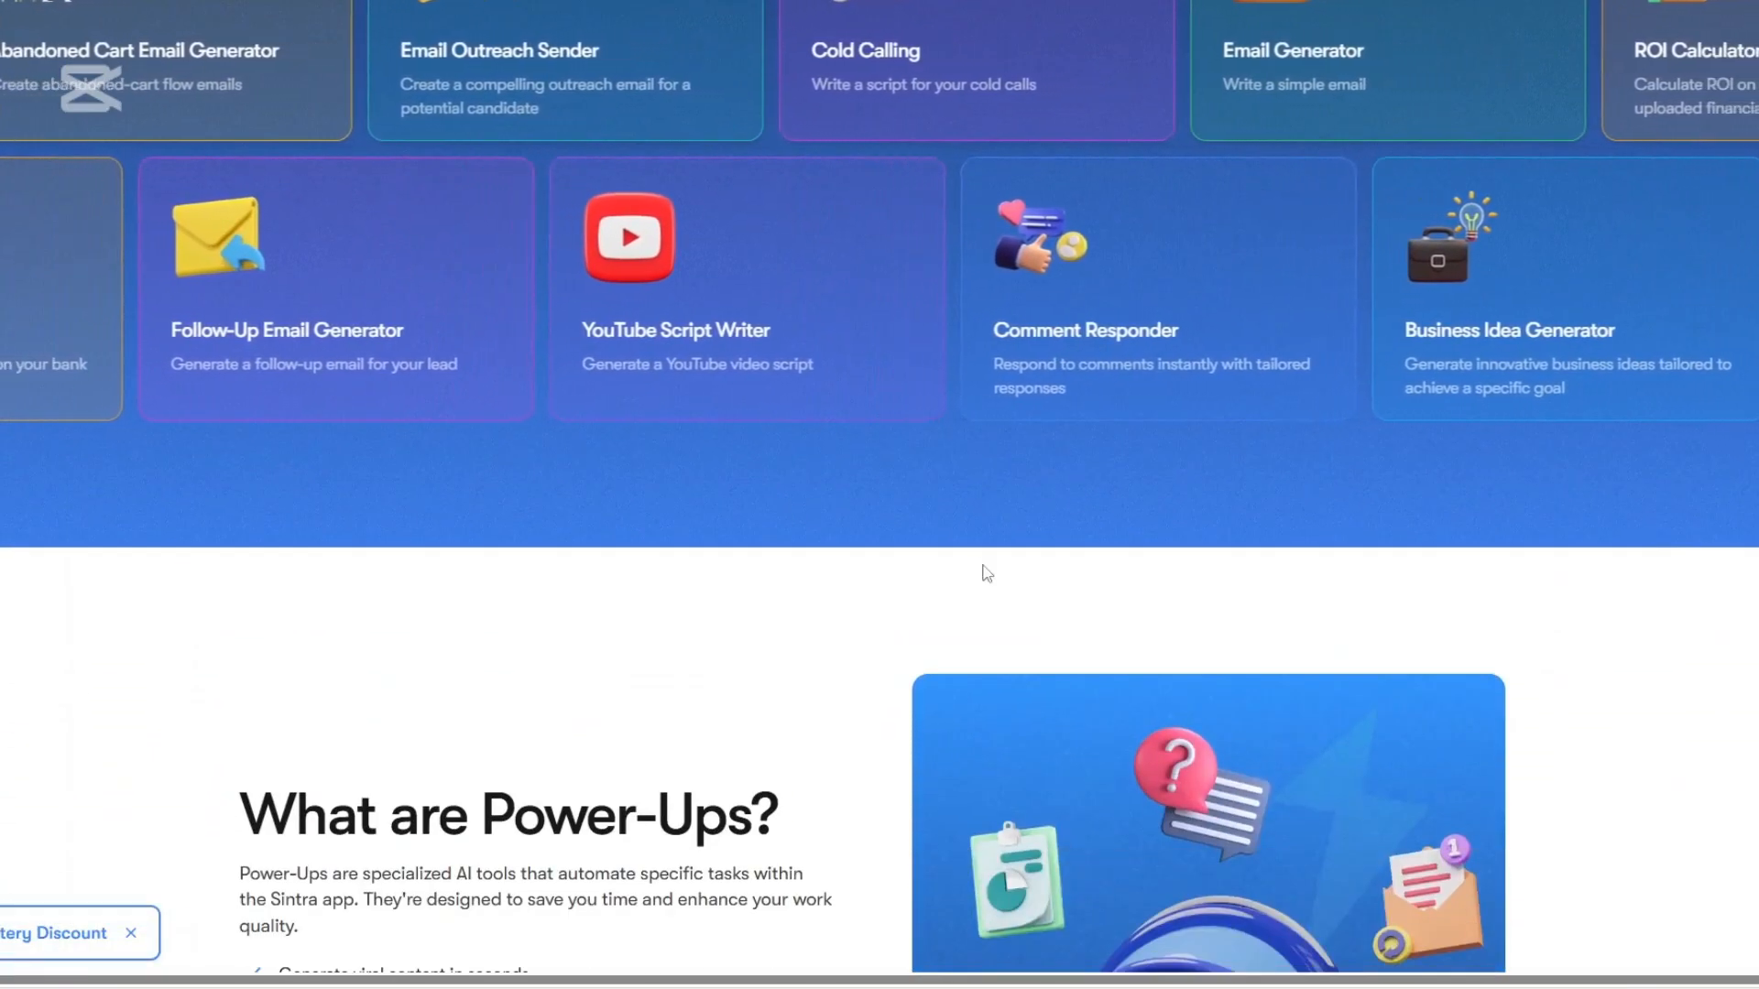
{"action": "scroll", "scroll_direction": "down", "scroll_amount": 3}
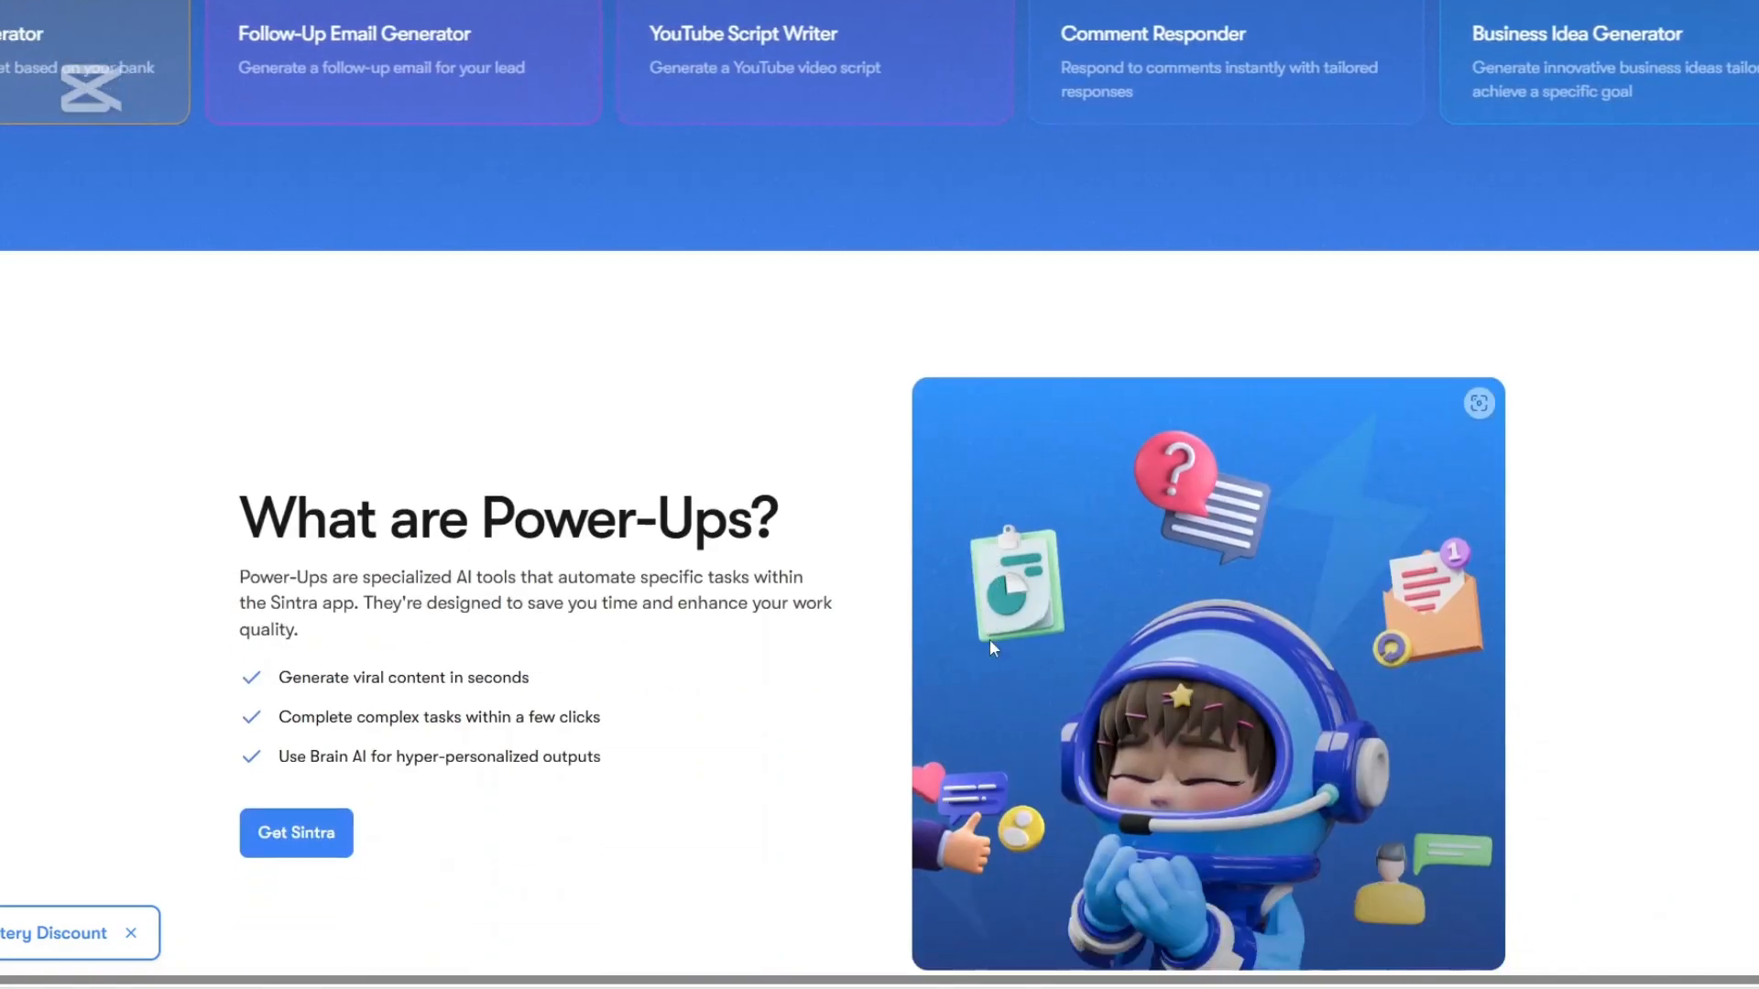
{"action": "scroll", "scroll_direction": "down", "scroll_amount": 3}
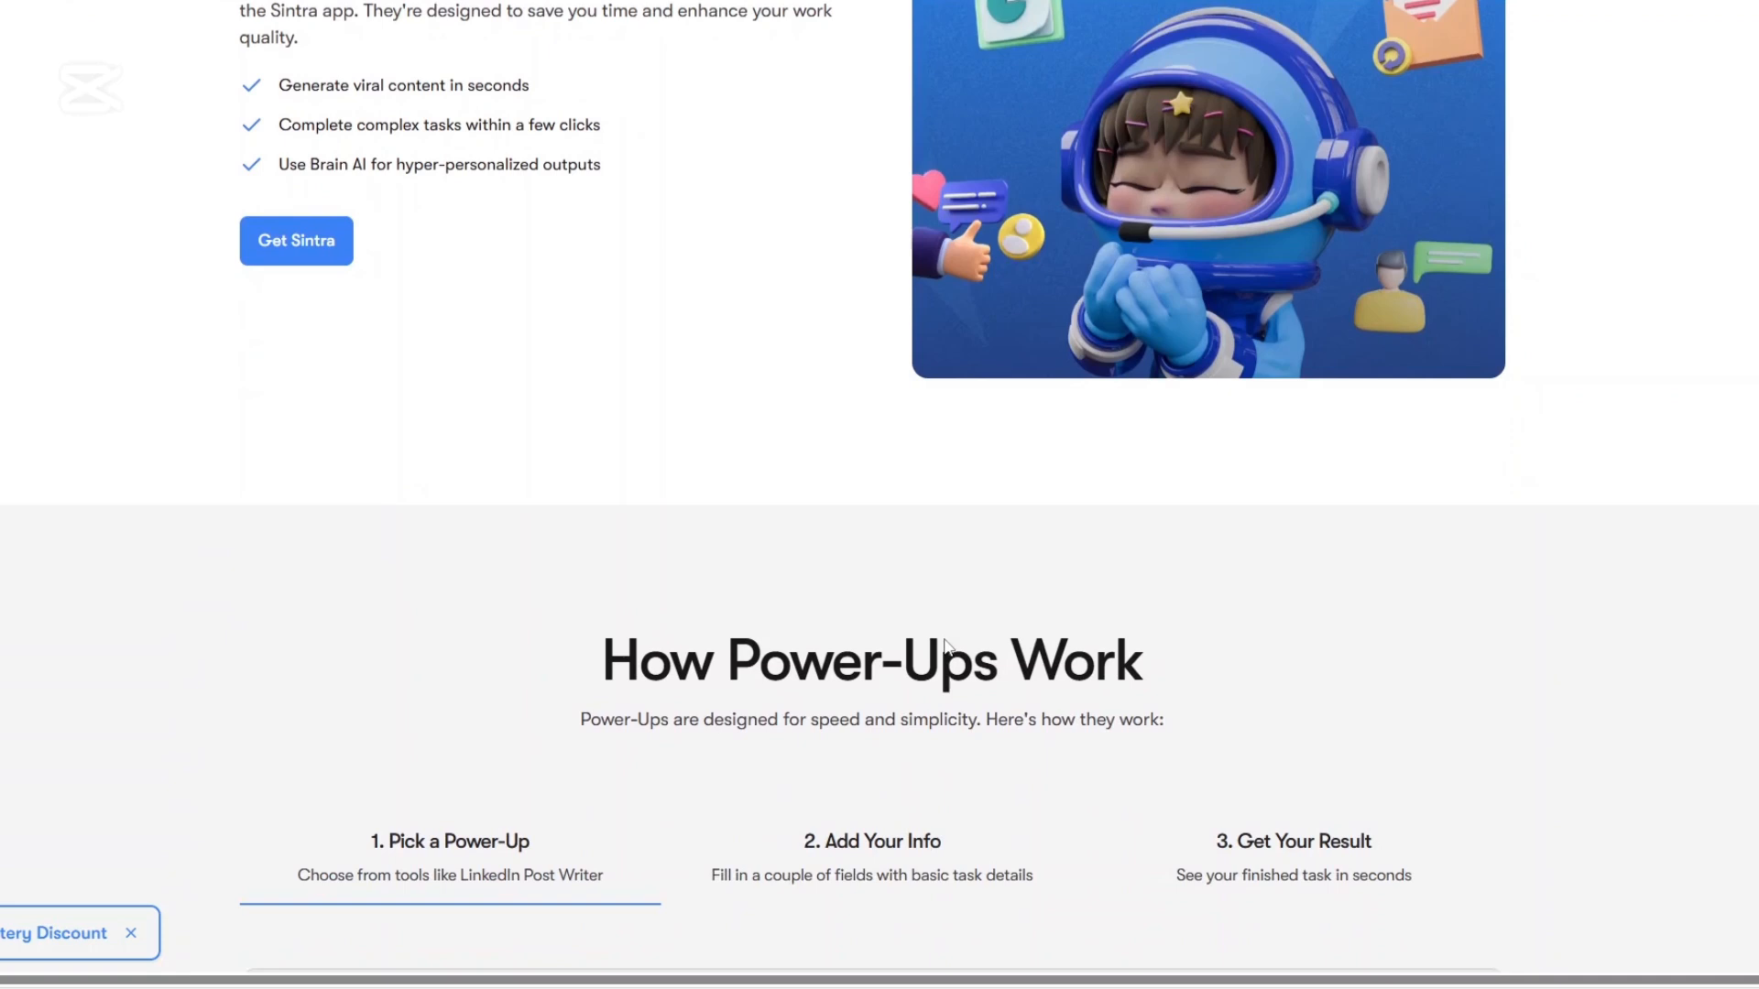
{"action": "scroll", "scroll_direction": "down", "scroll_amount": 3}
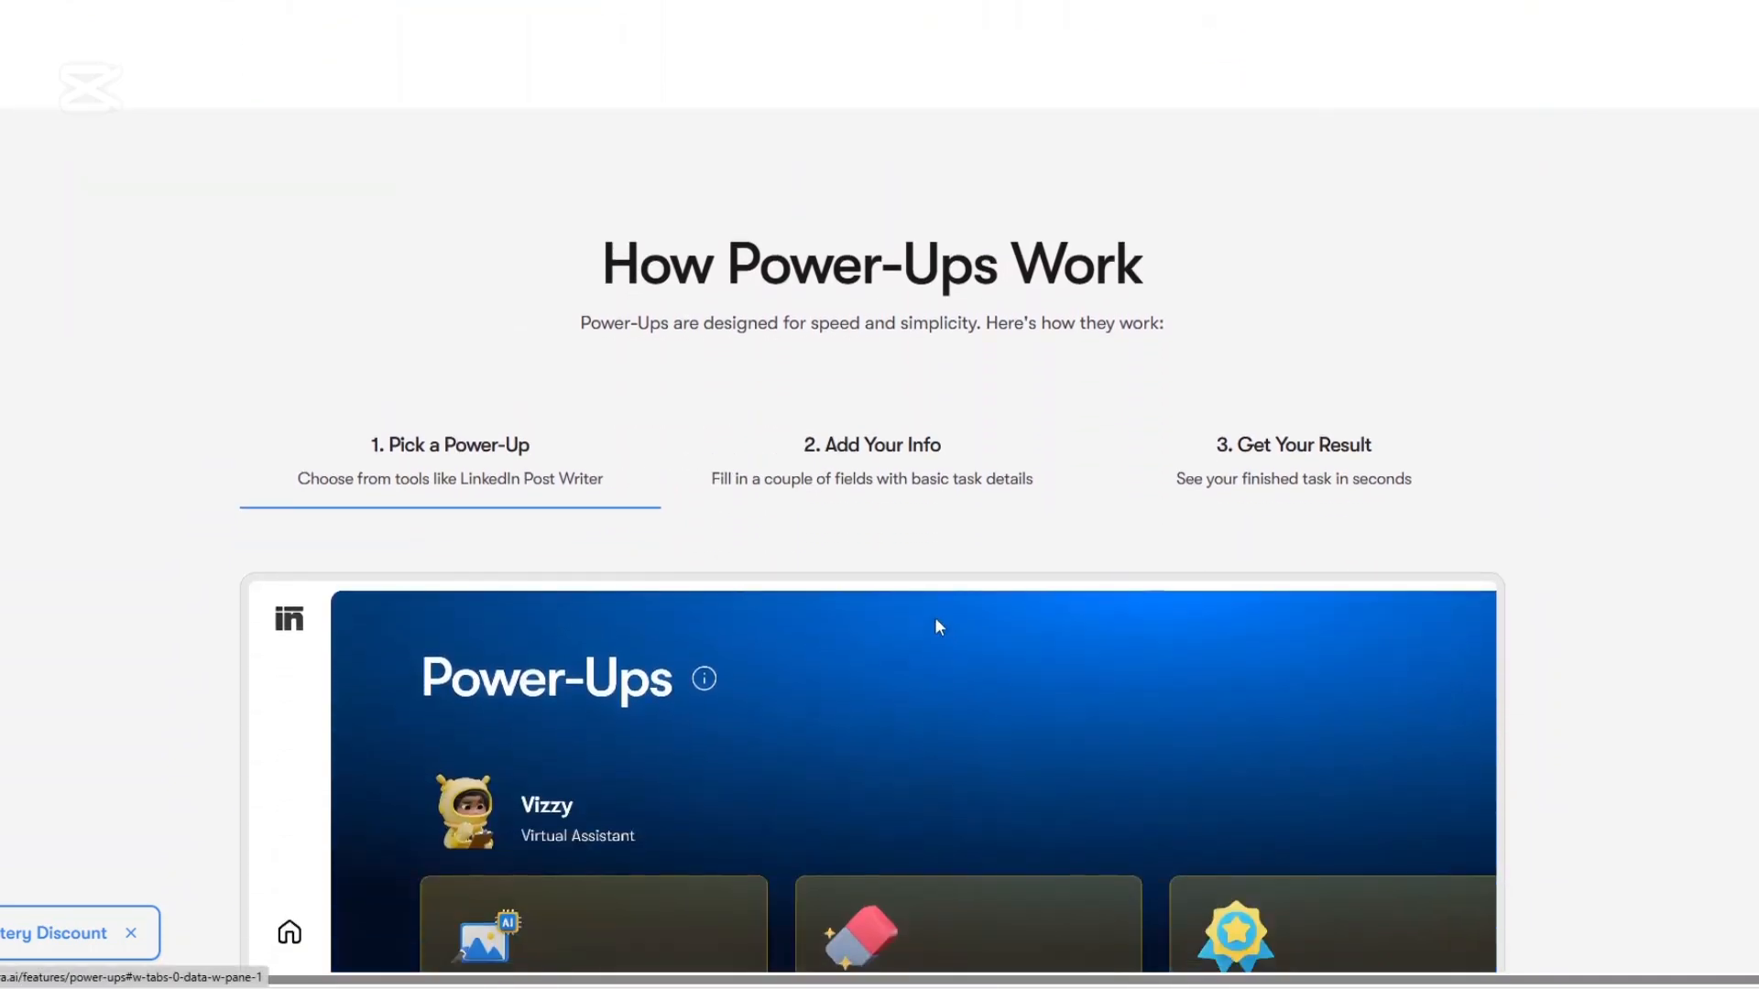
{"action": "left_click", "coordinate": [872, 443]}
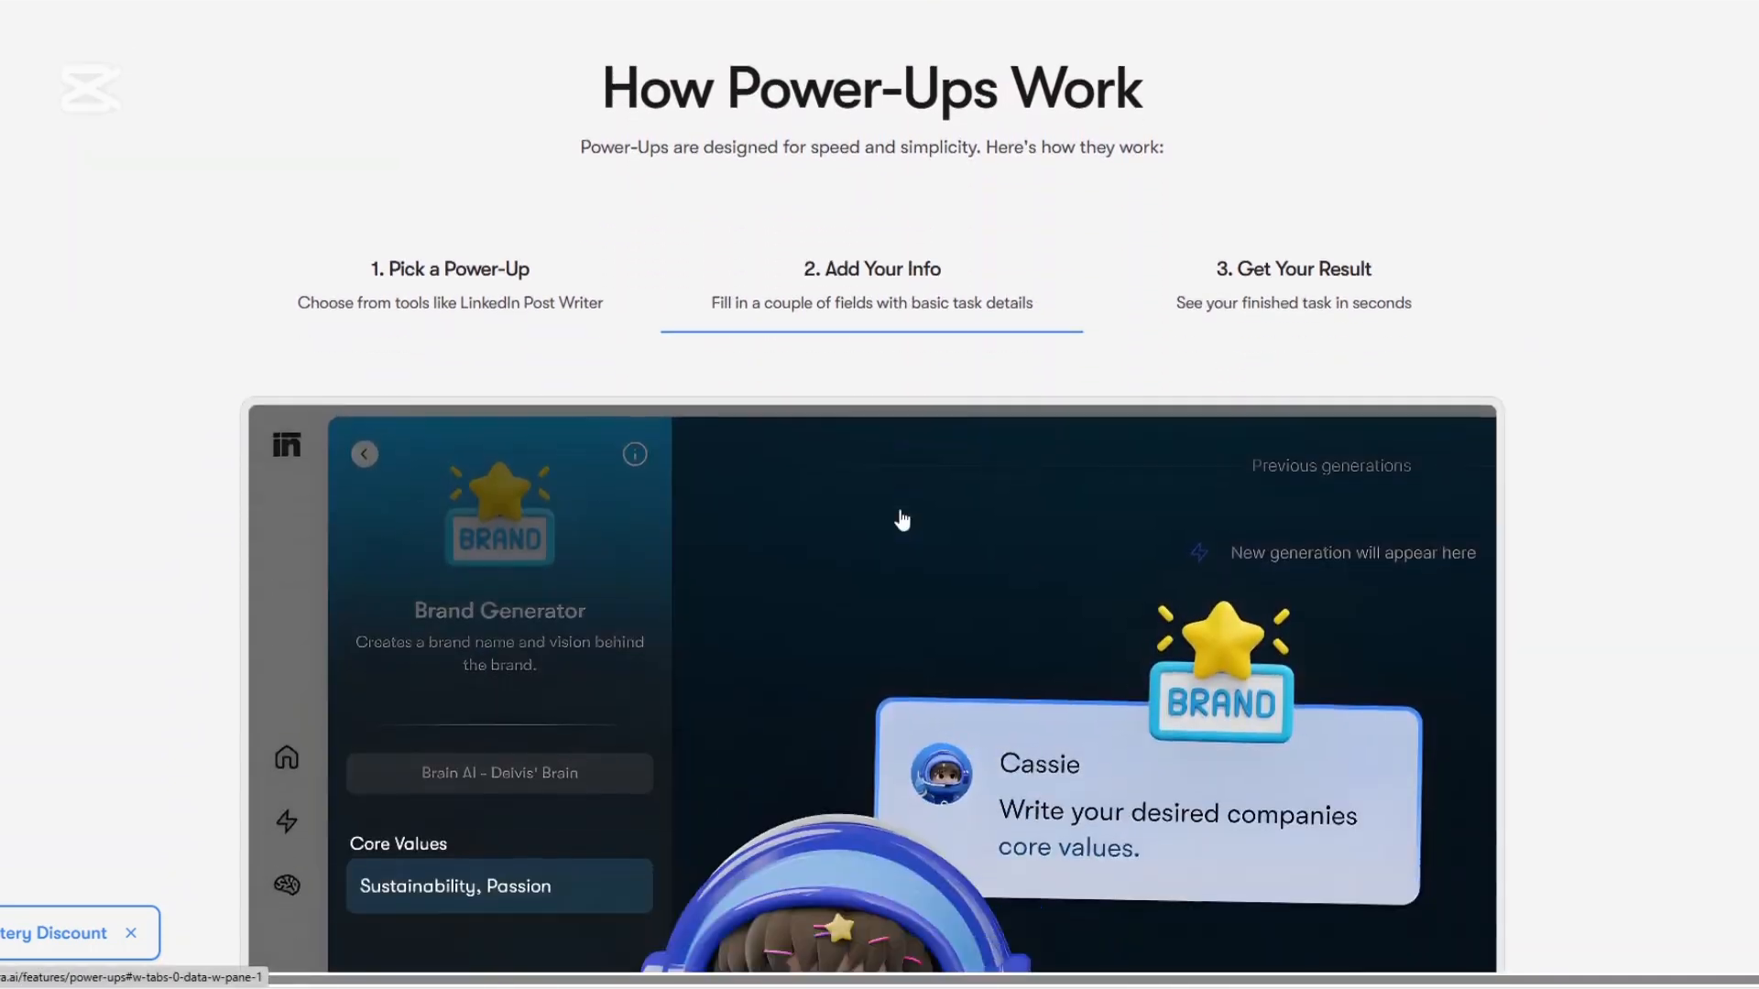